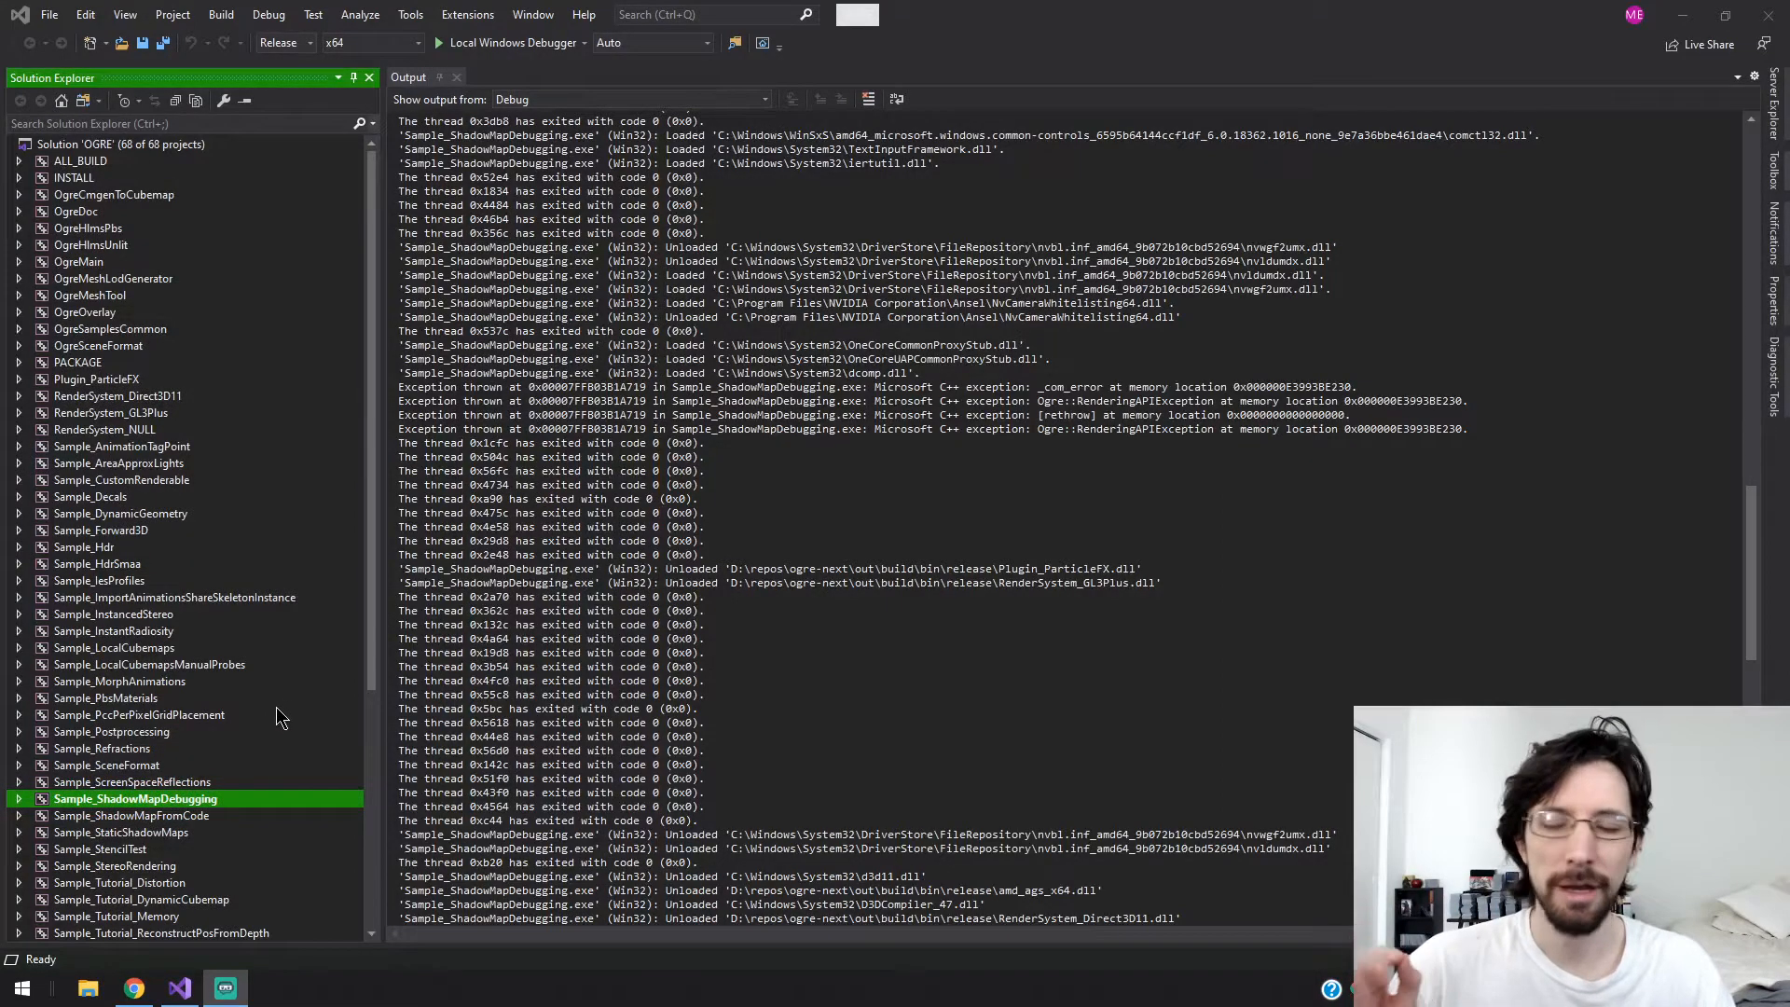
mouse_move(322, 702)
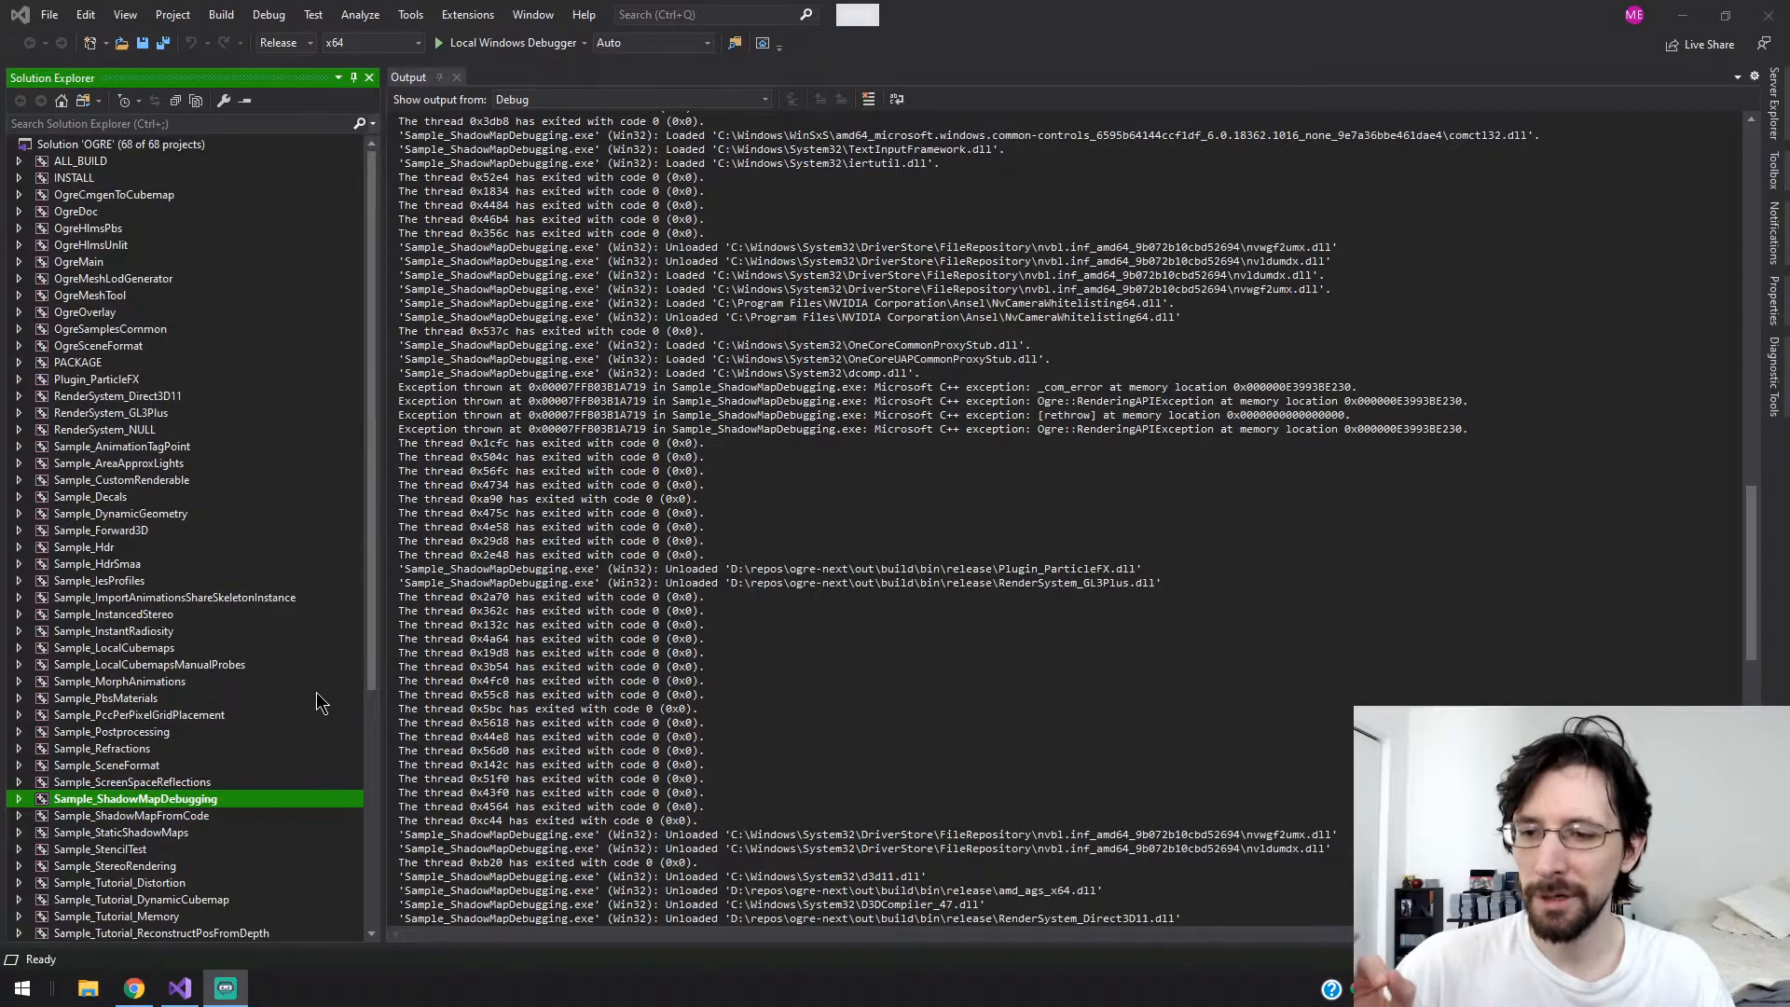
- Scroll Solution Explorer and run Sample_AnimationTagPoint until its OGRE setup dialog appears
scroll("down", 3)
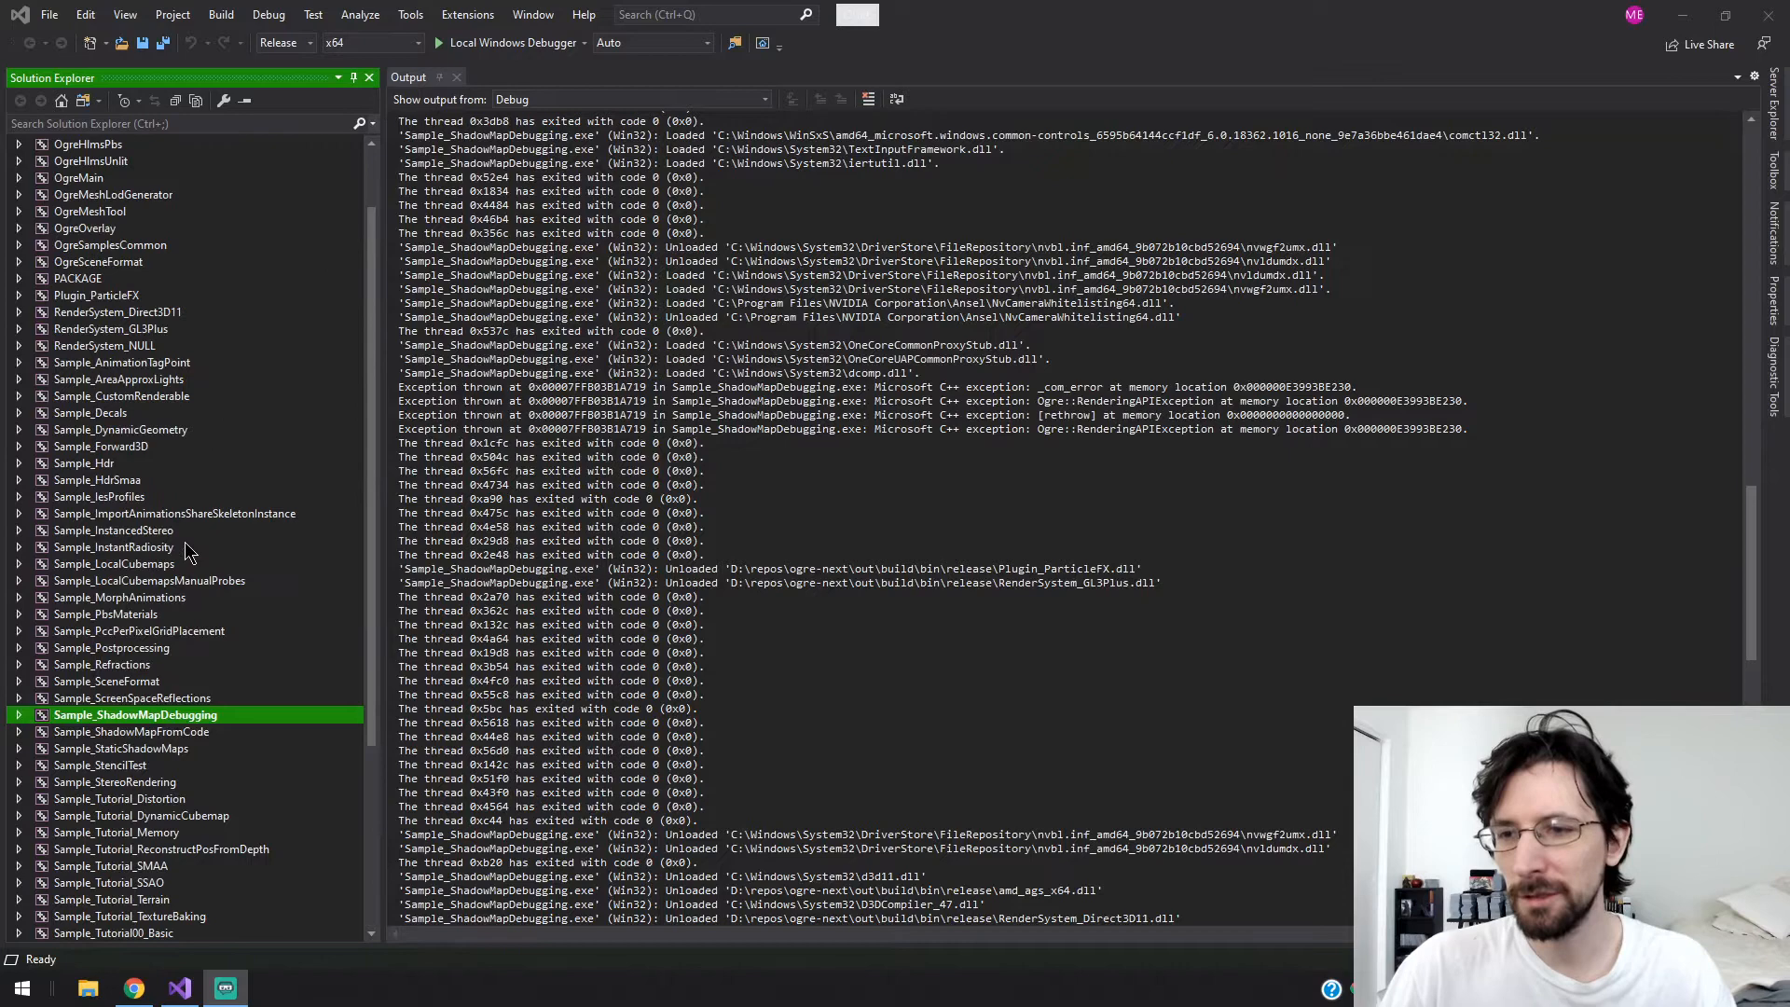
mouse_move(157, 655)
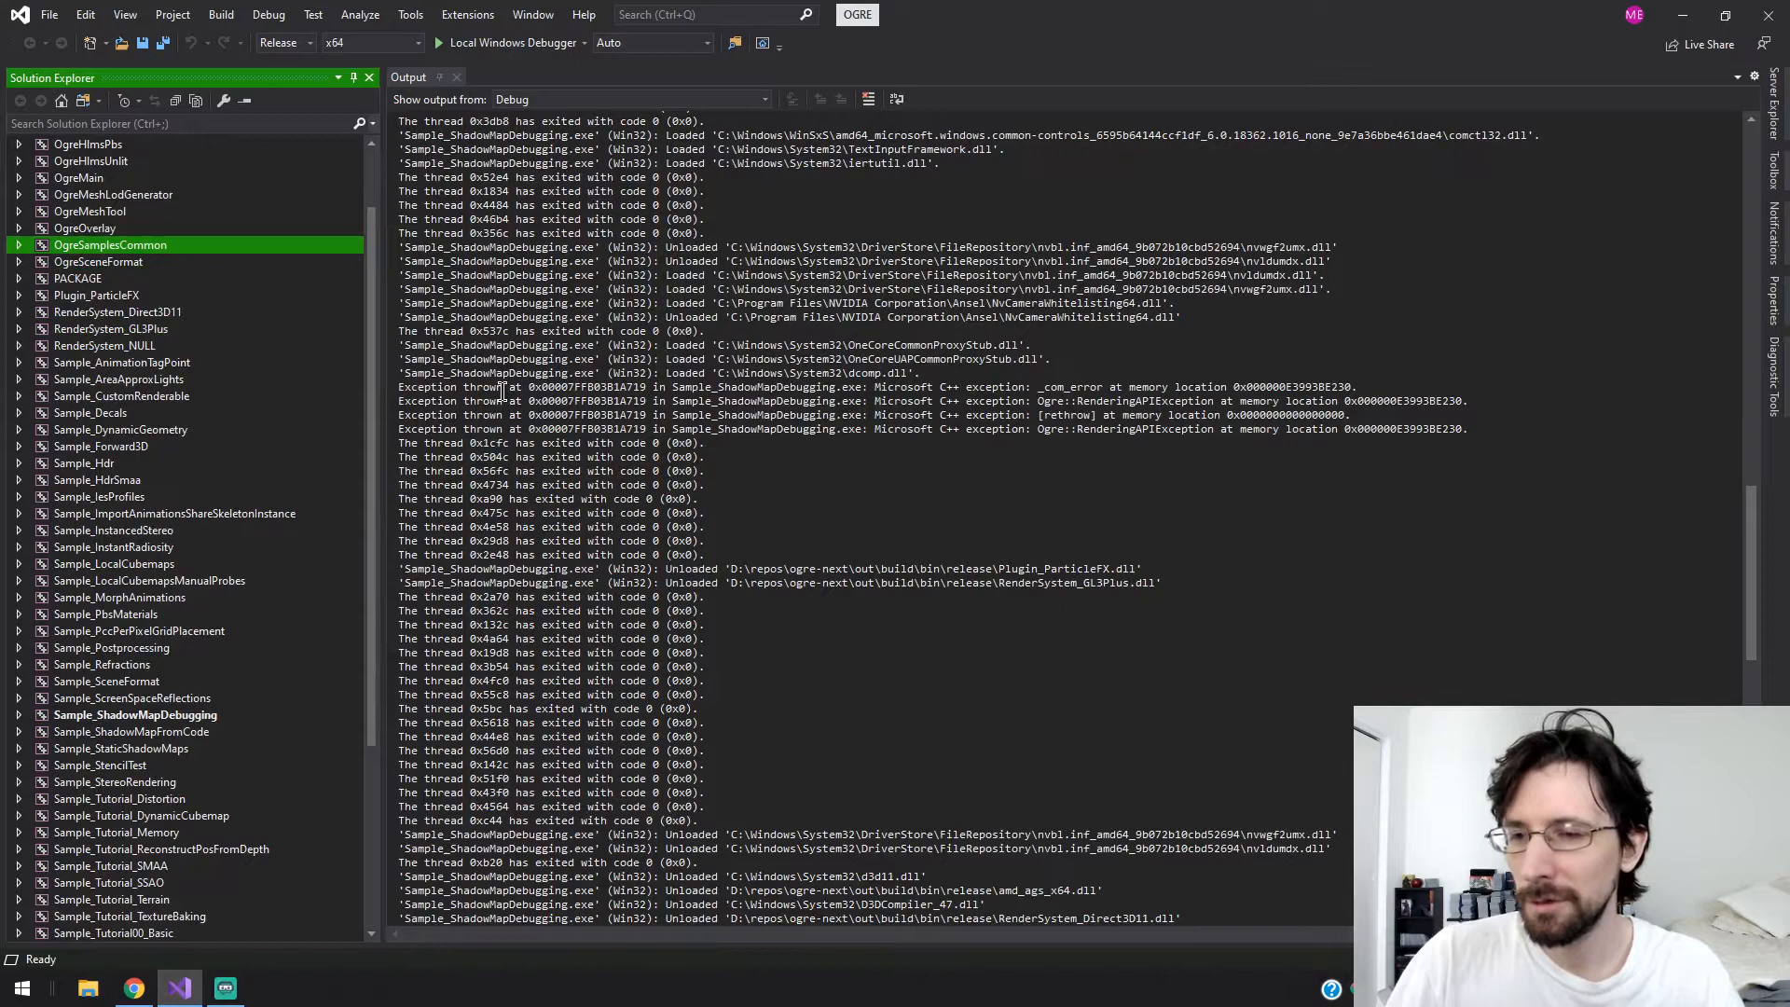
left_click(120, 362)
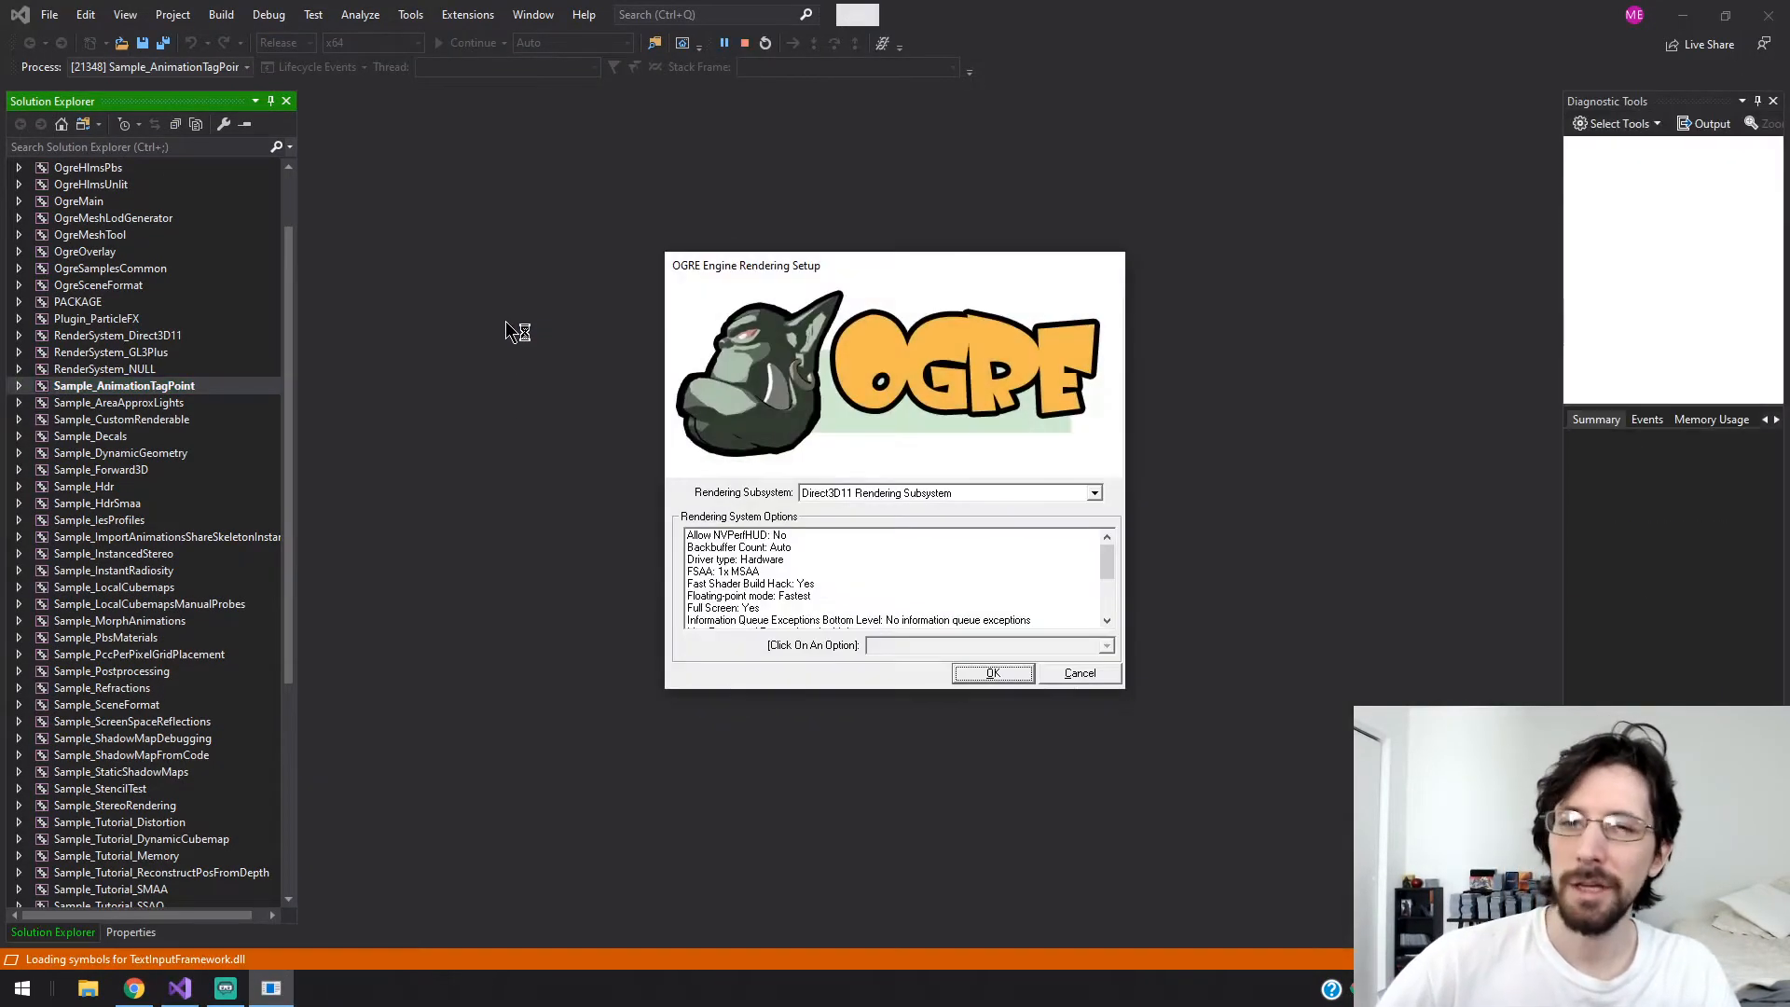
- Accept the OGRE rendering settings to run the AnimationTagPoint demo
left_click(991, 672)
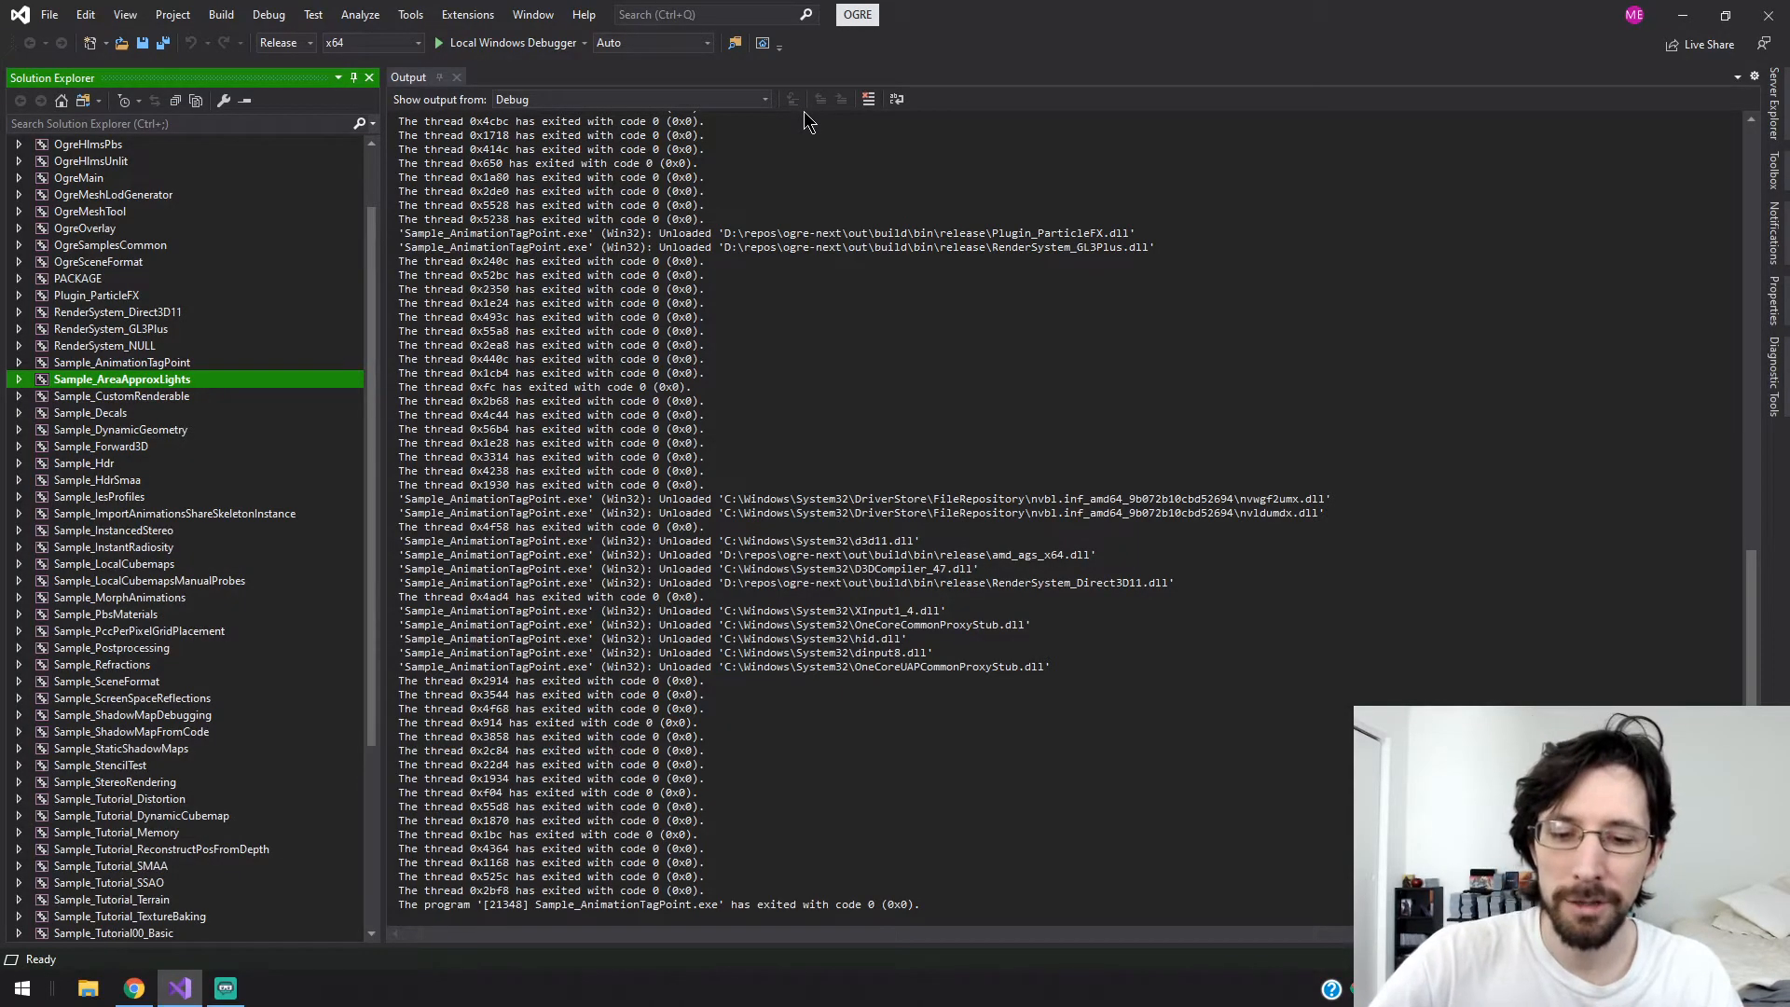
- Run AreaApproxLights, pause and resume animation with F2, and cycle lighting modes with F3
left_click(819, 100)
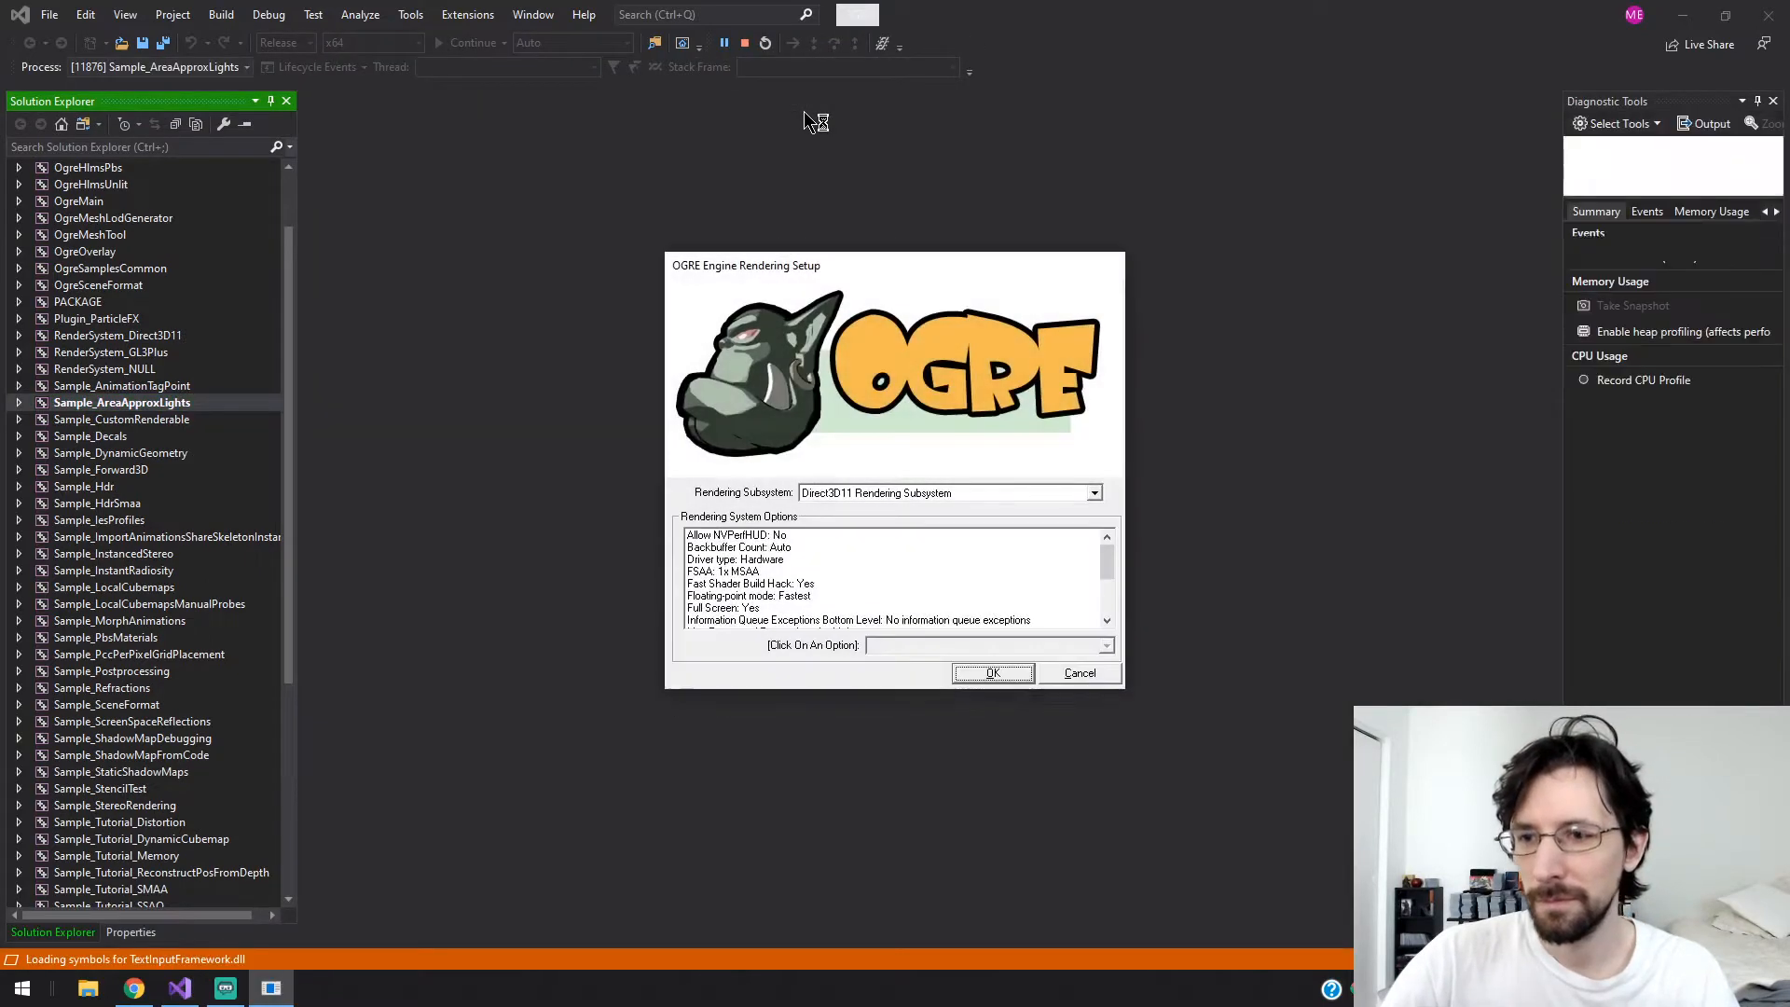
left_click(991, 673)
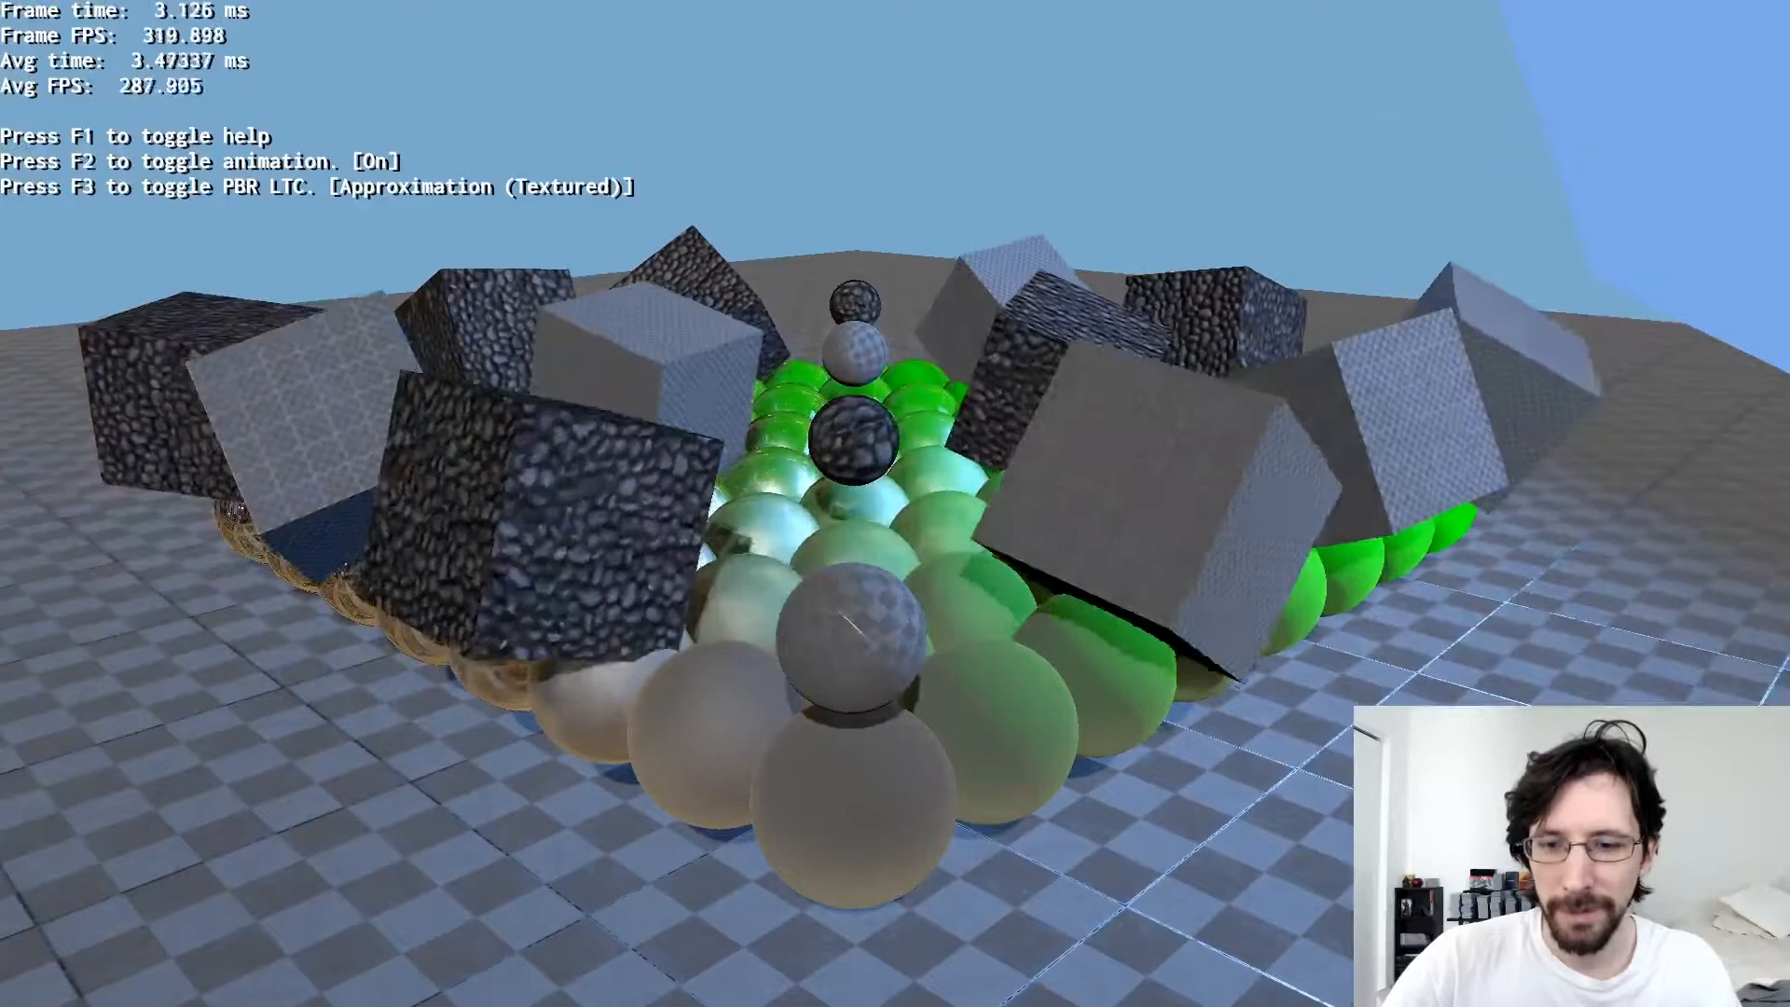
key("F2")
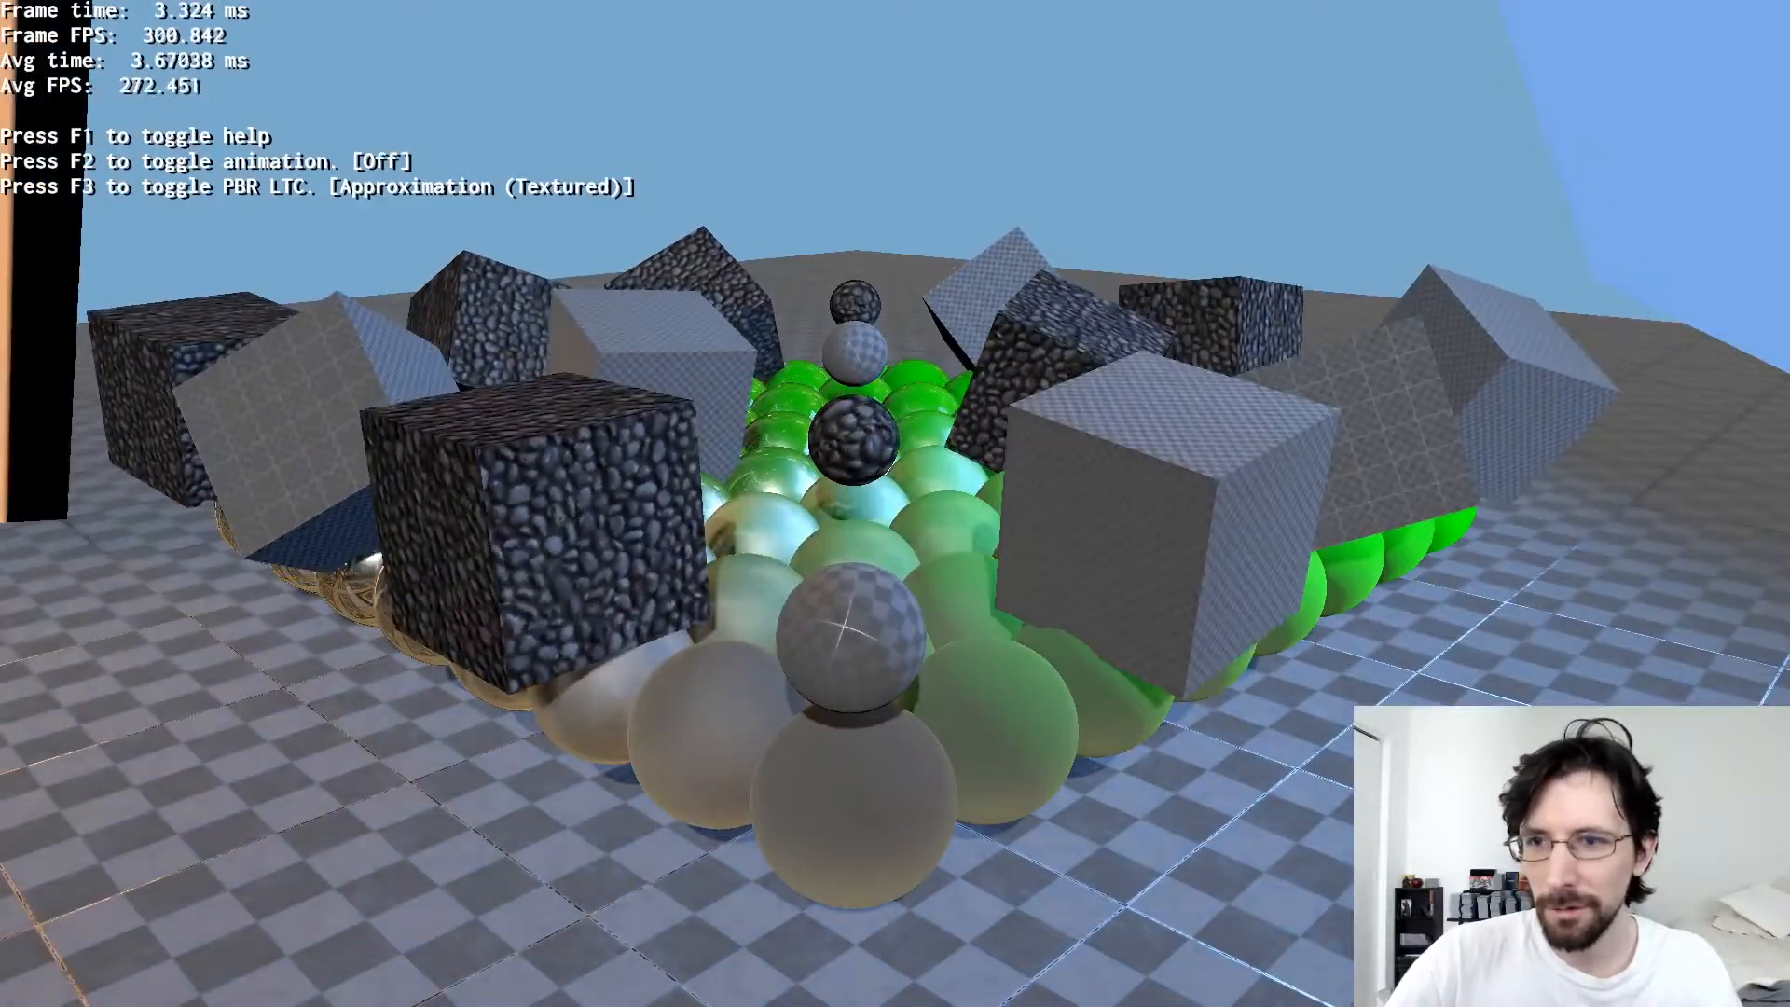
key("F2")
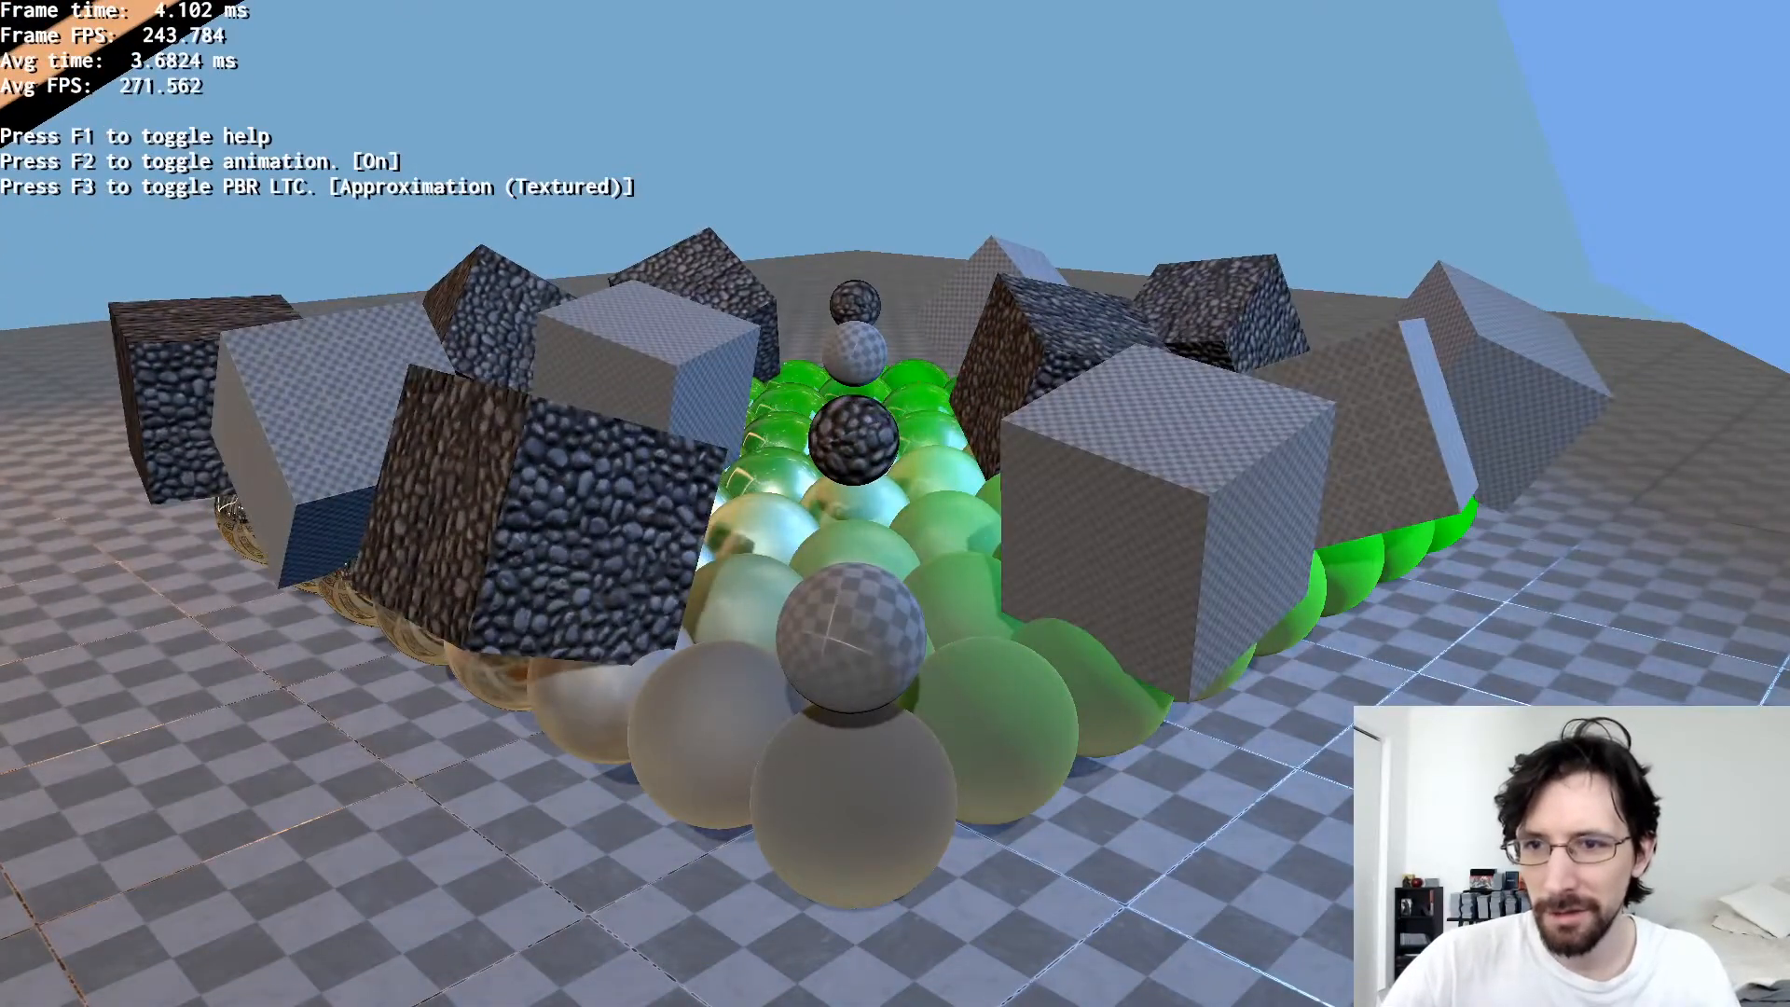
key("F3")
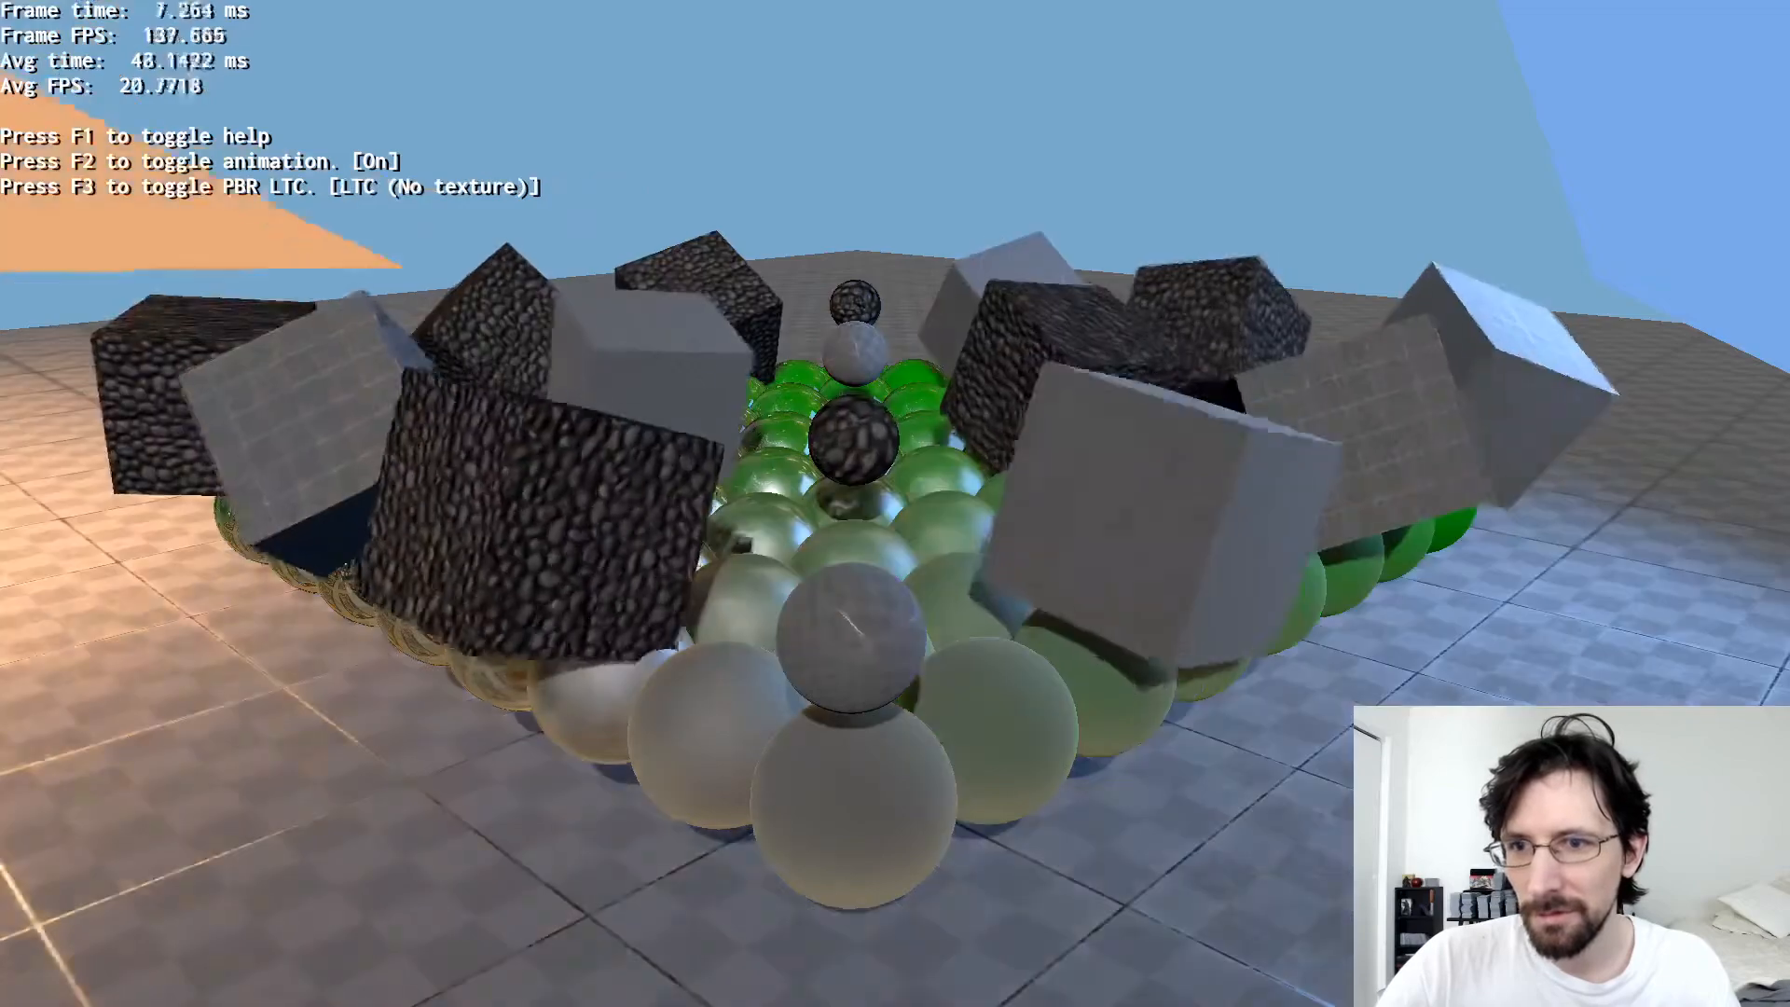
key("F3")
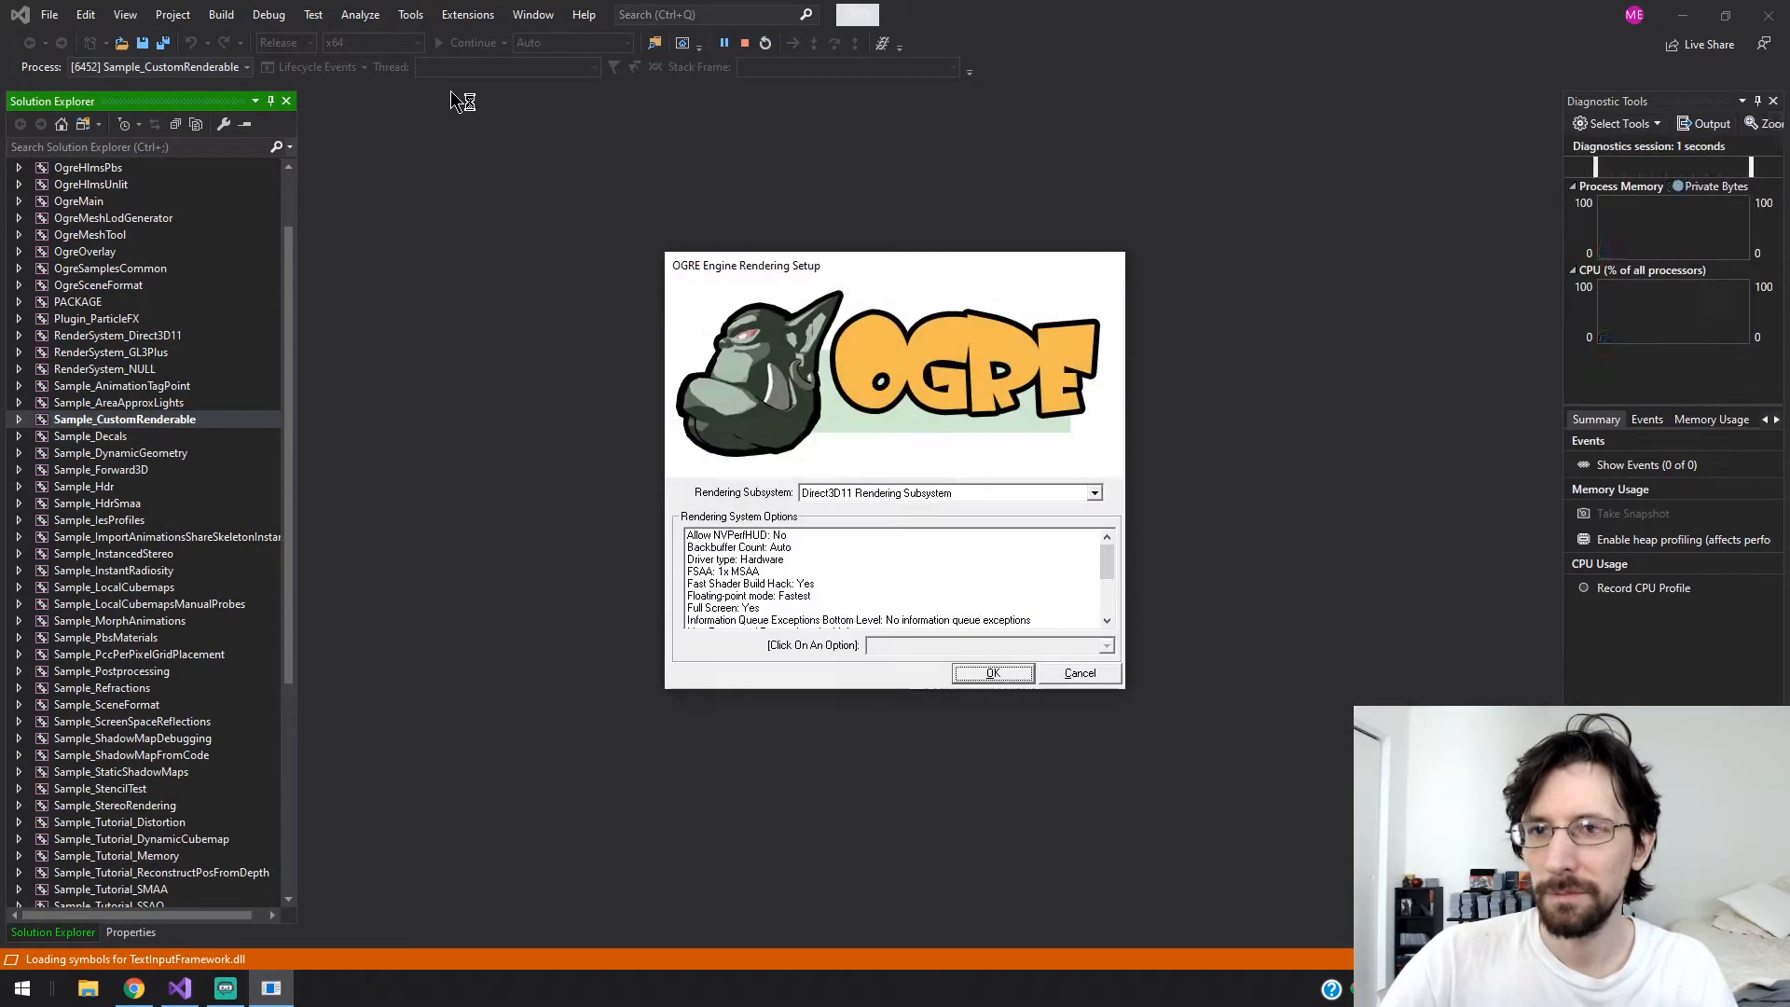
left_click(992, 672)
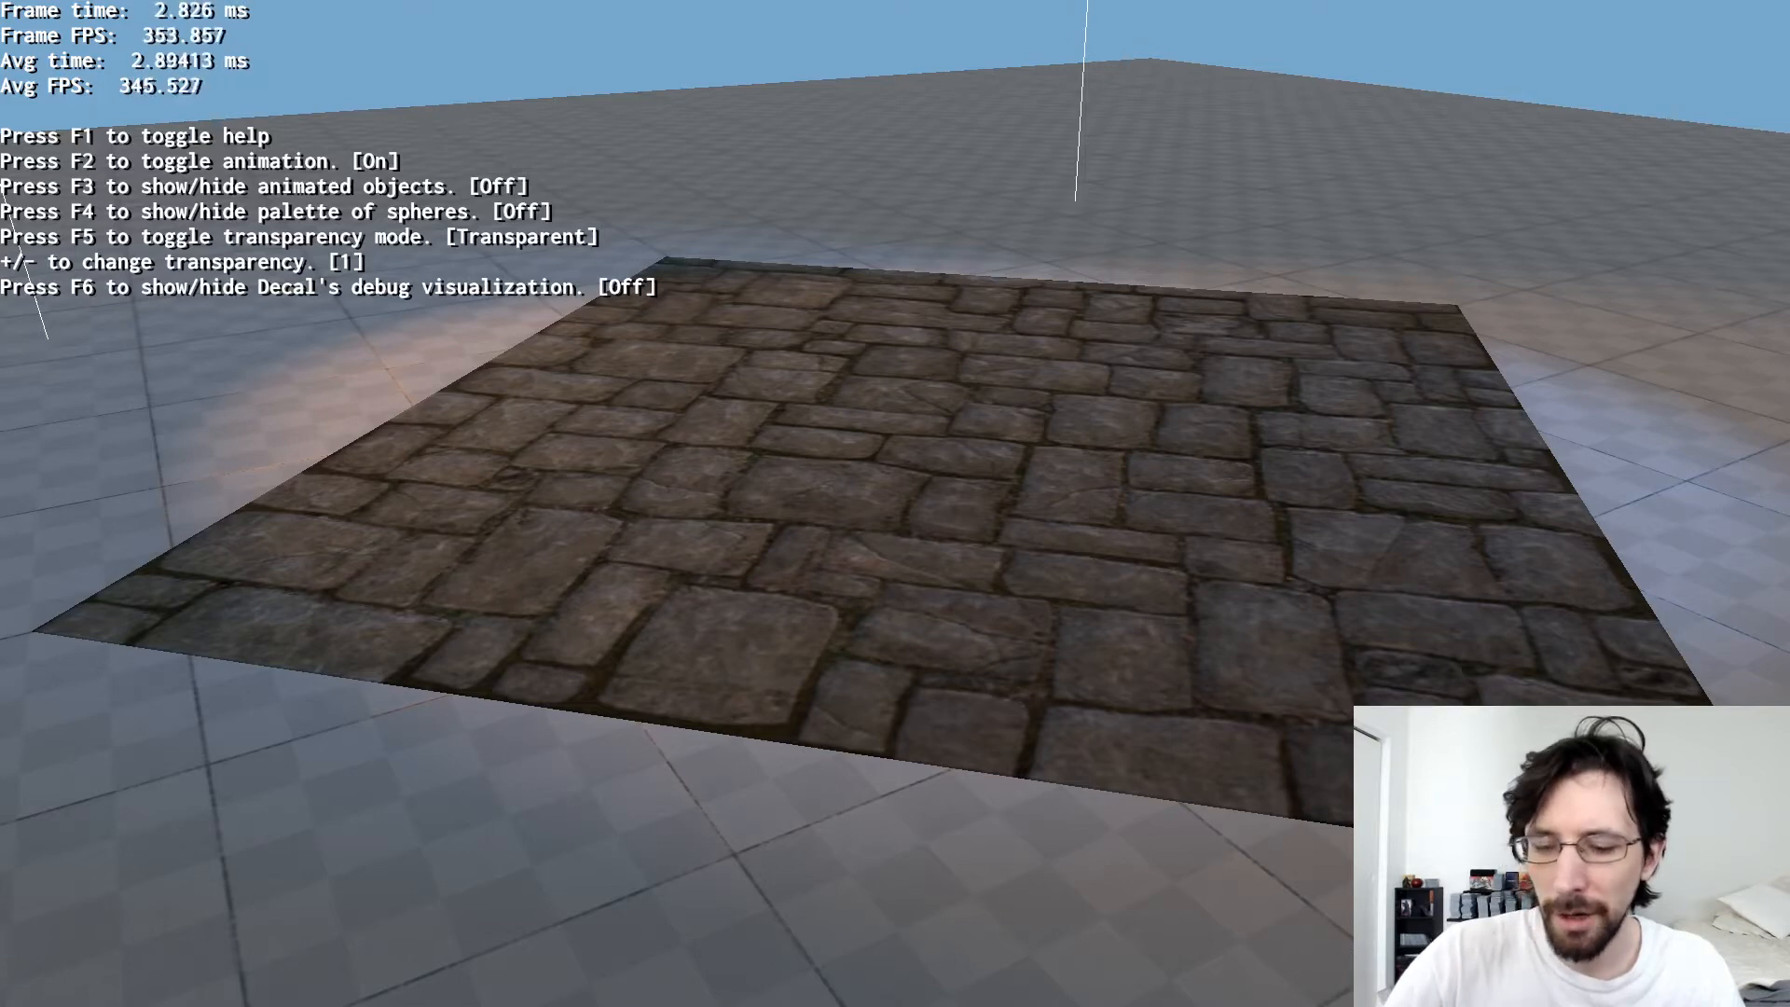
- Show animated objects and spheres, switch to fade transparency, and toggle decal debug volumes
key("f3")
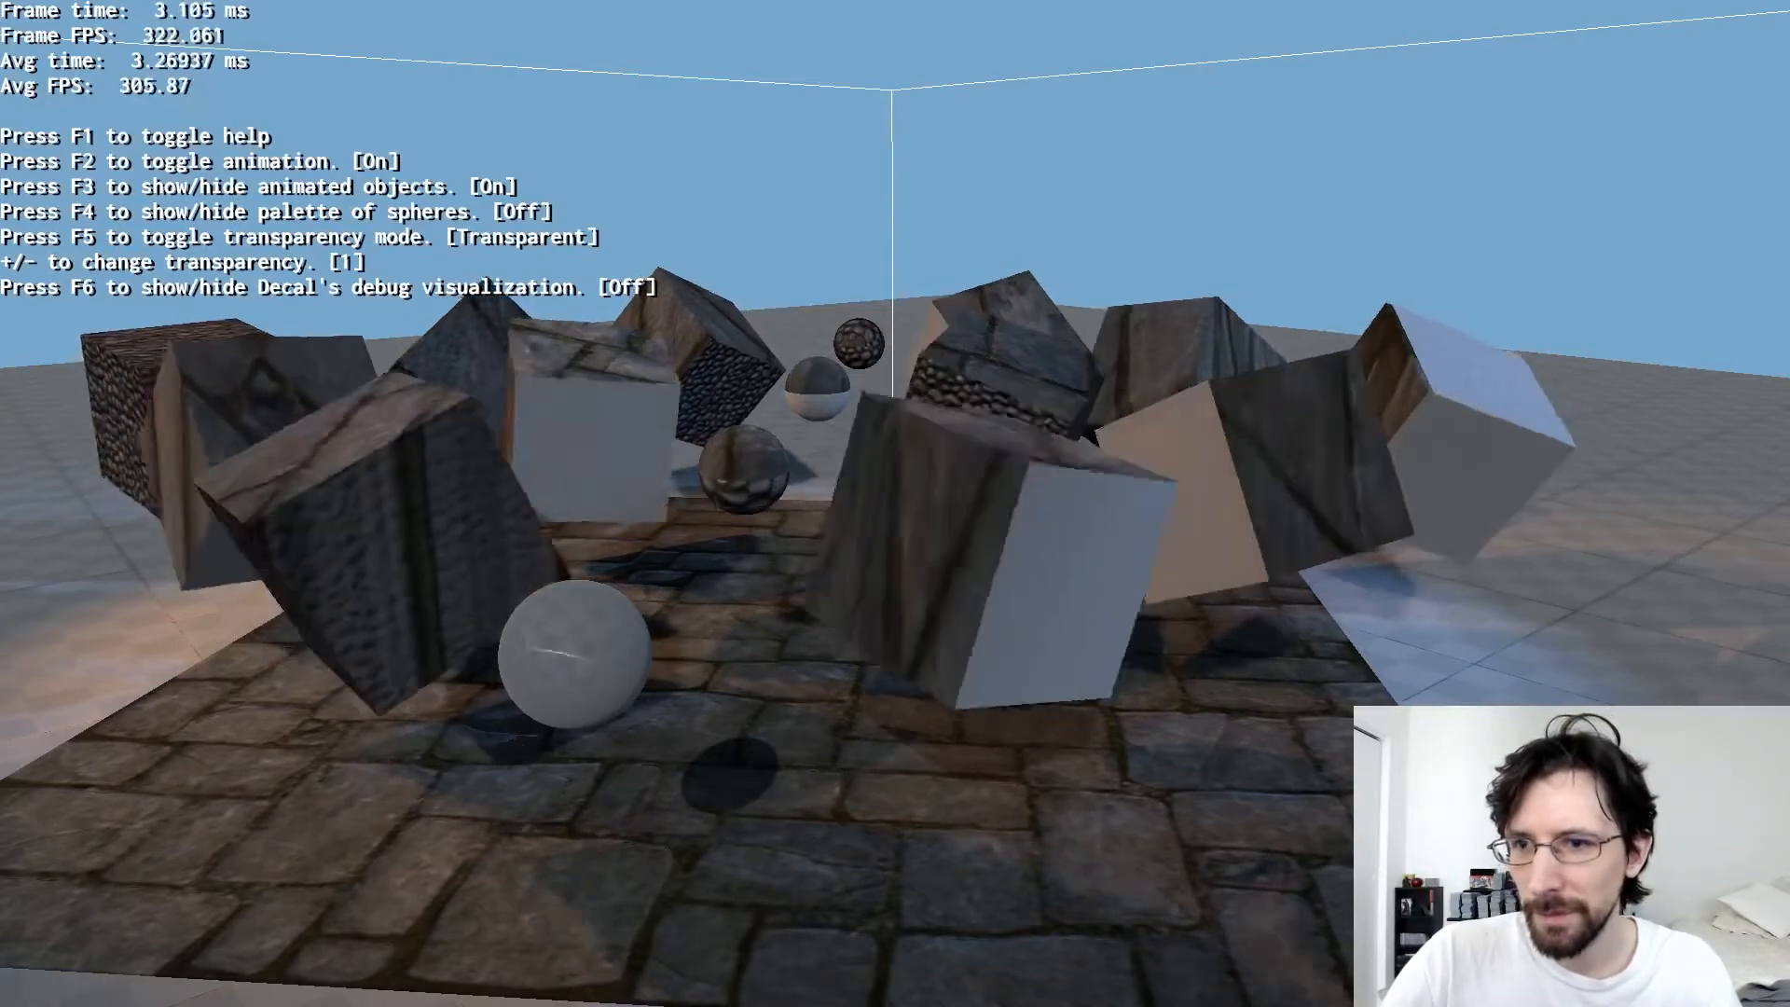
key("f4")
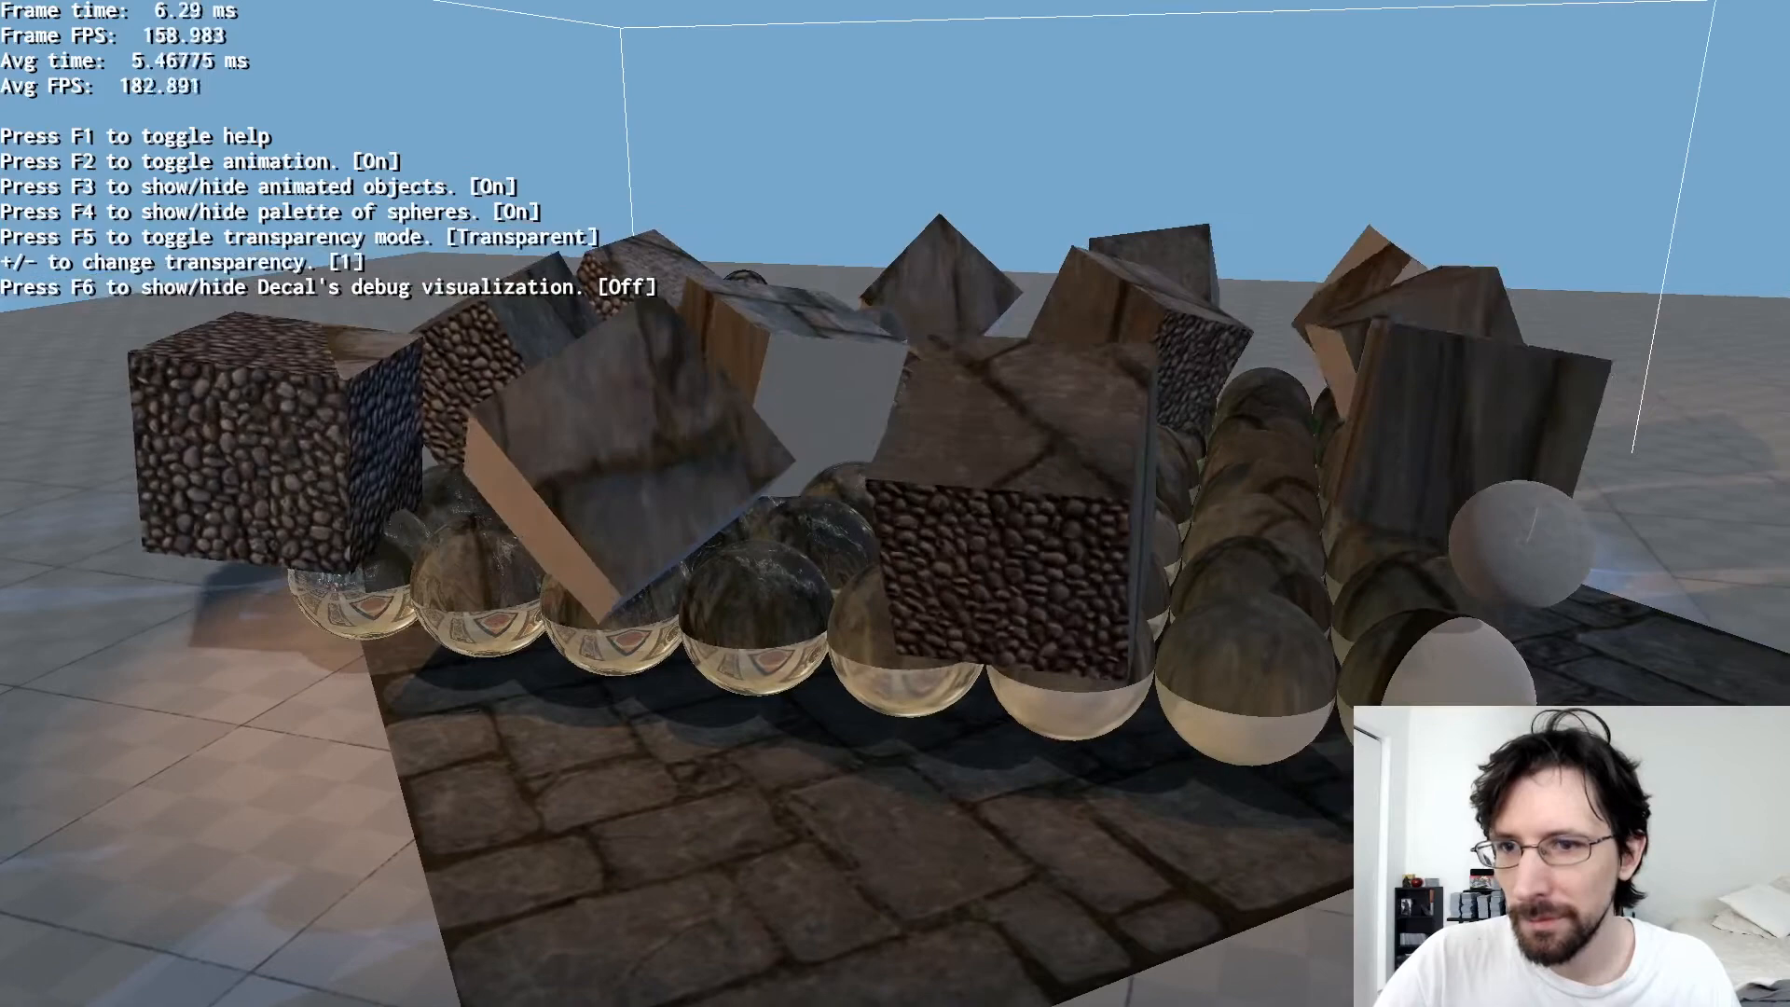
key("F5")
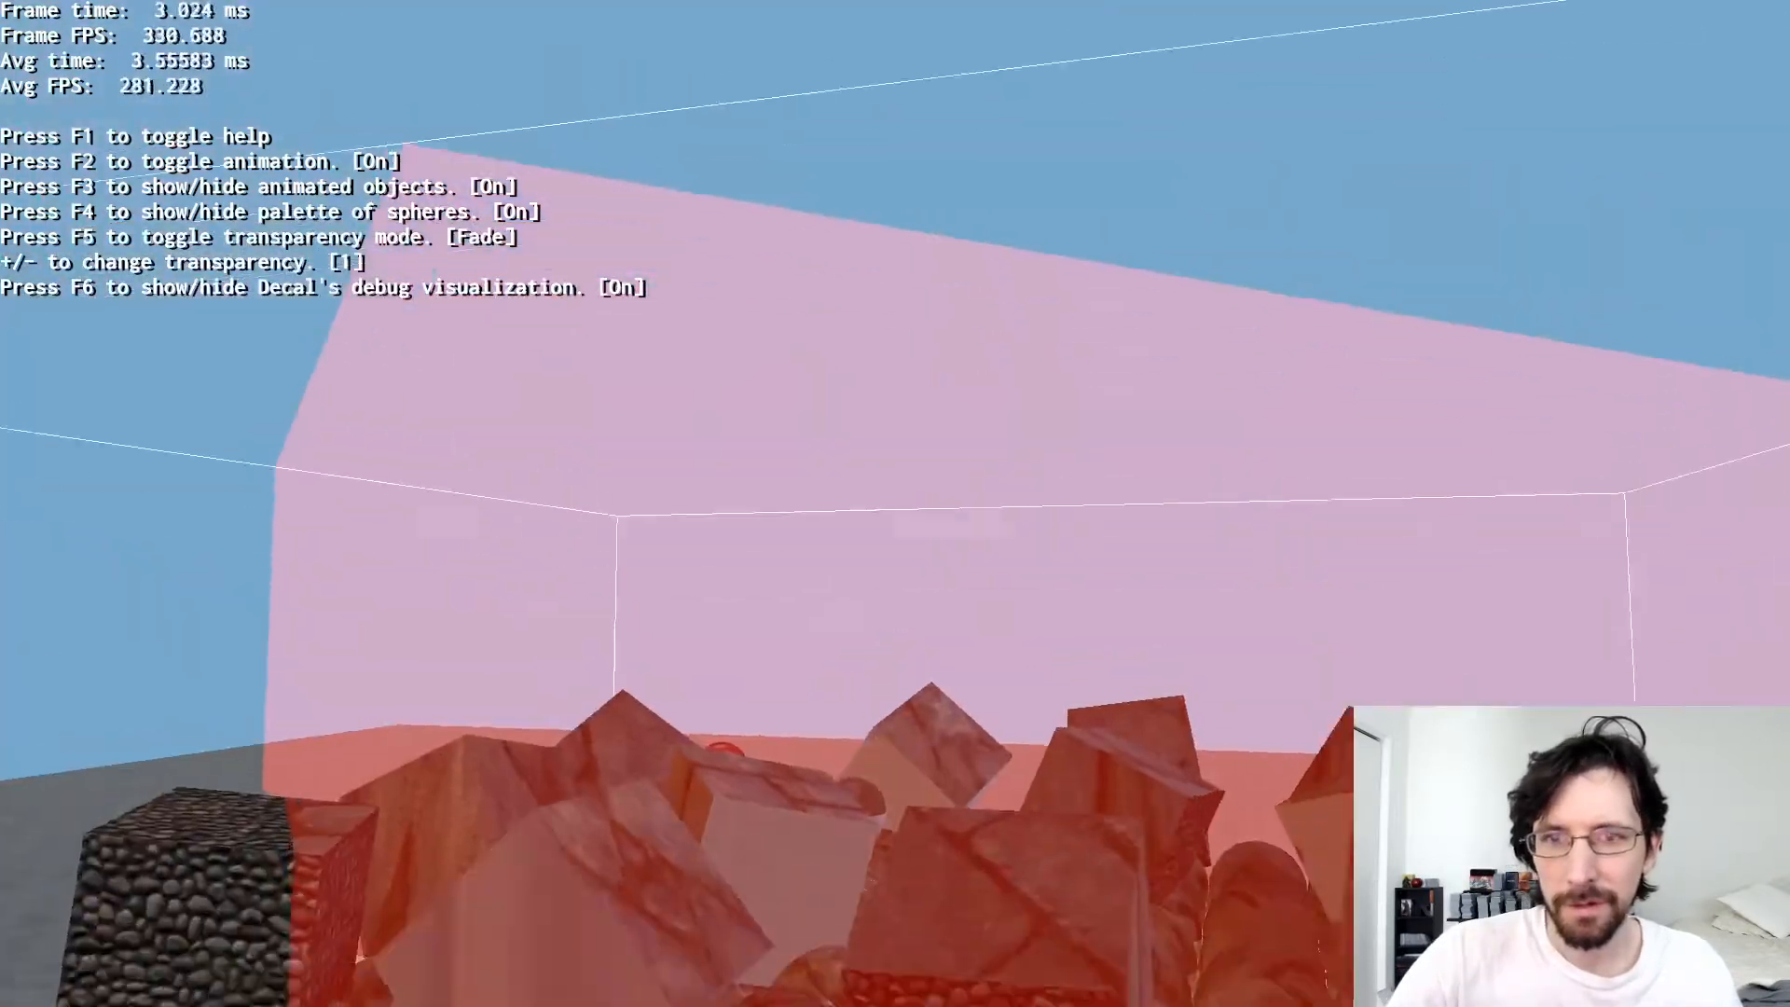
key("f6")
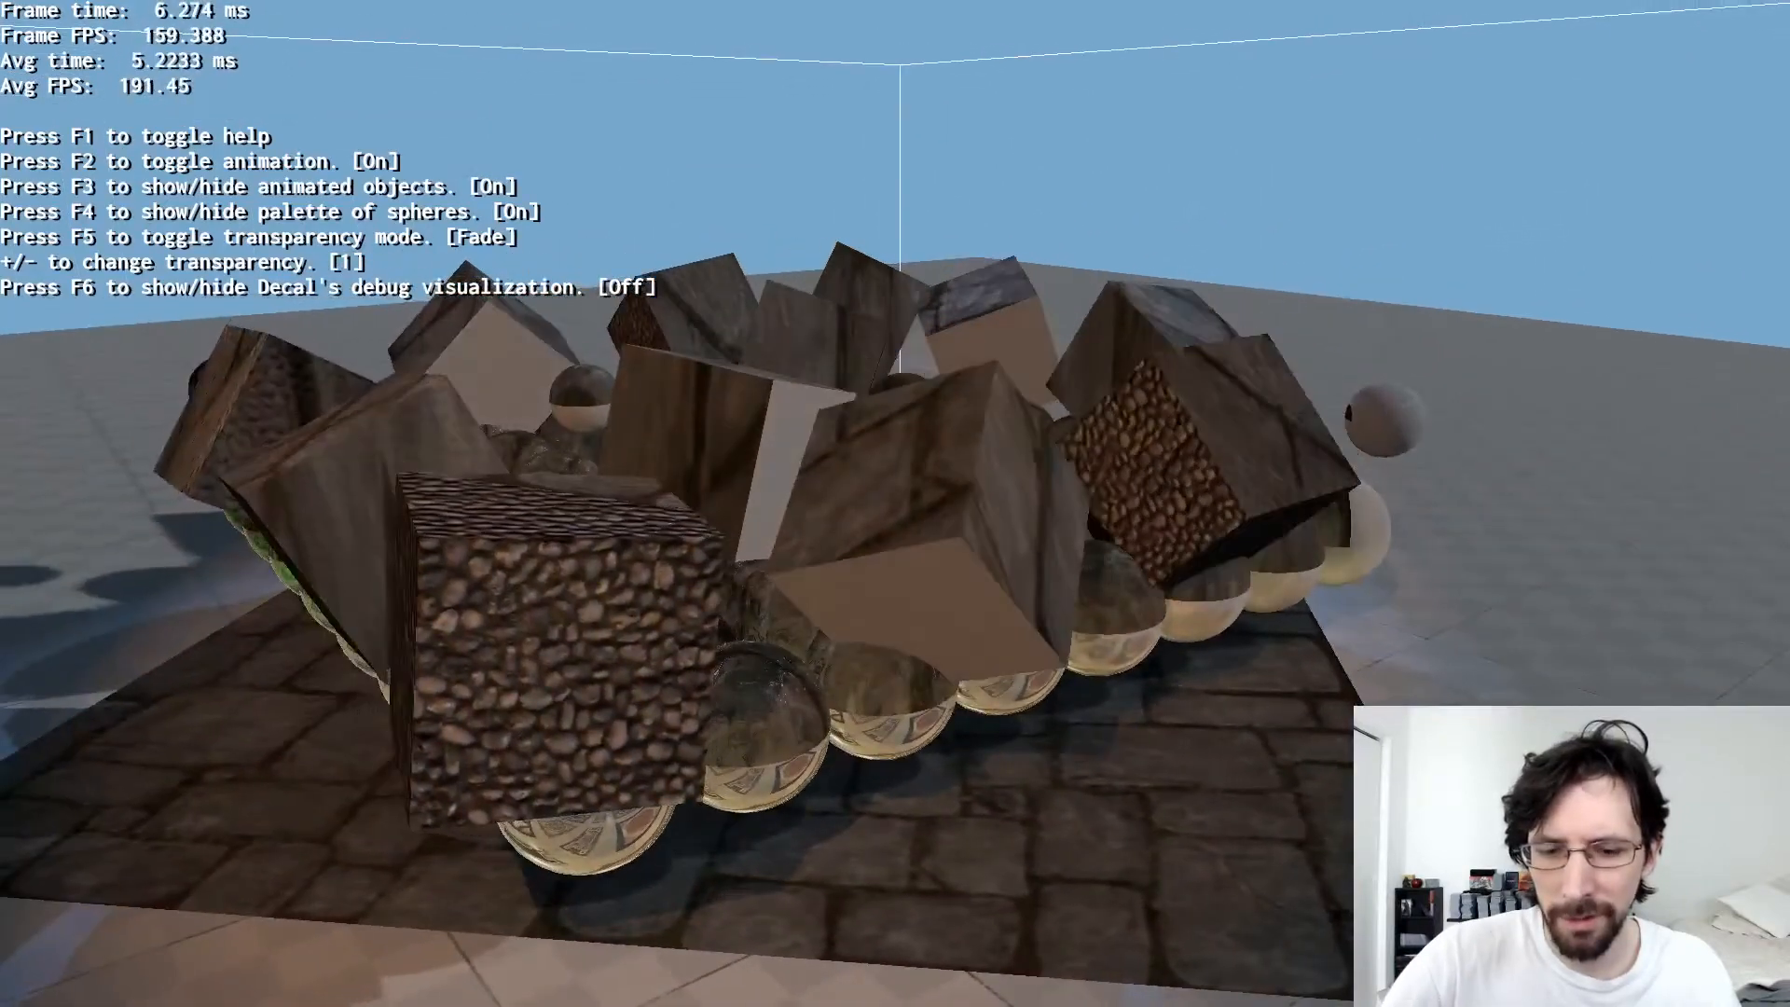
key("F6")
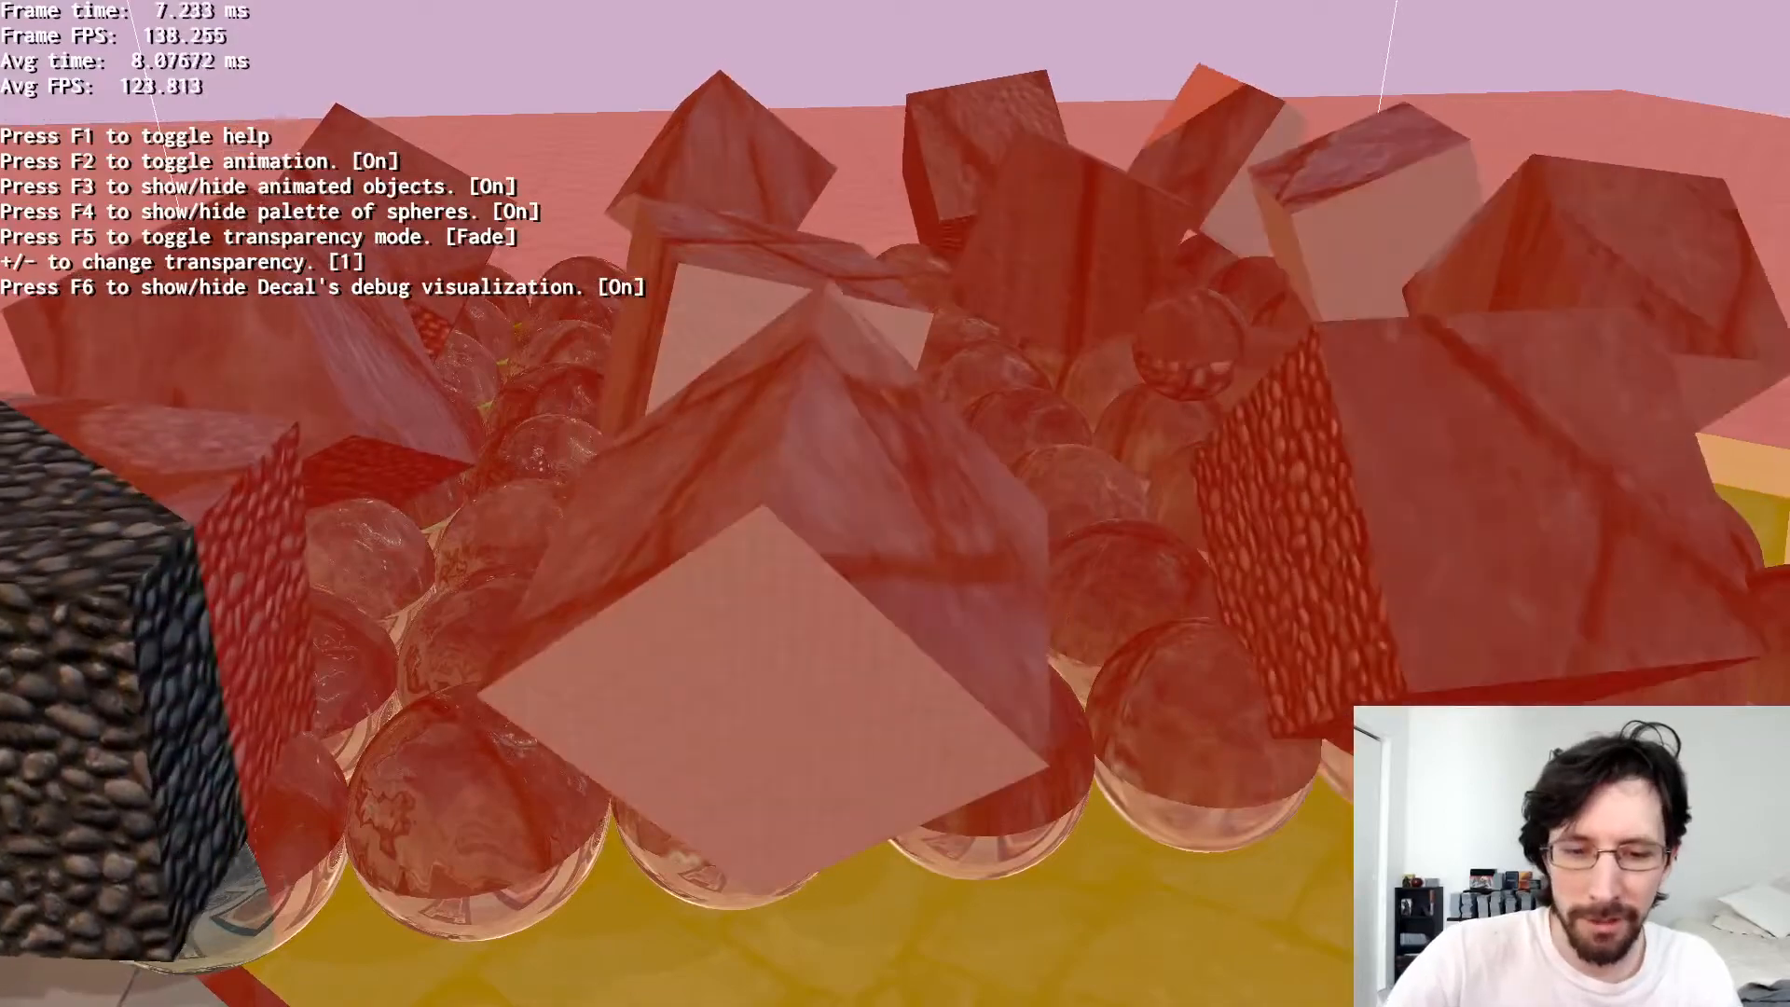
key("f6")
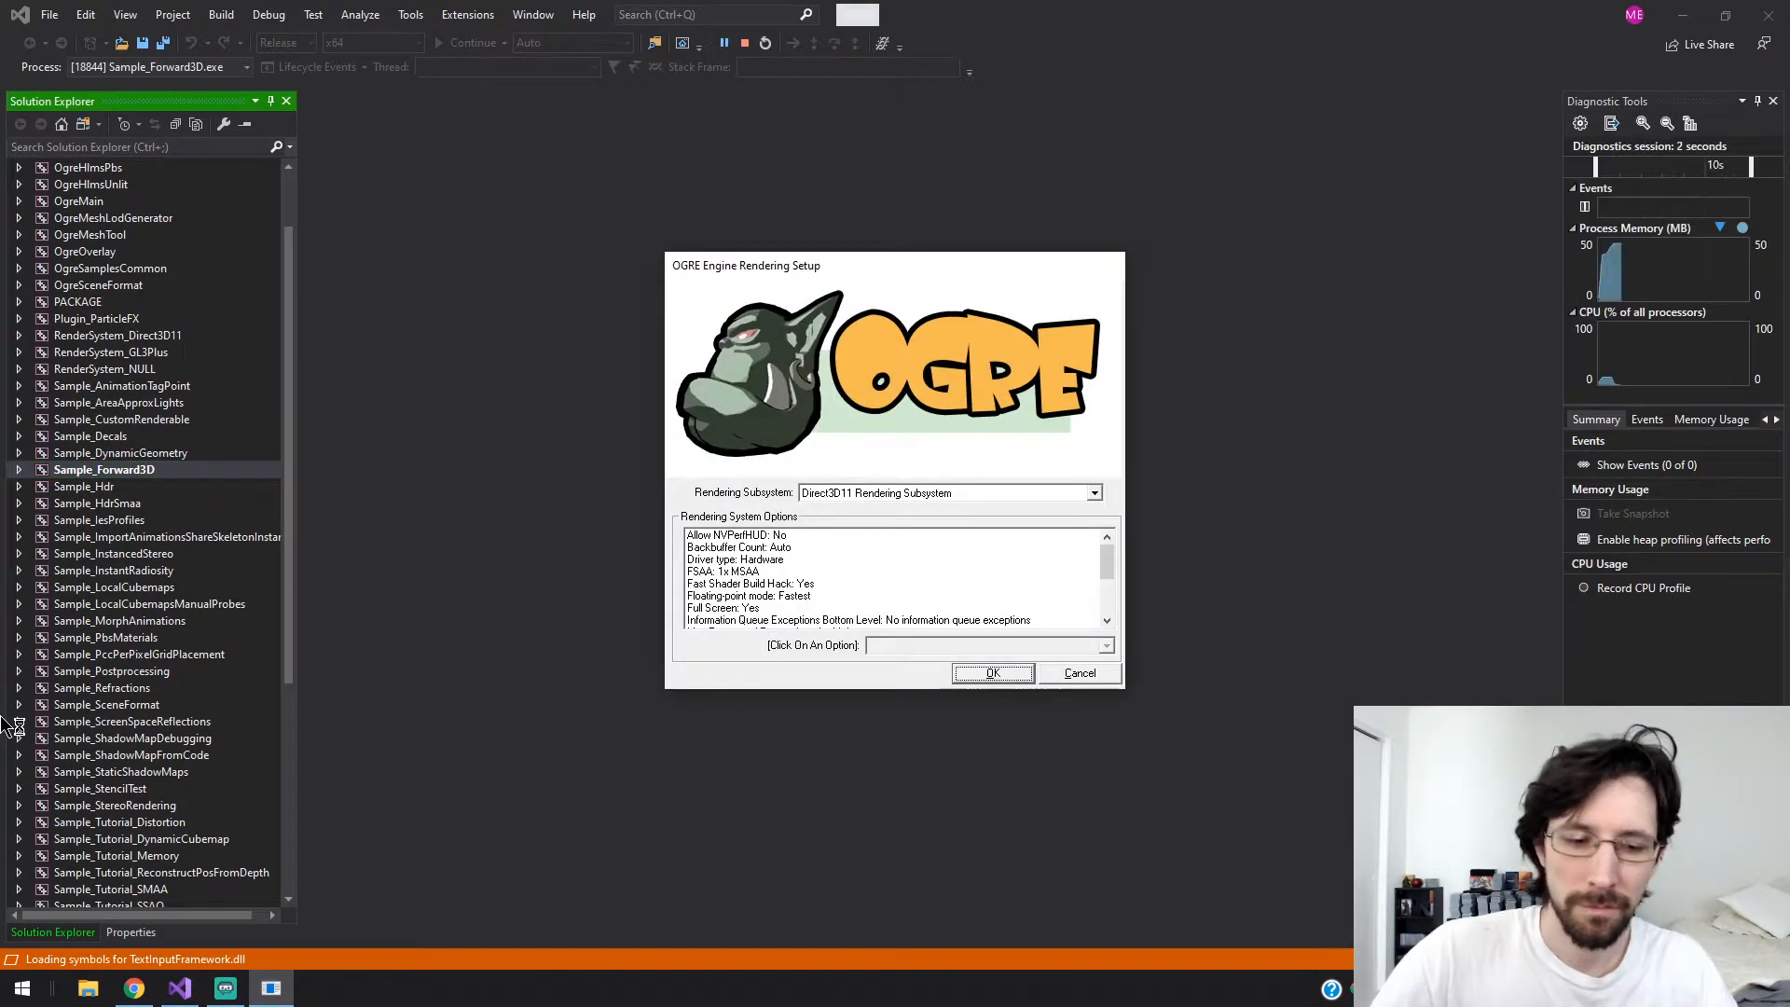
- Start Forward3D with default settings, then reduce light count (F6) and light radius (F8)
left_click(992, 672)
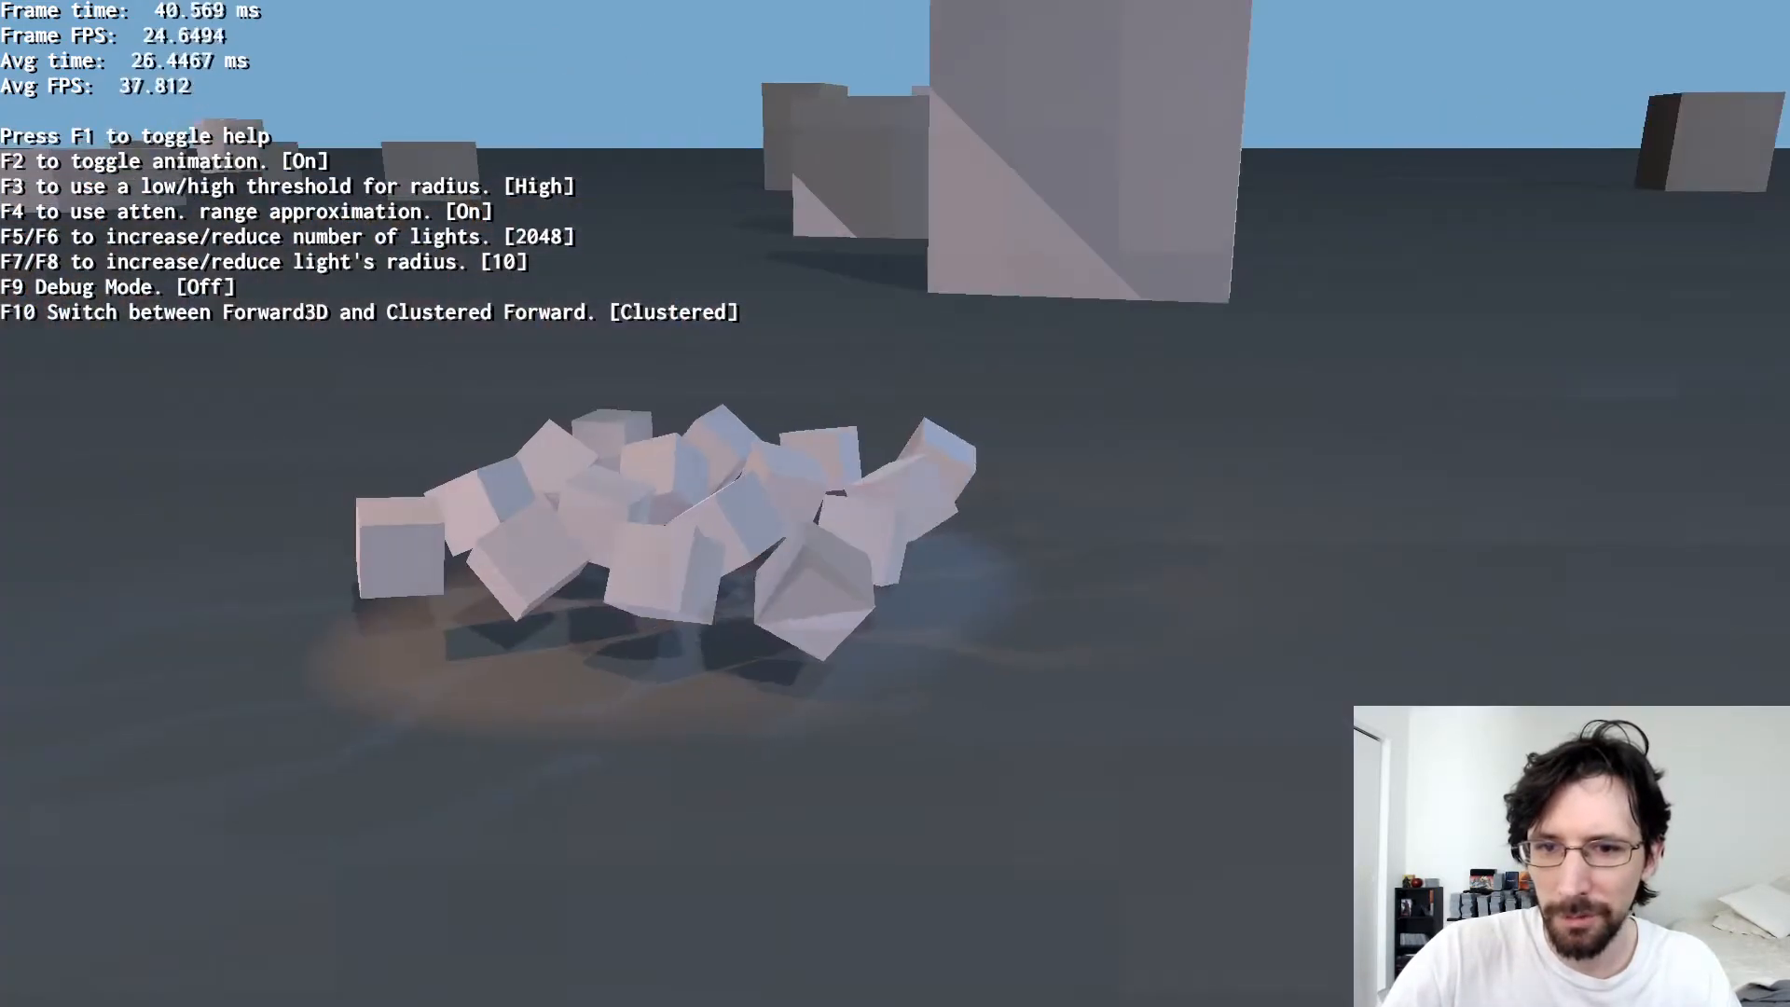
key("F6")
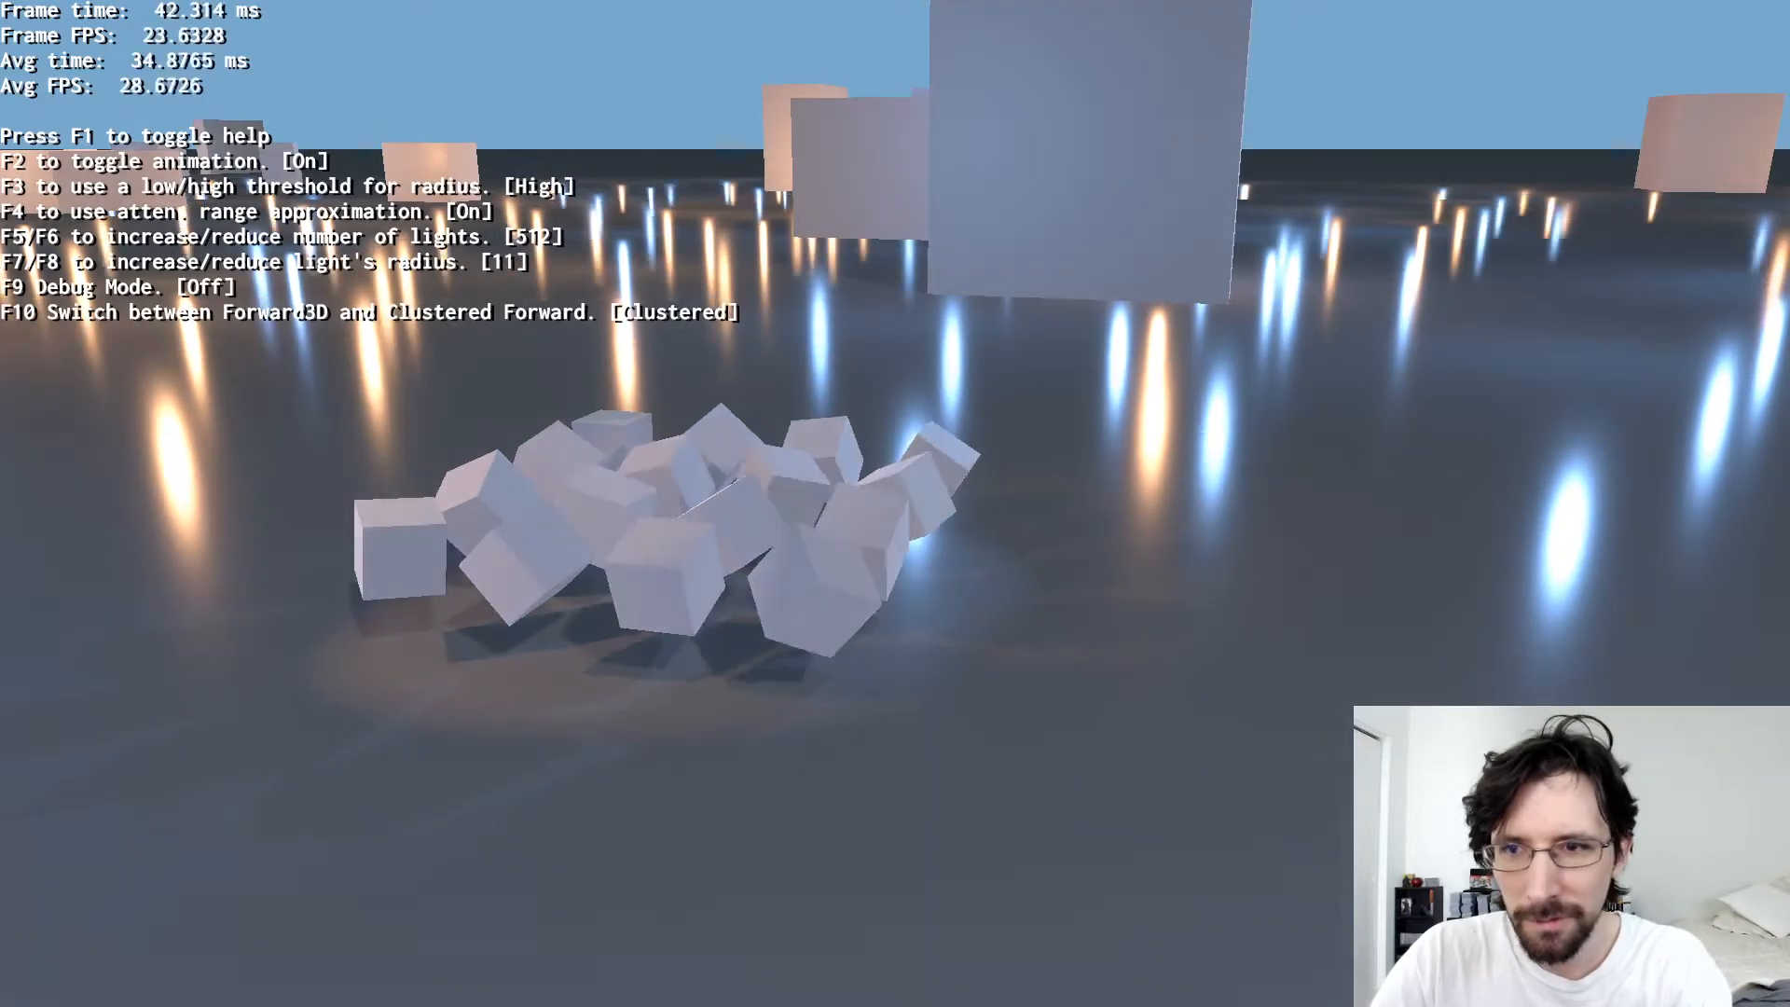
key("F8")
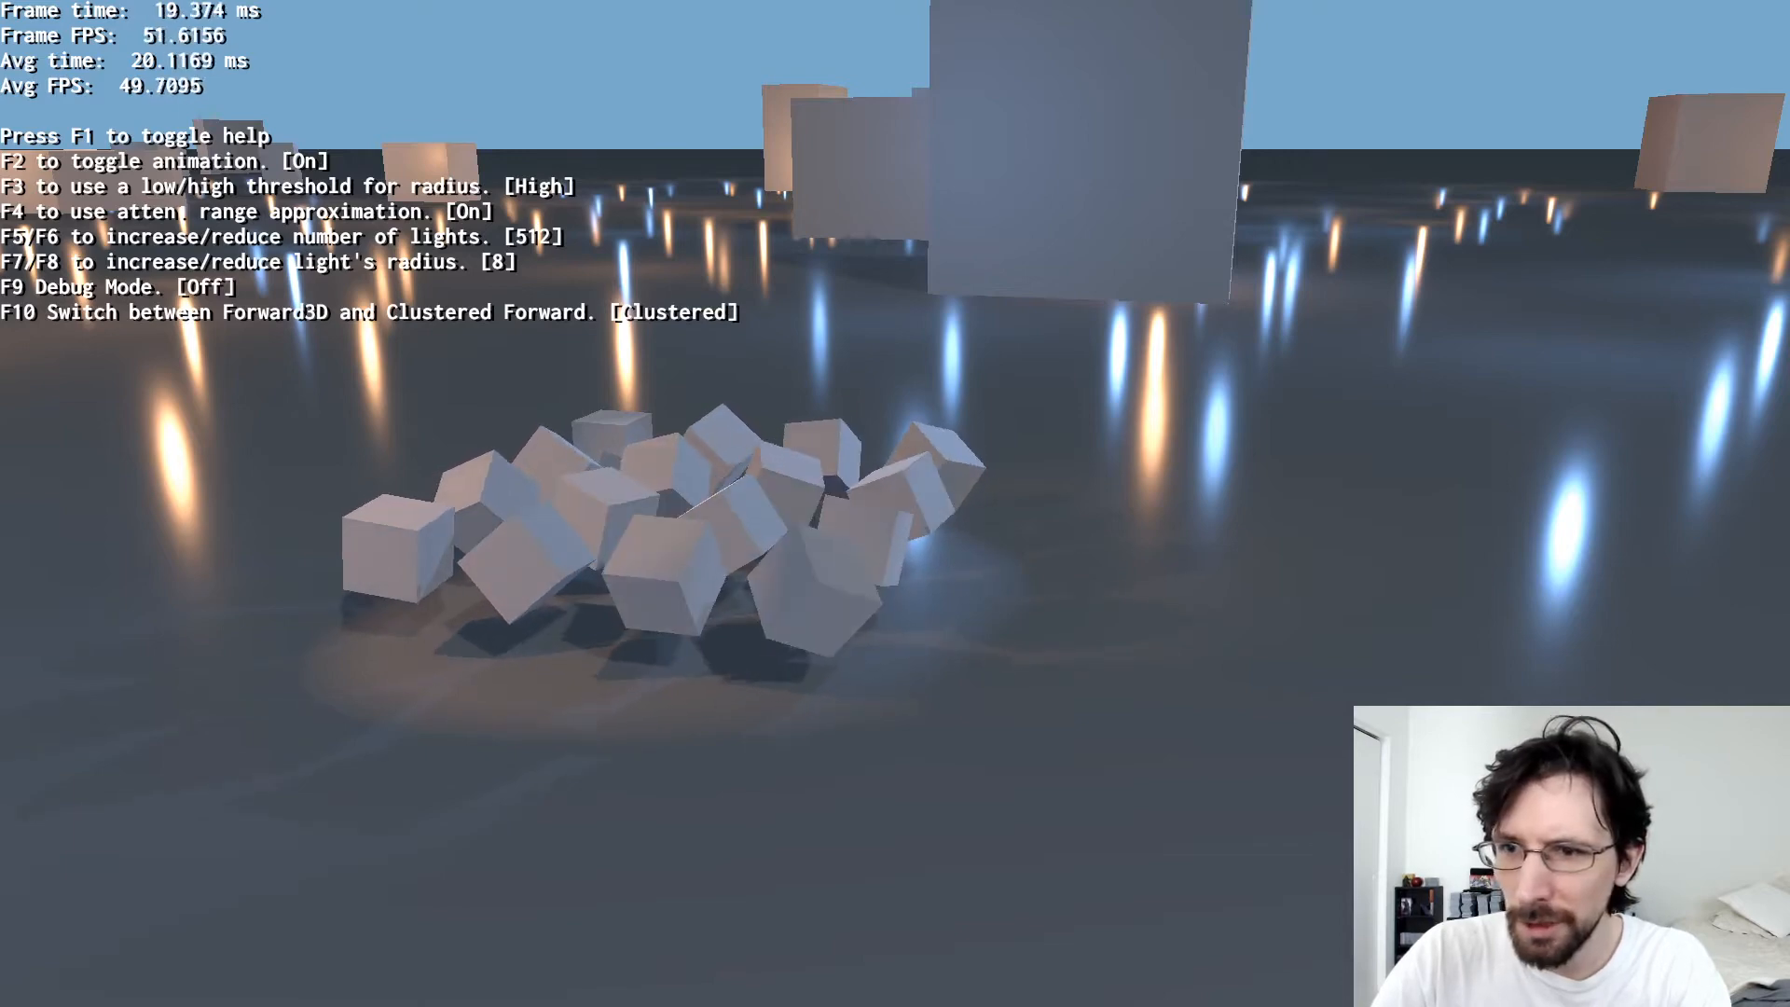
key("F10")
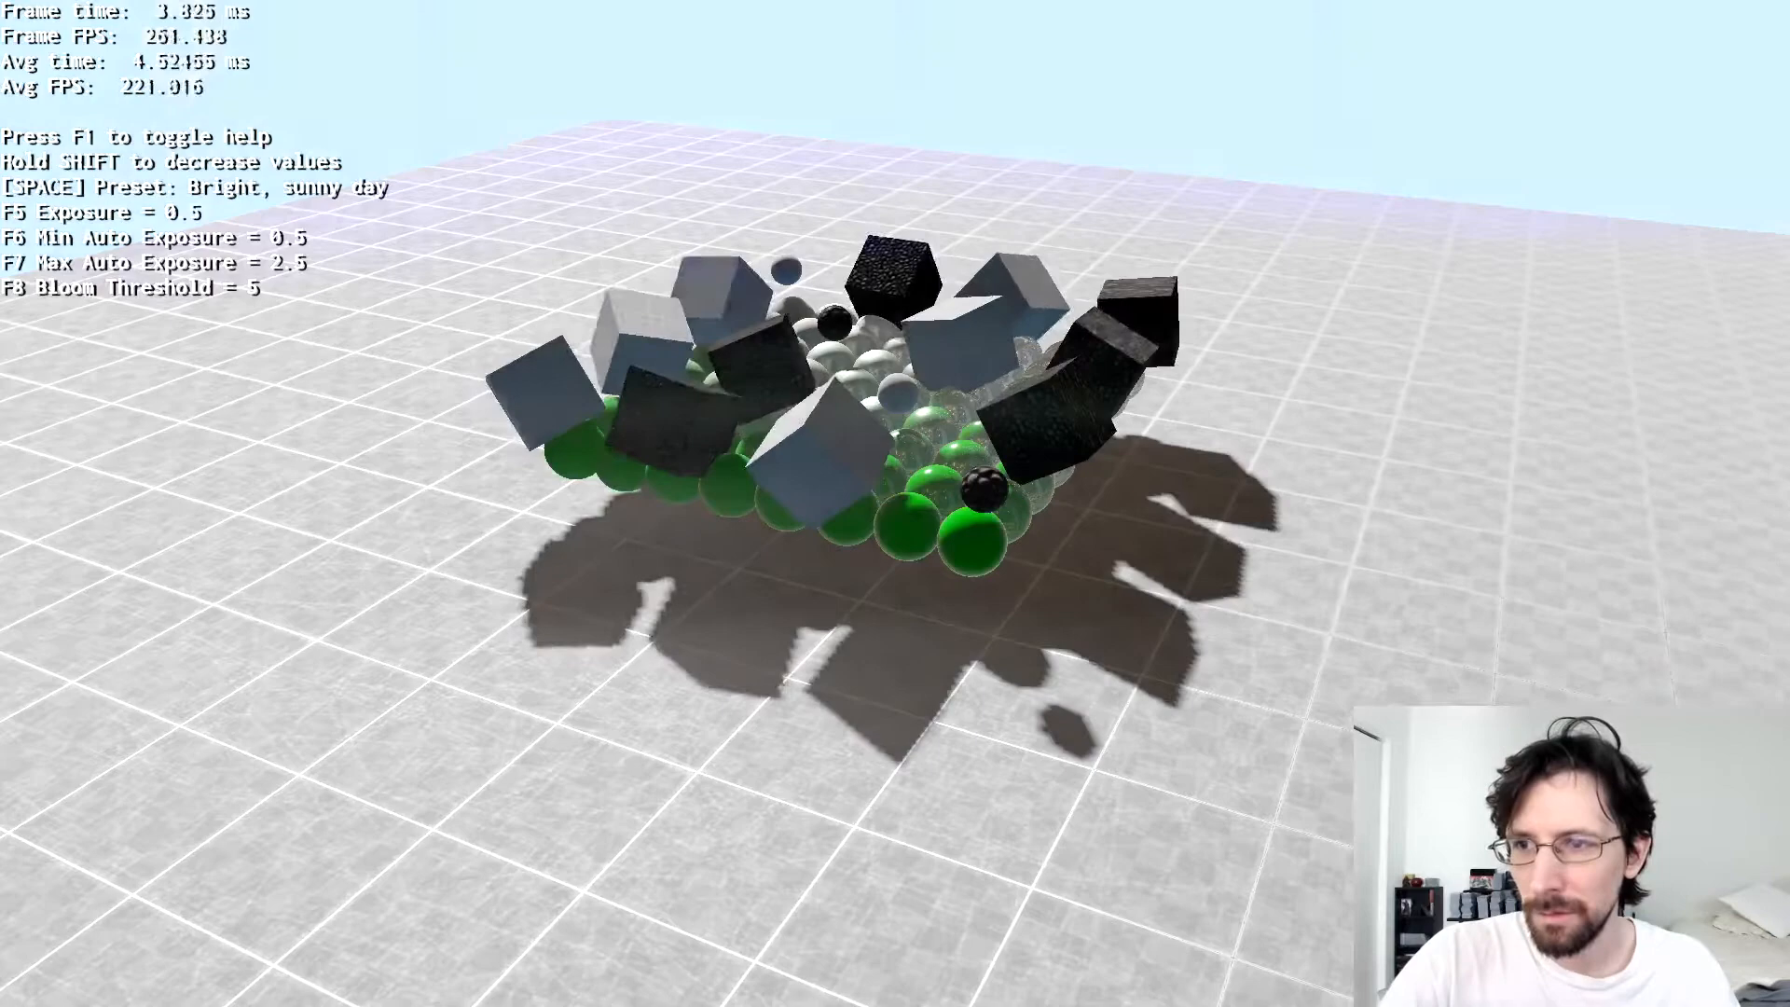
- Widen the HDR auto exposure range, raise minimum exposure, then narrow the range
key("F5")
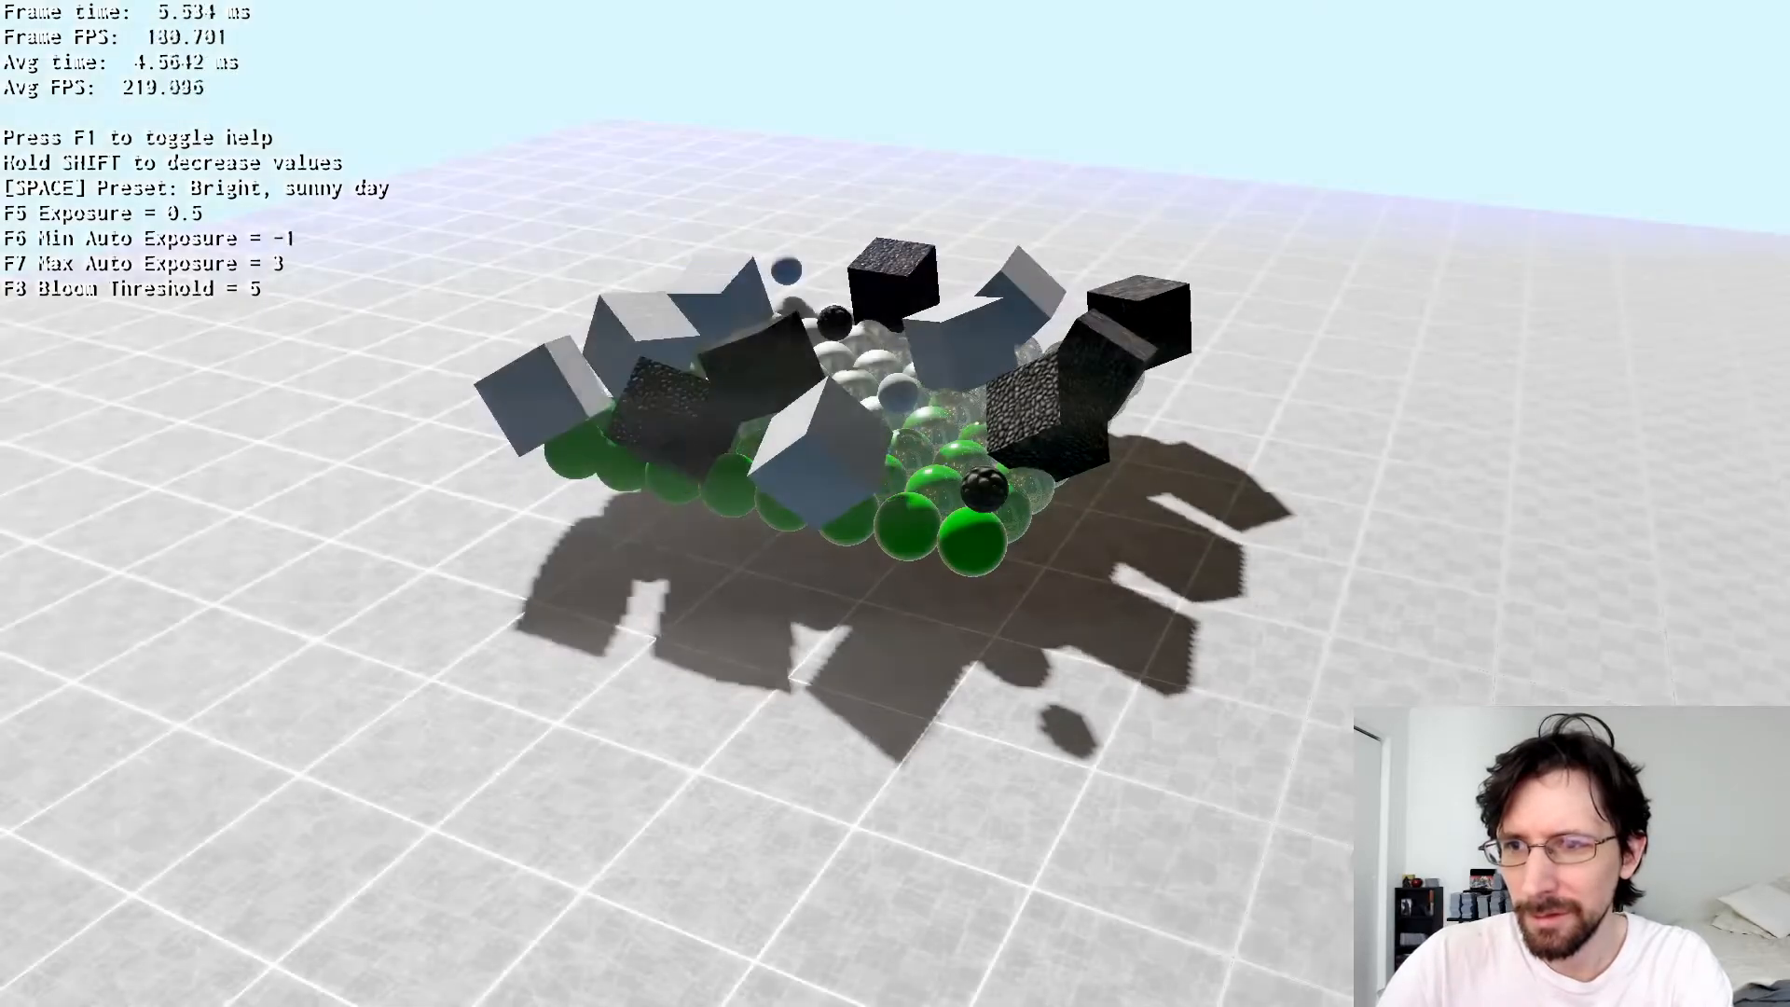
key("F6")
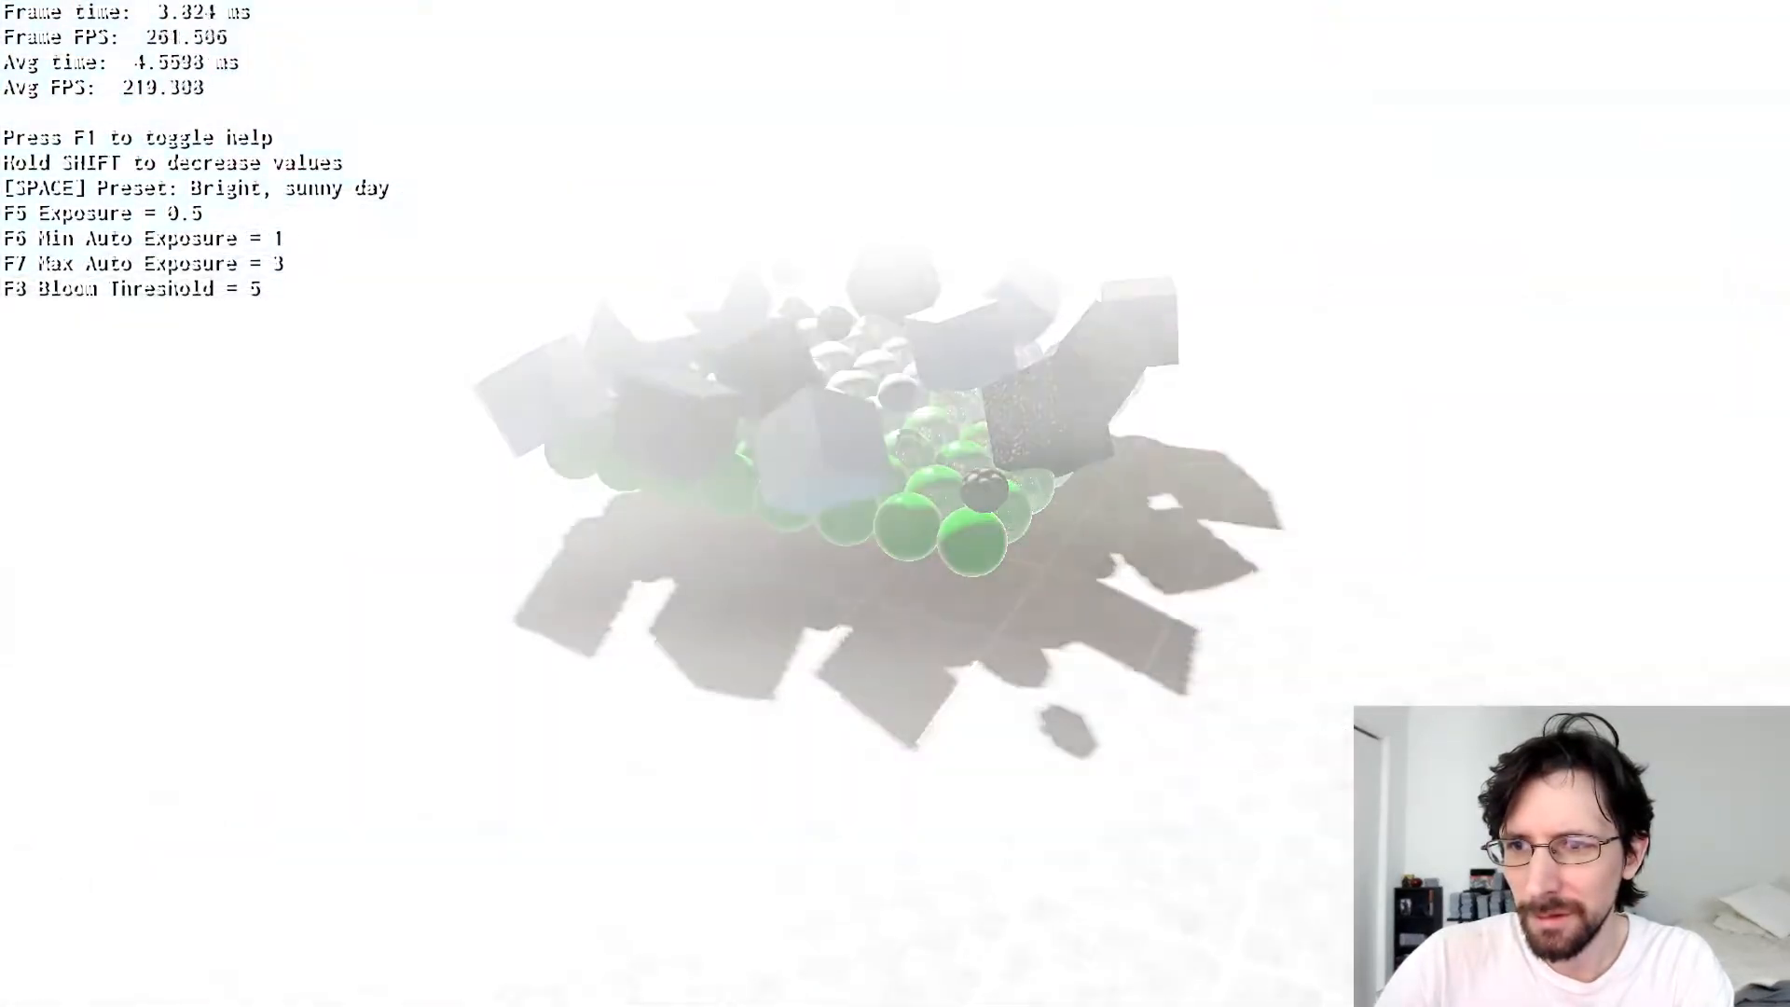
key("F6")
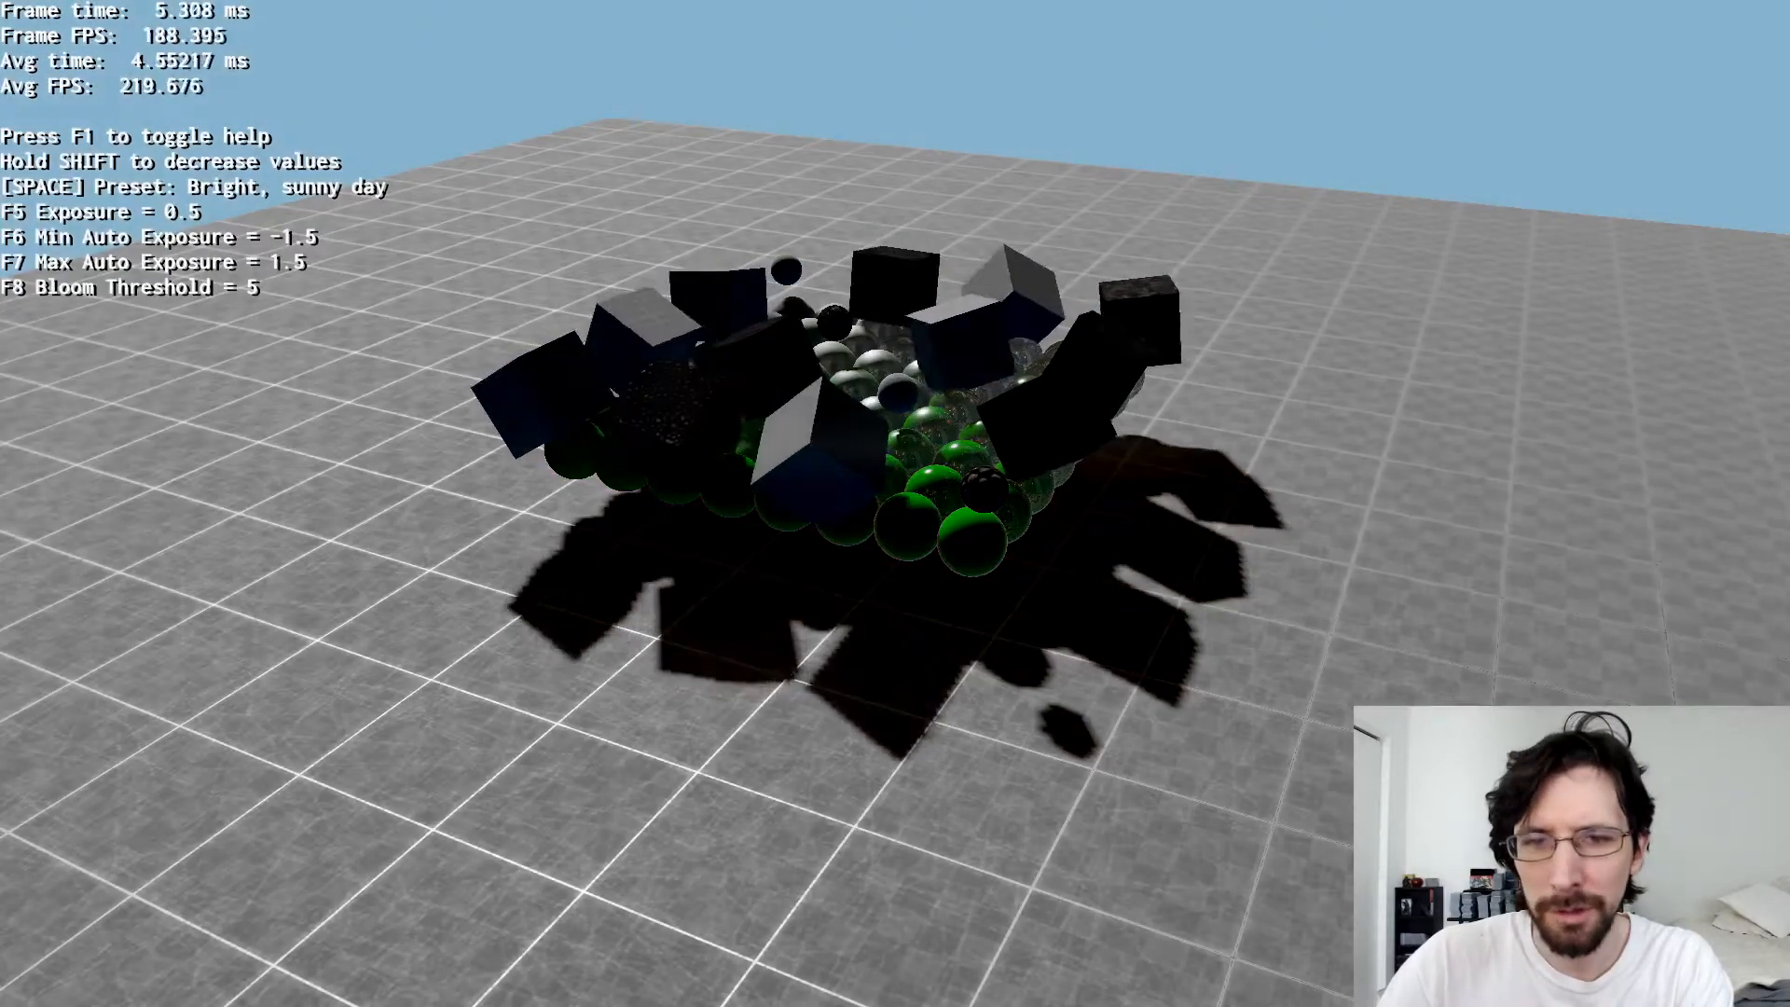
- Cycle presets through hazy, overcast, moonlit night, JJ Abrams and sunny, then launch HdrSmaa
key("space")
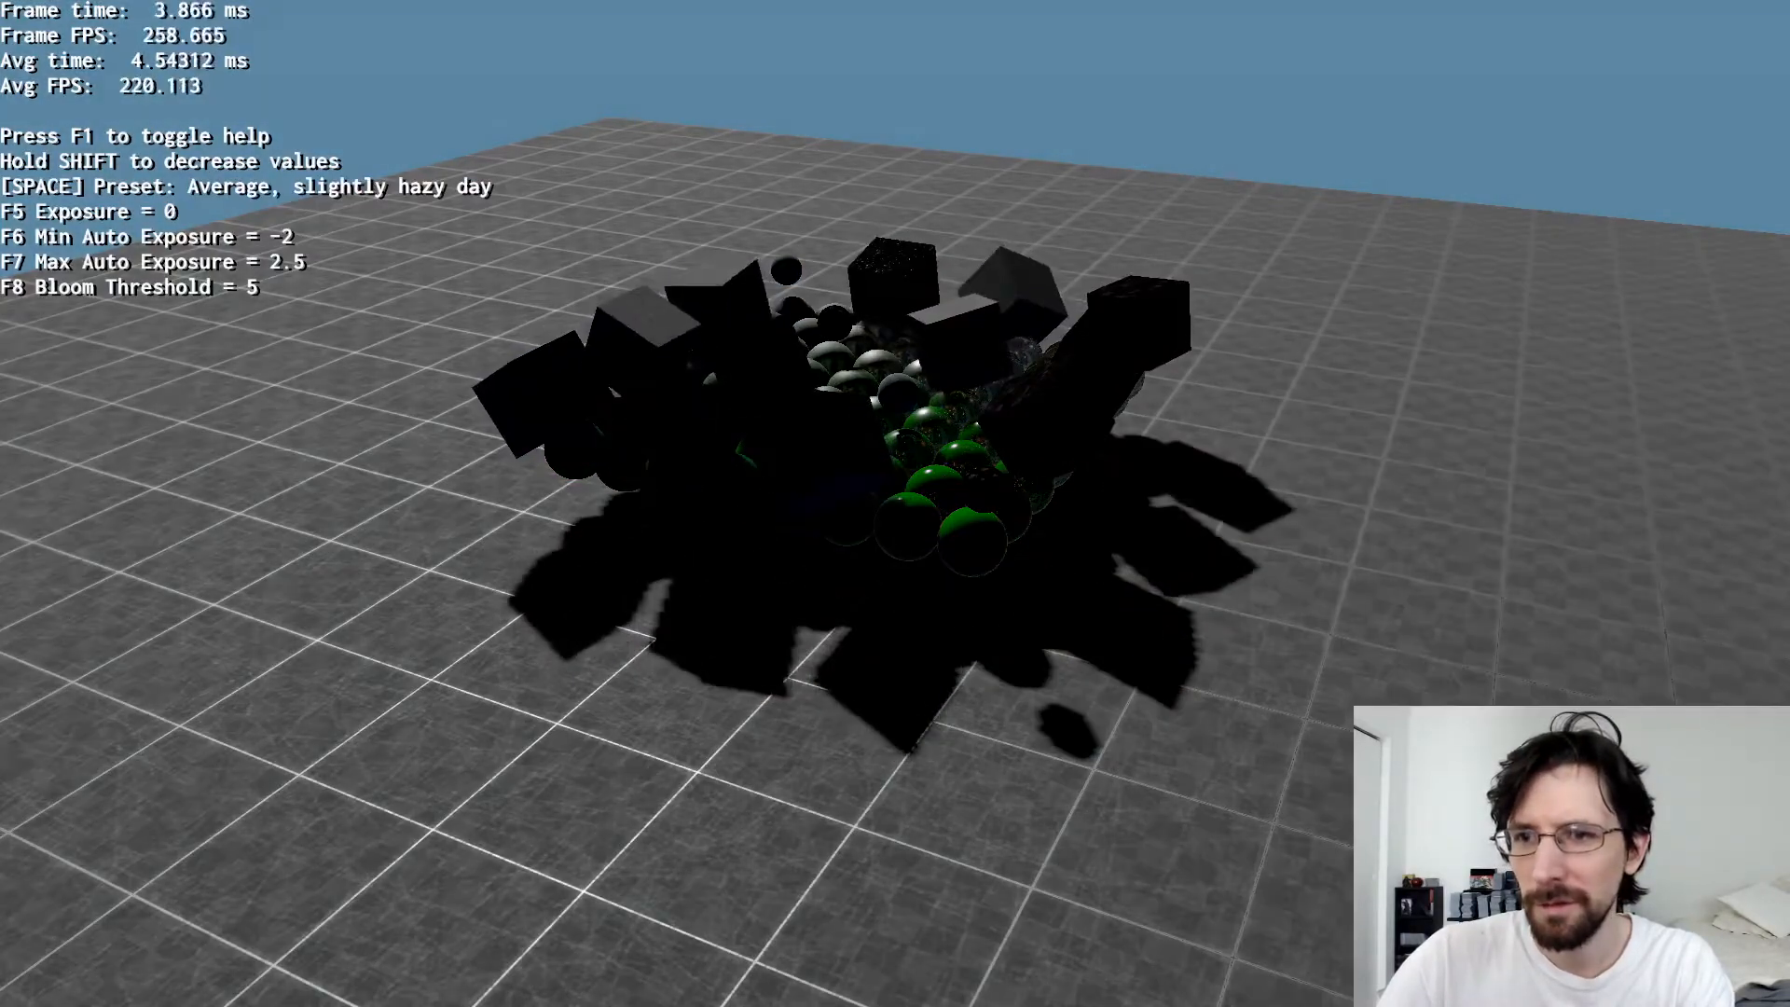
key("space")
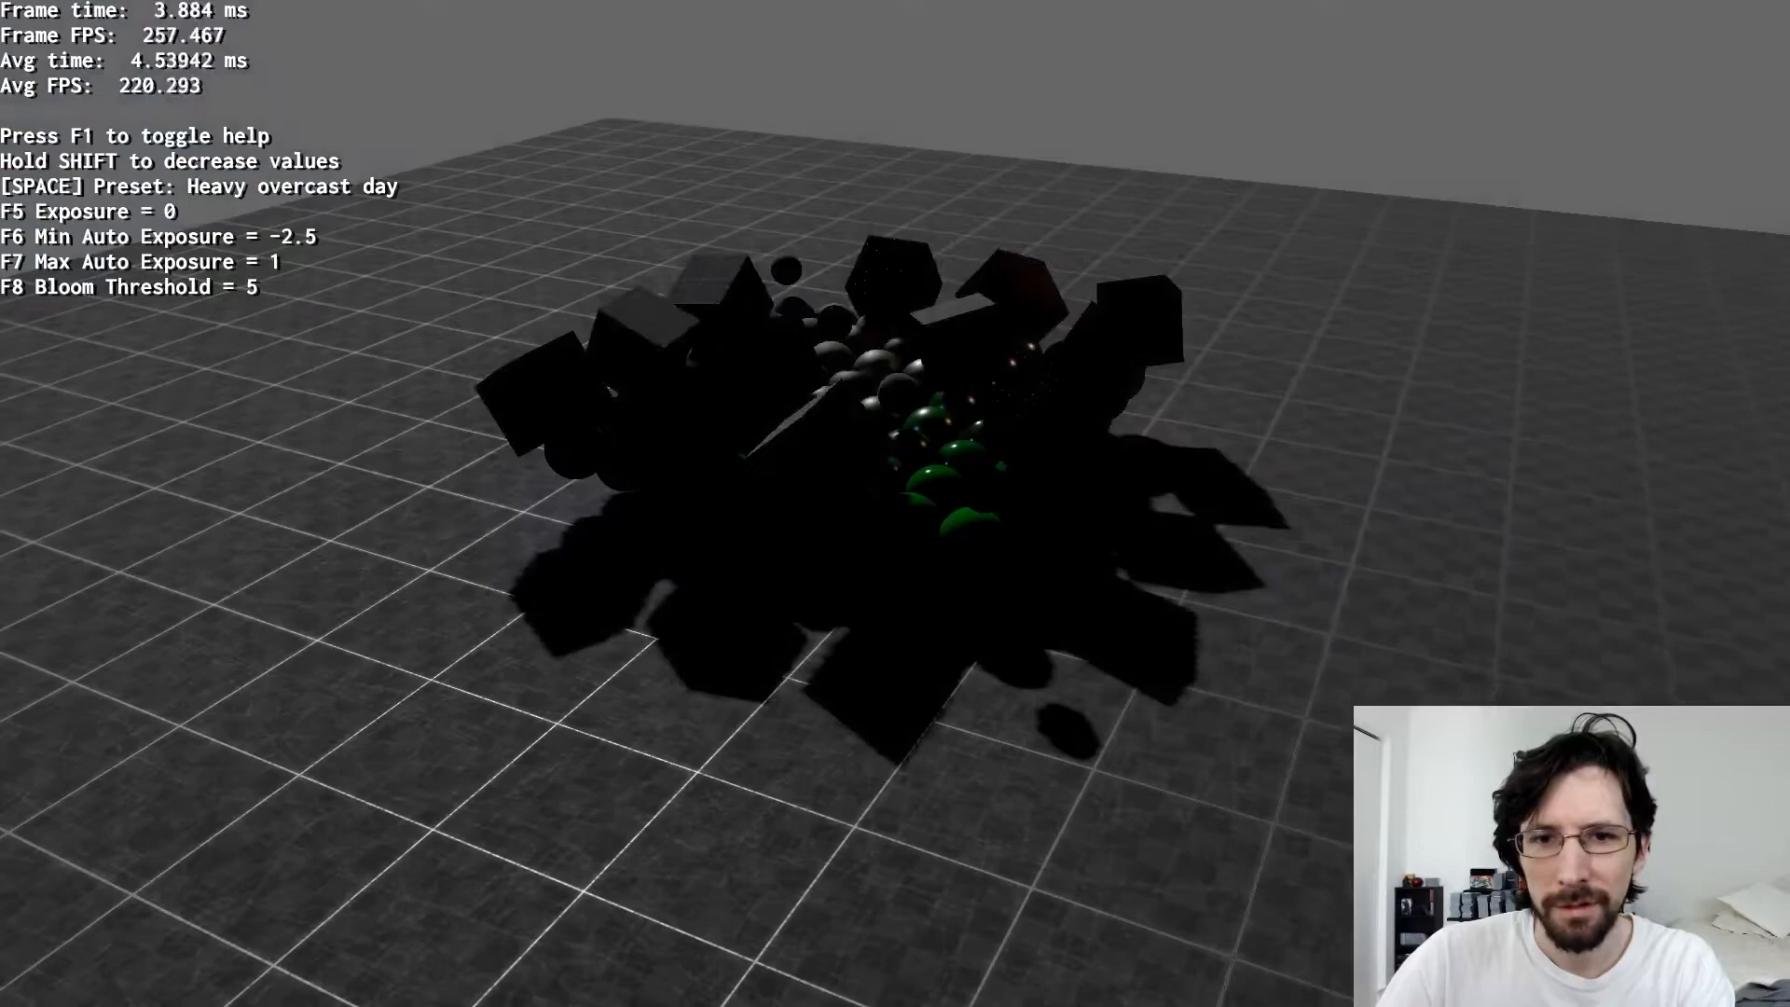
key("space")
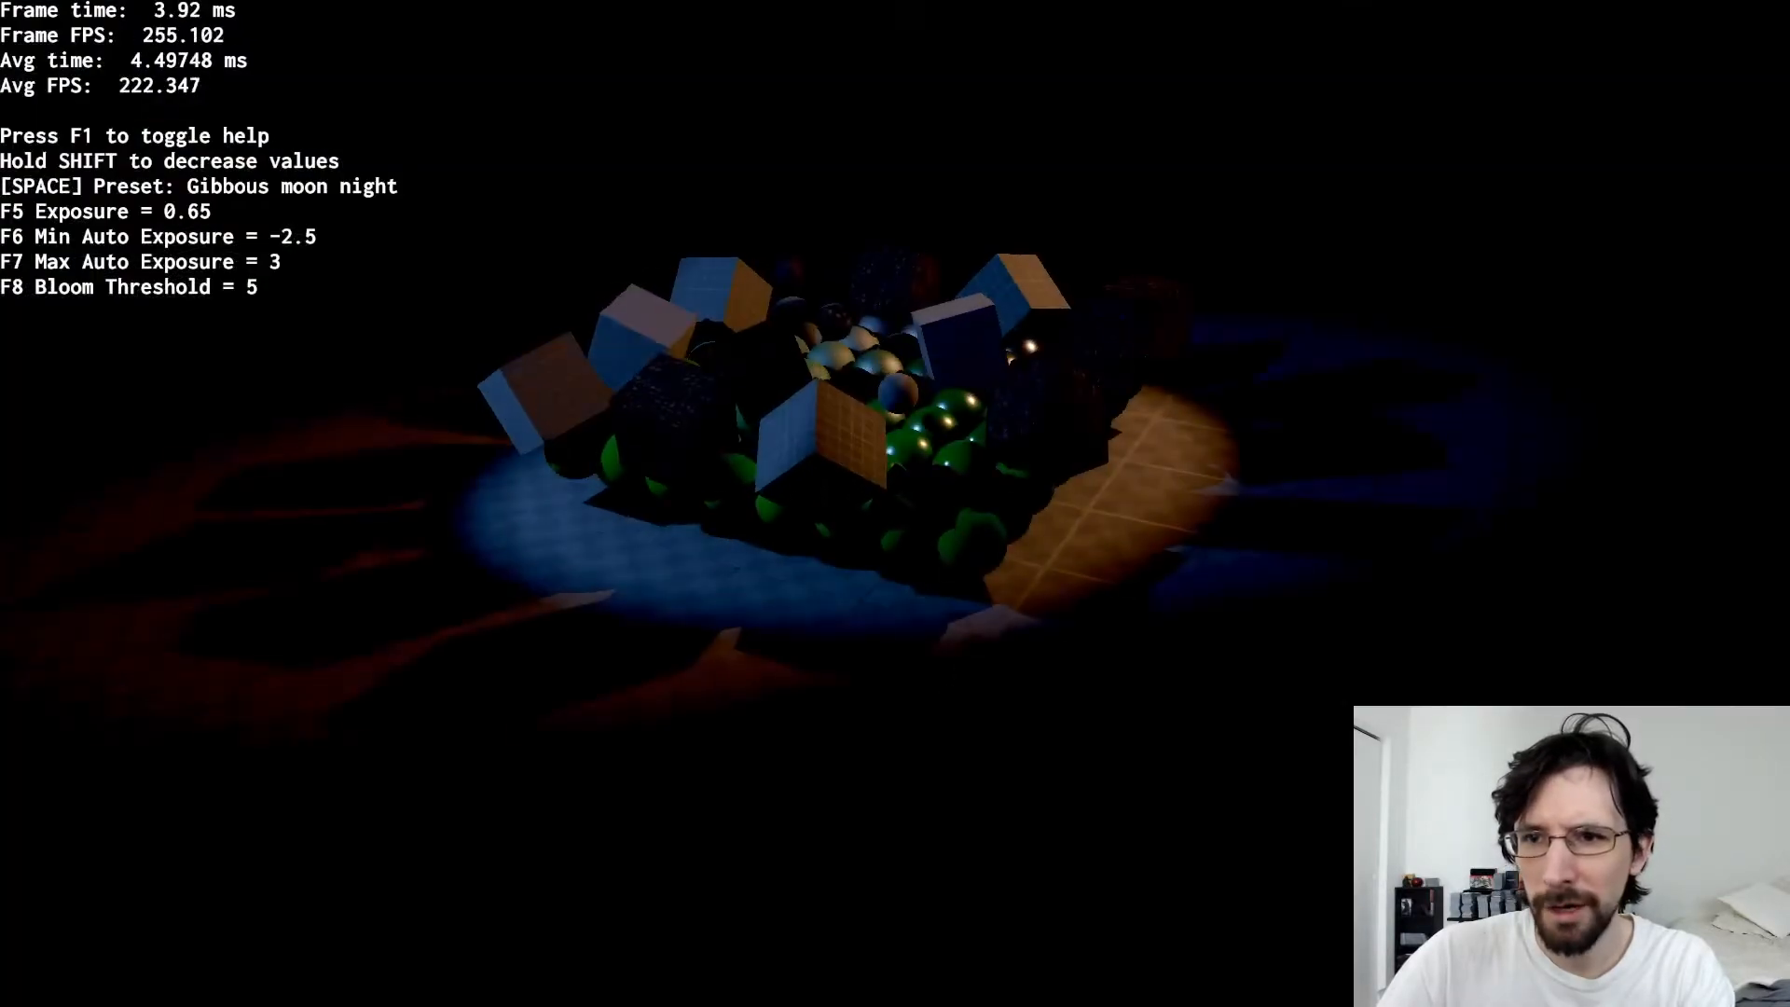
key("space")
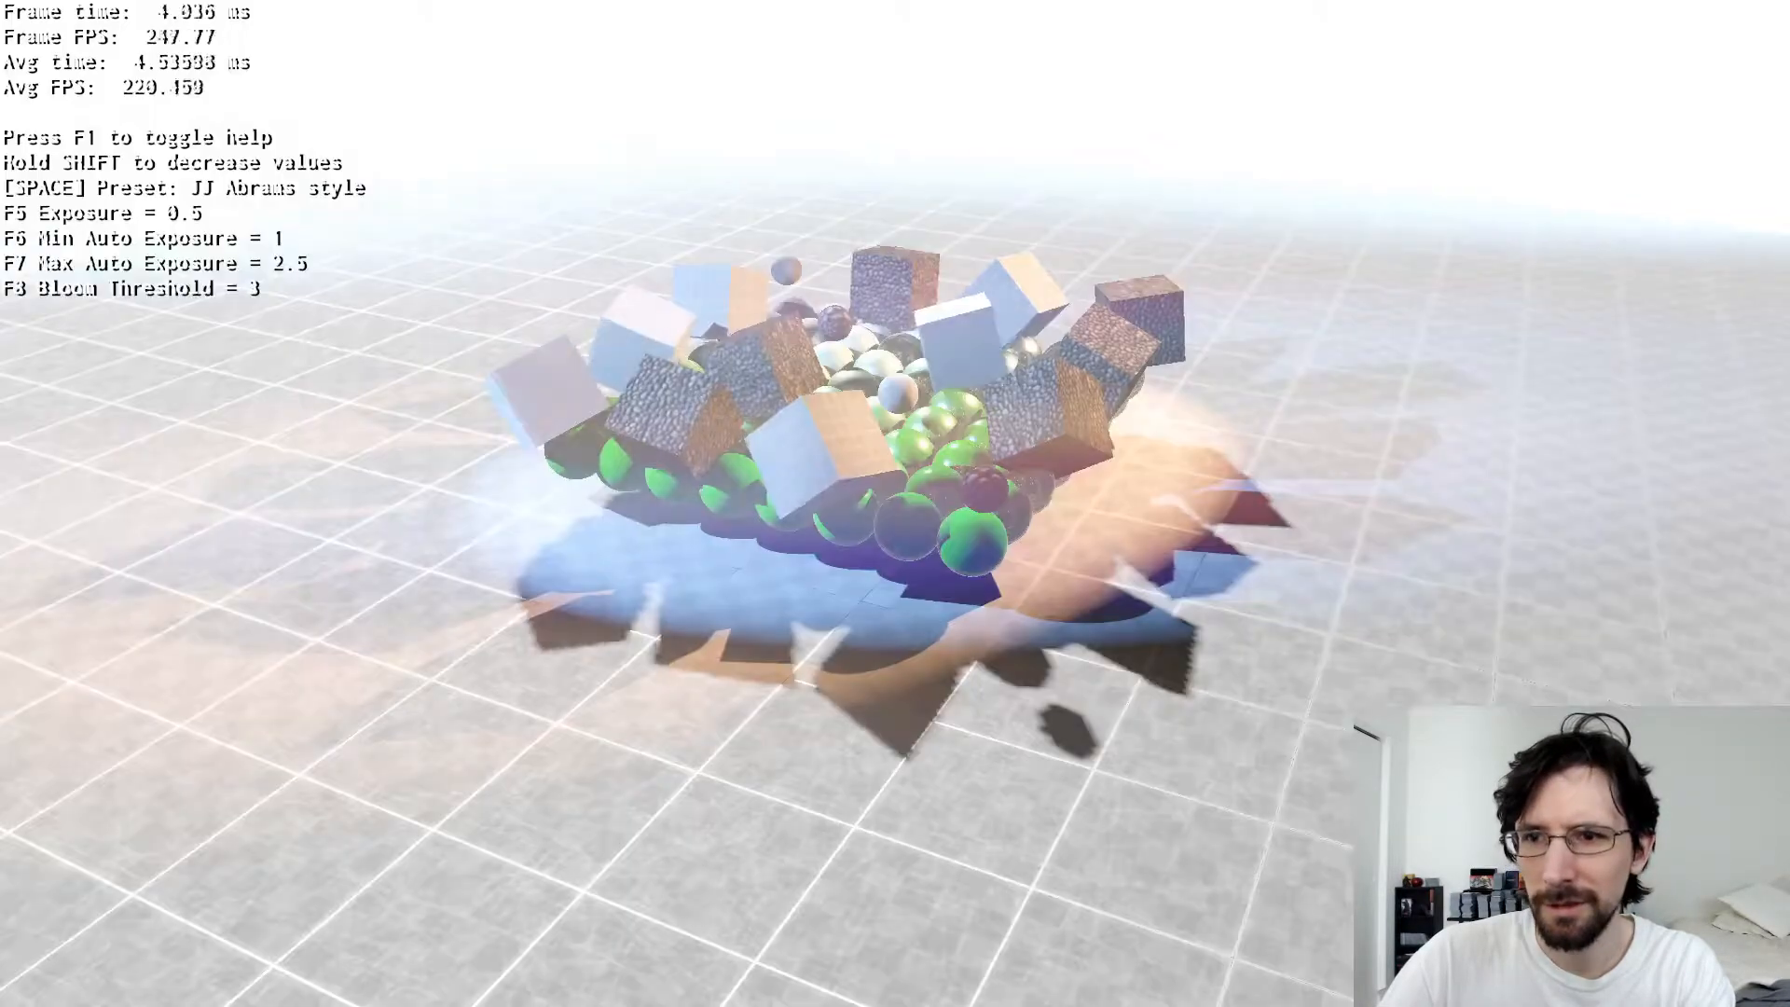
key("space")
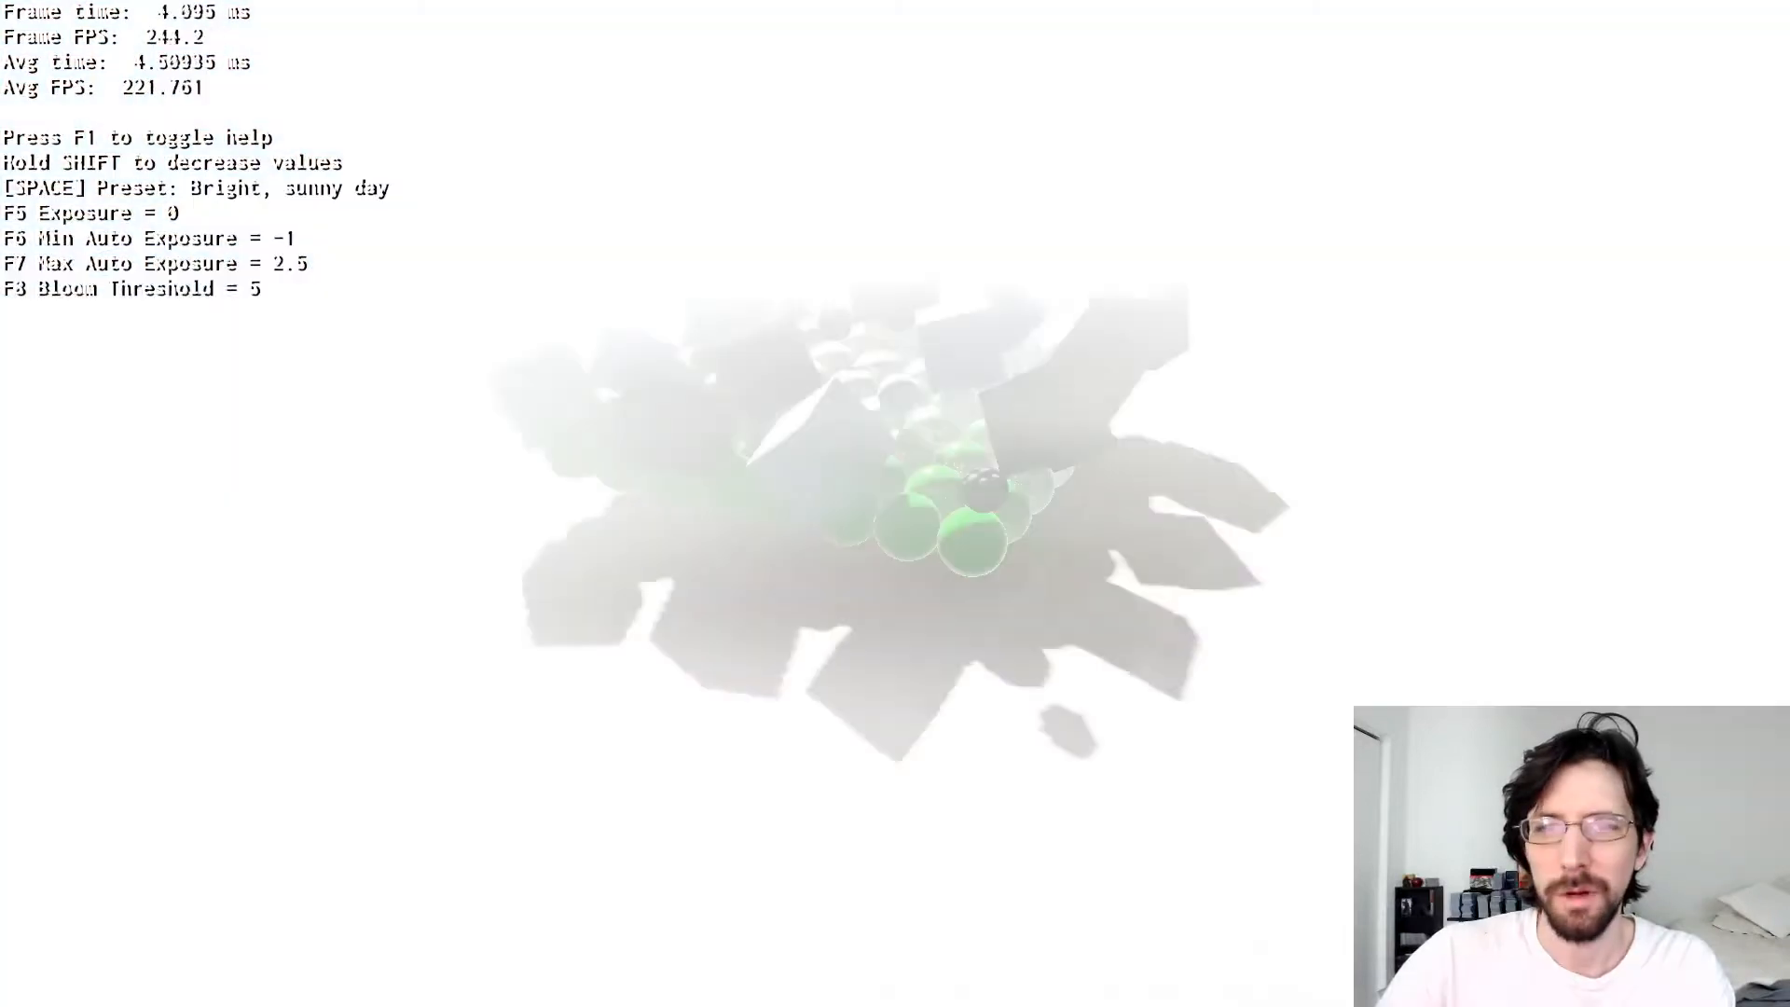
key("space")
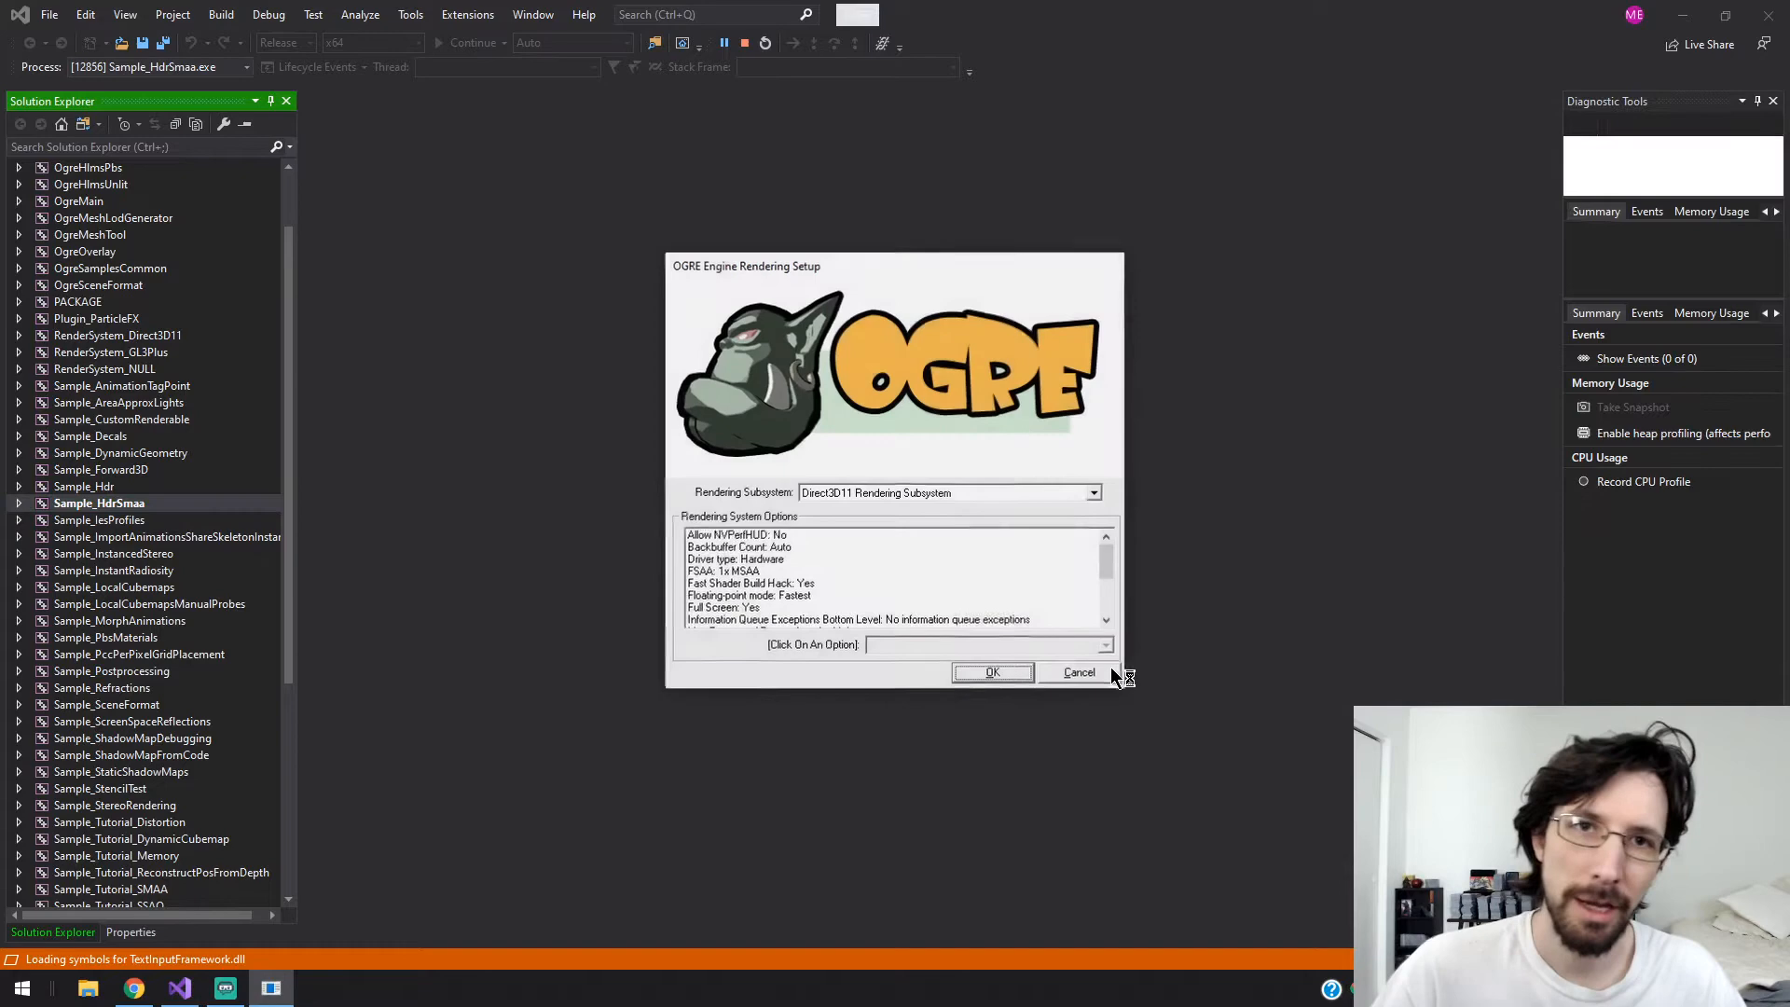
left_click(991, 671)
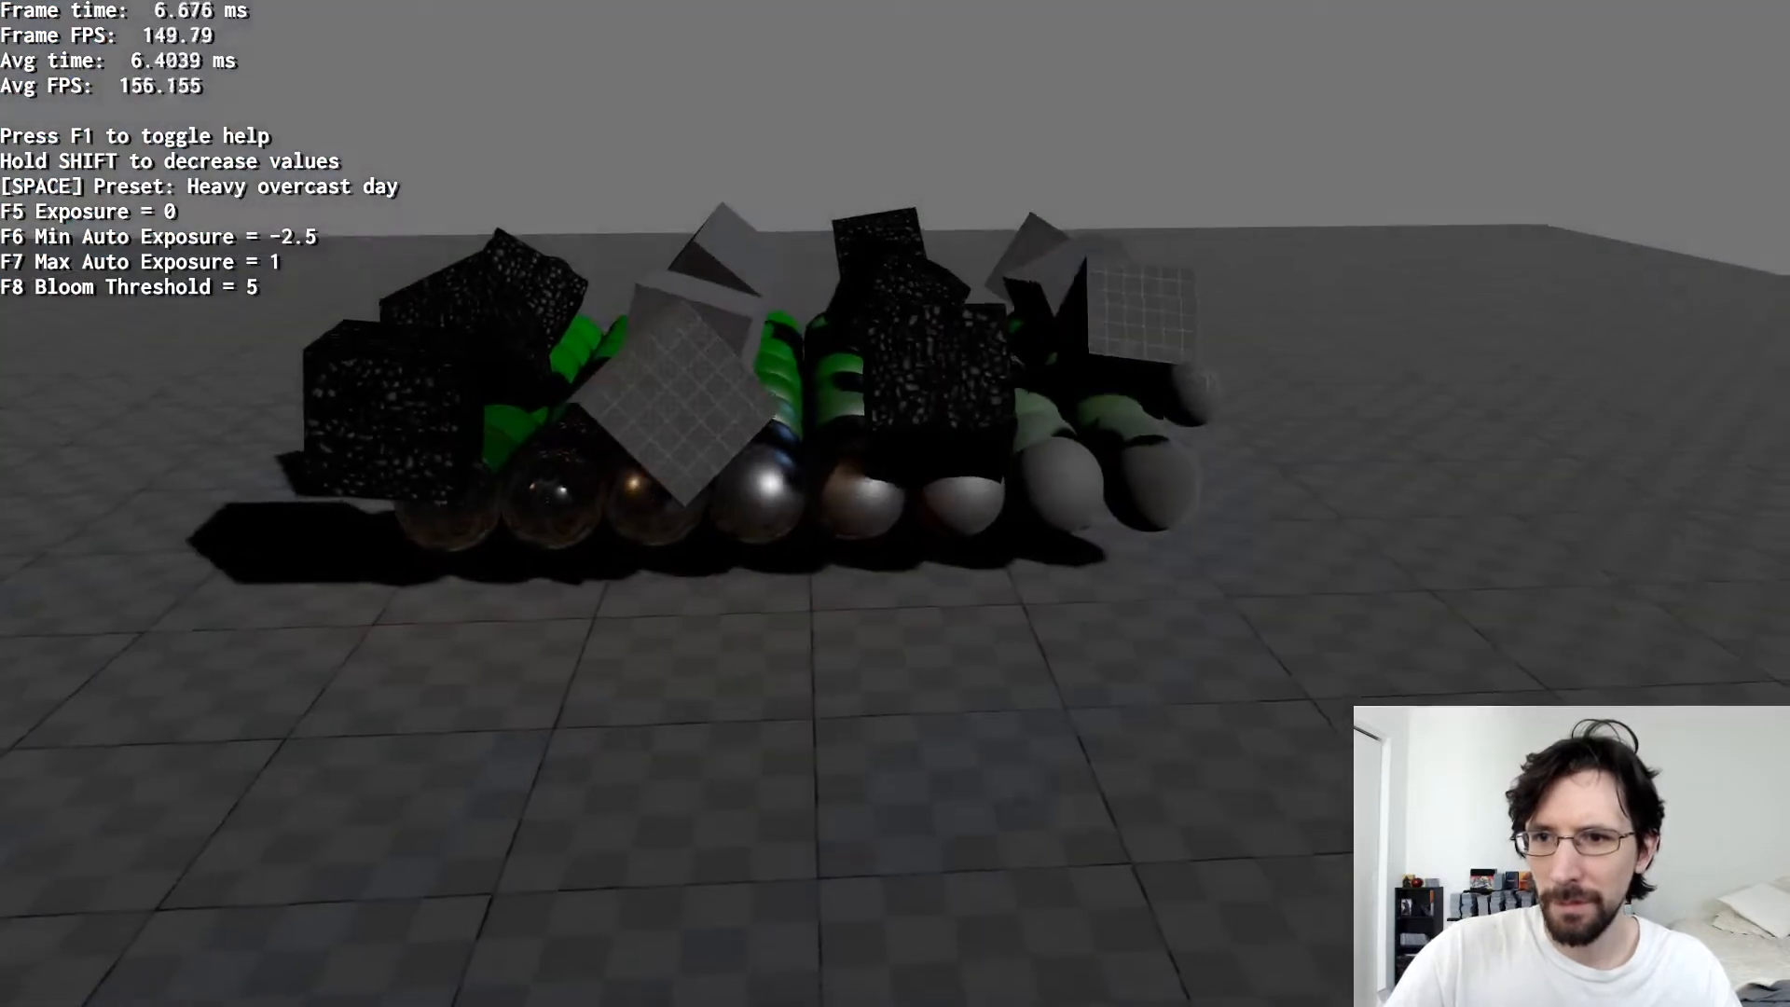
- Step HdrSmaa through moonlit night, JJ Abrams, sunny and slightly hazy presets, then exit
key("space")
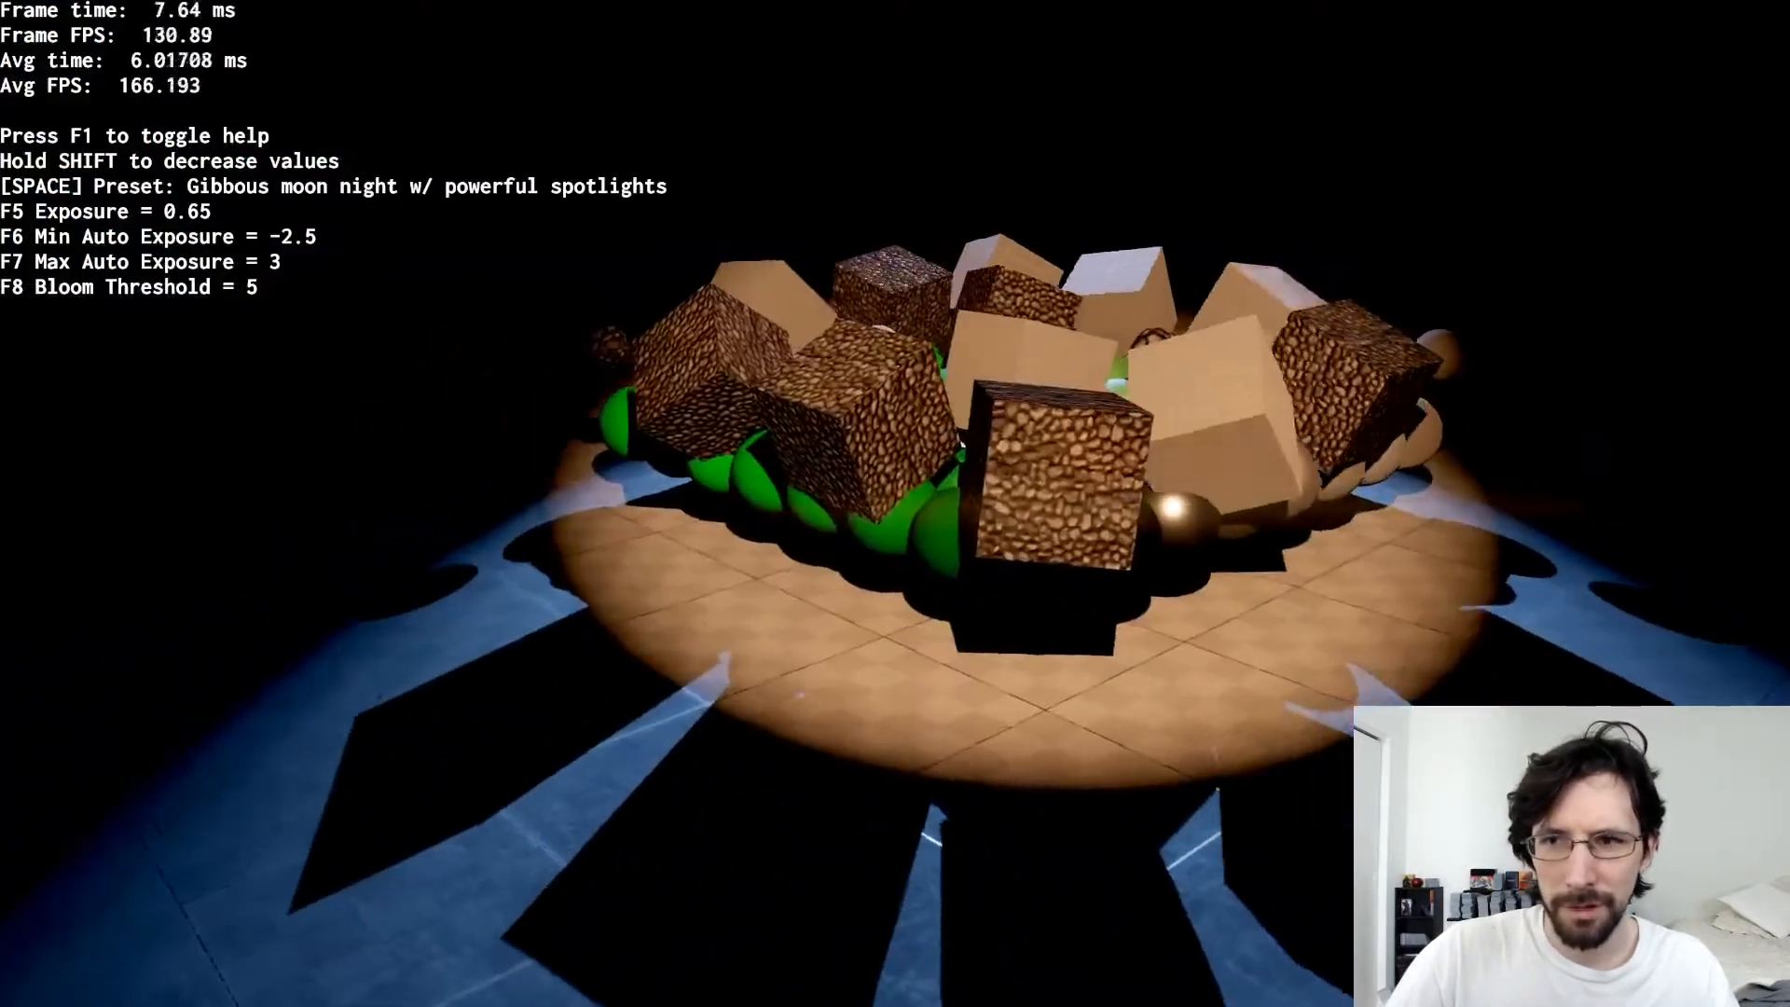
key("space")
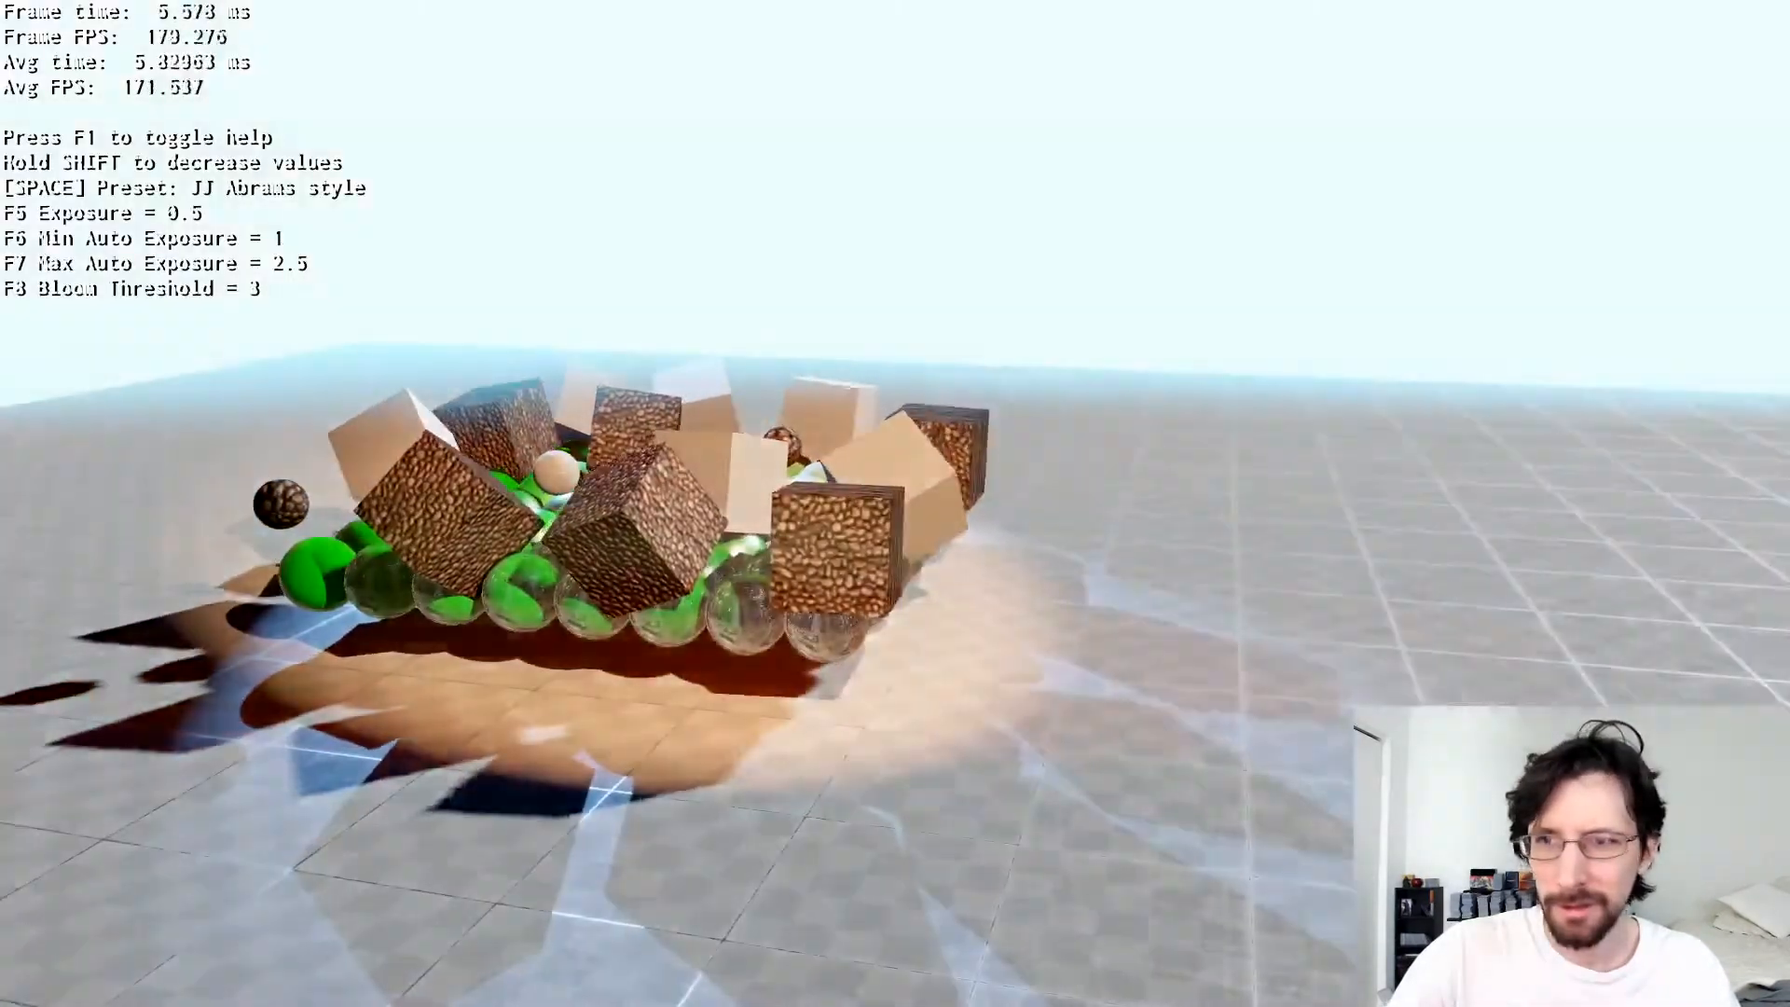
key("space")
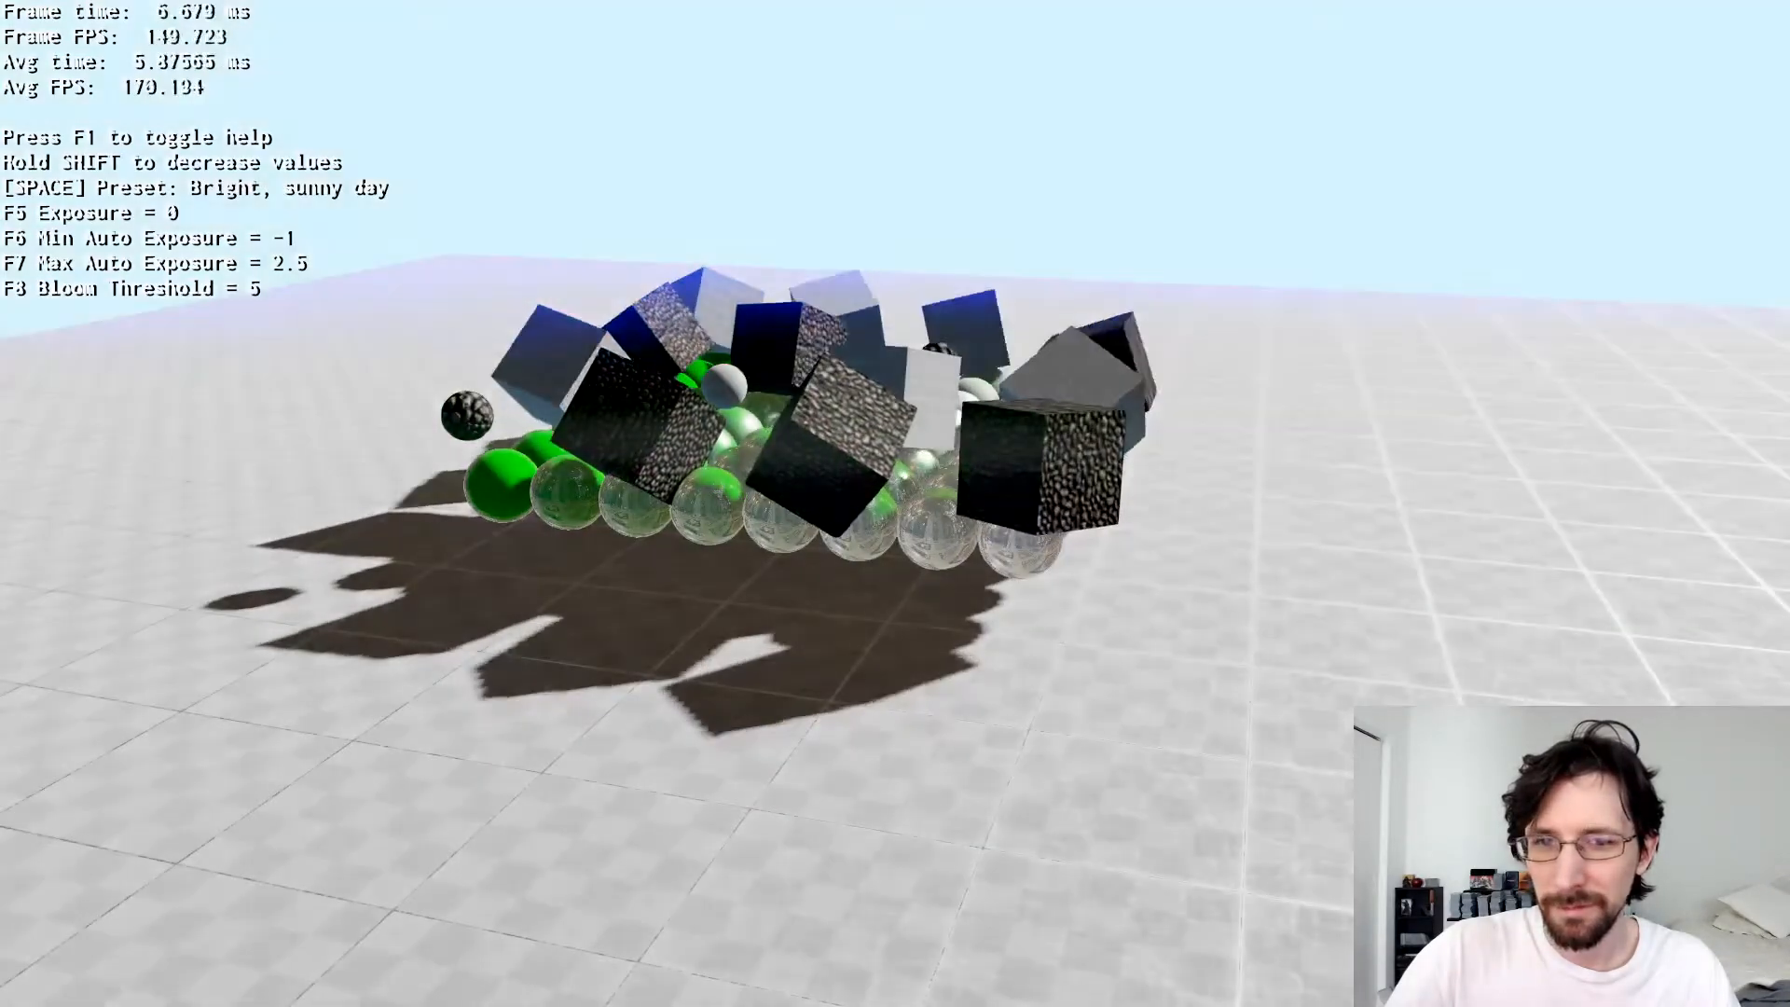
key("space")
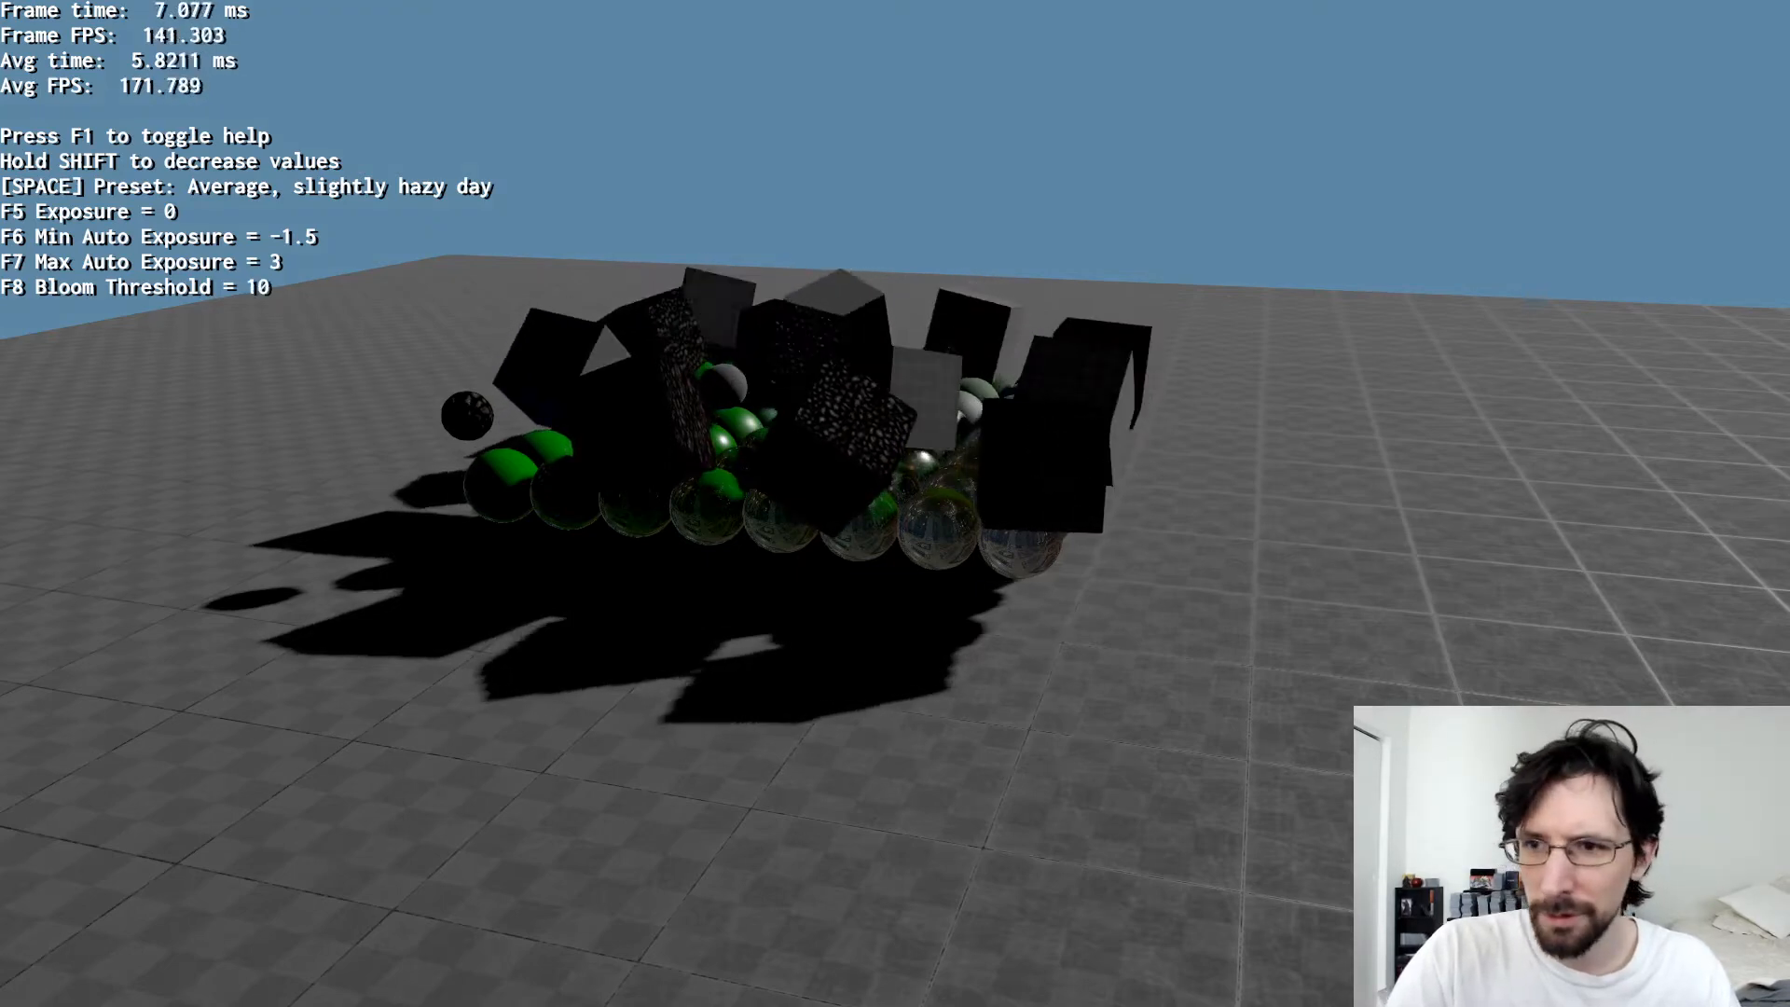
key("space")
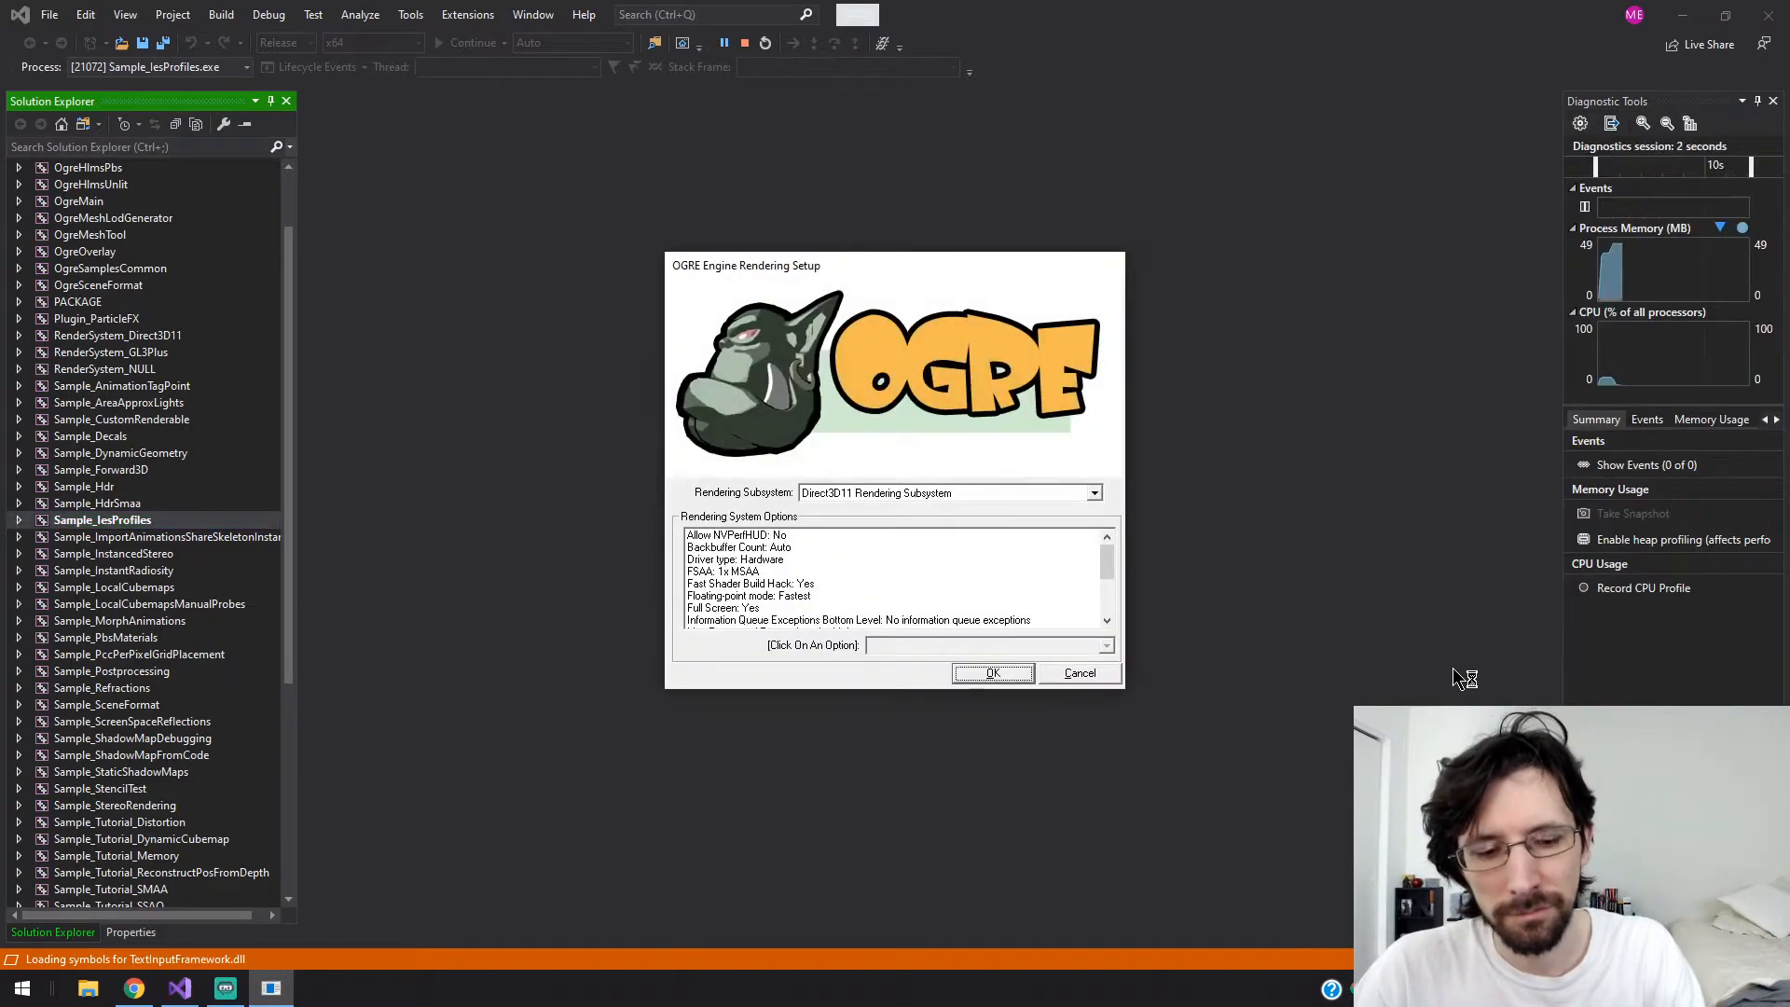
- Confirm the OGRE rendering setup to run the IesProfiles sample
left_click(991, 673)
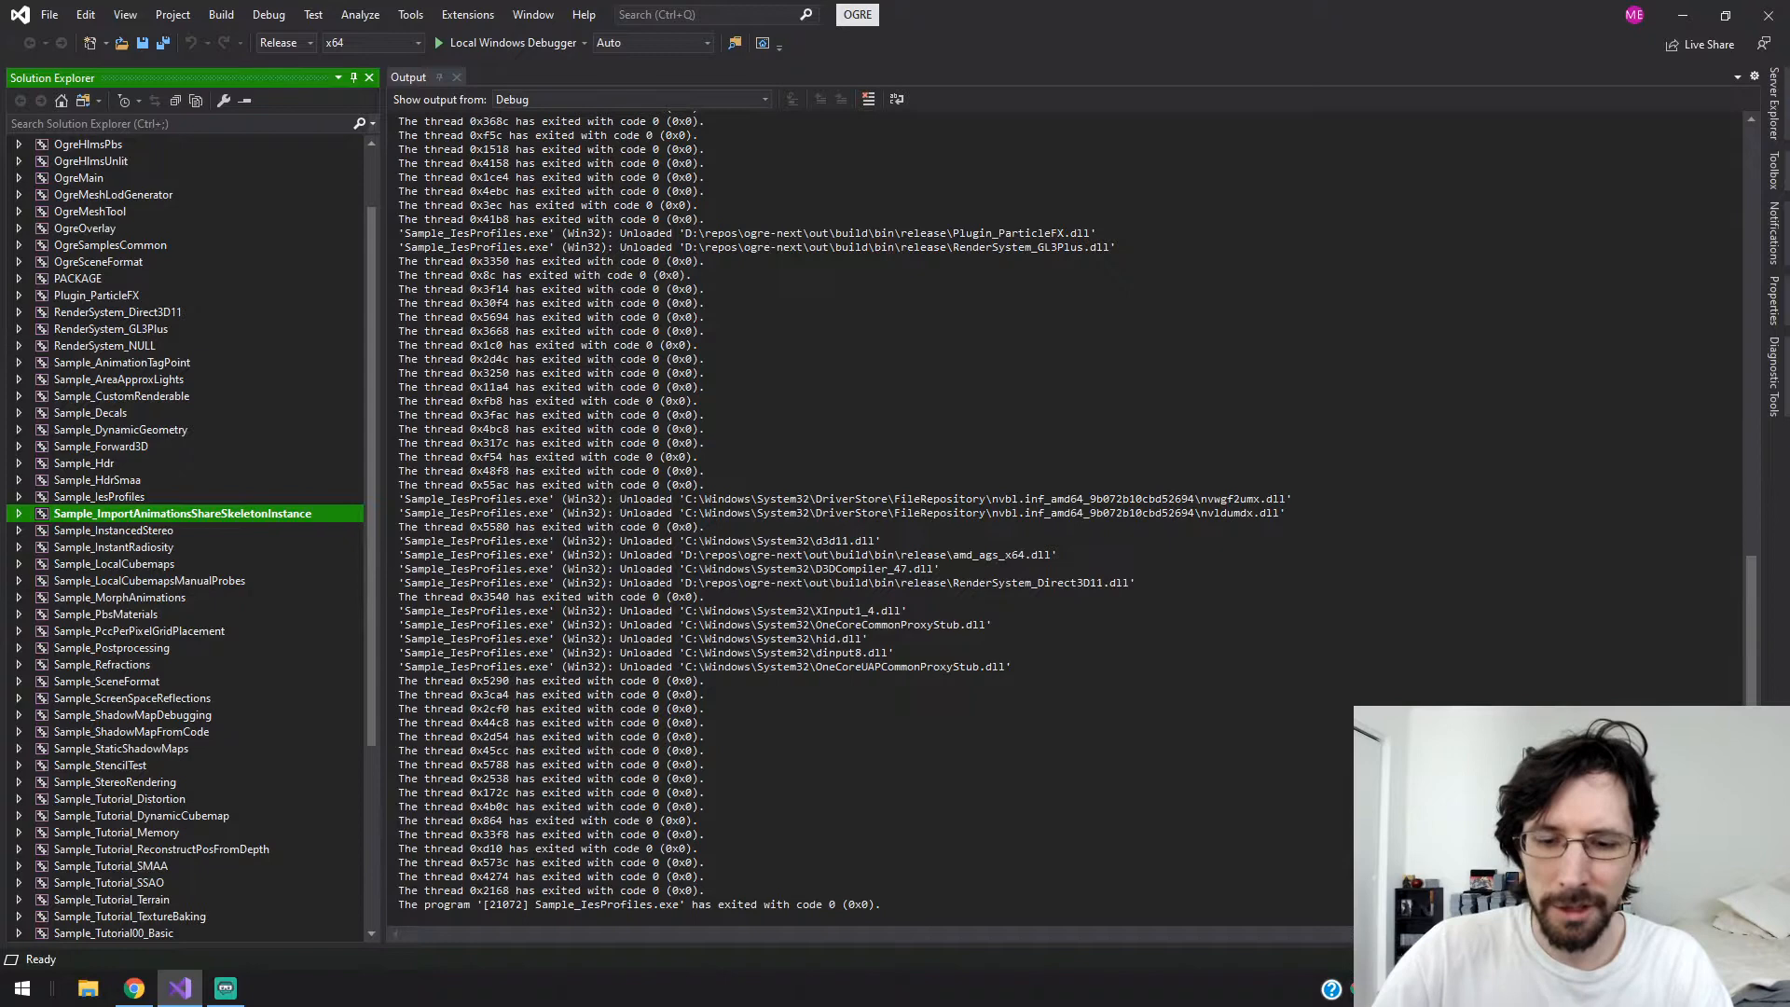
- Start the Local Windows Debugger to run Sample_ImportAnimationsShareSkeletonInstance
left_click(510, 42)
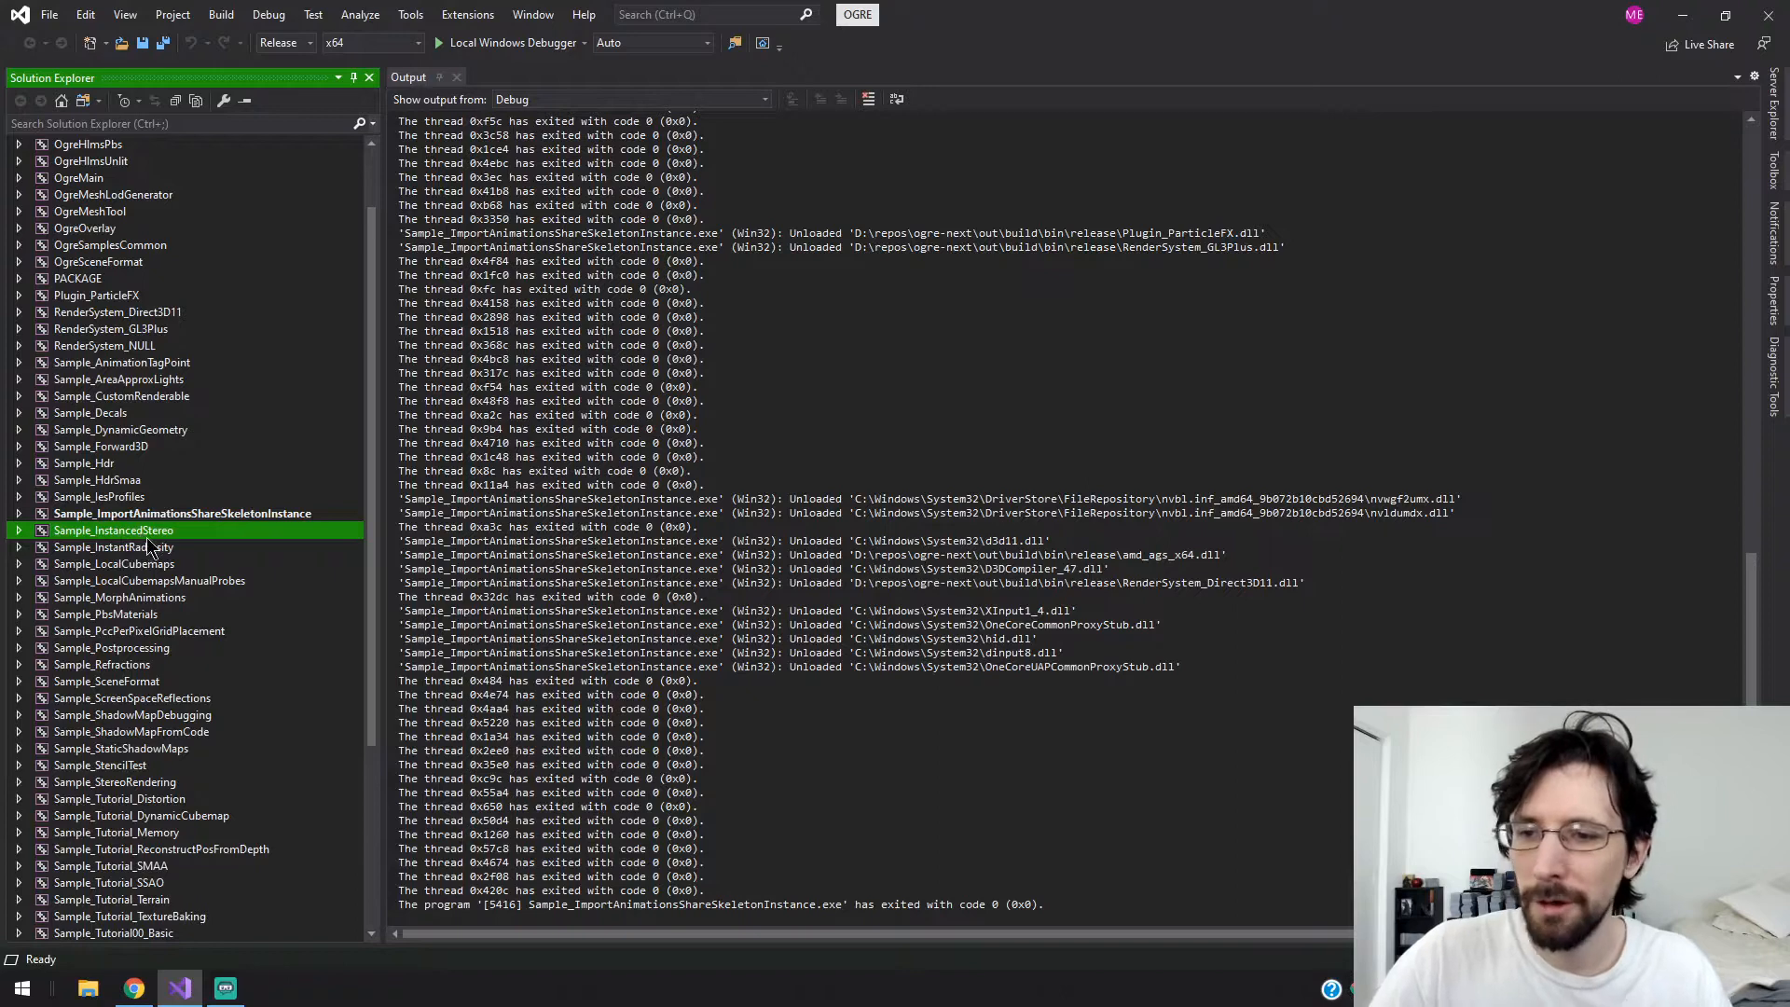
- Launch InstantRadiosity and nudge the Bias value up, down, and back up
left_click(112, 548)
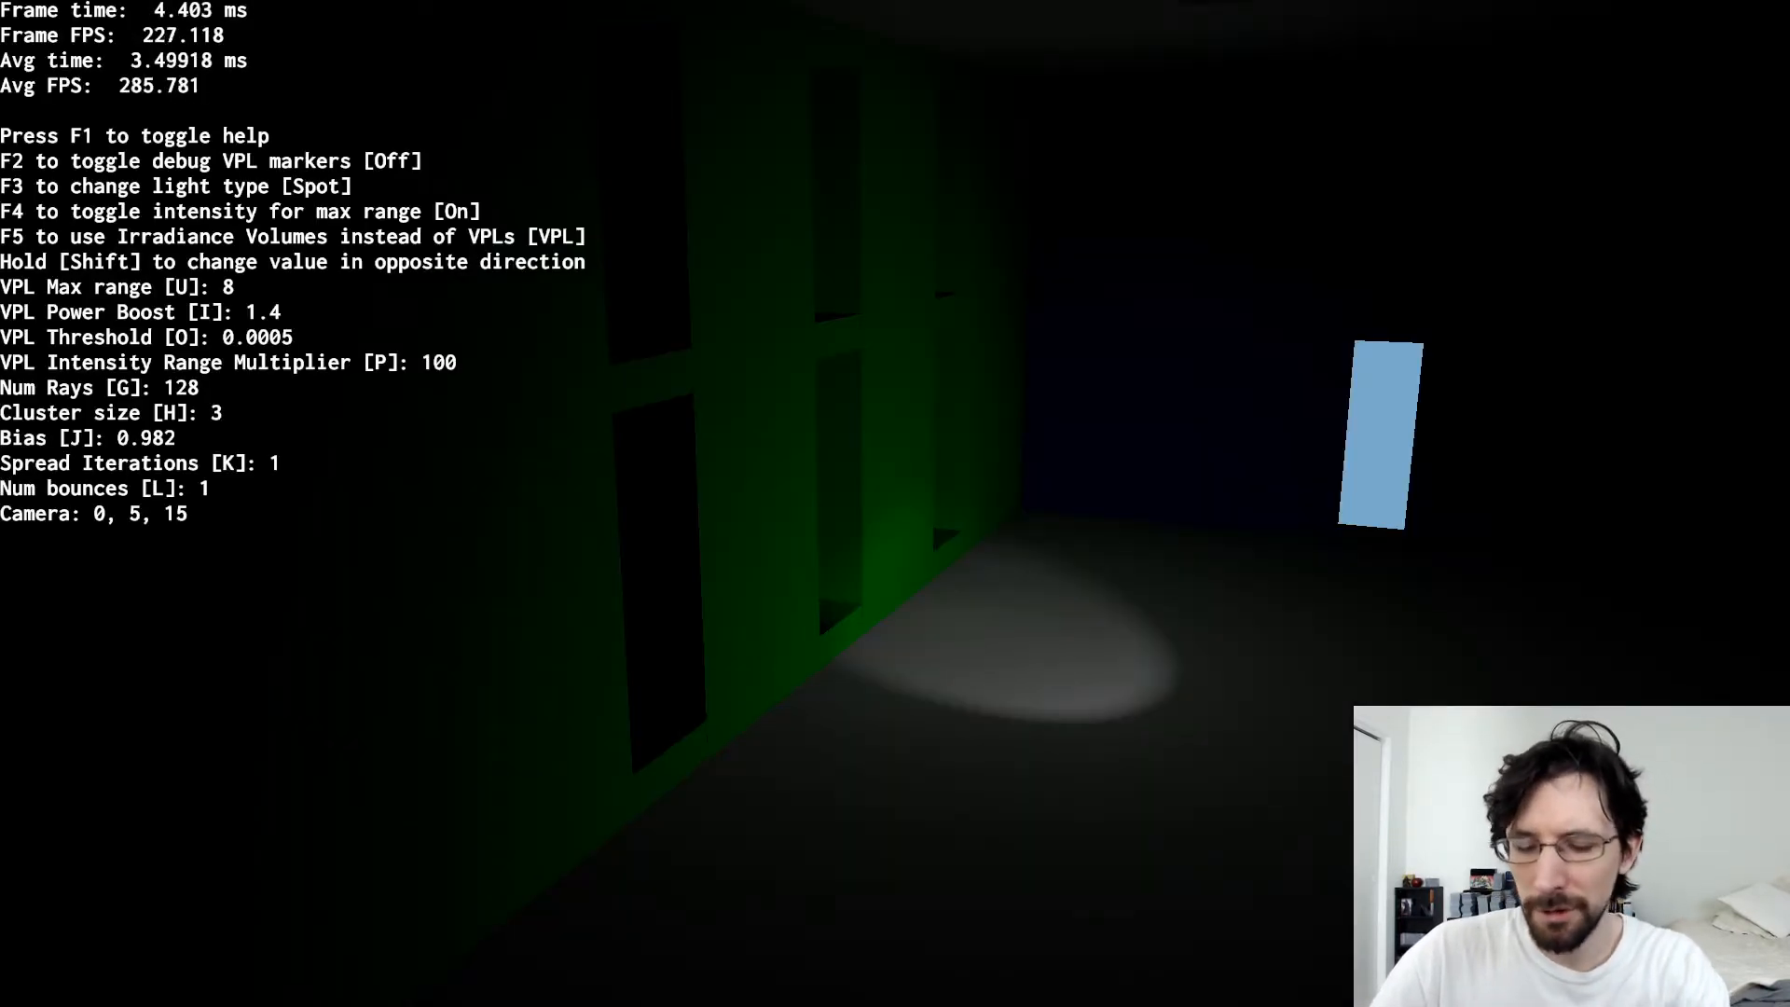
key("j")
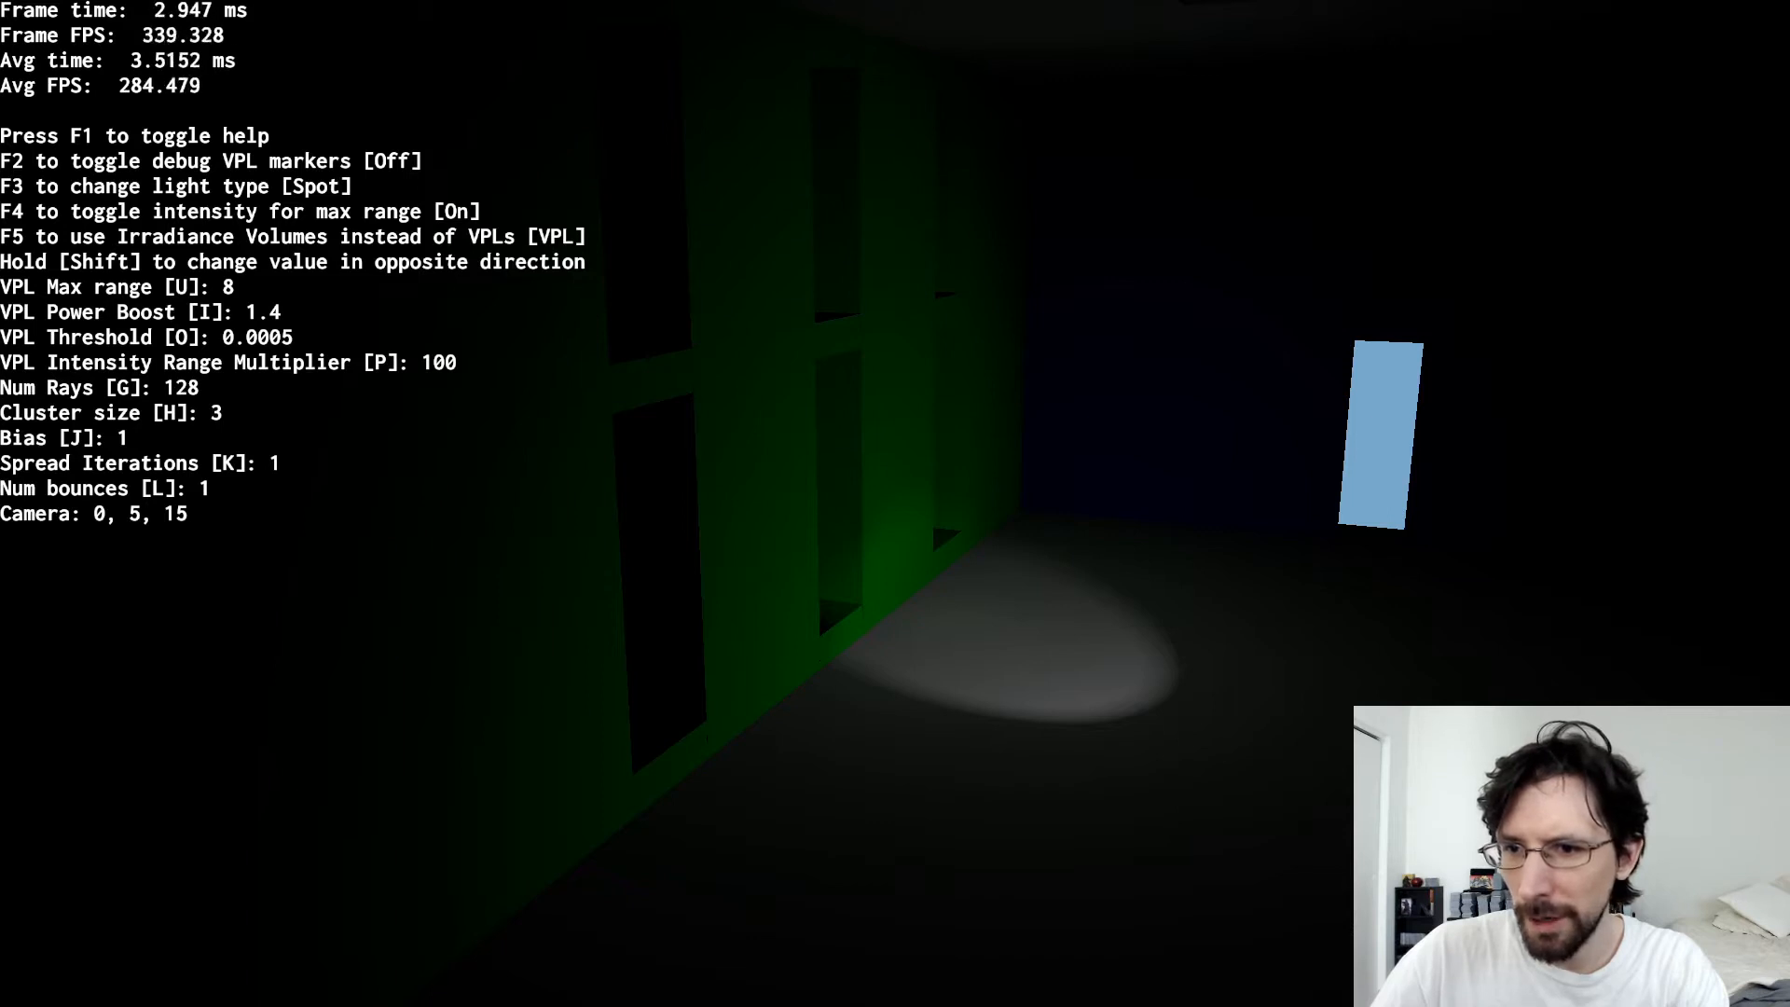
key("h")
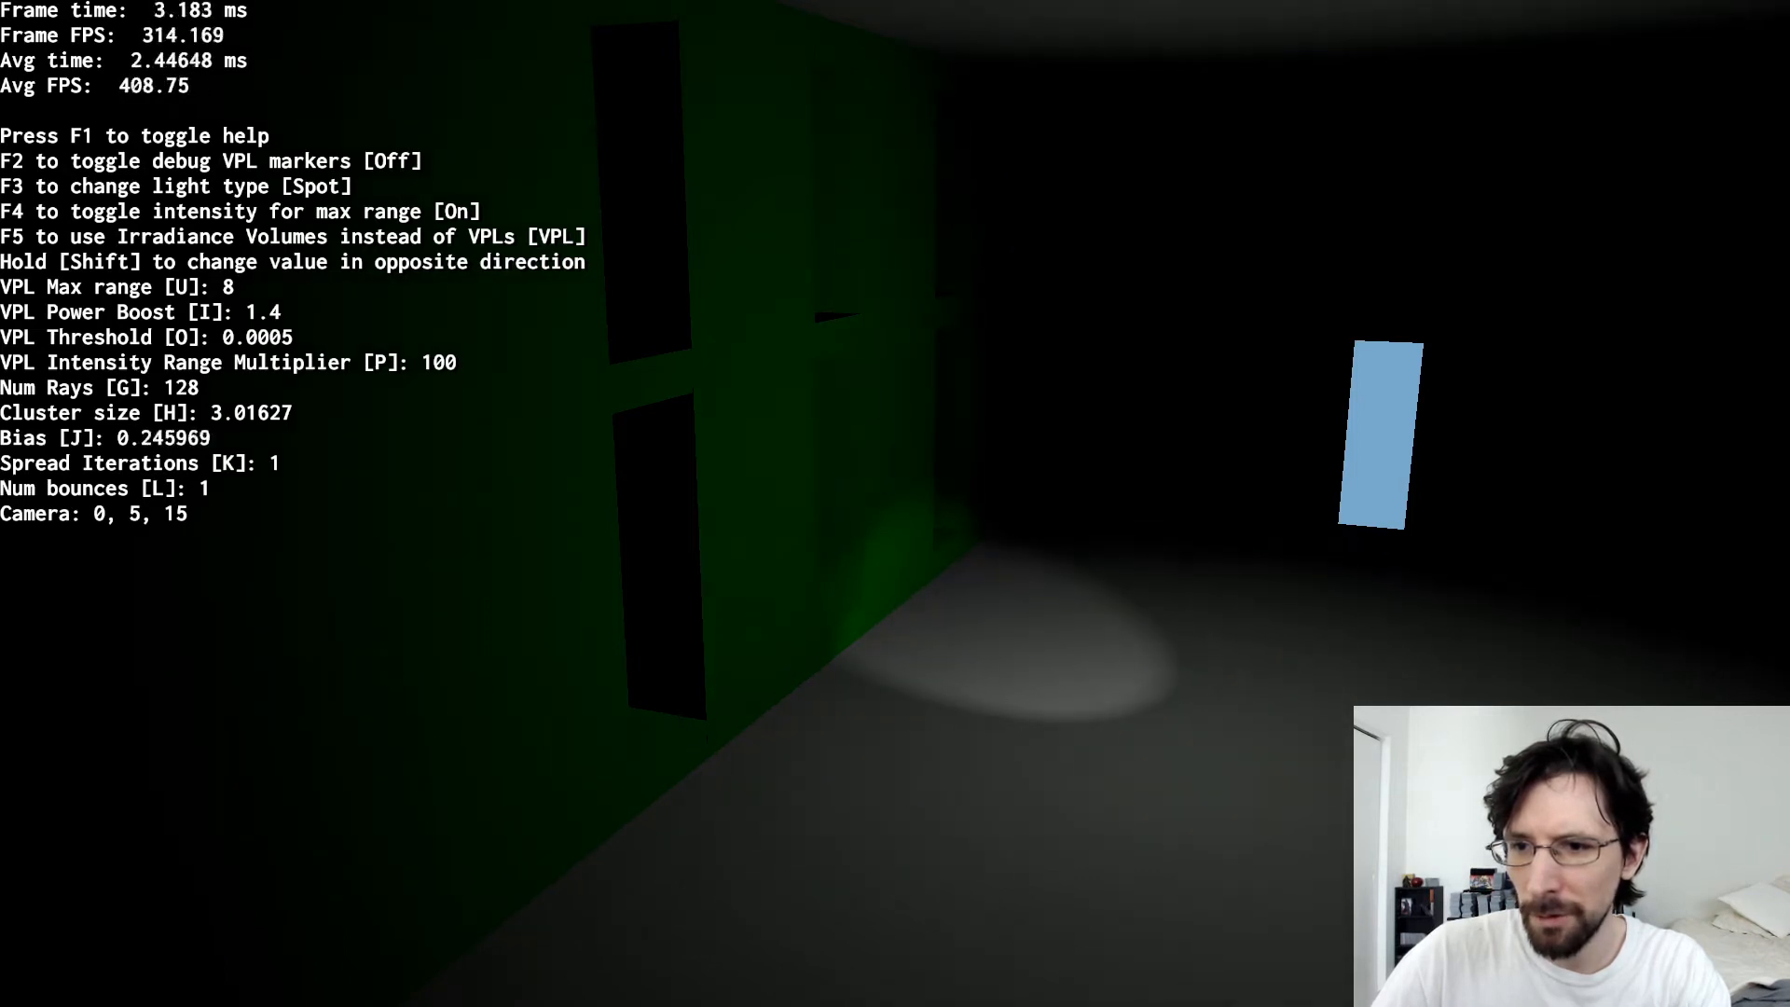
key("j")
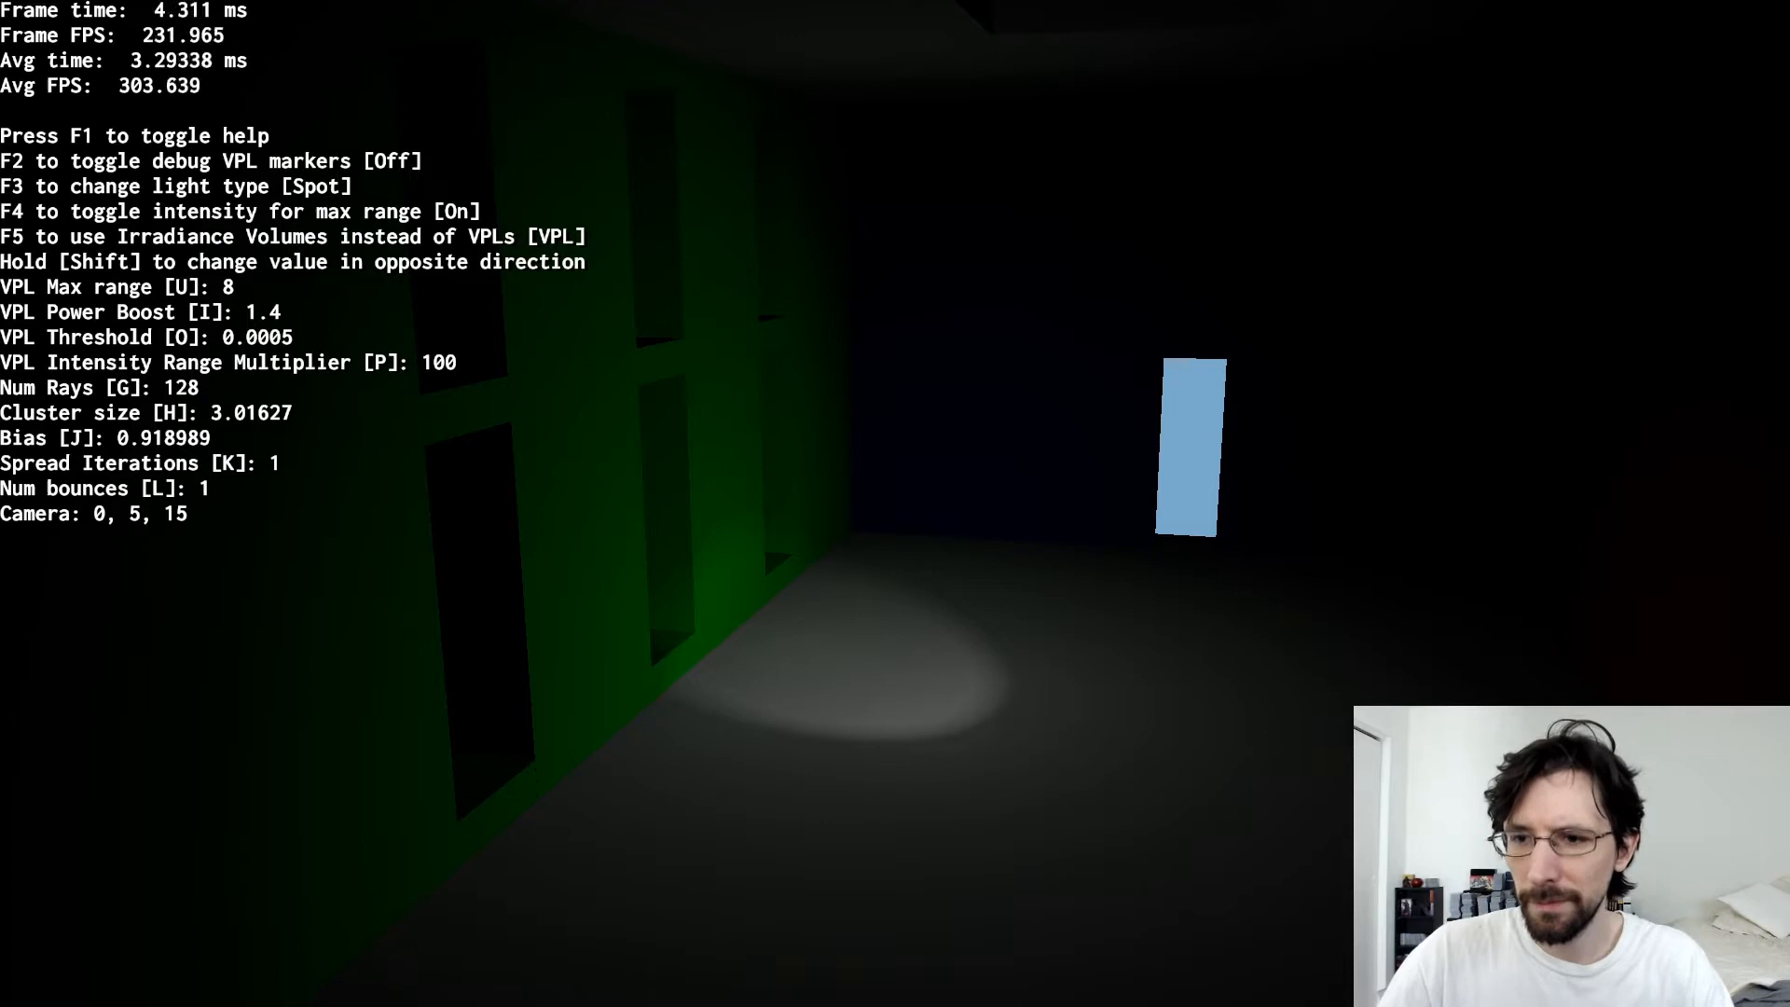
- Set 2 spread iterations, 0 bounces, 256 rays, stronger power boost and shorter VPL range
key("k")
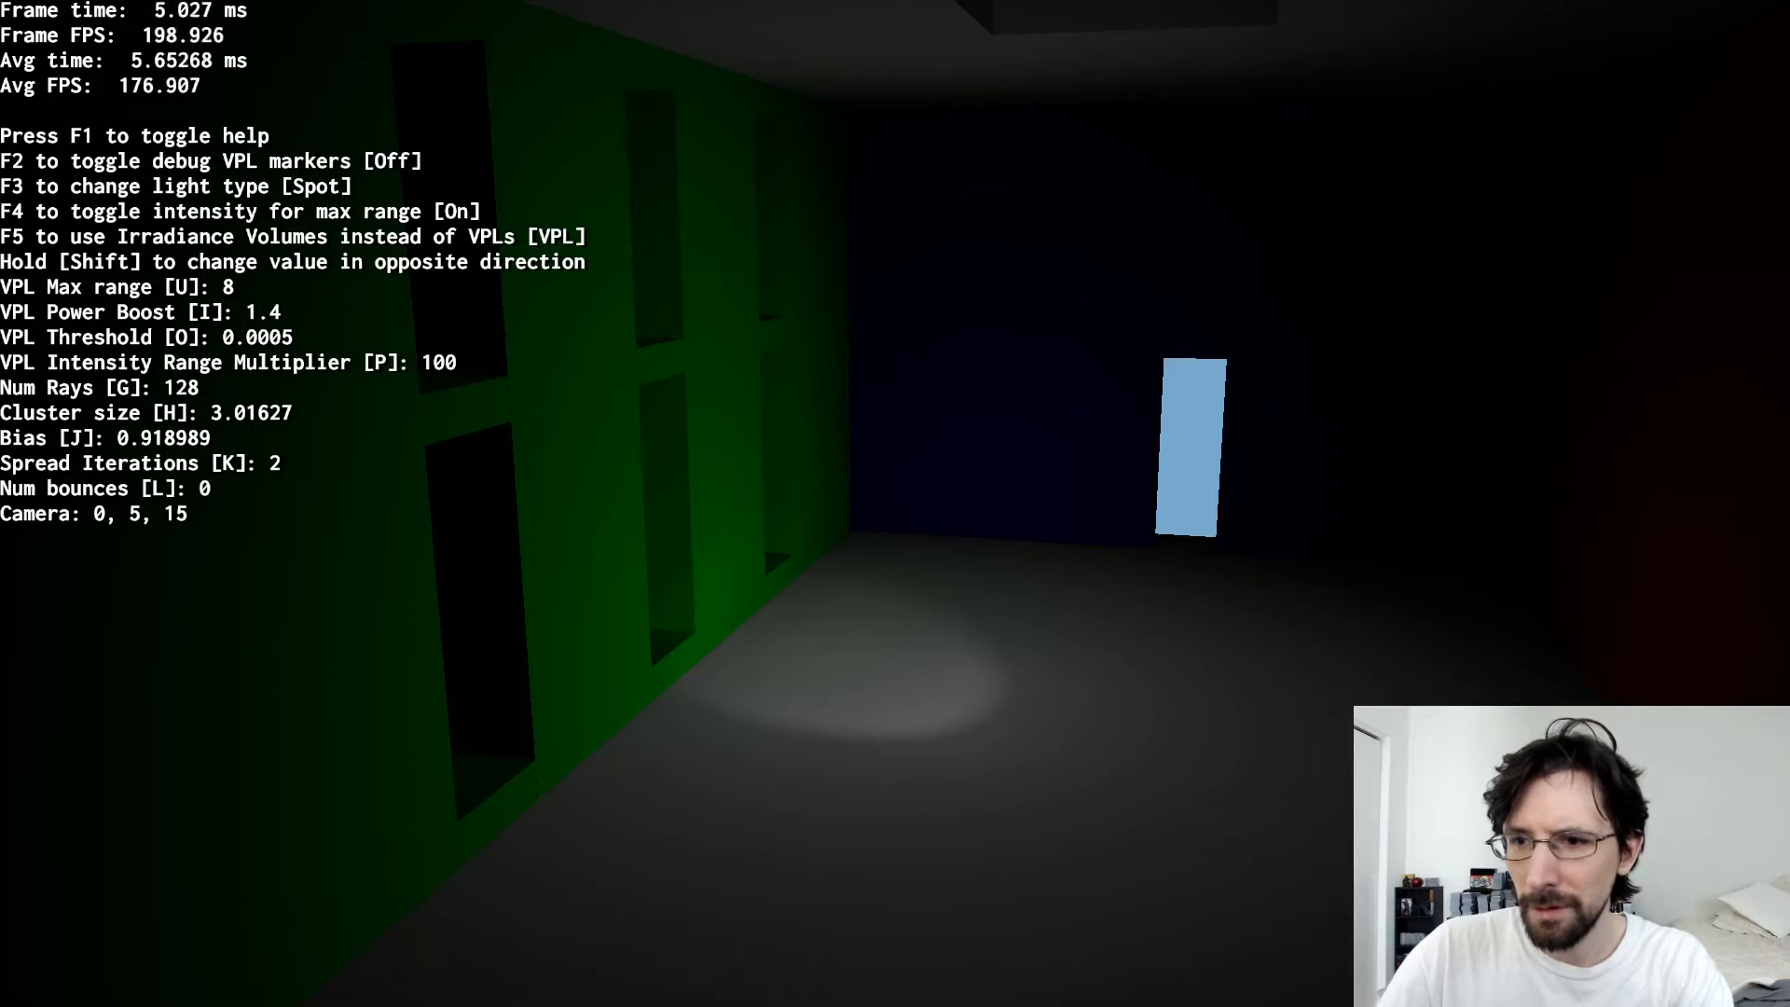
key("g")
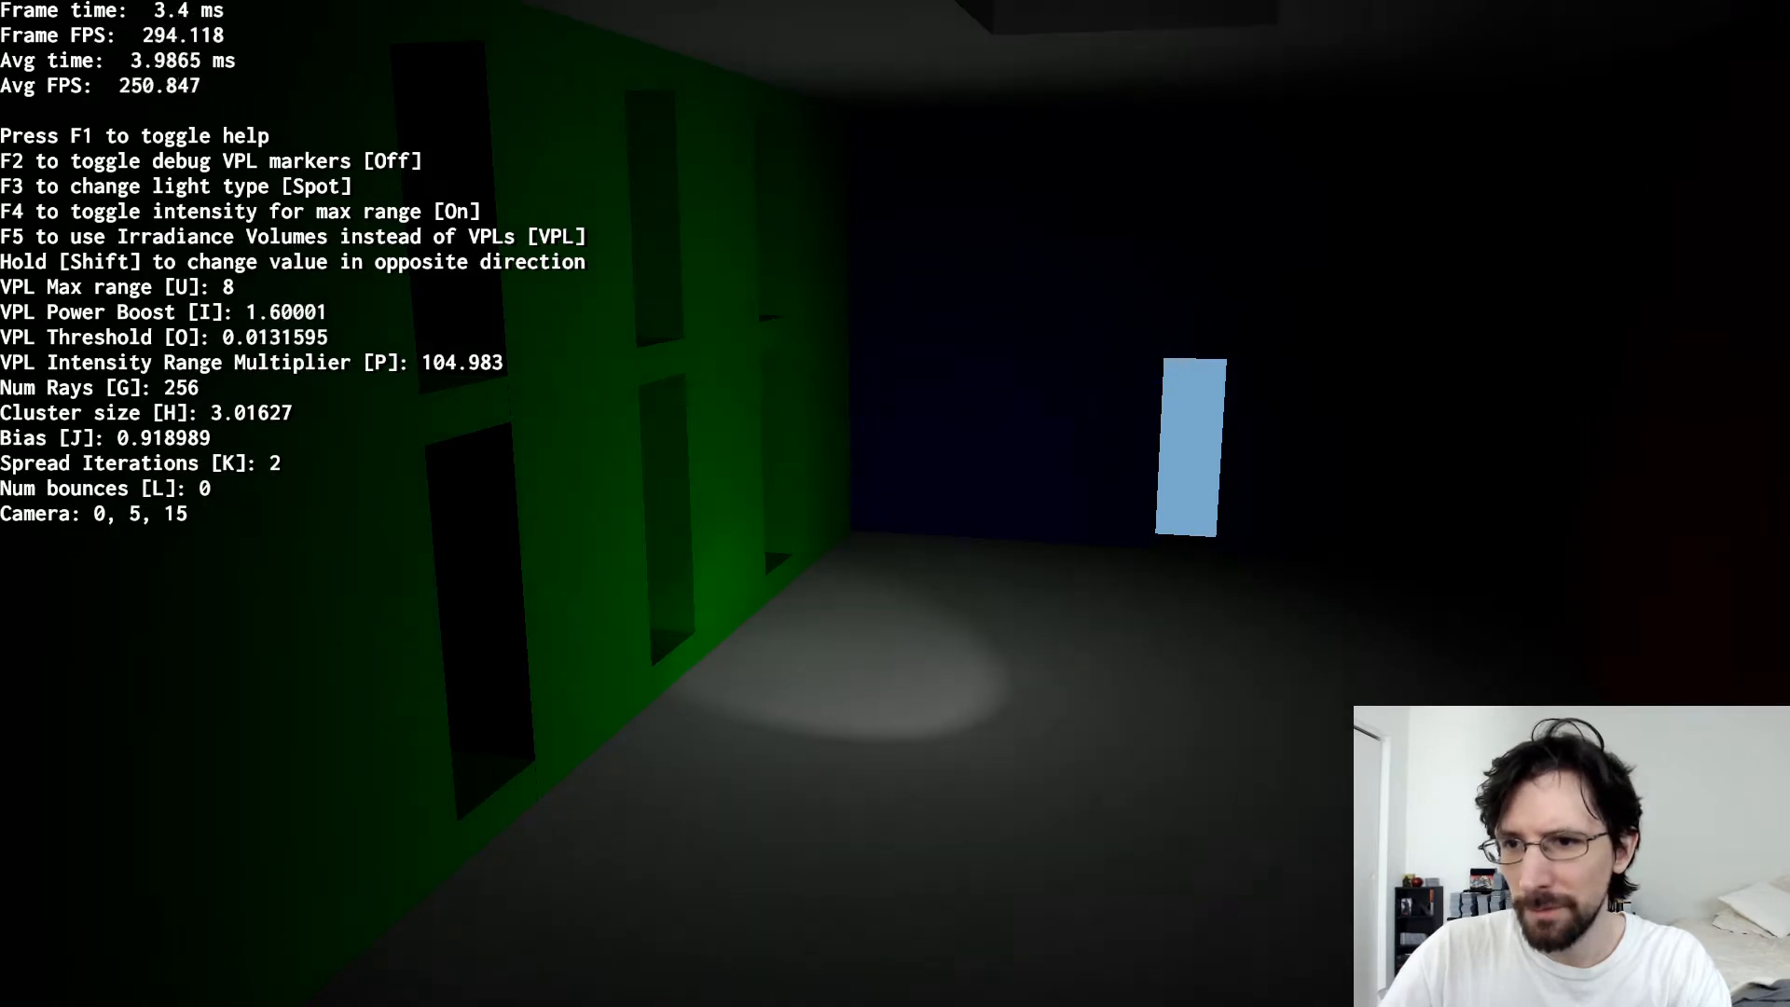
key("i")
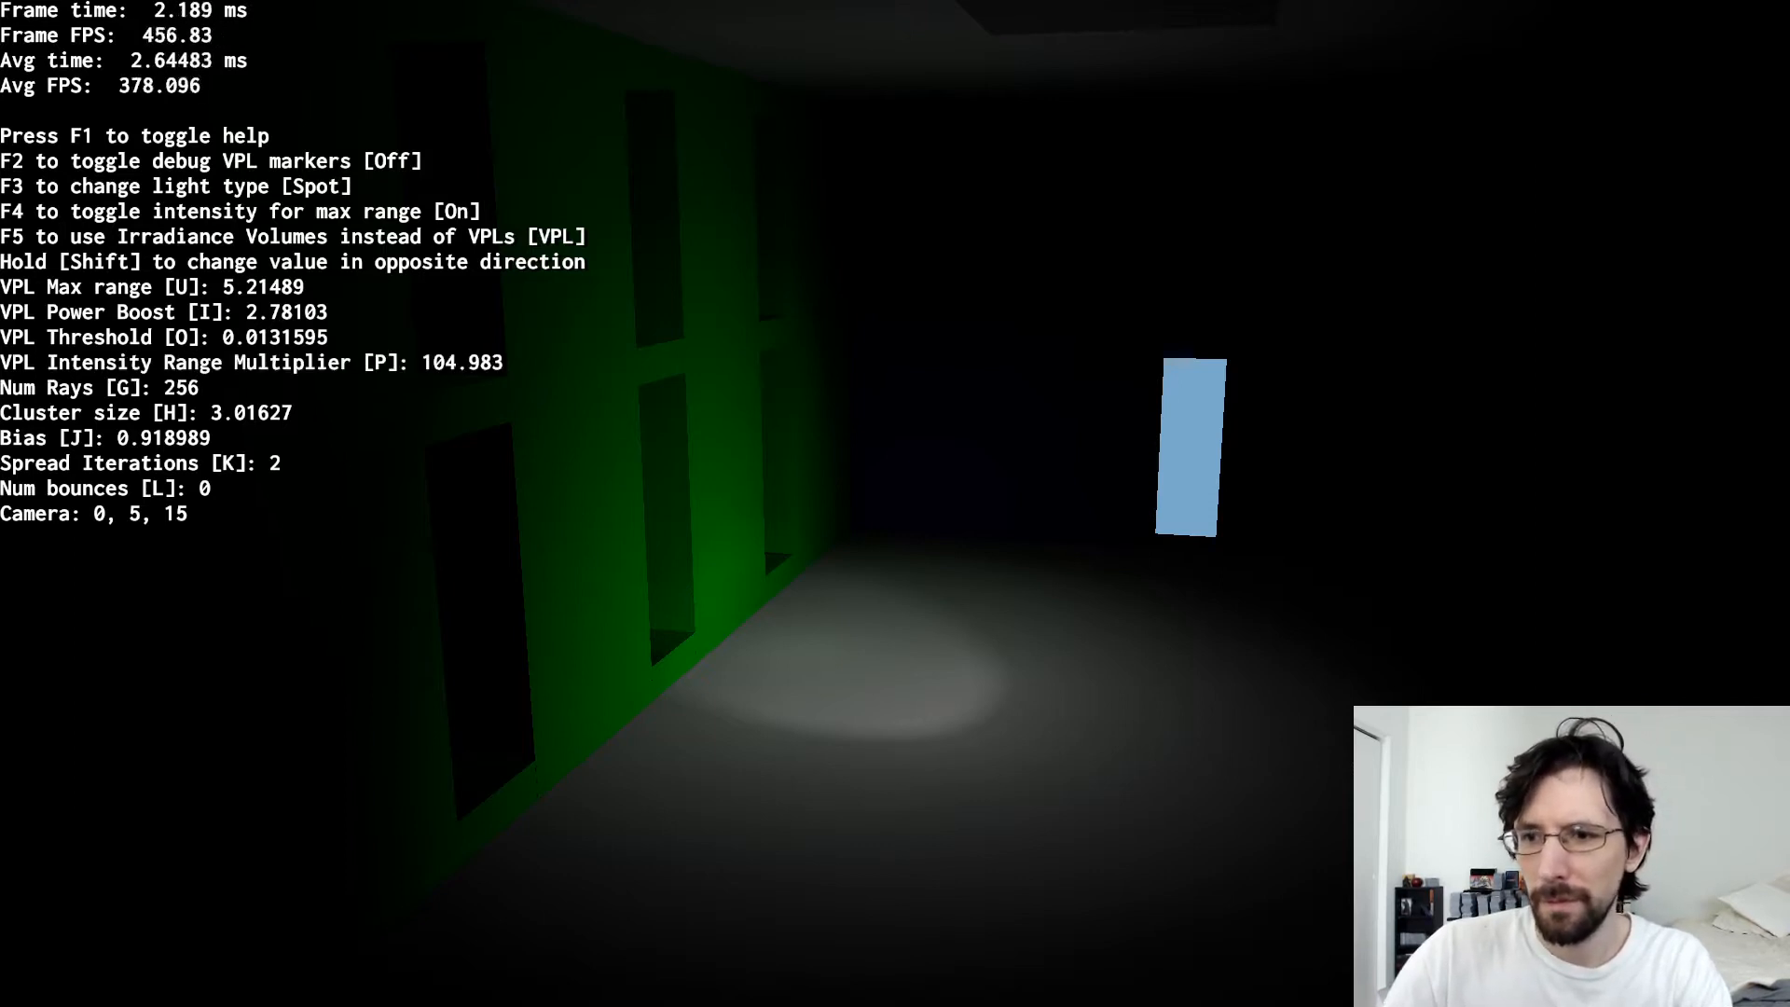
- Toggle VPL markers on and off, set the light to directional then point, then quit
key("F2")
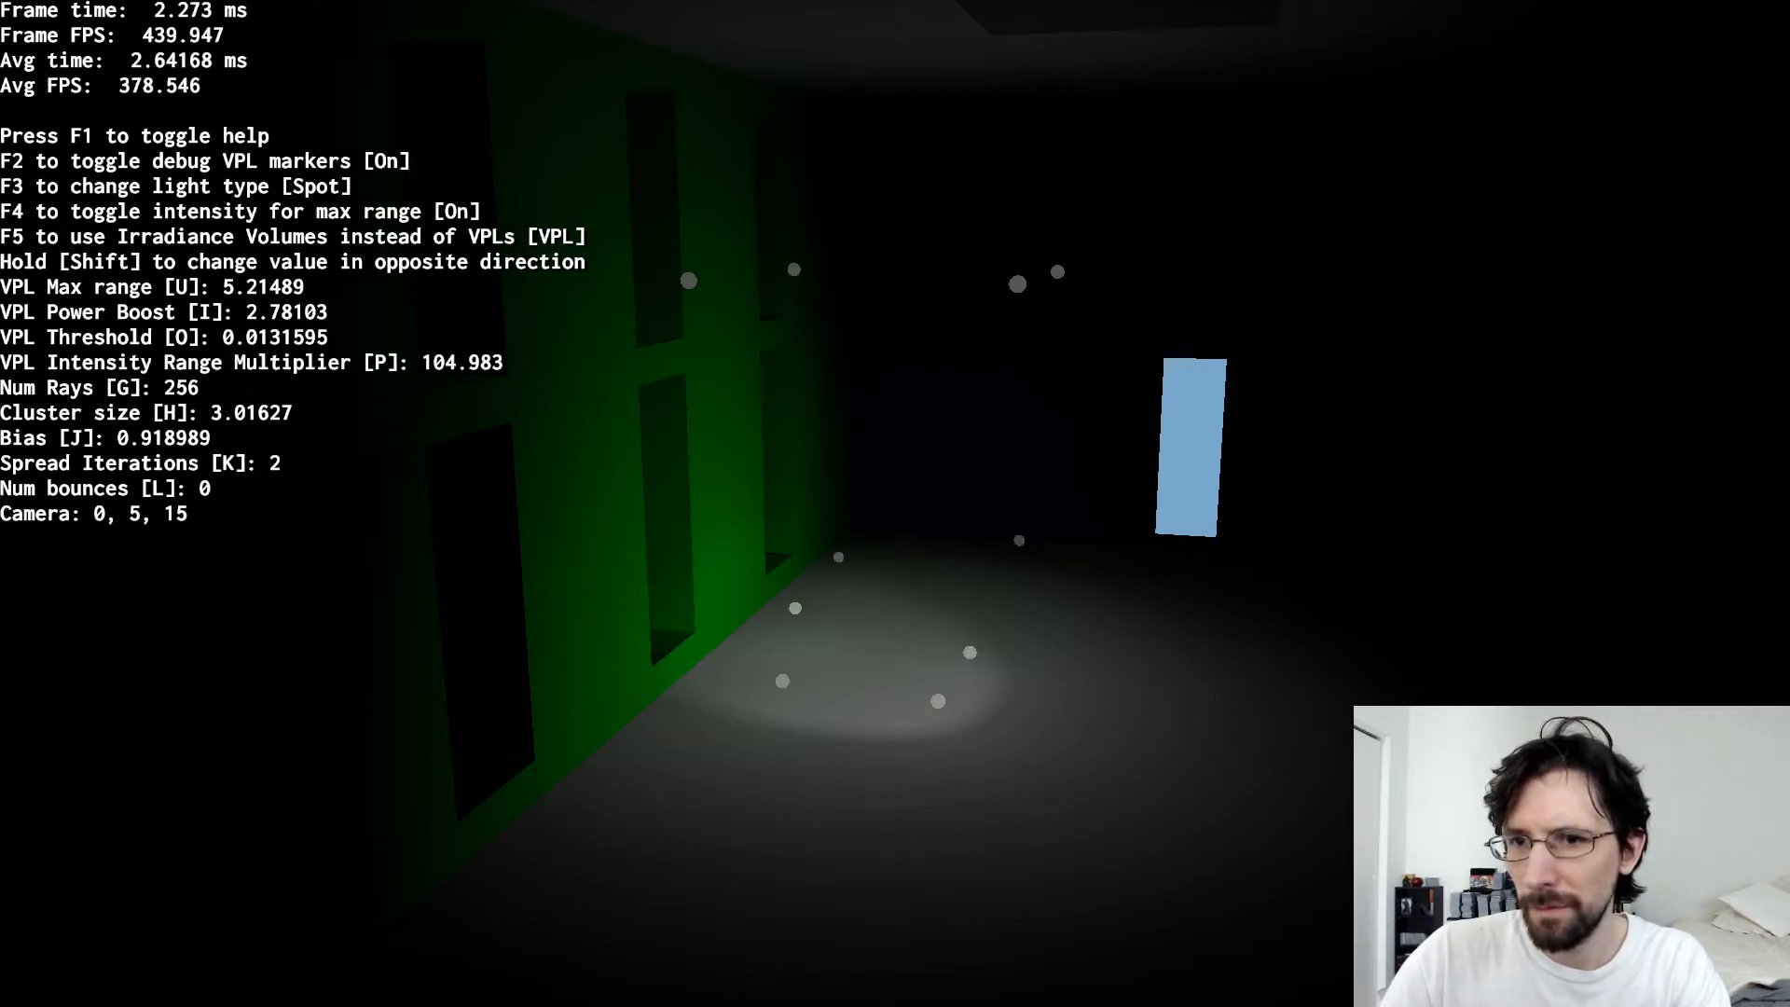
key("f2")
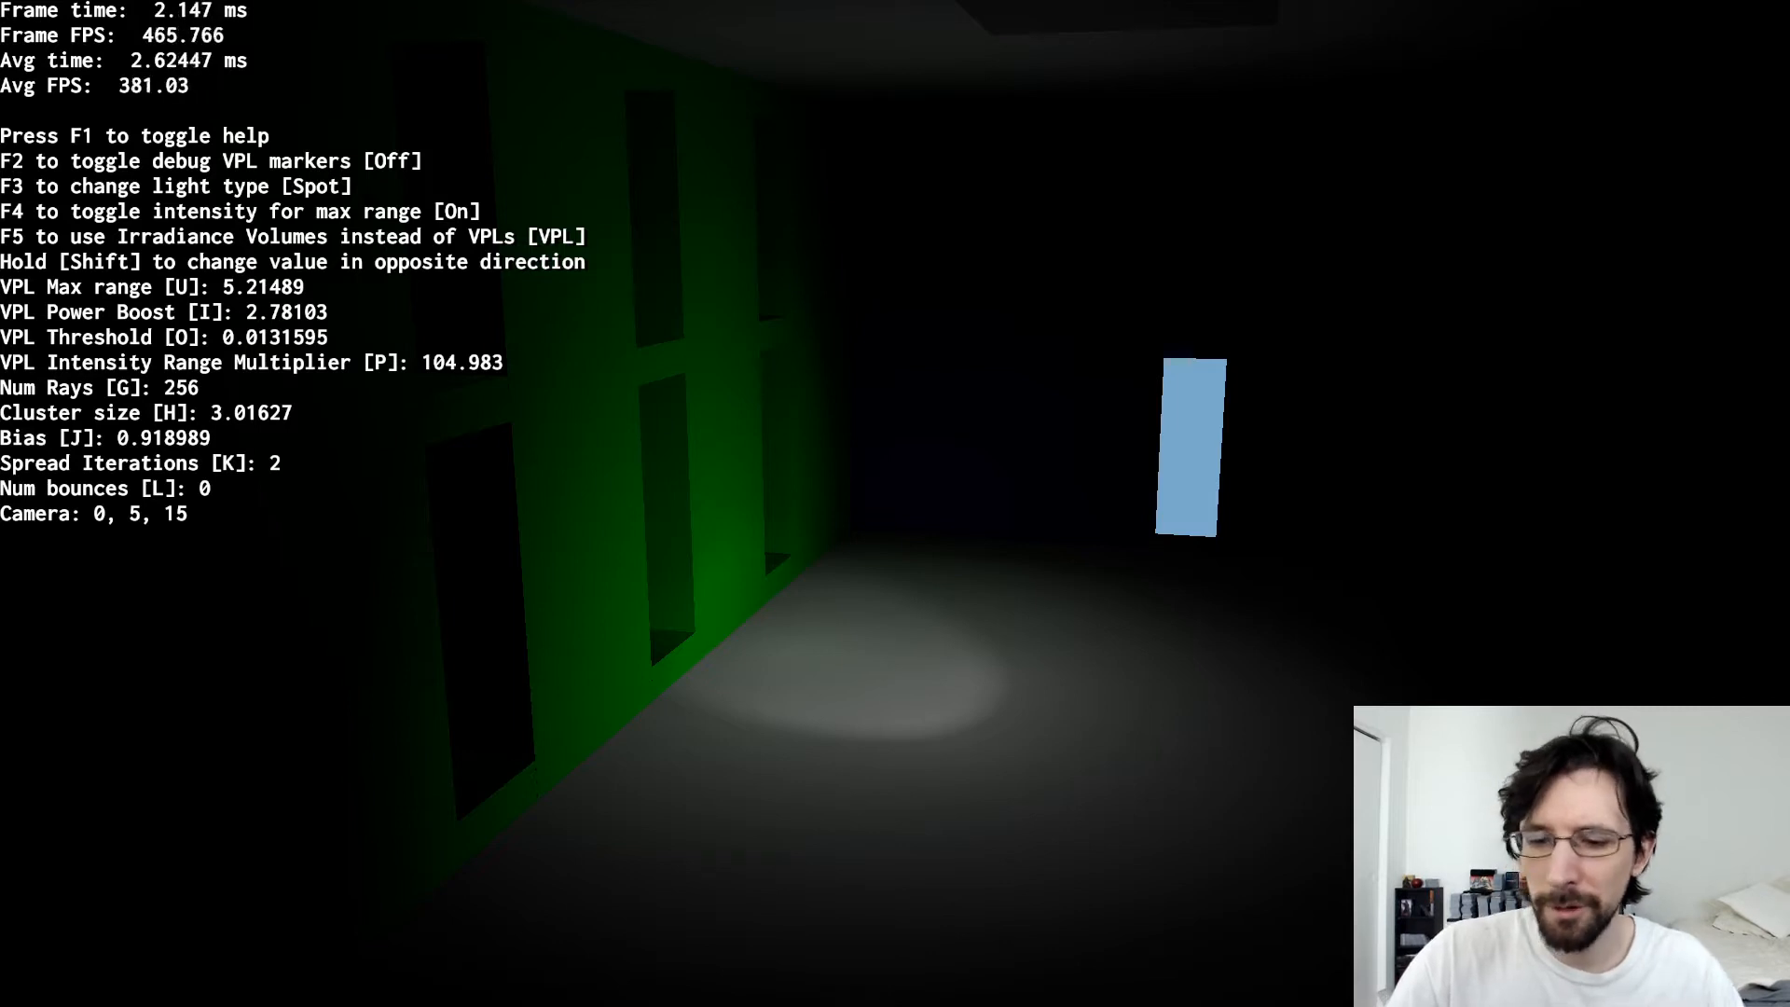
key("F3")
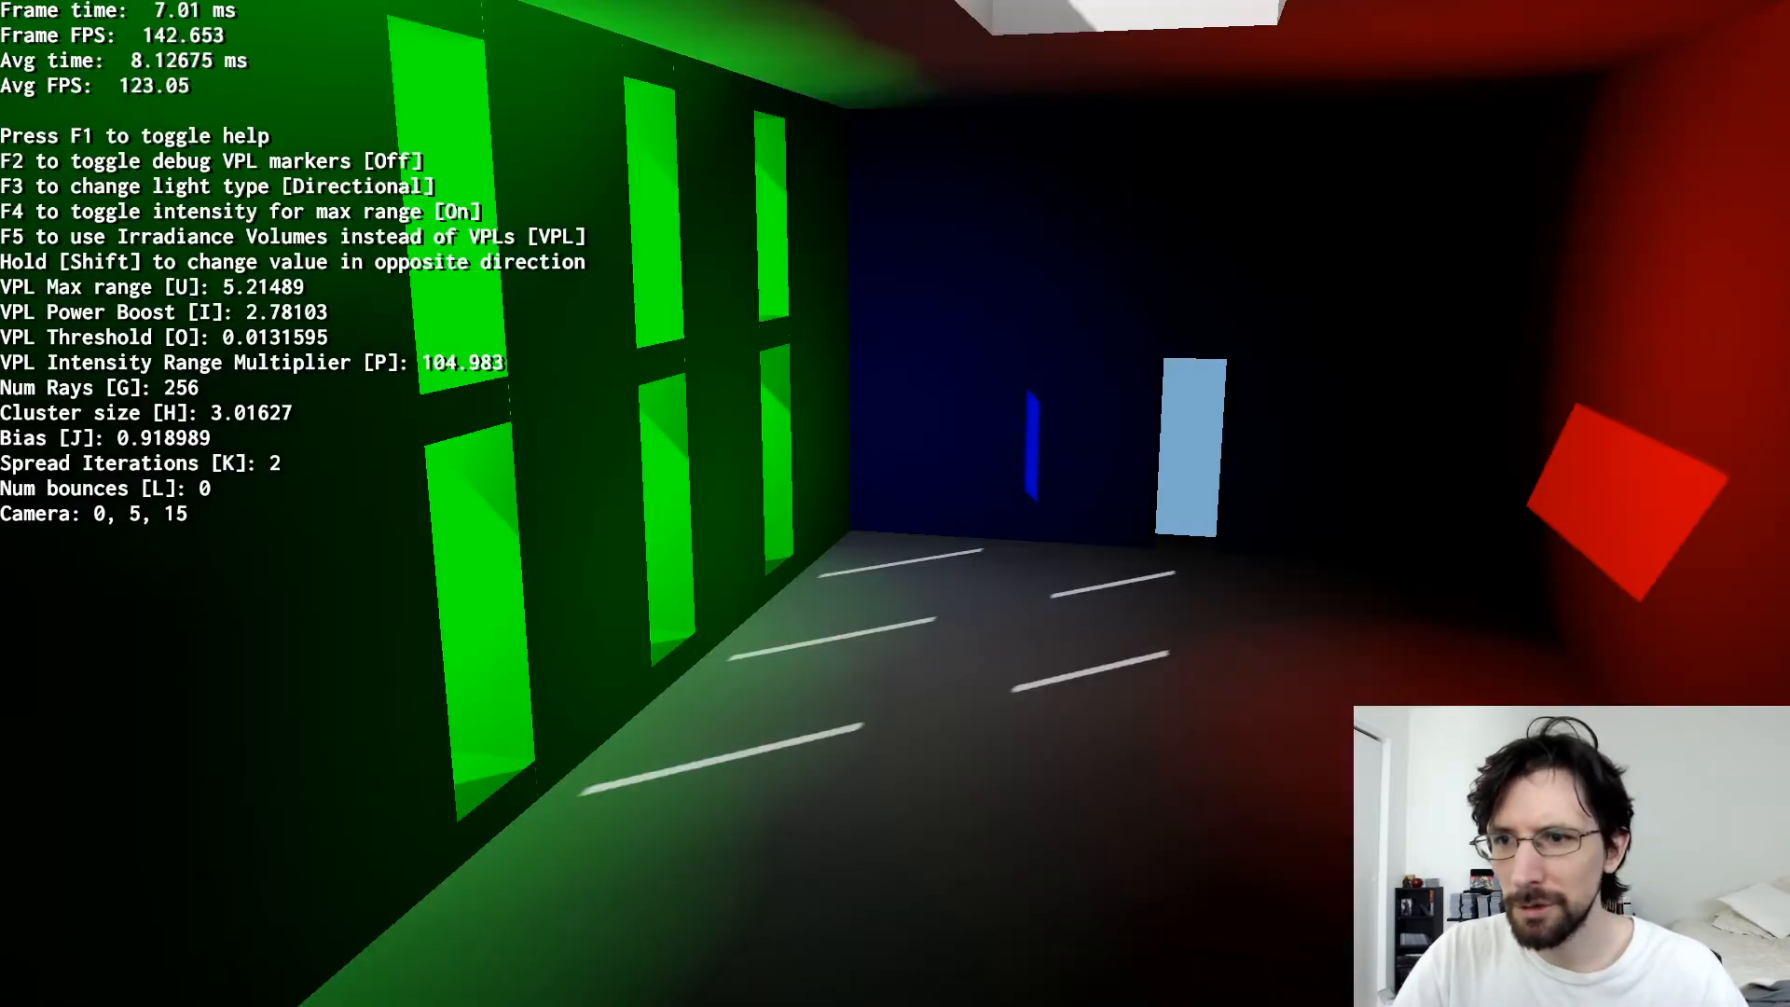
key("F3")
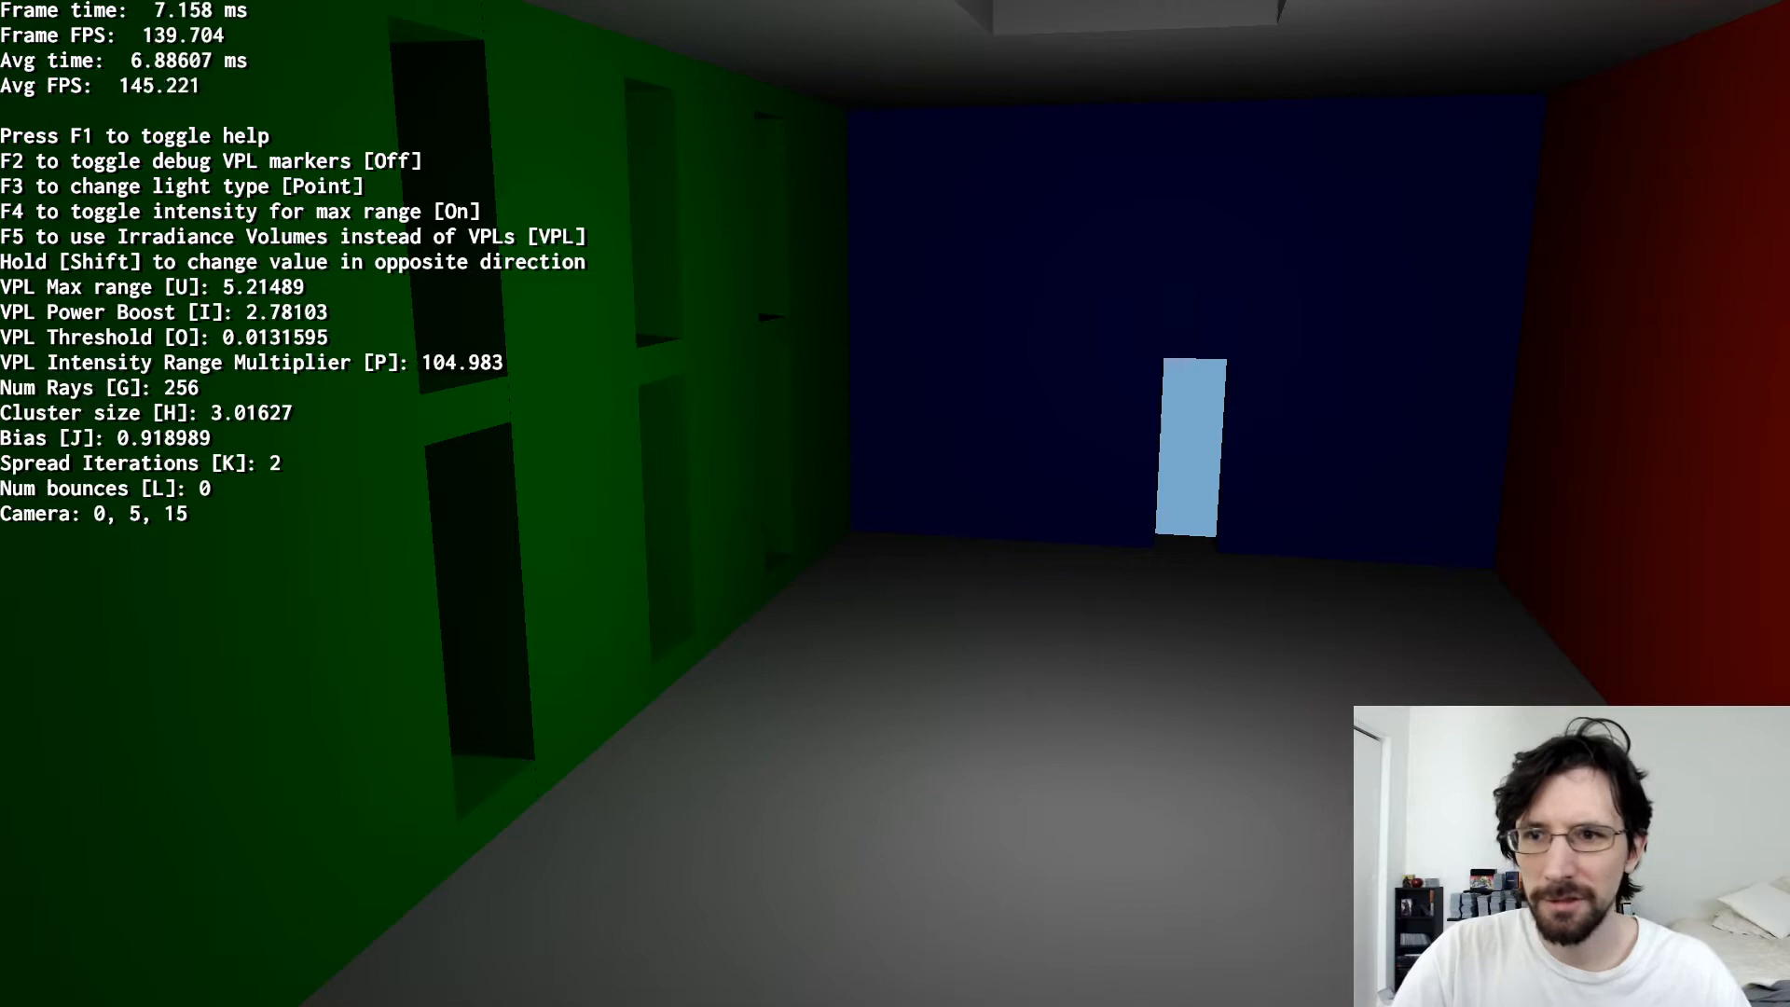
key("F3")
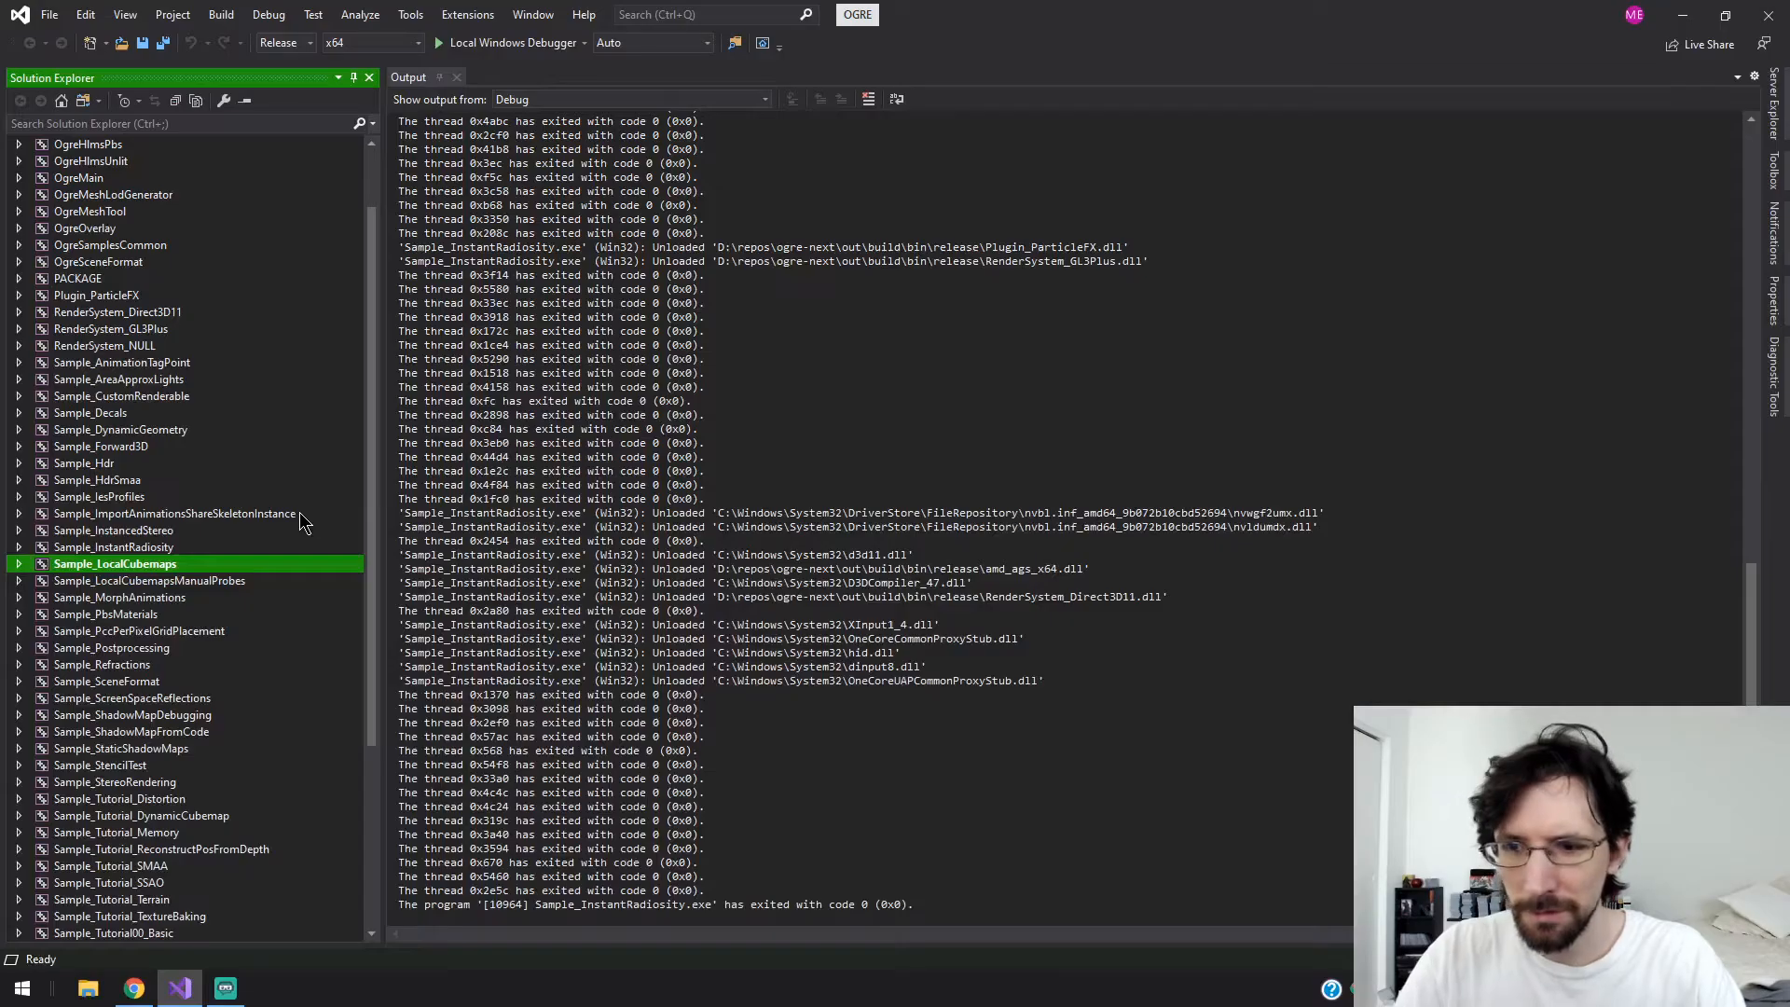
- Launch Sample_LocalCubemapsManualProbes as the startup project under the debugger
left_click(439, 42)
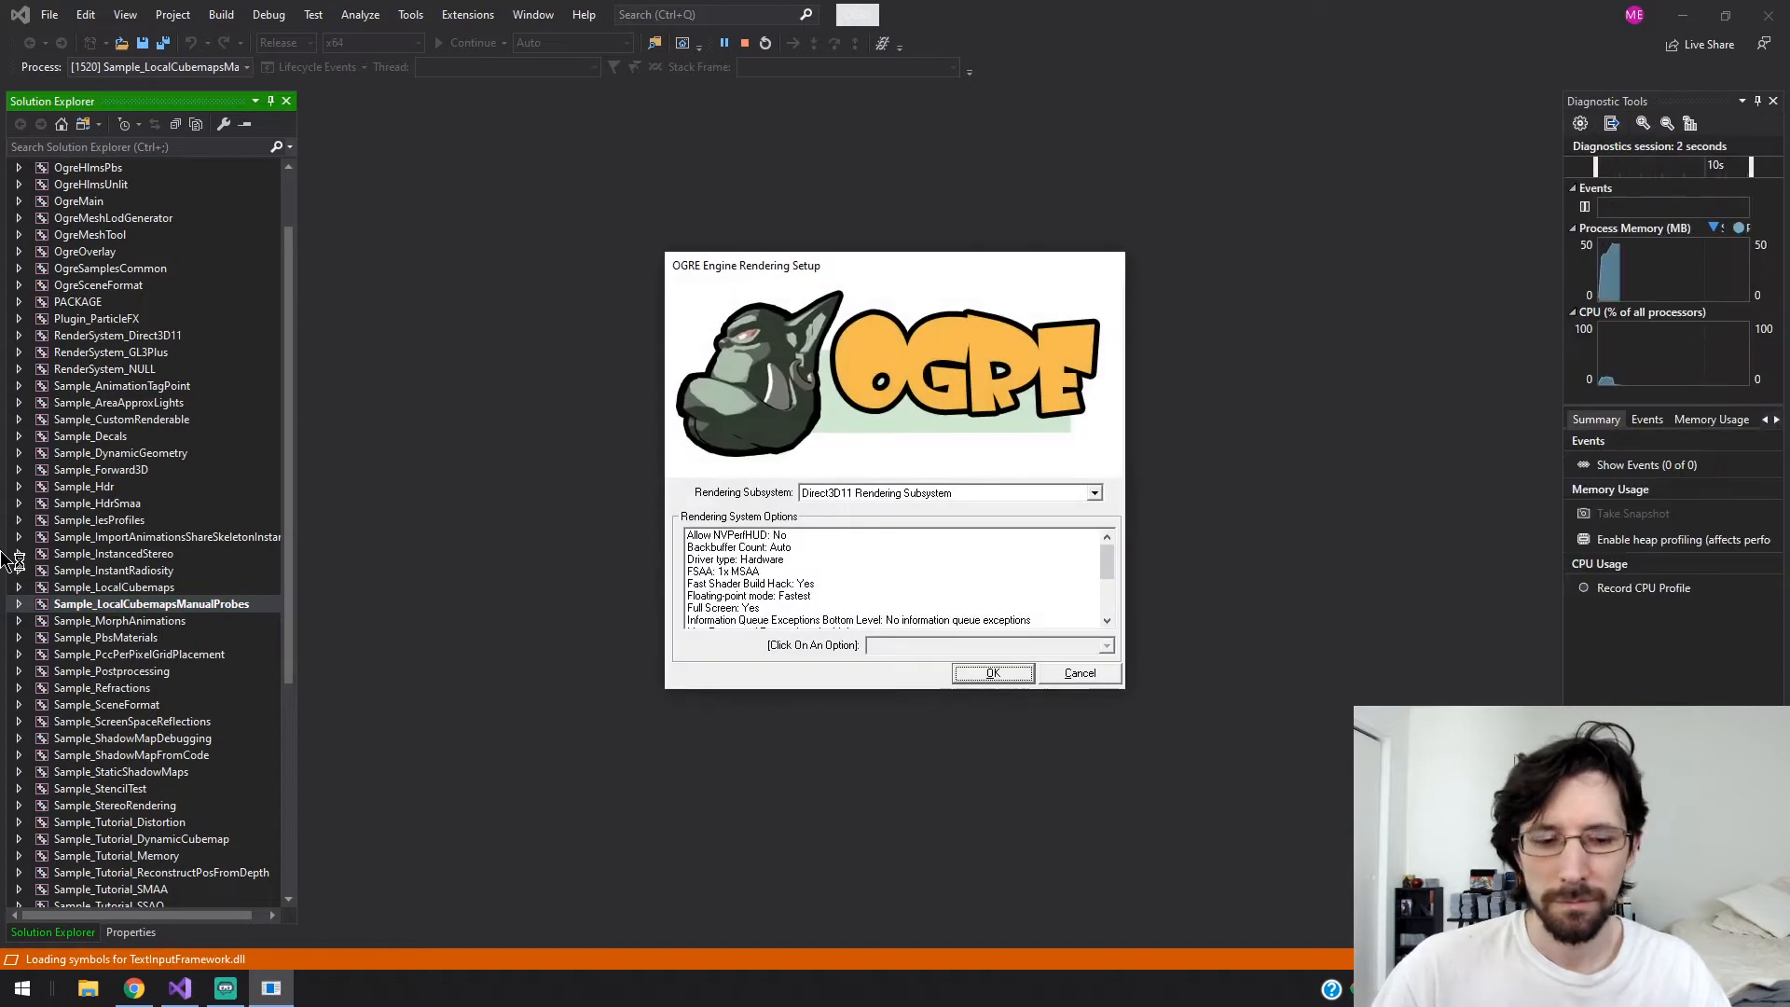
- Start the demo with roughness 0.22 and per-pixel reflections, then exit it
left_click(991, 672)
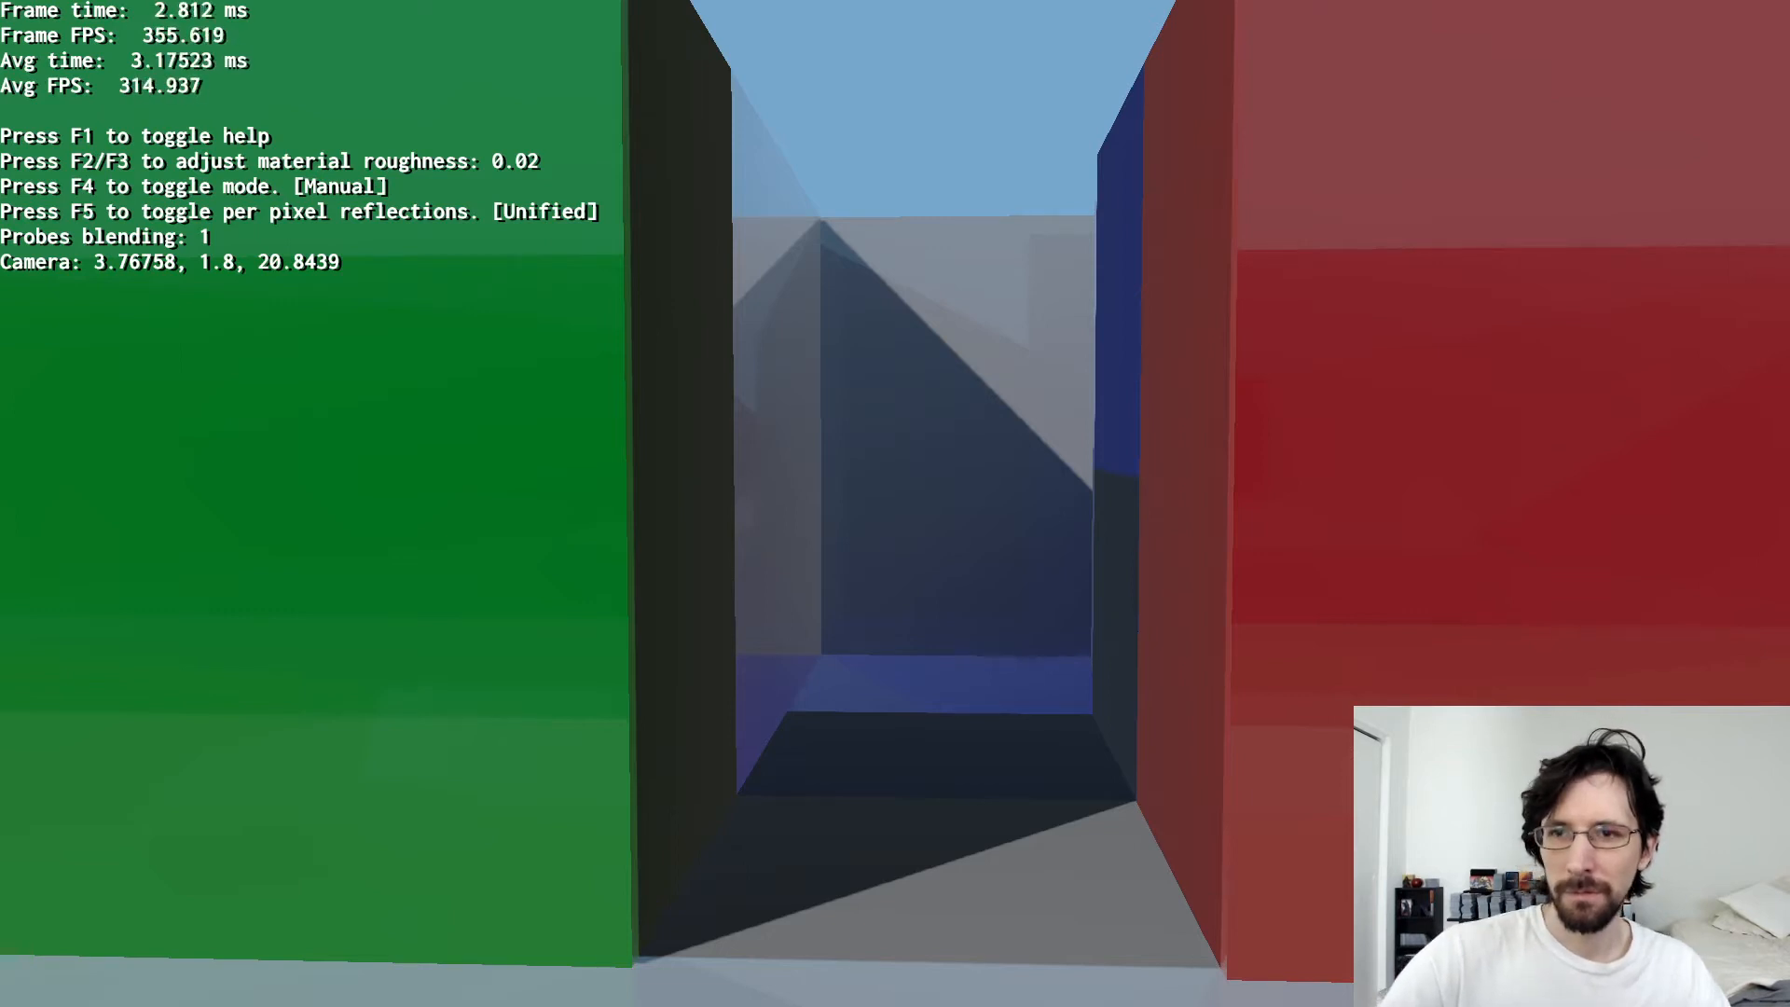
key("f5")
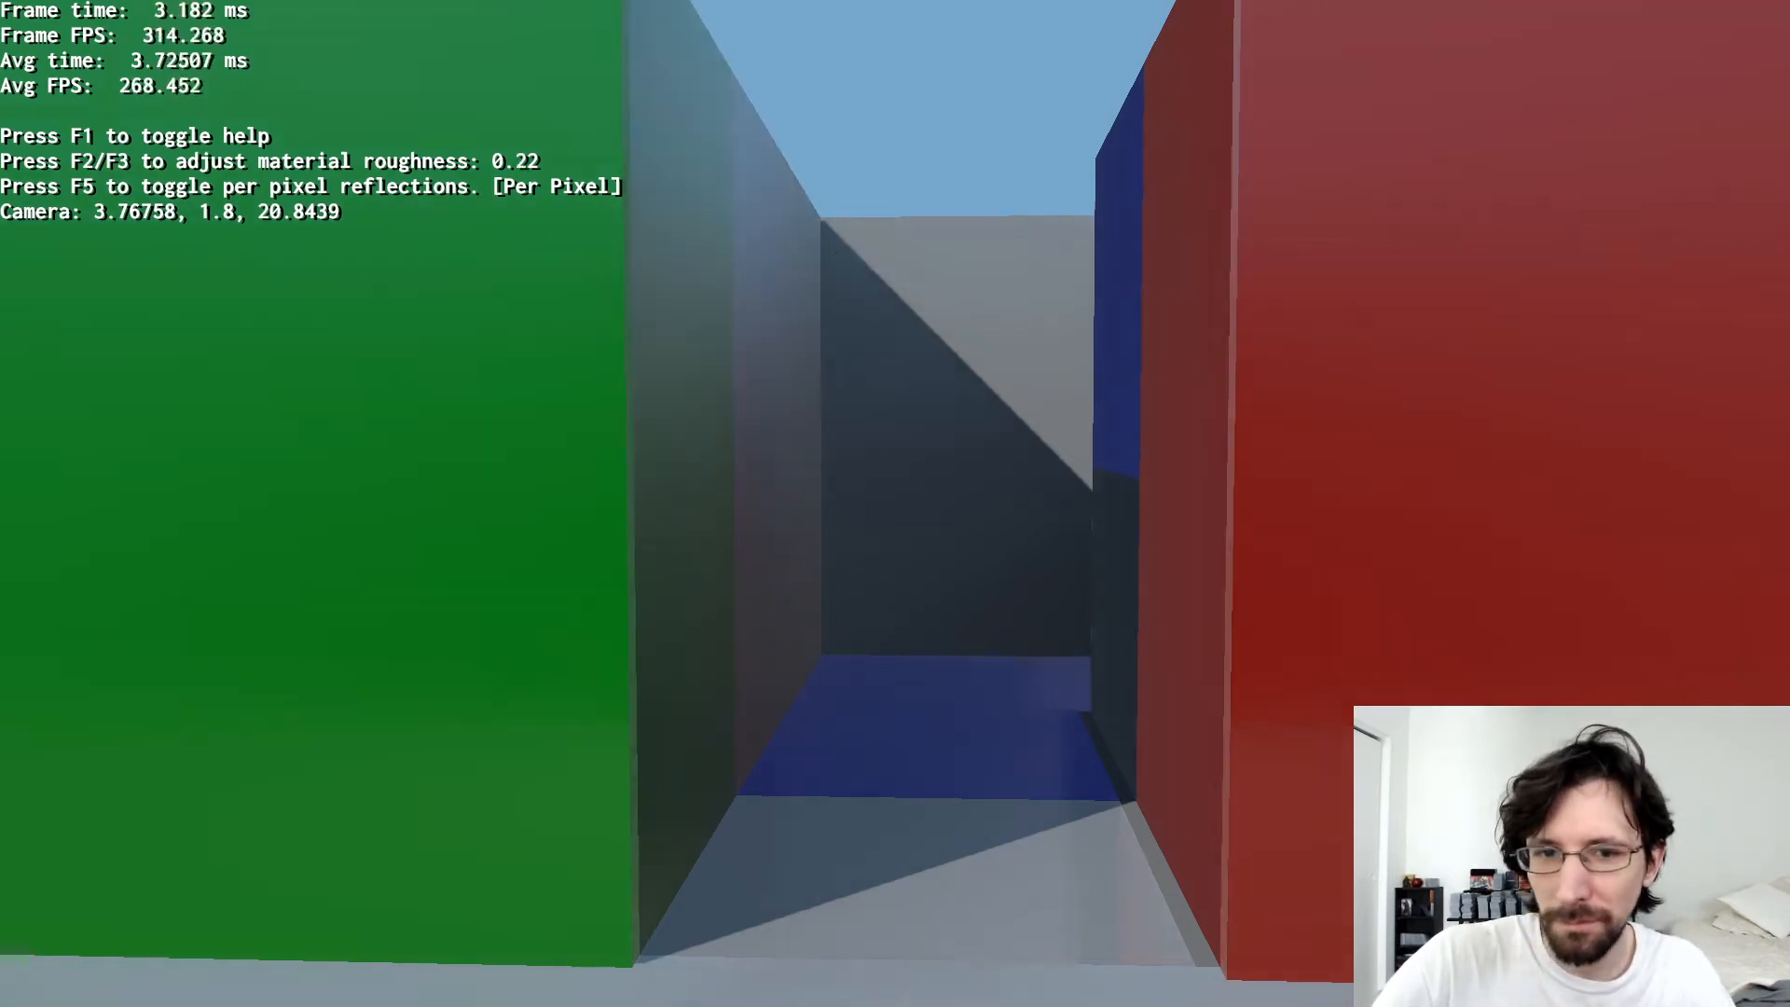
key("F3")
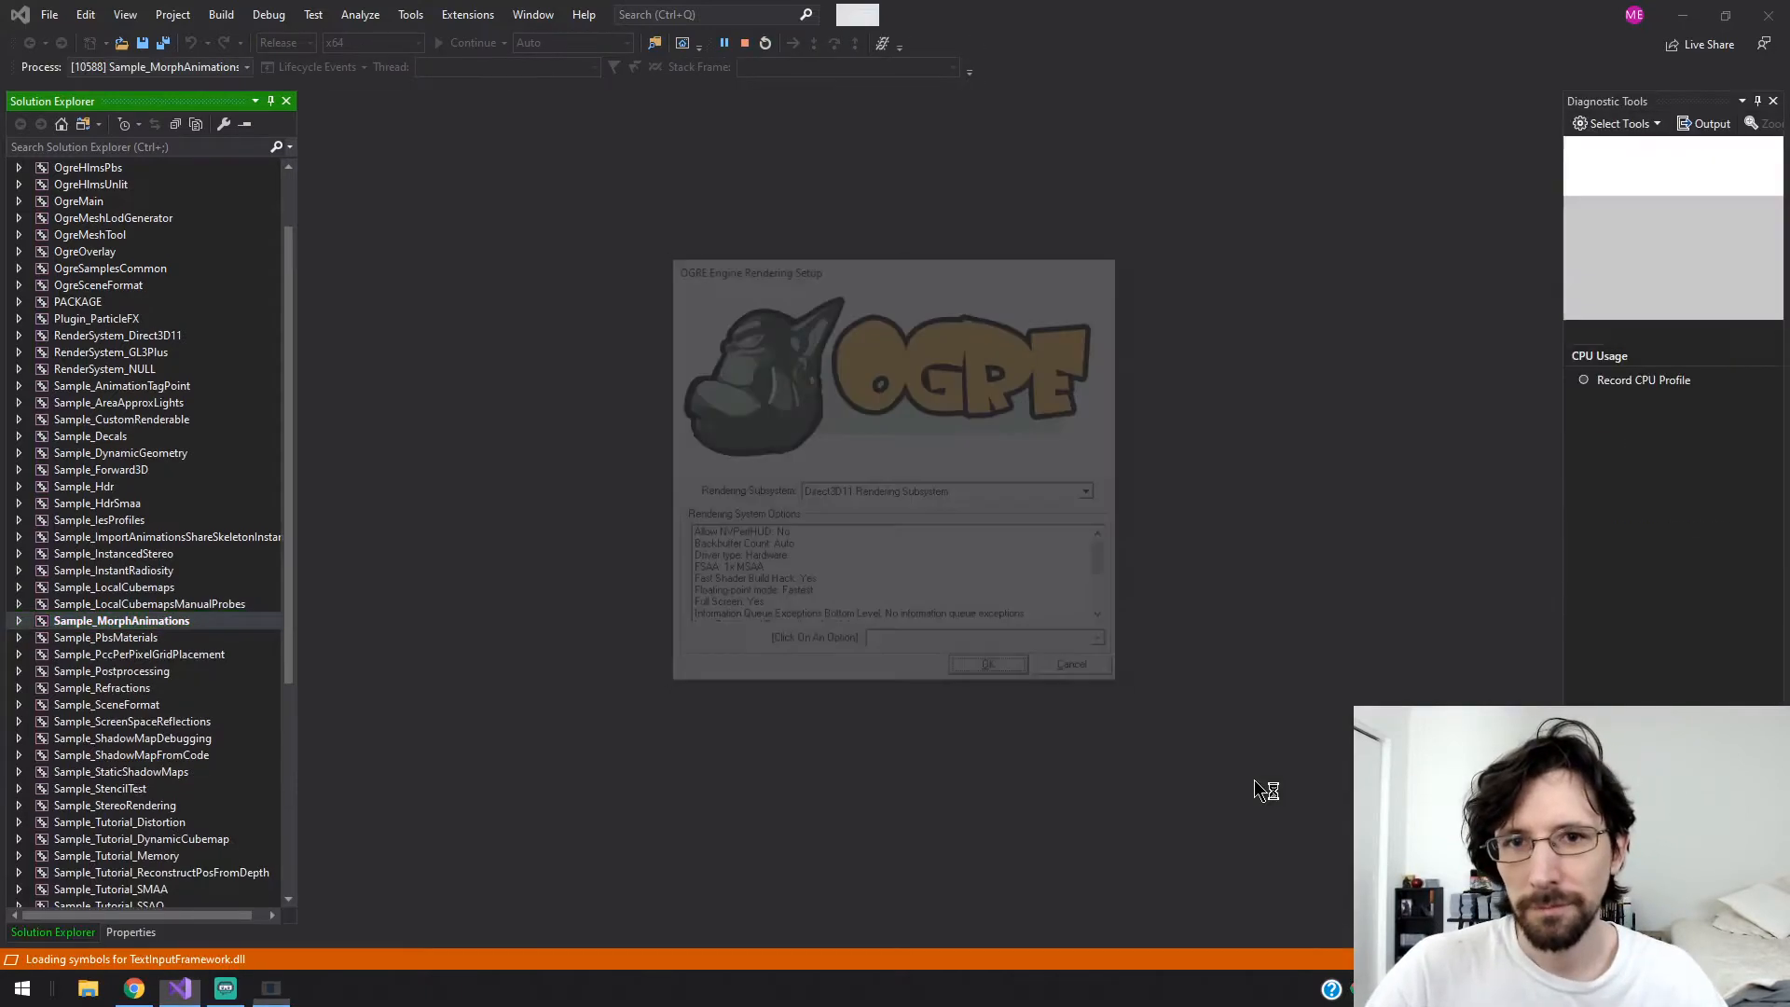
- Confirm the OGRE rendering setup so Sample_MorphAnimations runs and exits with code 0
left_click(986, 665)
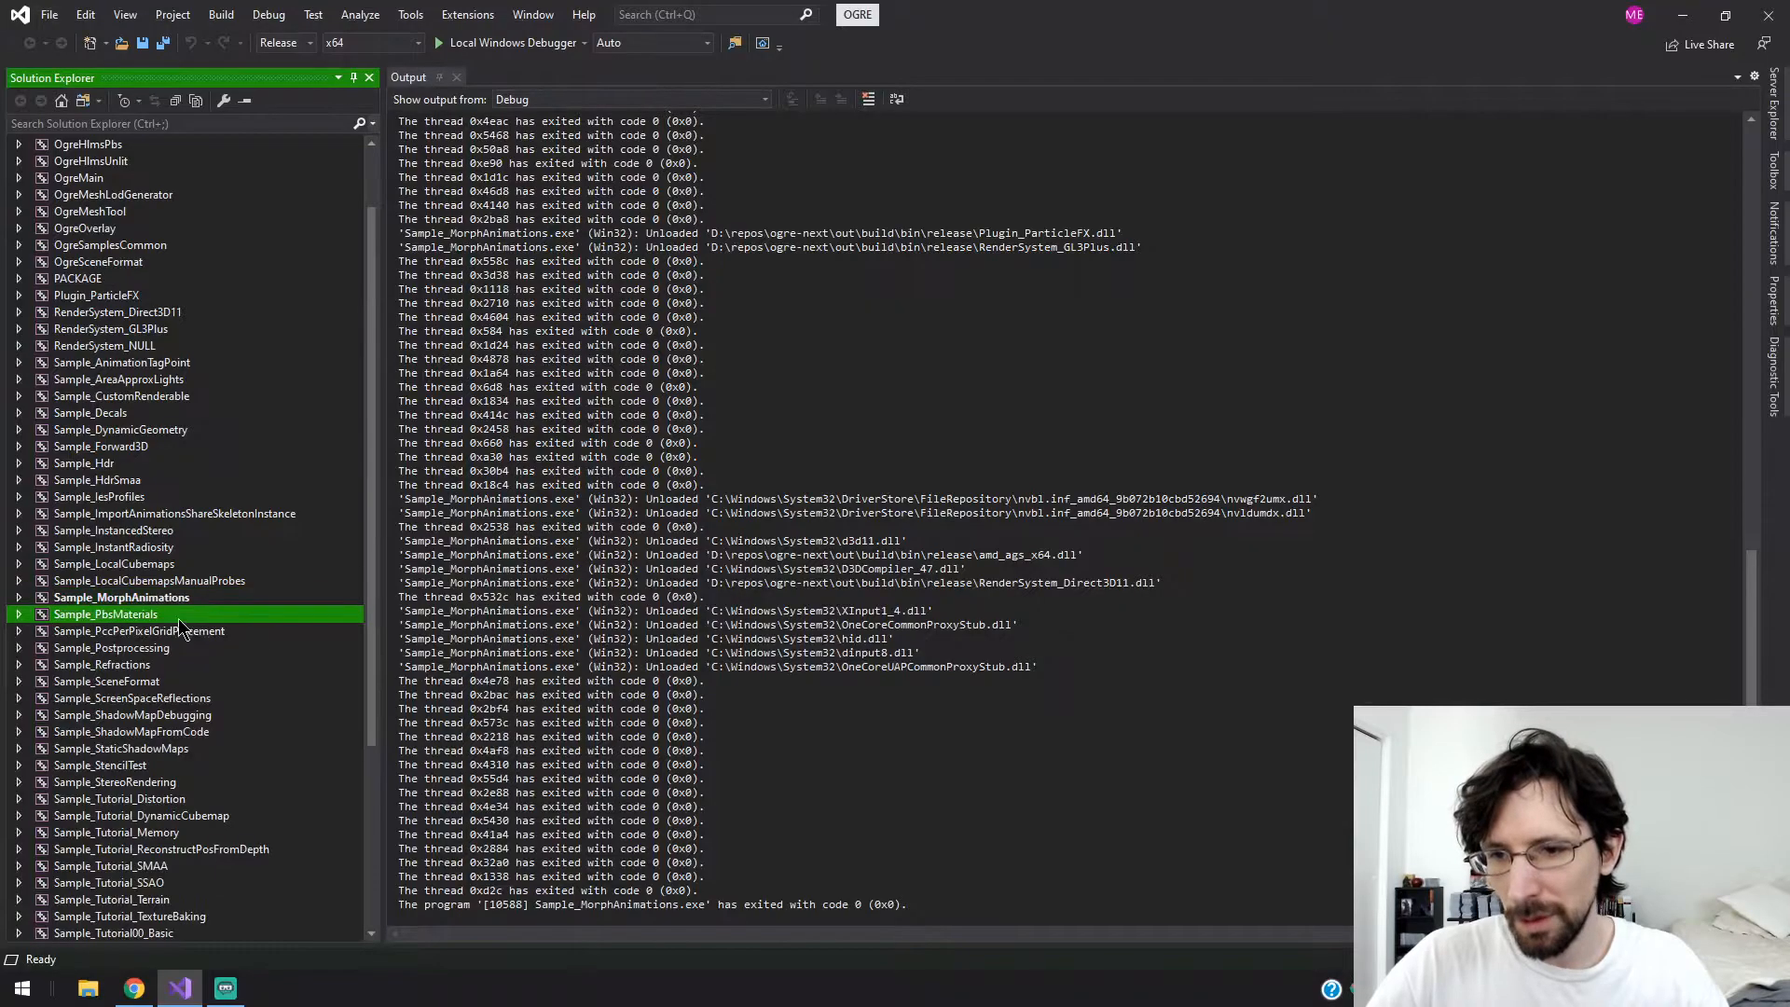
- Launch PbsMaterials, show the sphere palette under the animated cubes, then exit
left_click(107, 614)
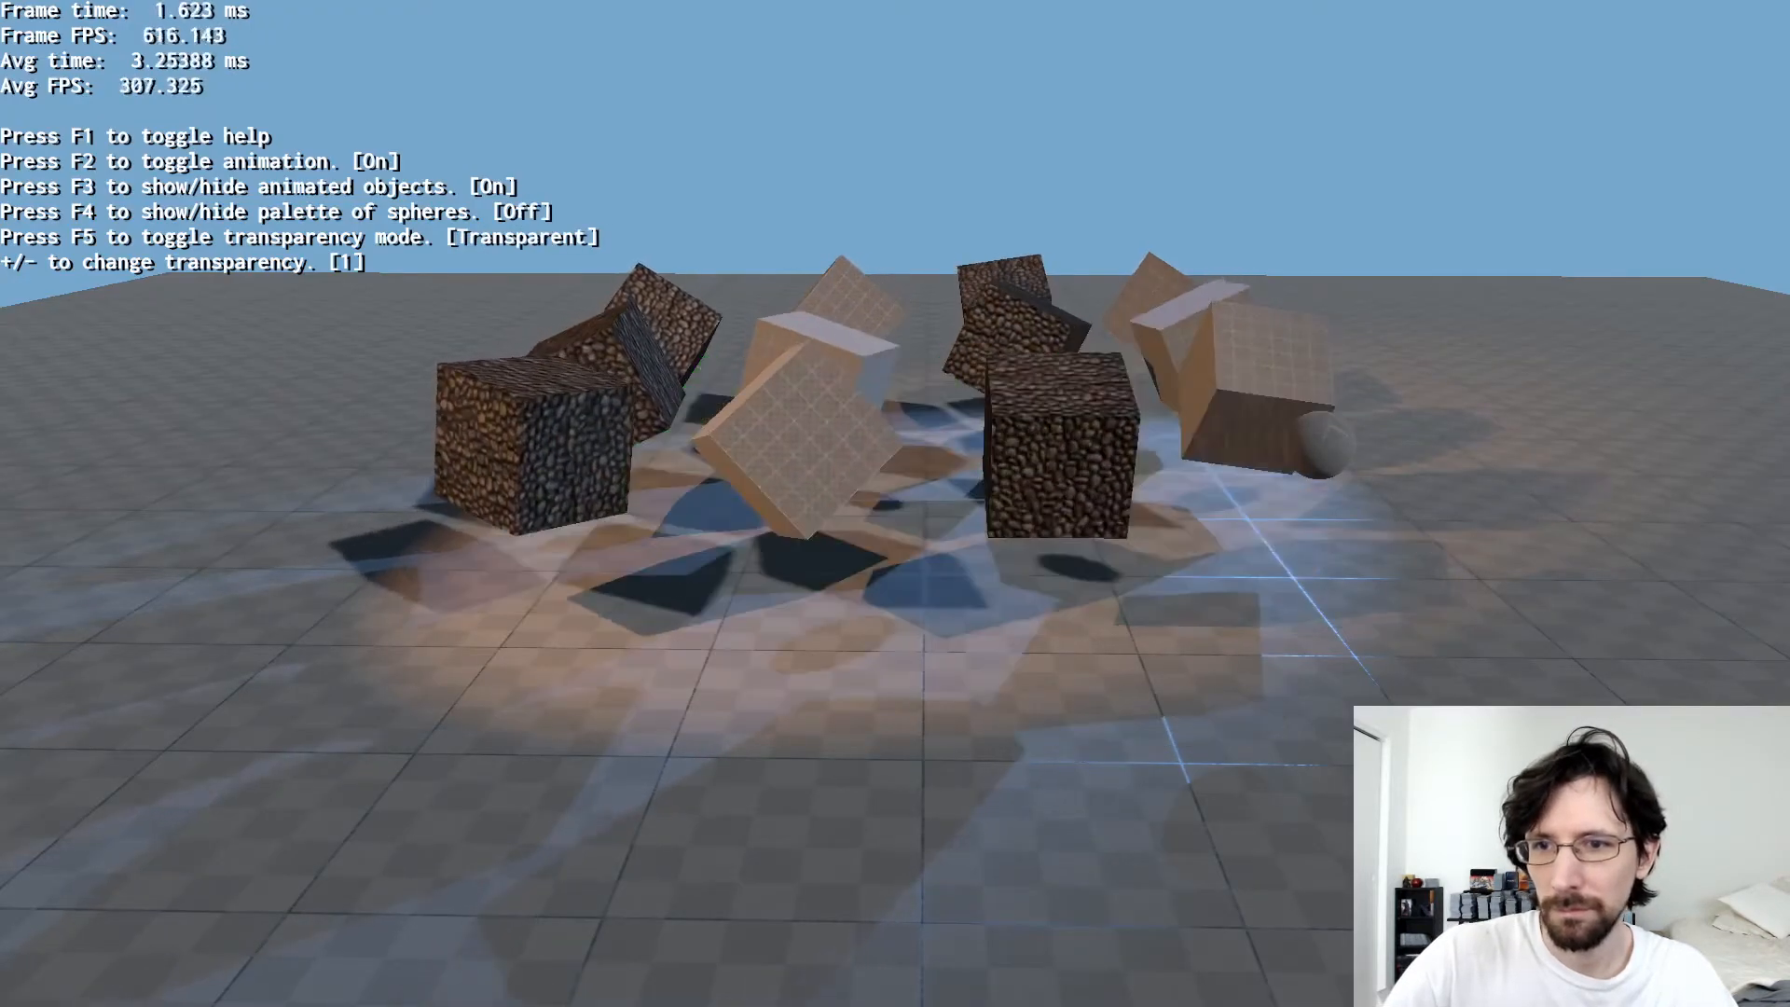
key("F4")
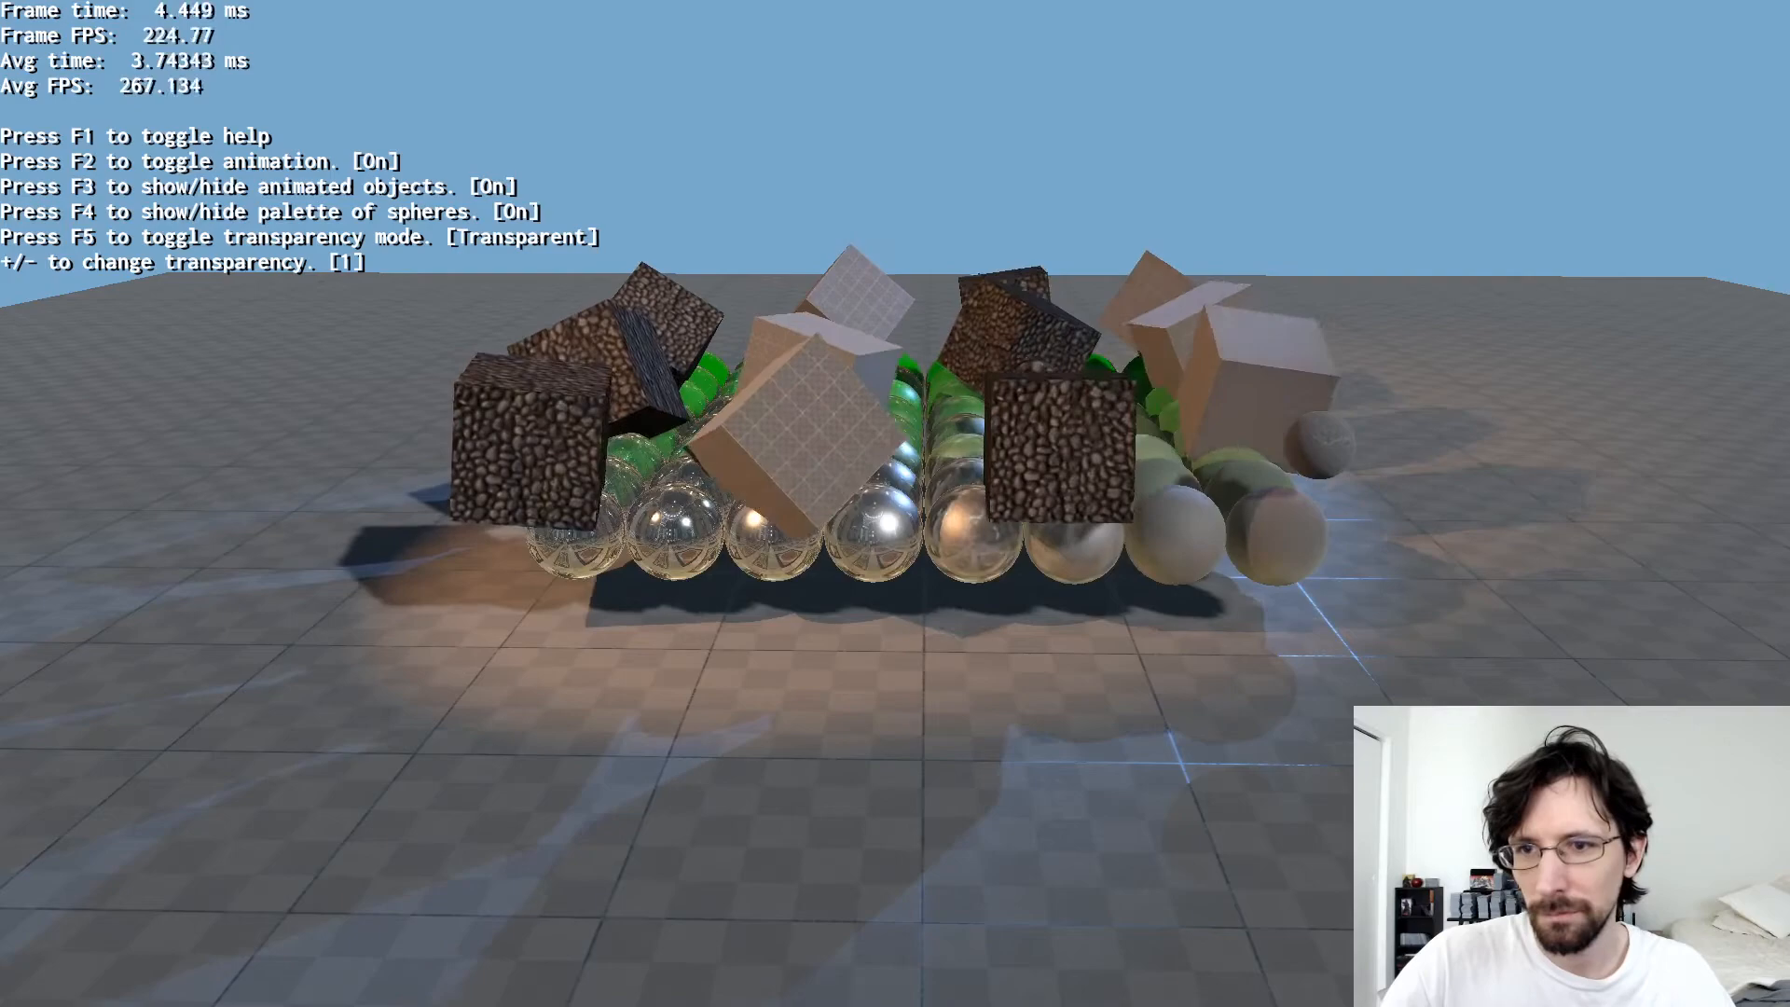
key("F3")
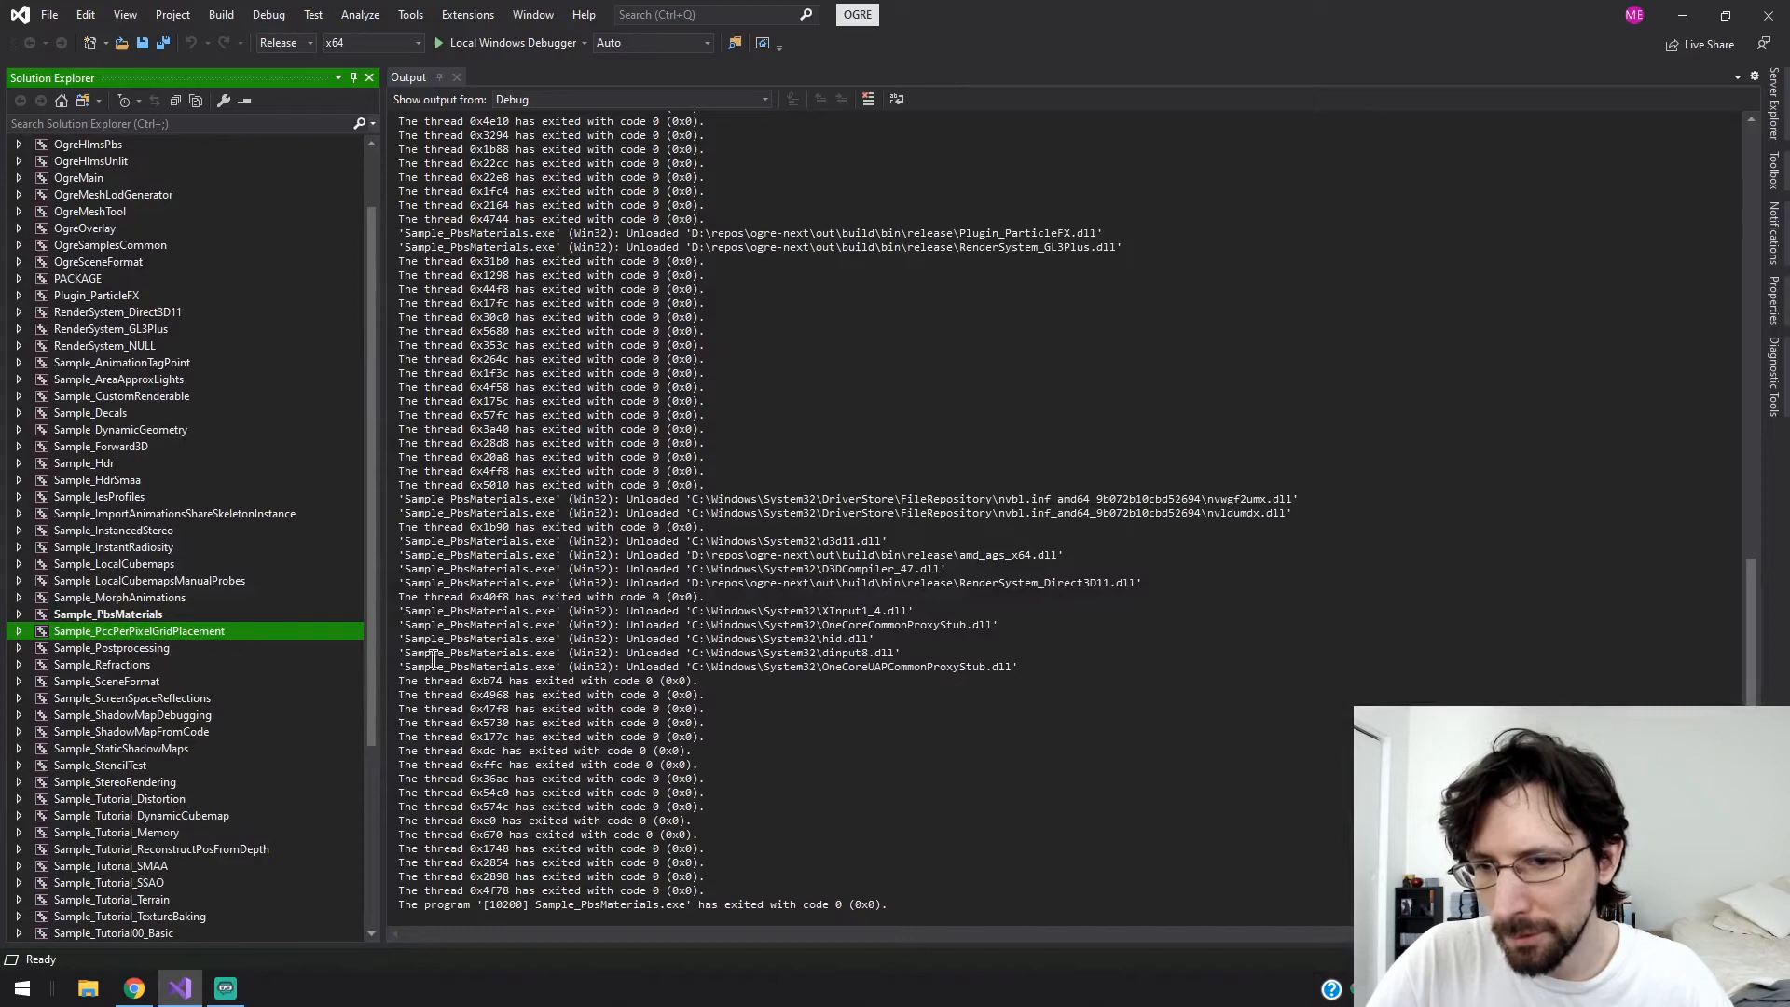
- Run PccPerPixelGridPlacement, switch to Dual Paraboloid Mapping 2D, then exit
left_click(137, 630)
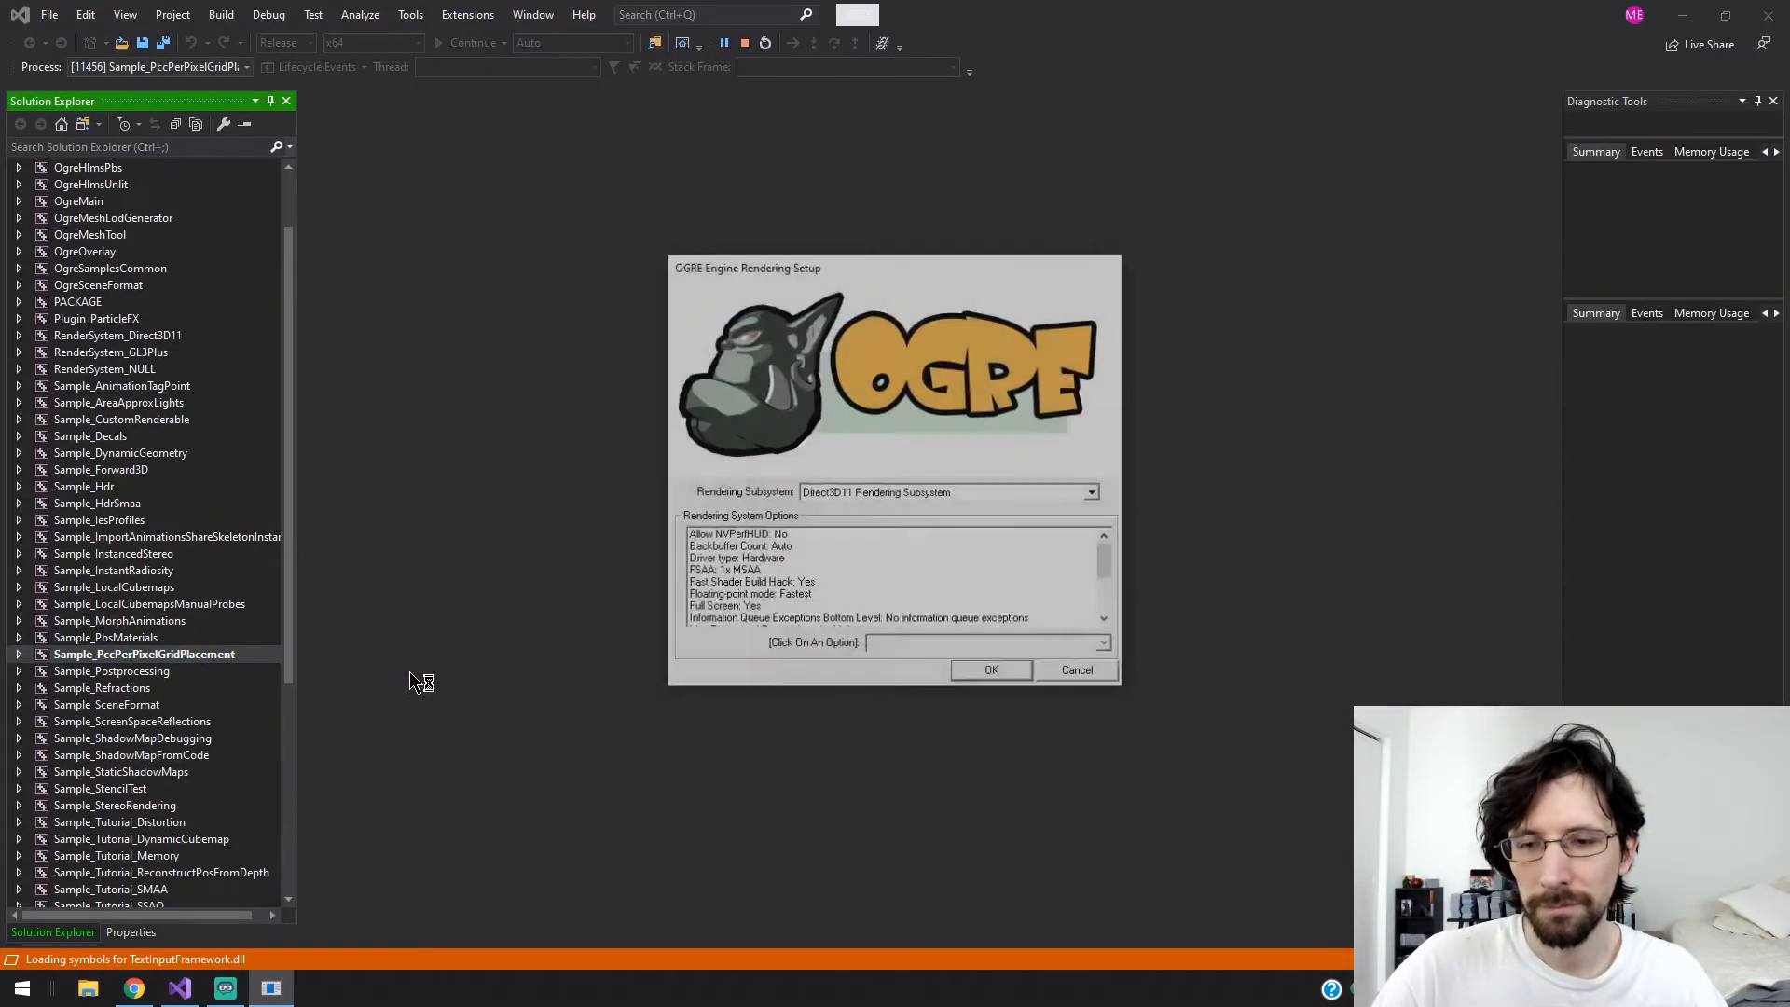
left_click(988, 671)
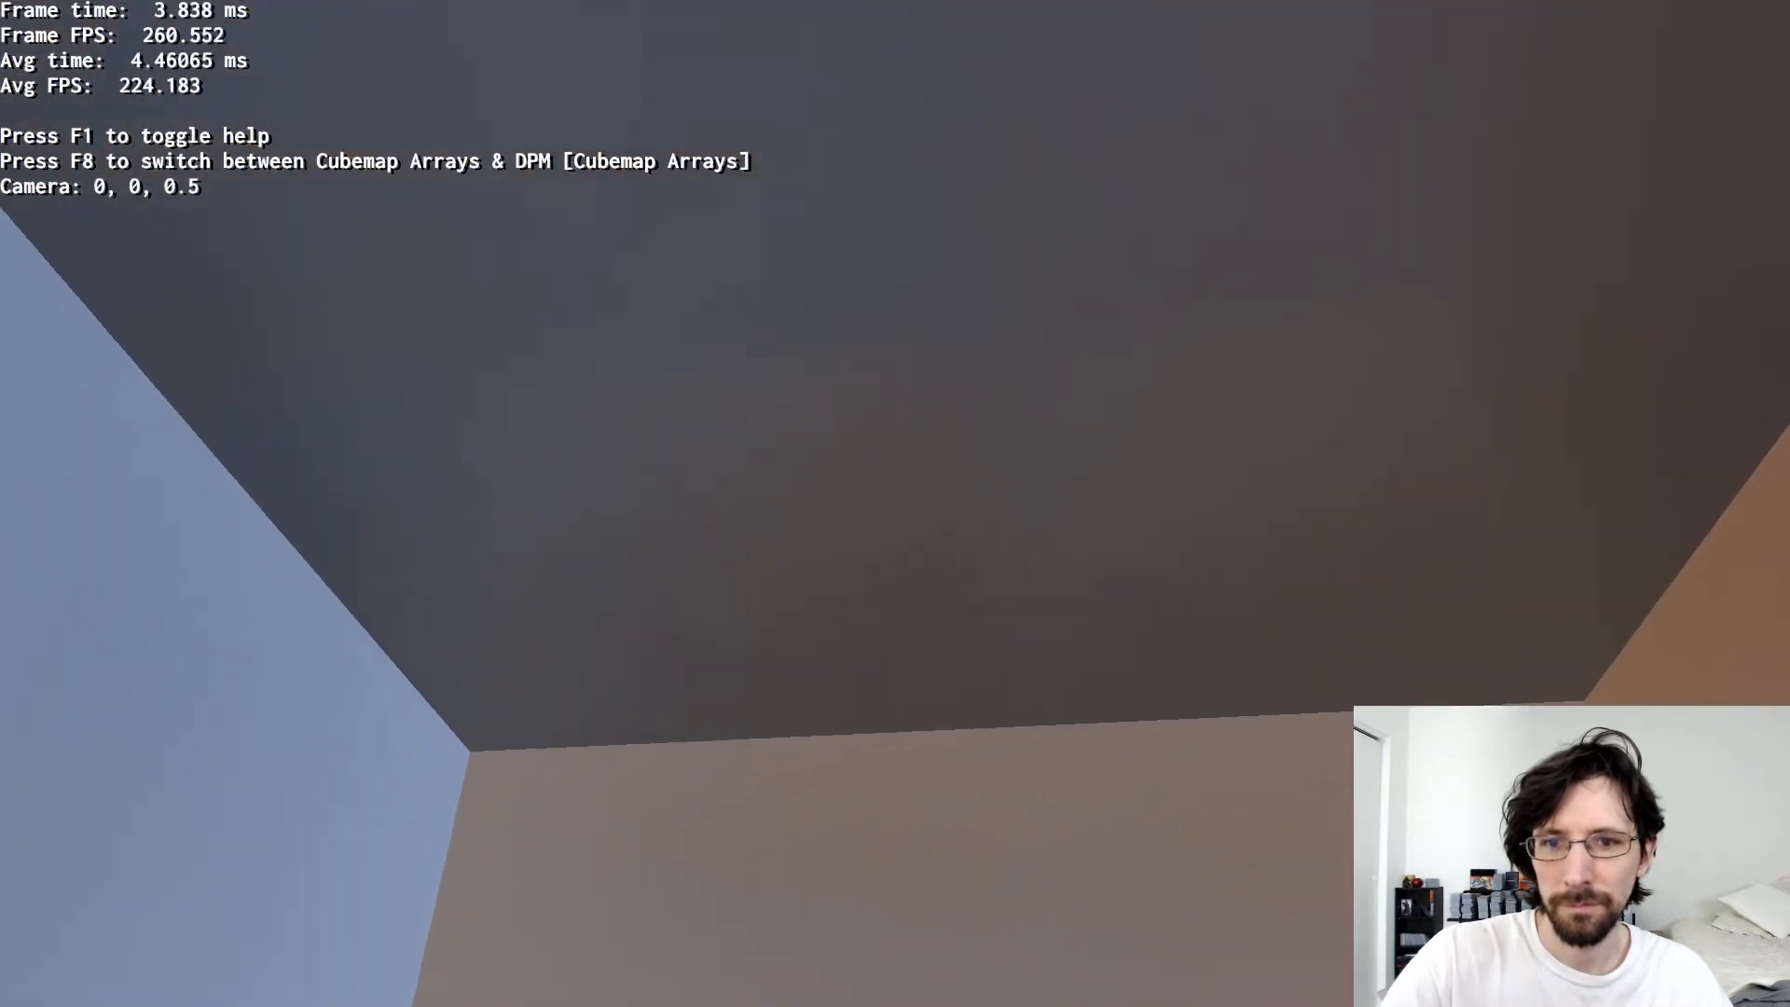
key("F8")
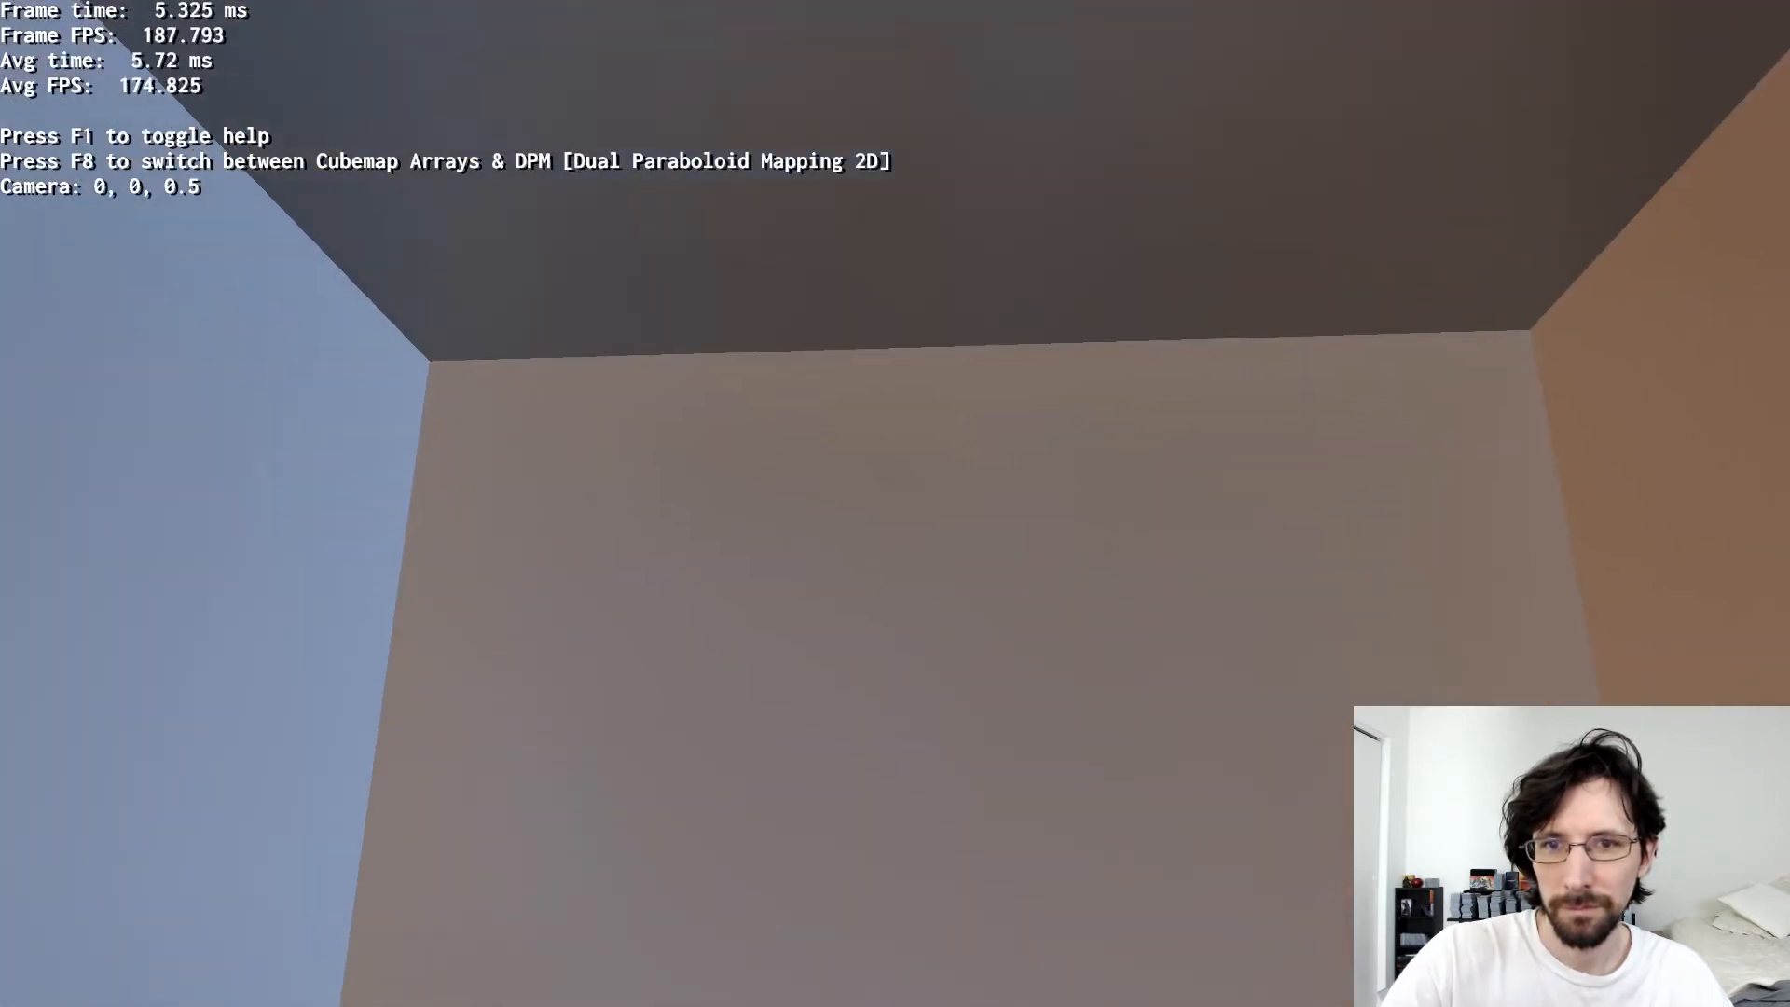
key("f8")
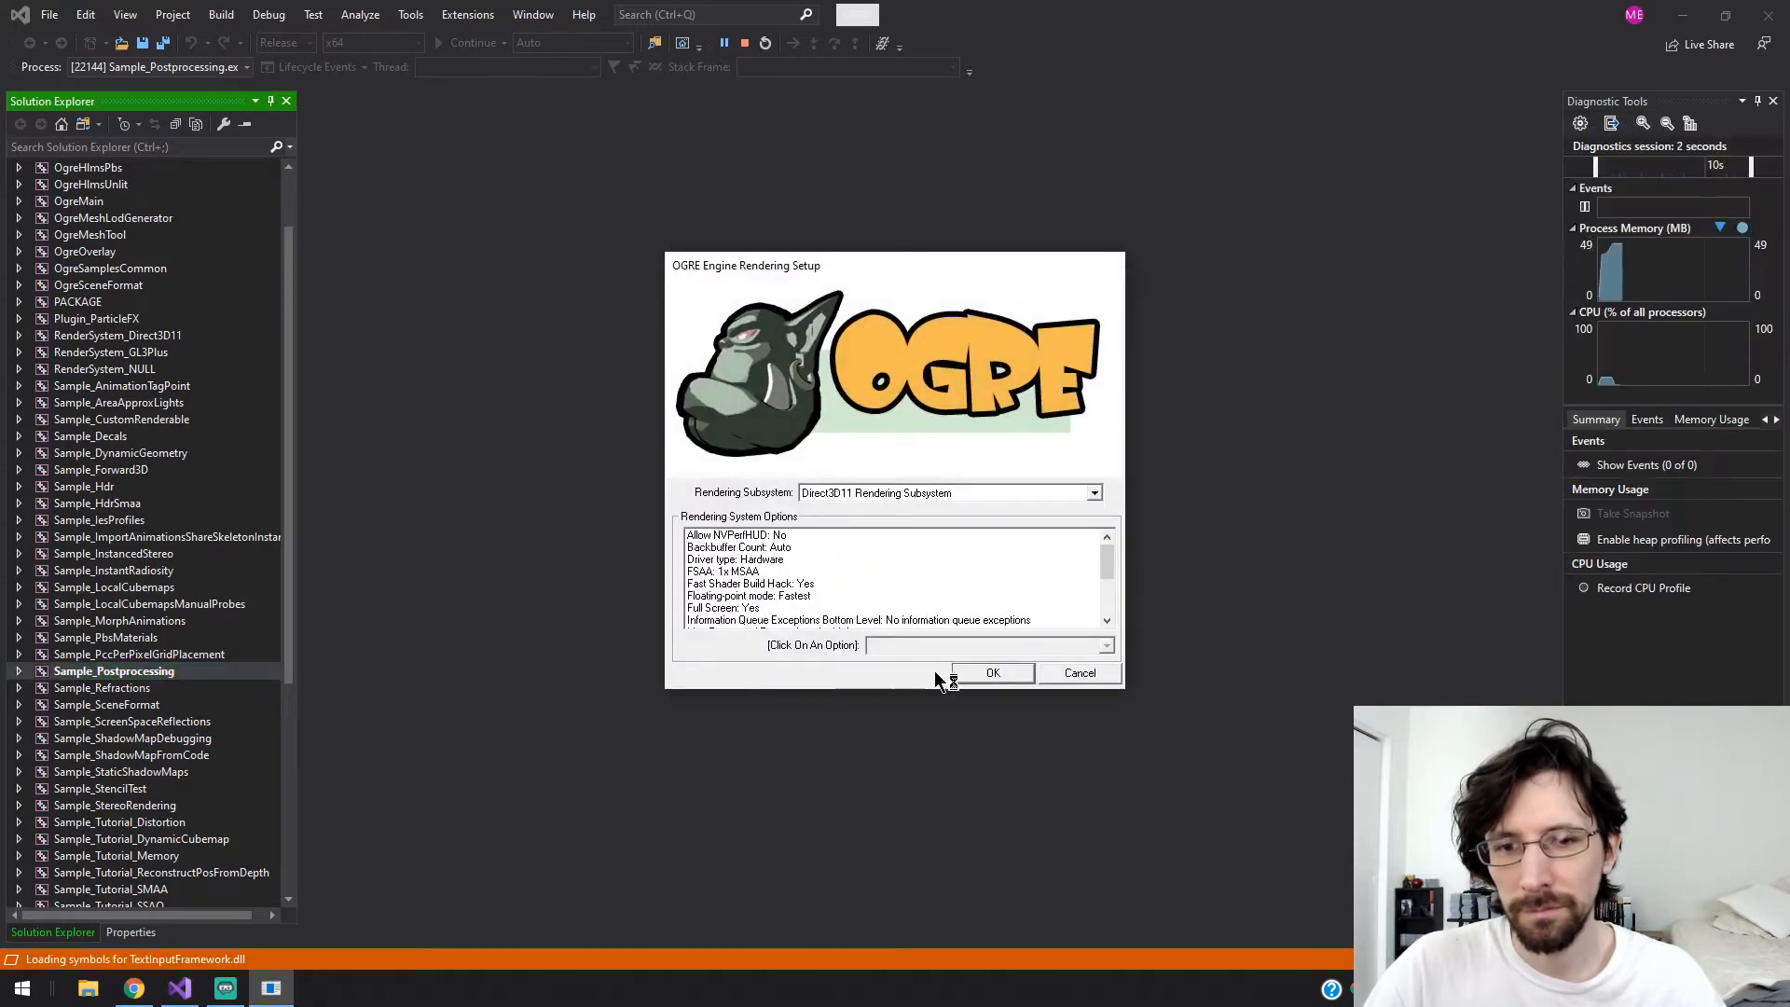
- Start the Postprocessing demo and enable Bloom on the house scene
left_click(992, 673)
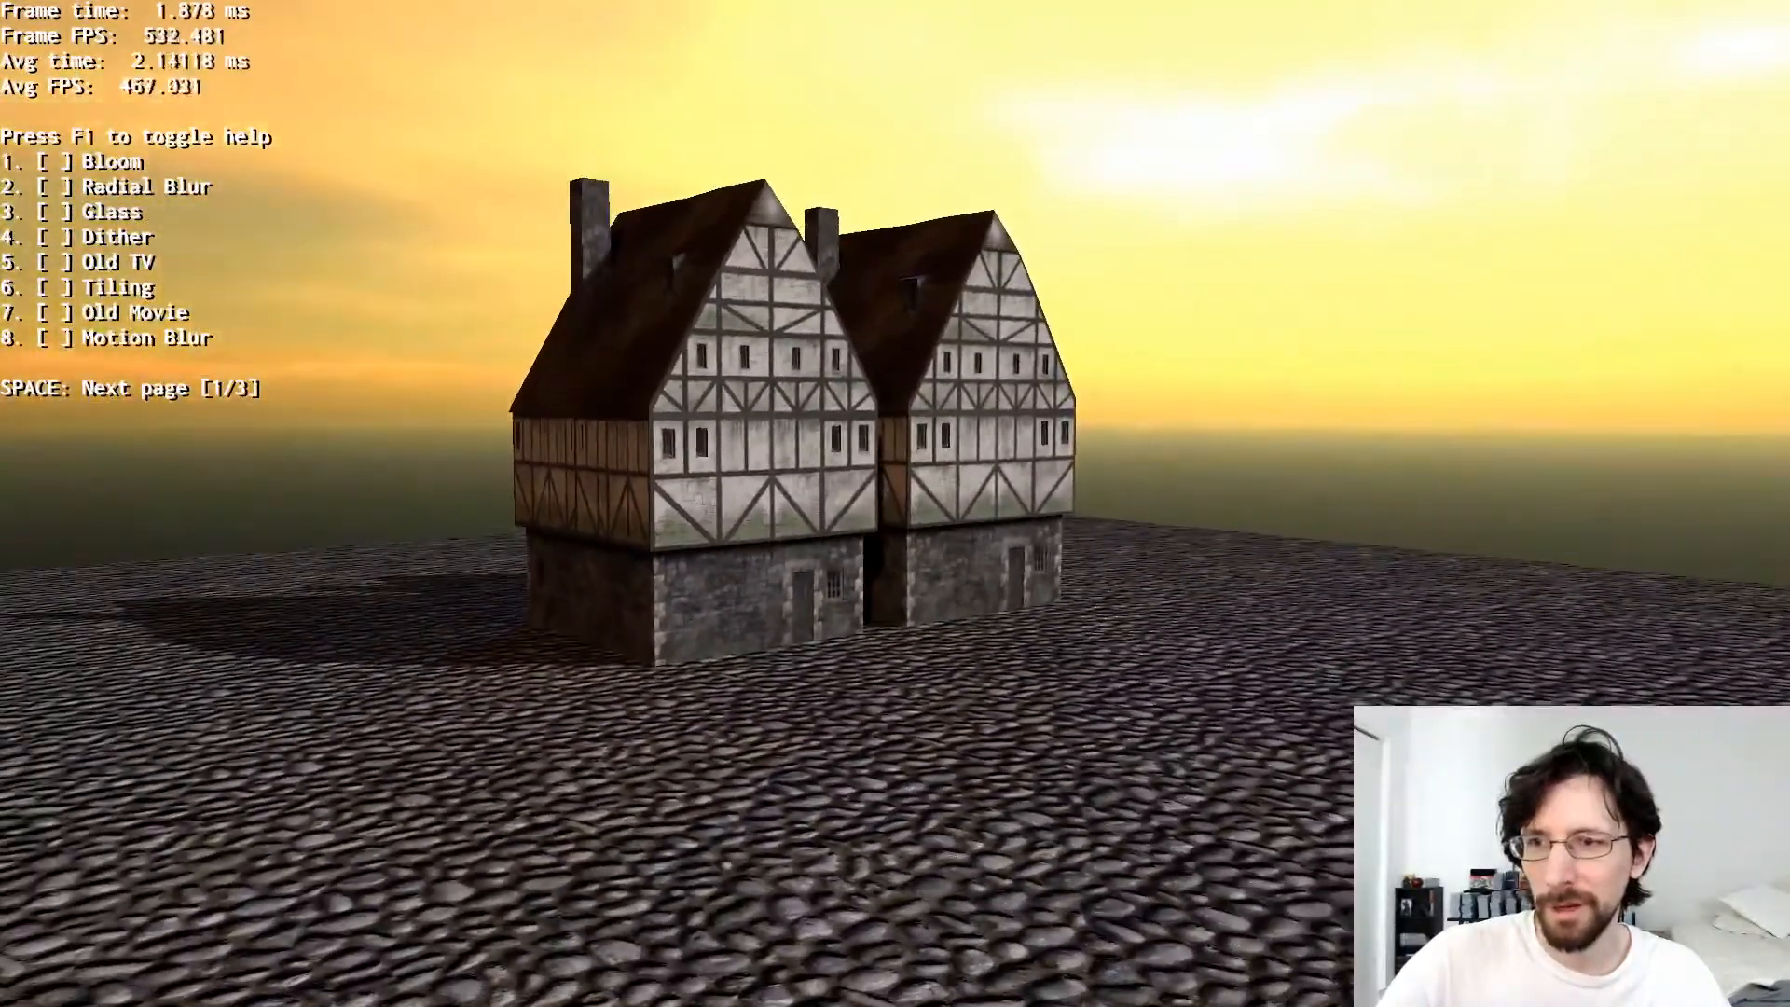
key("1")
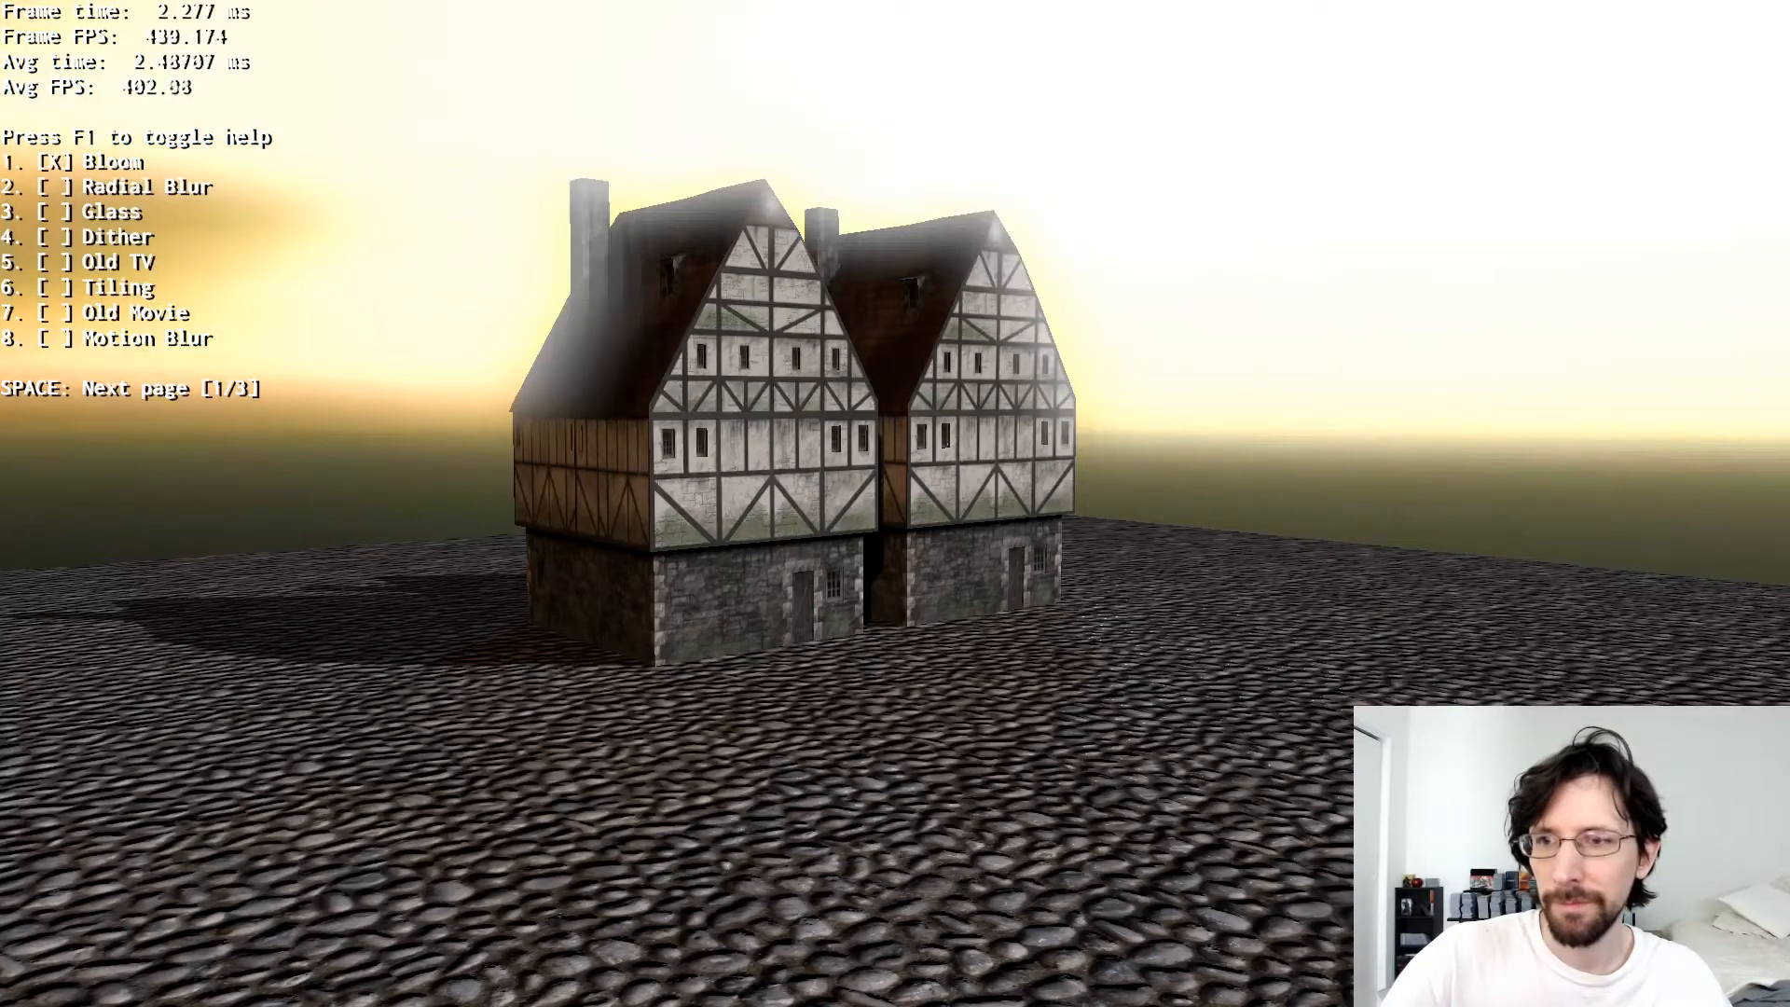
key("2")
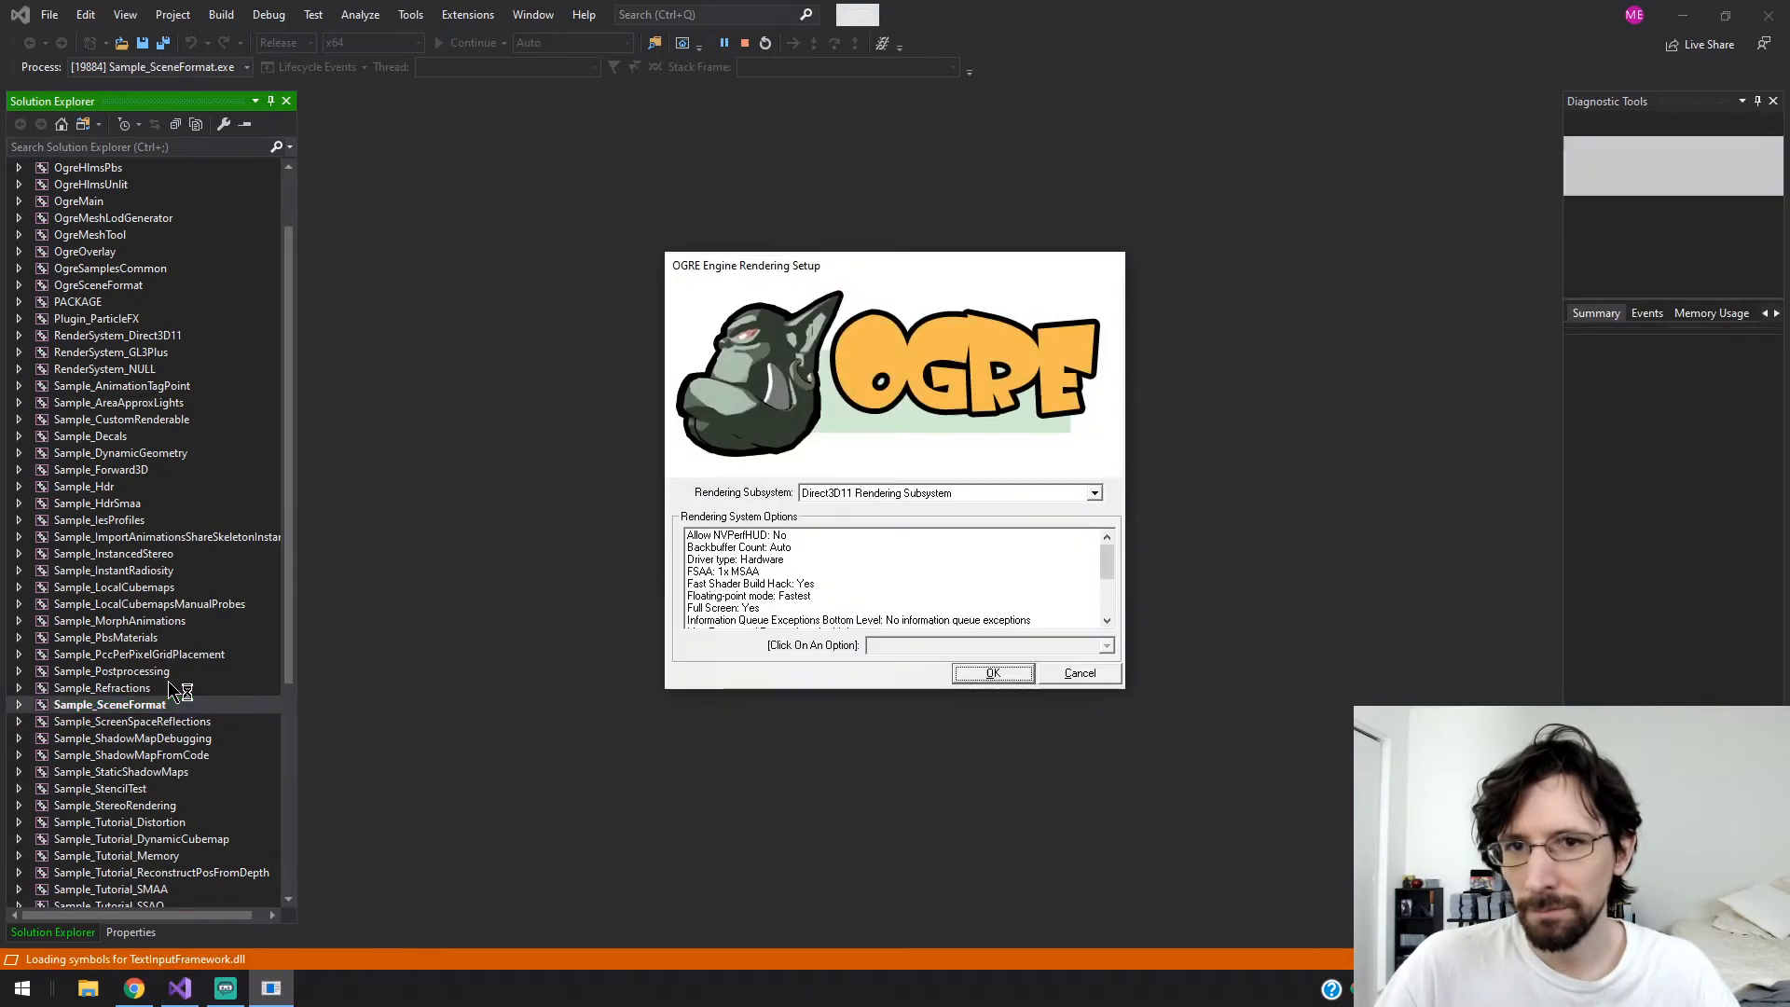
- Start SceneFormat and generate the red-and-blue box on the checkered floor from code
left_click(991, 673)
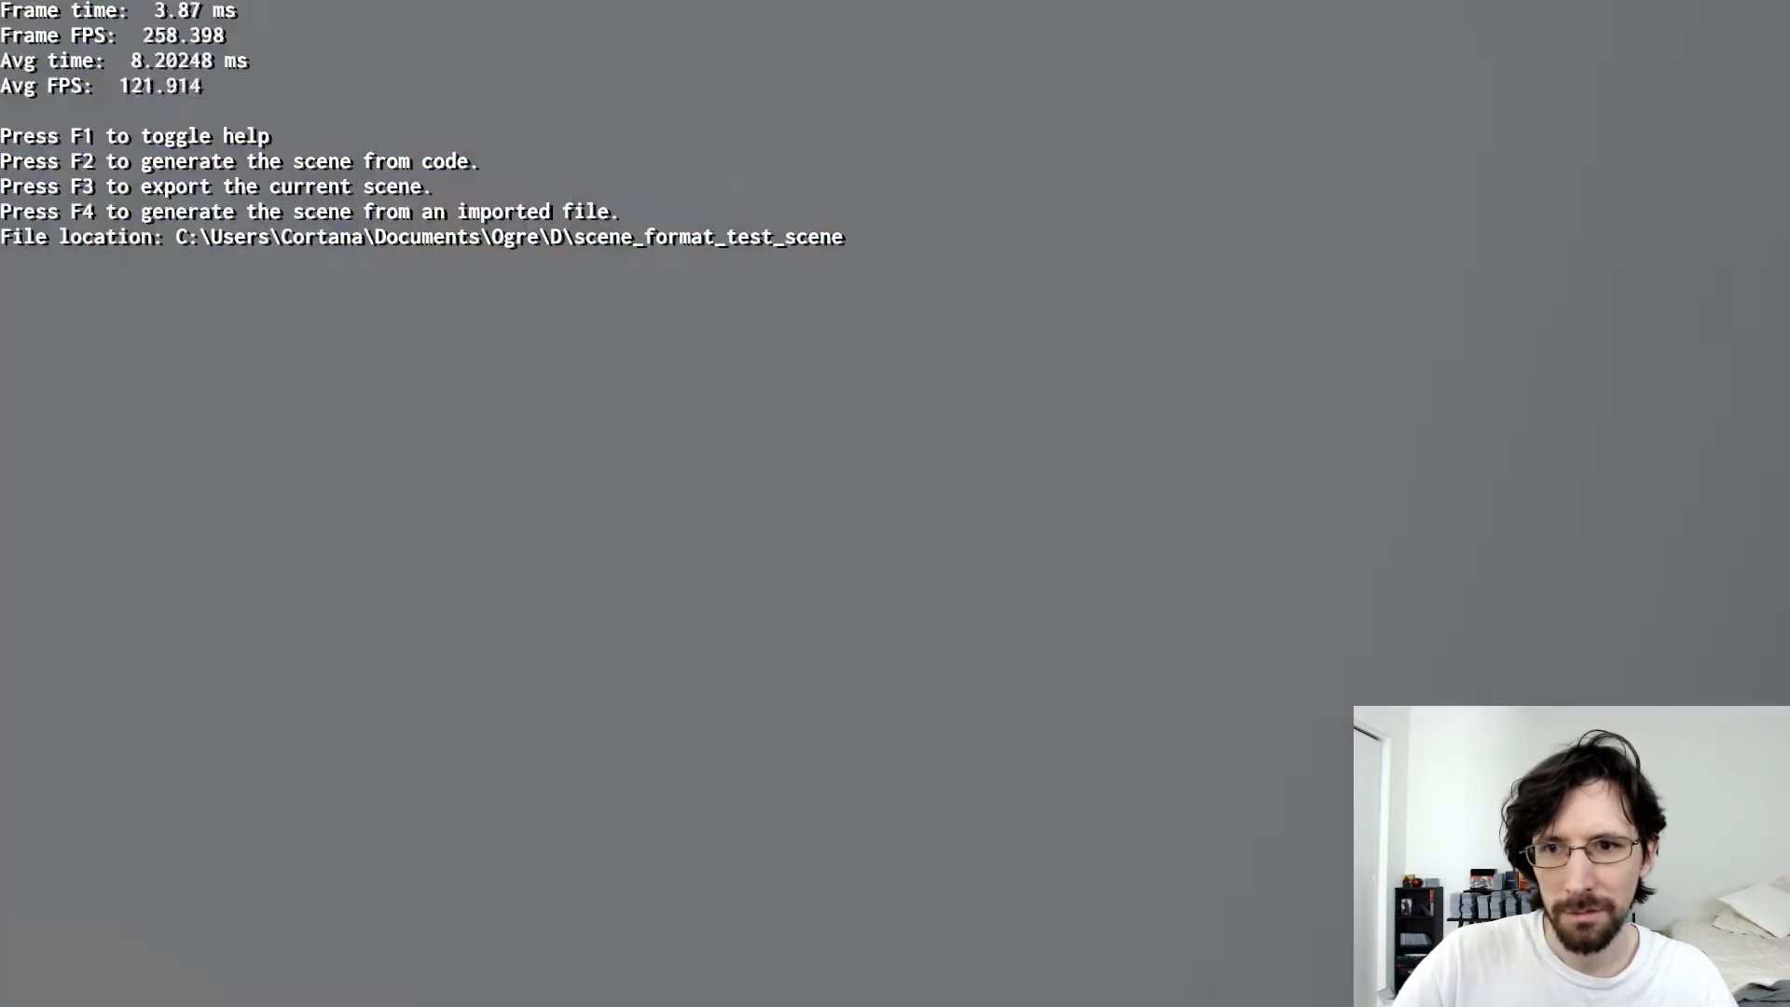
key("F2")
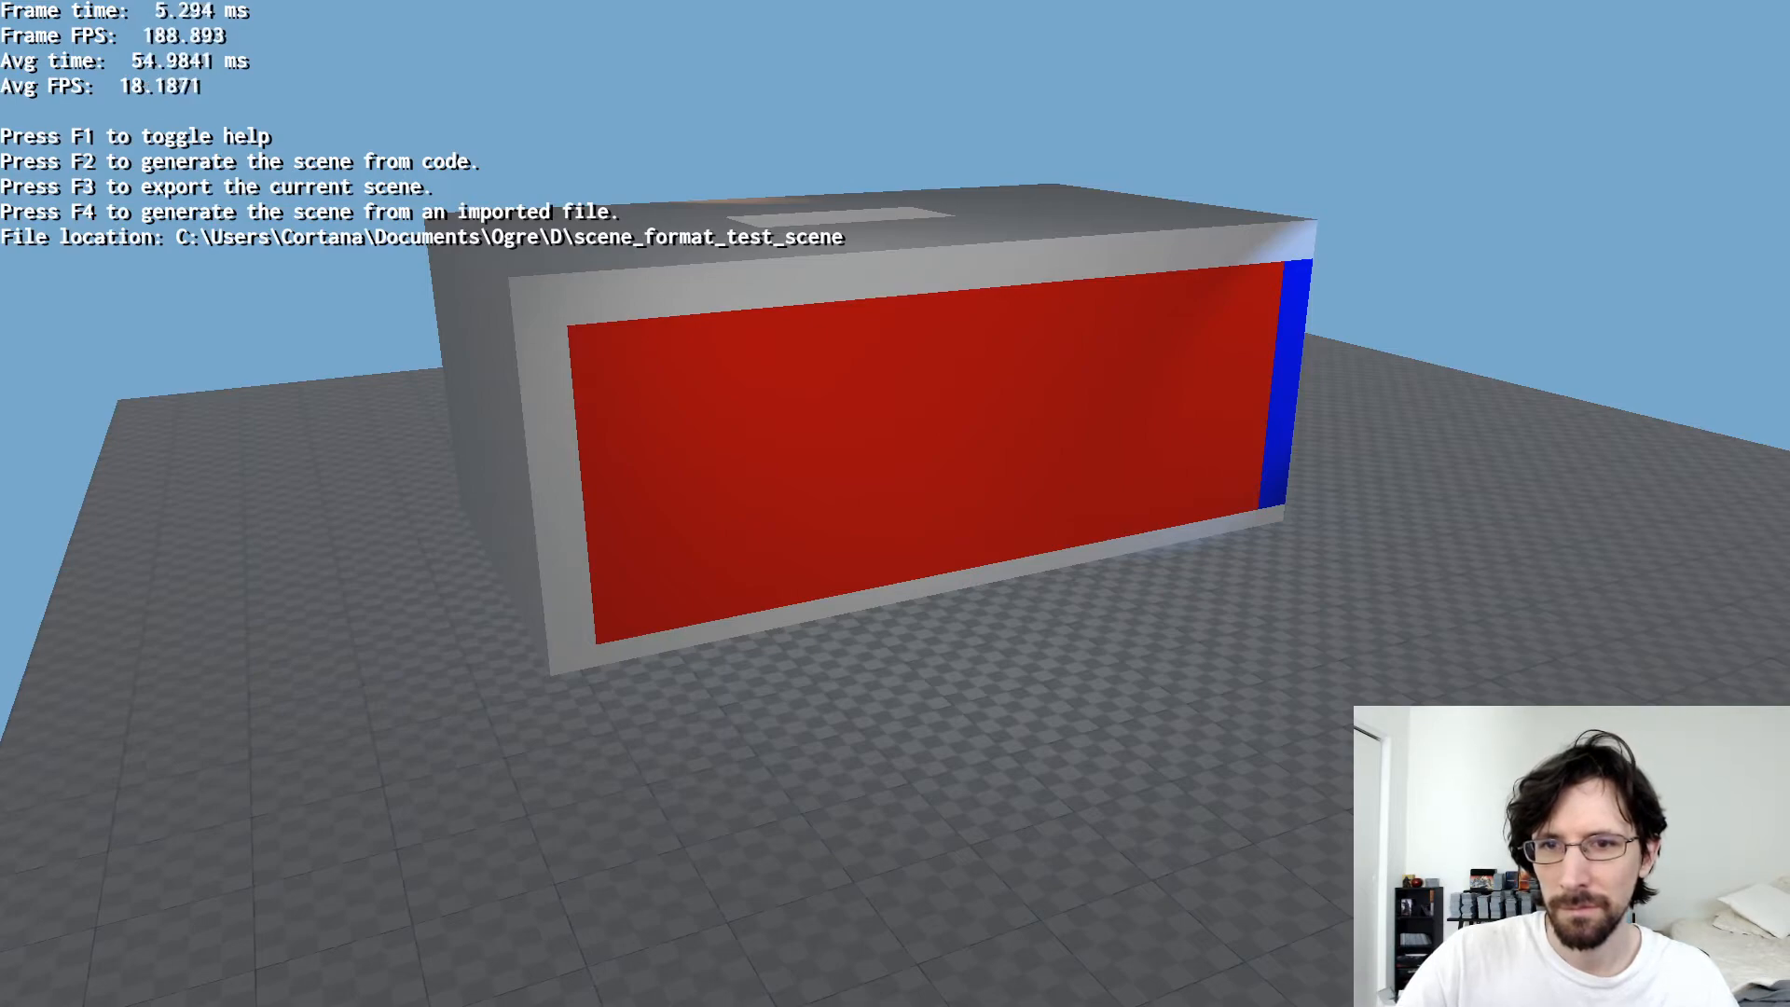
key("F4")
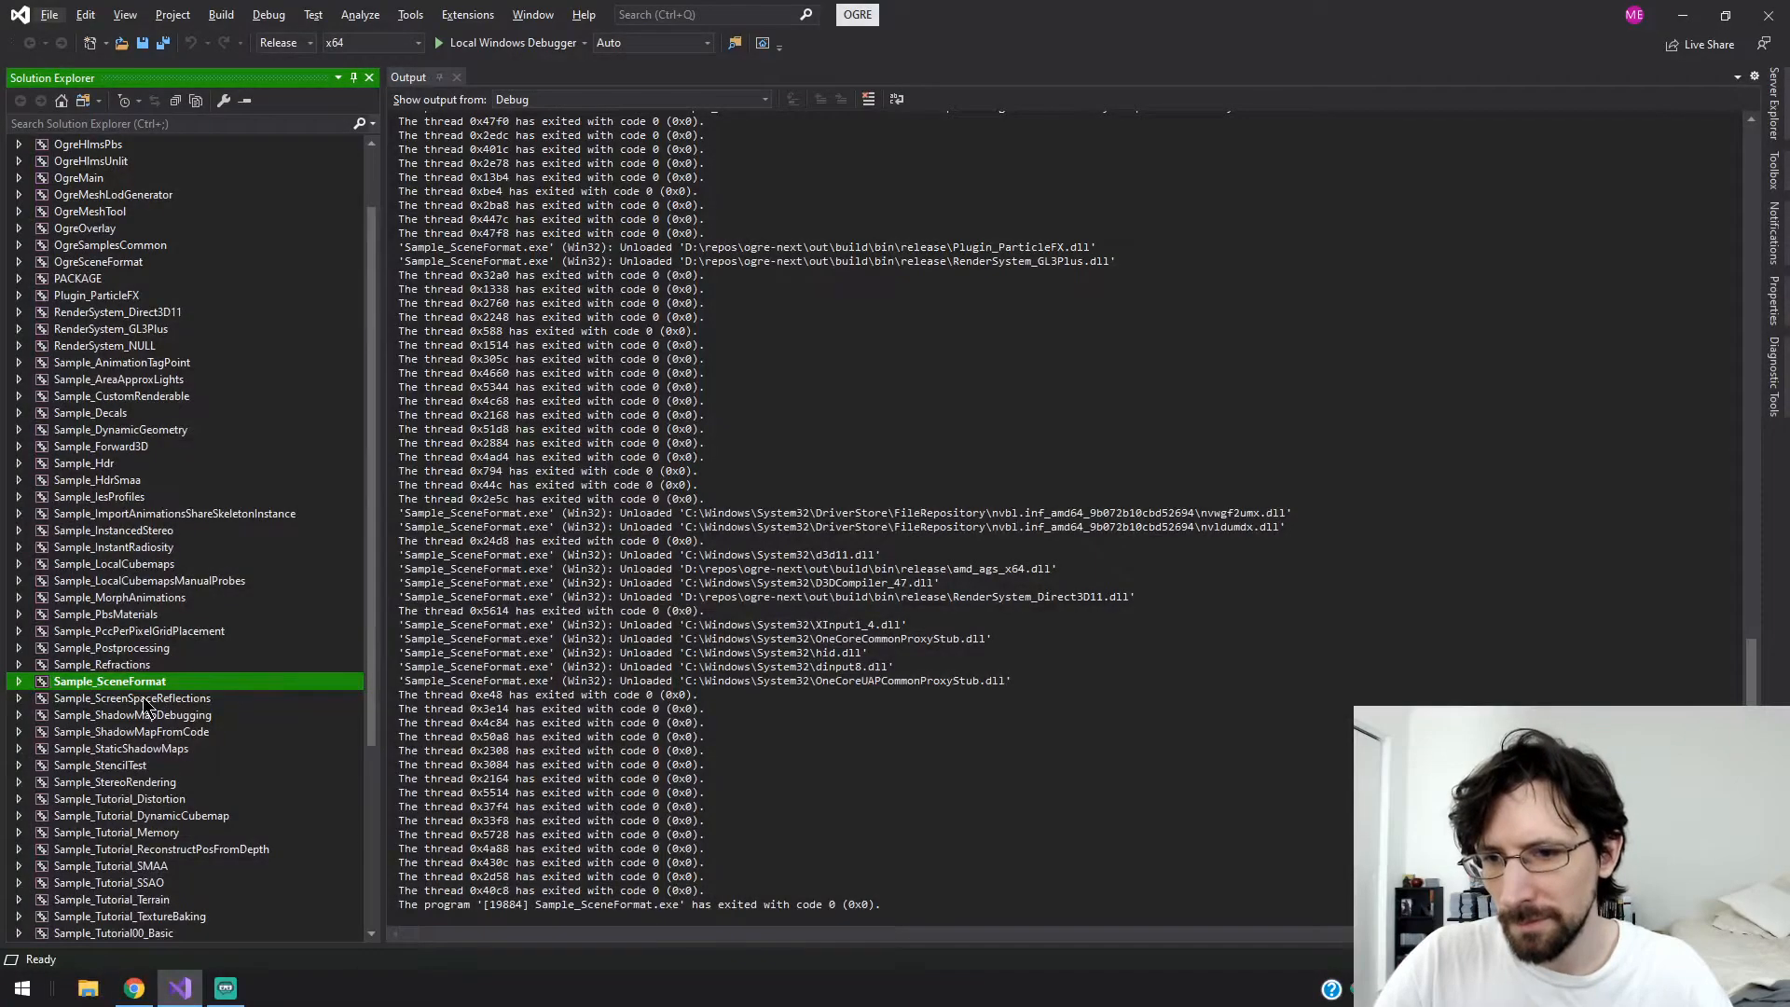
- Launch ScreenSpaceReflections, view the glossy floor reflecting the room, then exit
left_click(132, 698)
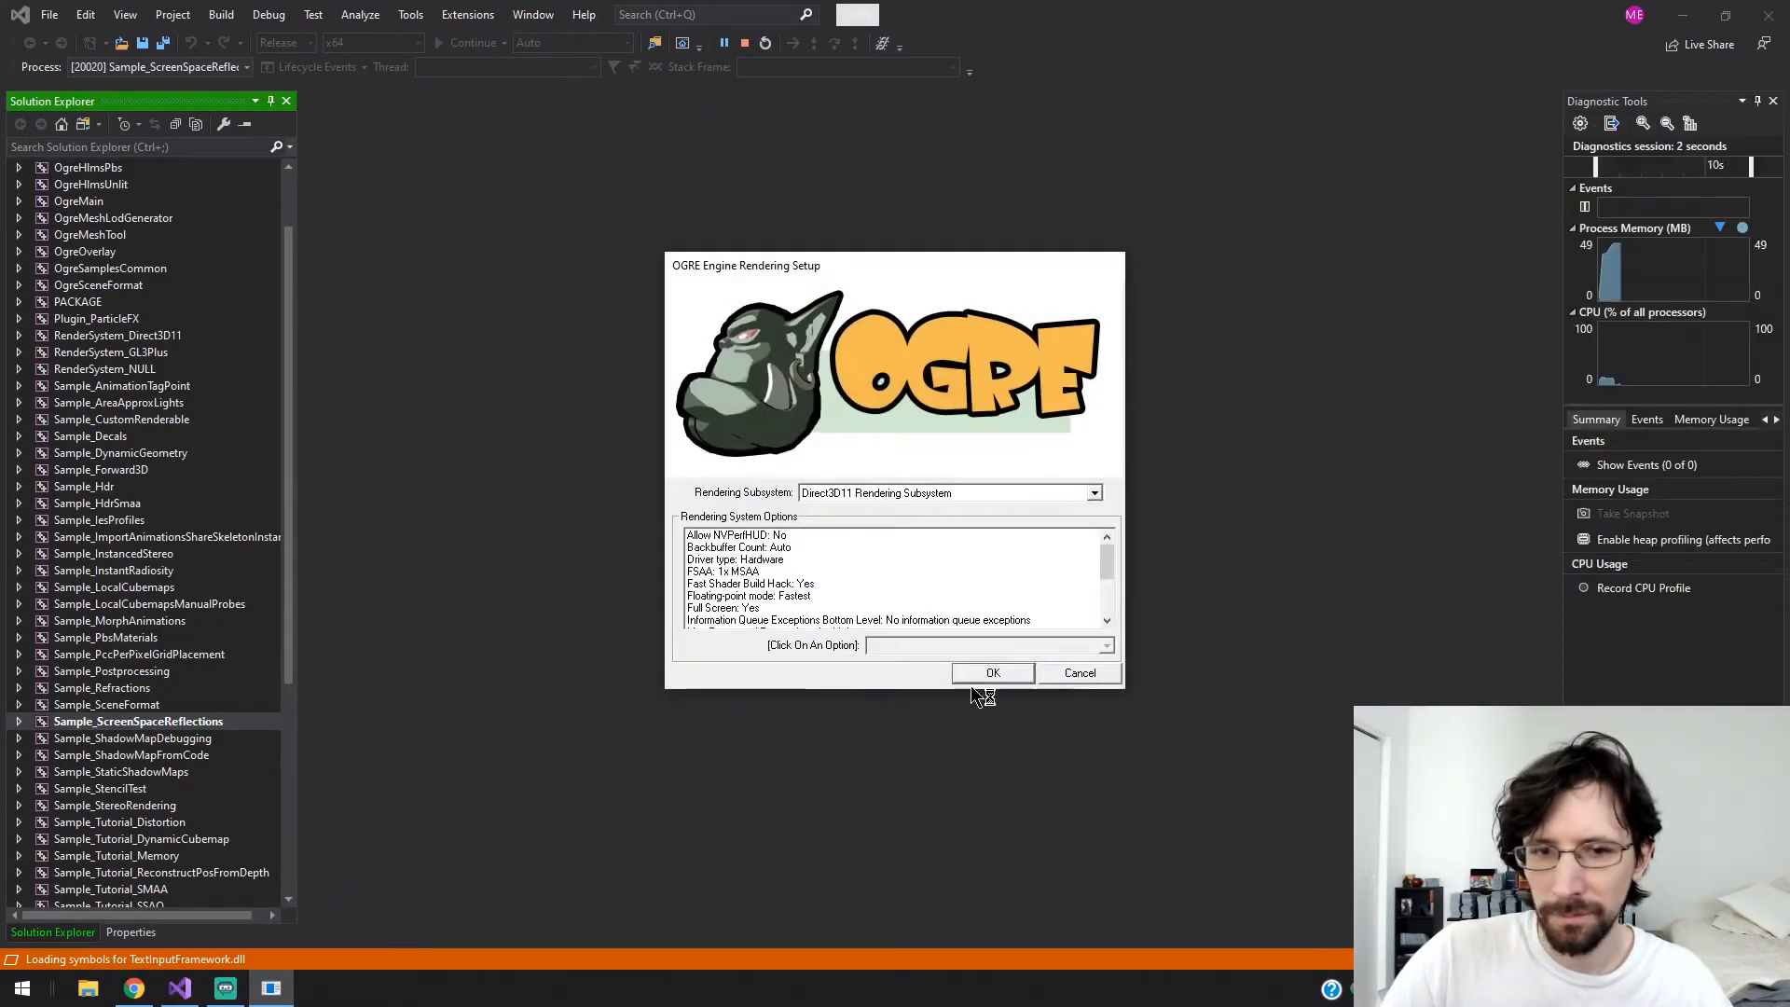
left_click(991, 672)
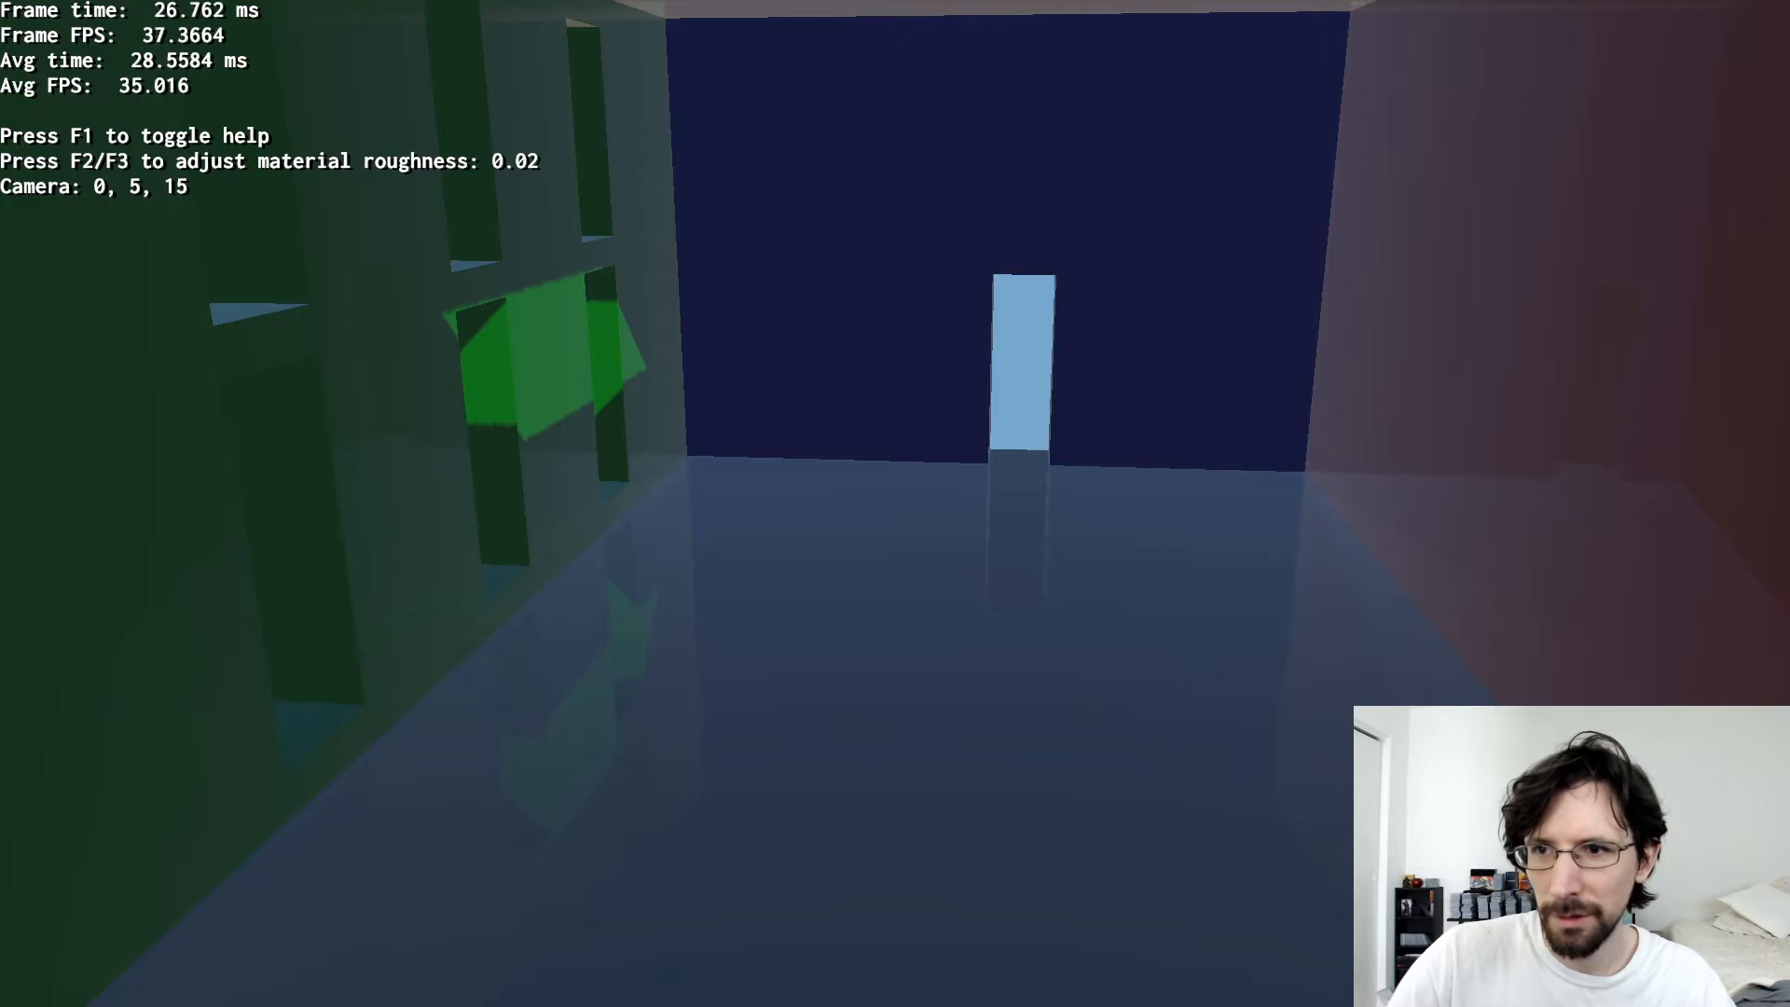
key("F3")
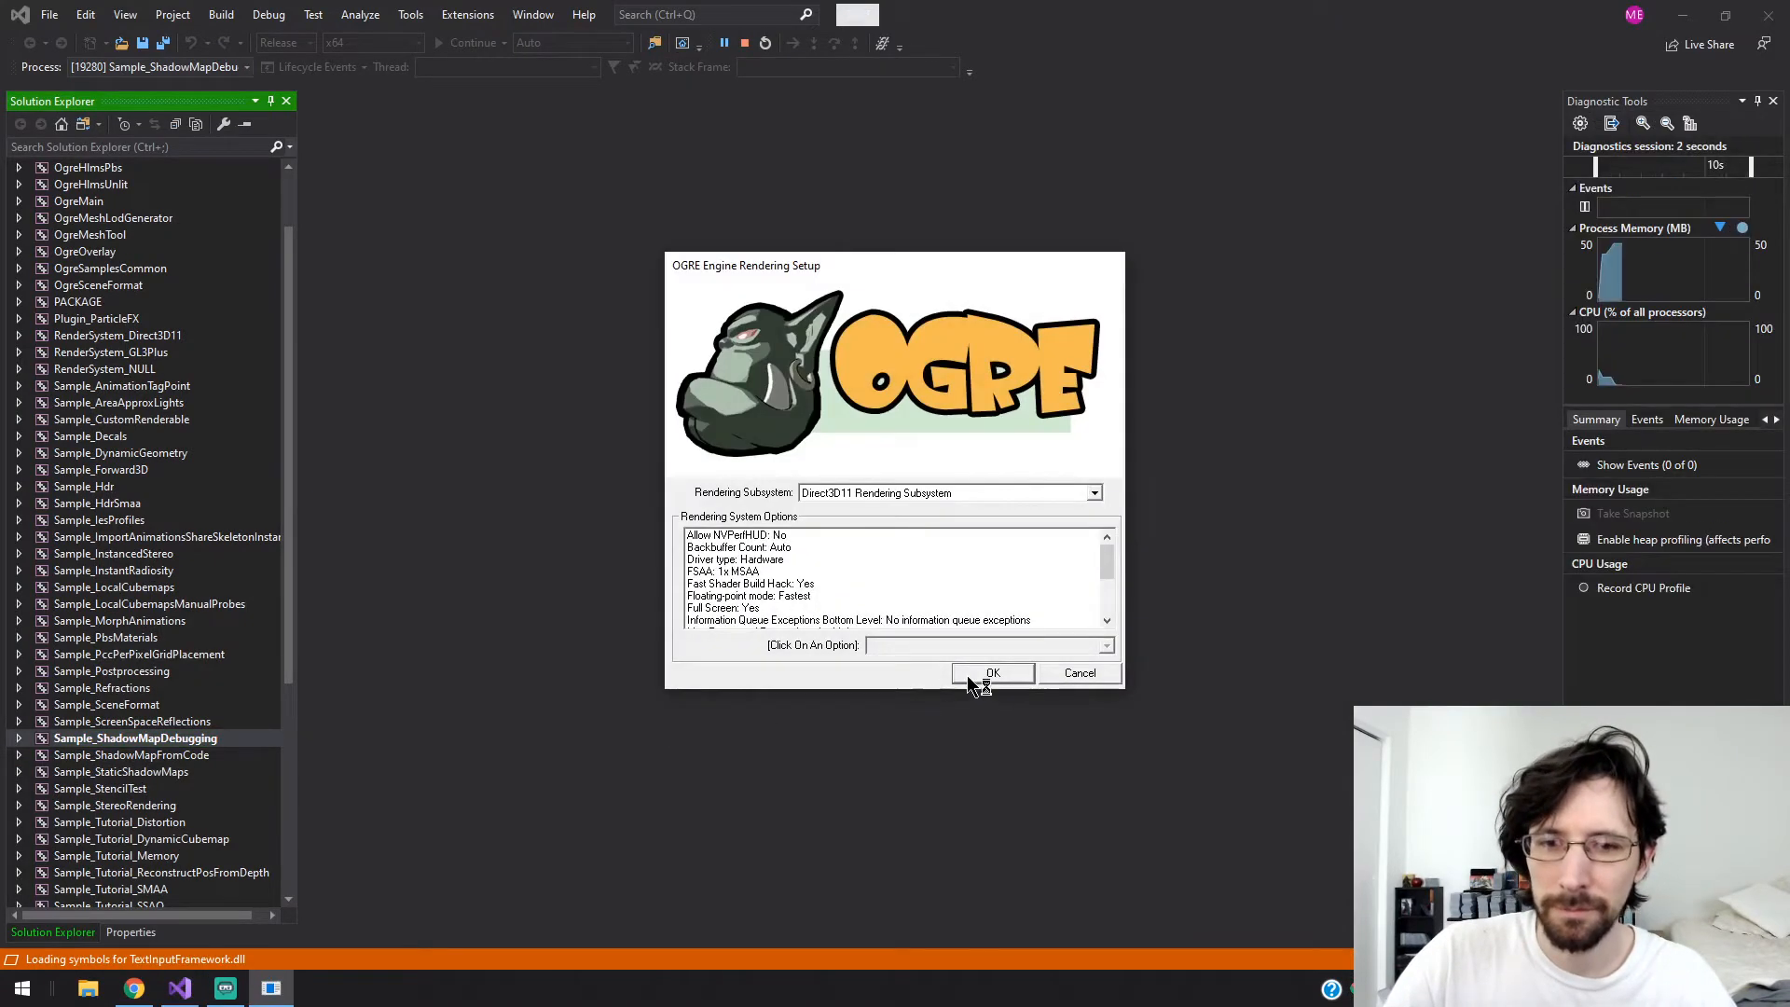
- Hide and reshow PSSM splits, then cycle shadow filters through PCF 5x5 to ESM
left_click(992, 673)
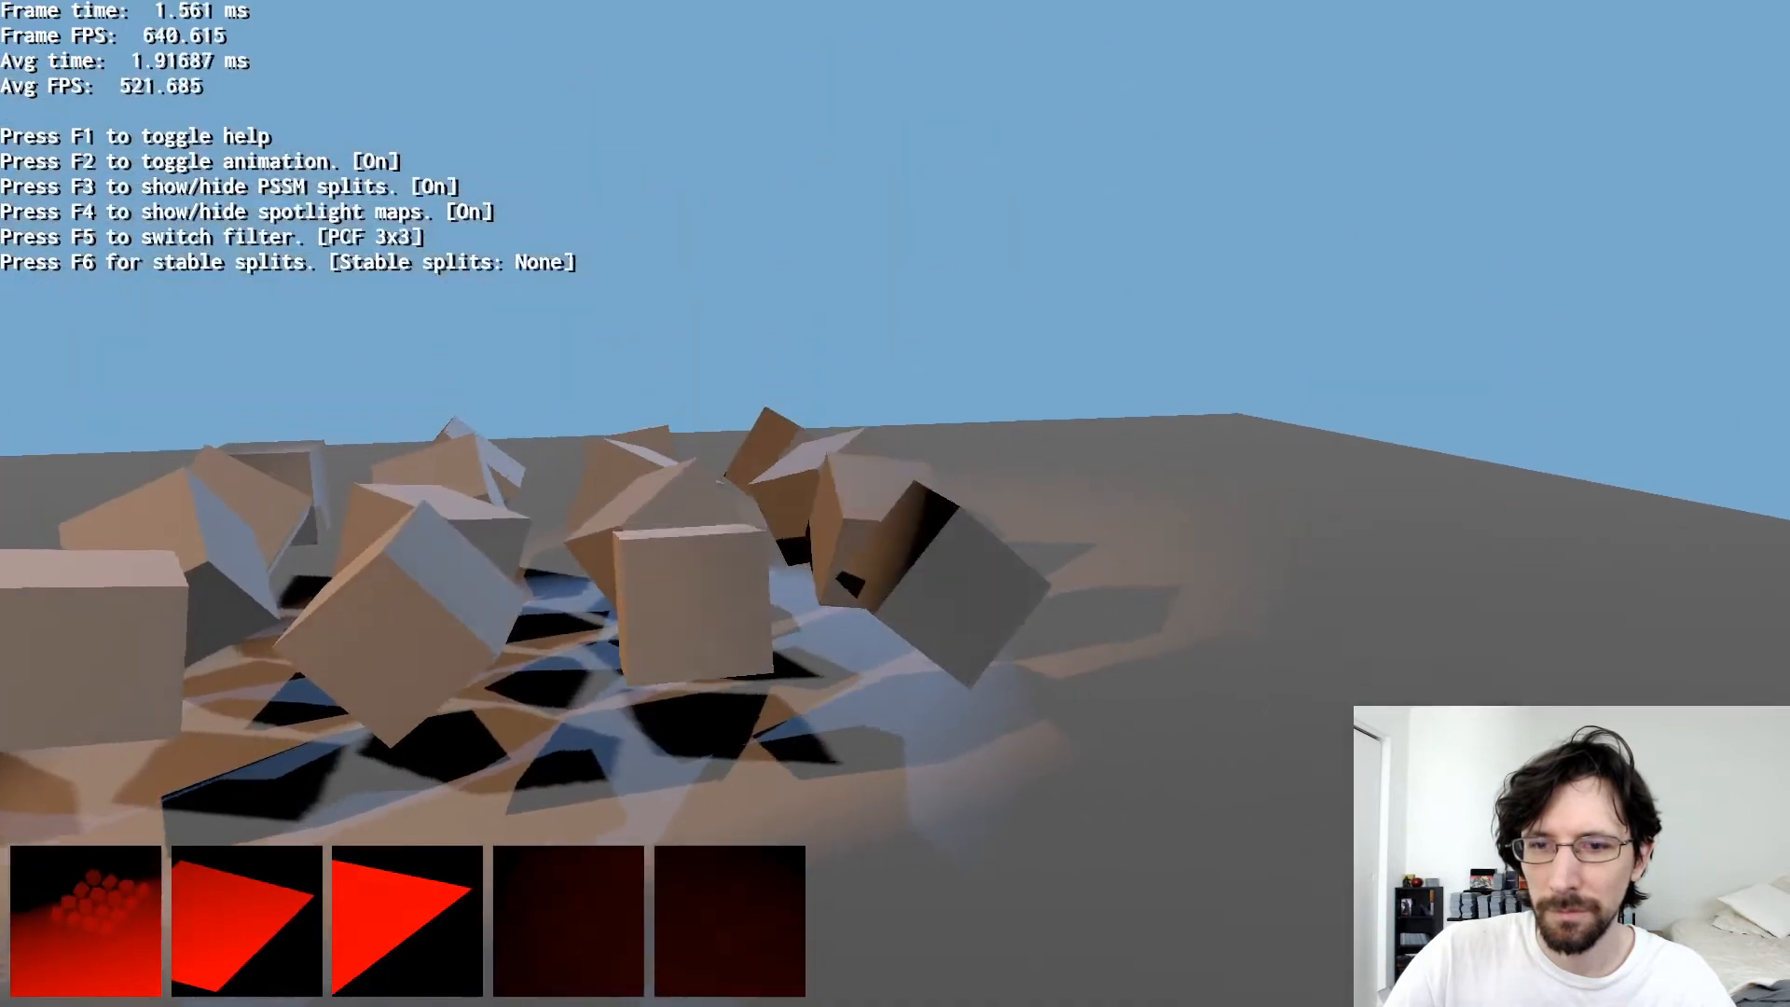
key("f2")
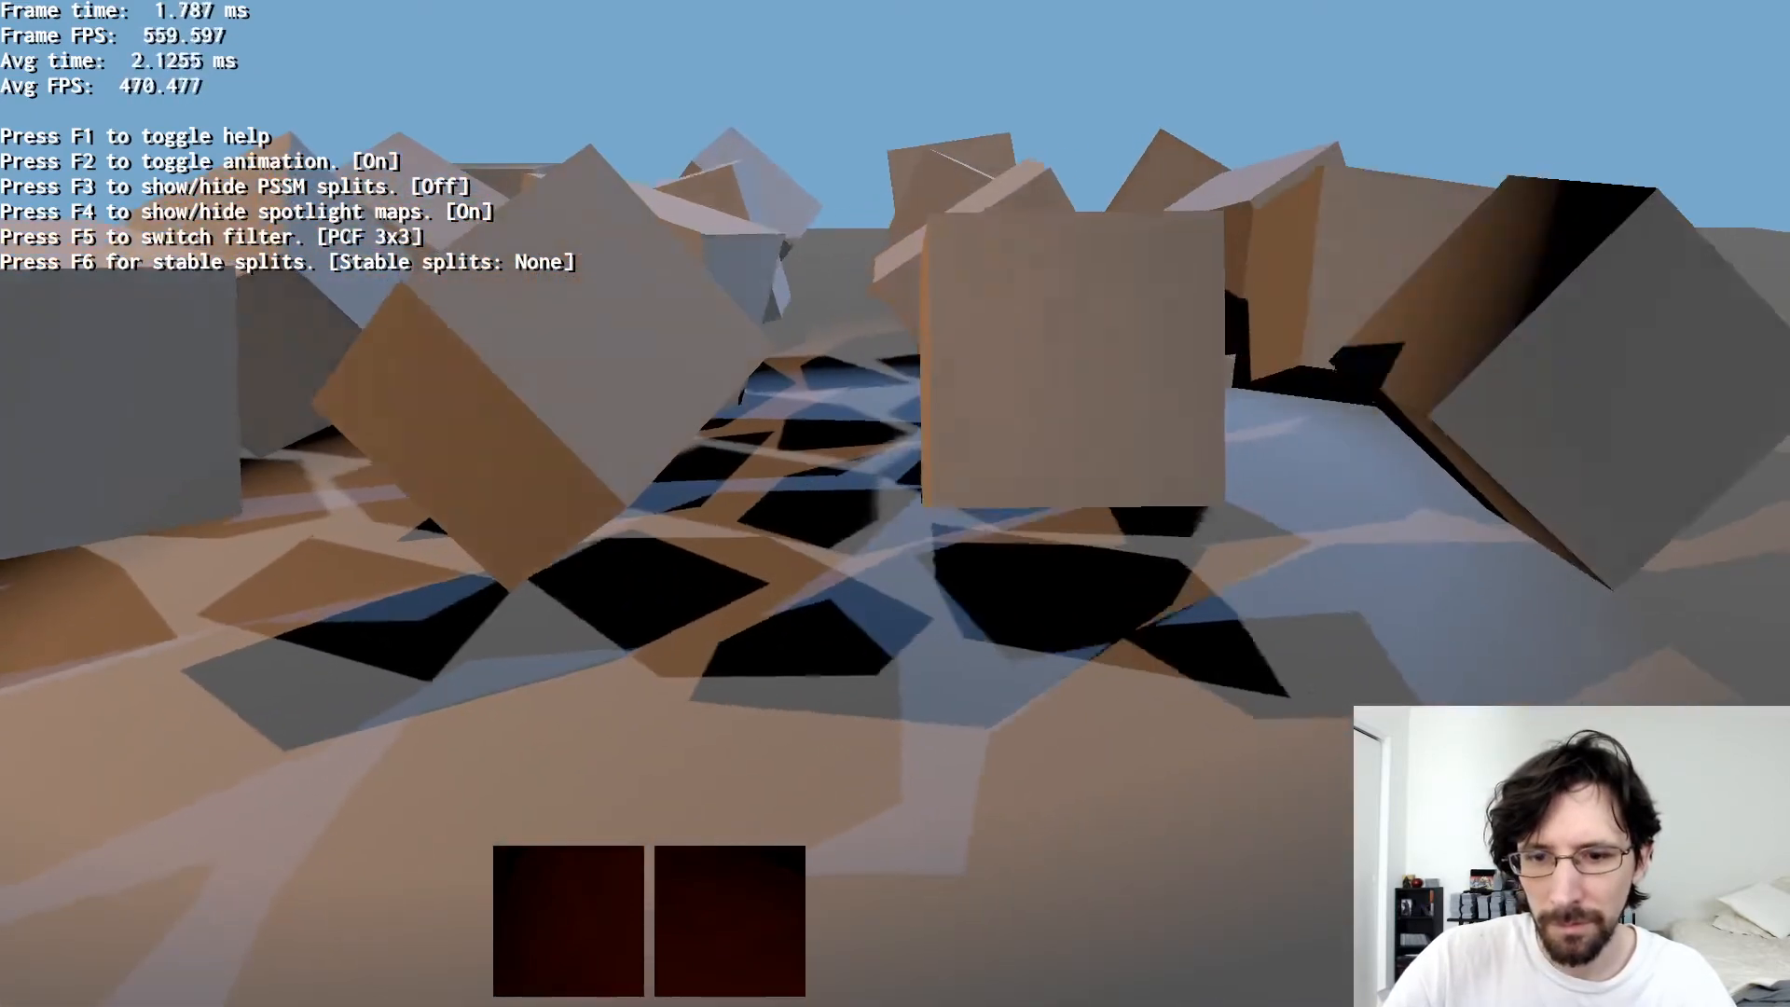
key("F3")
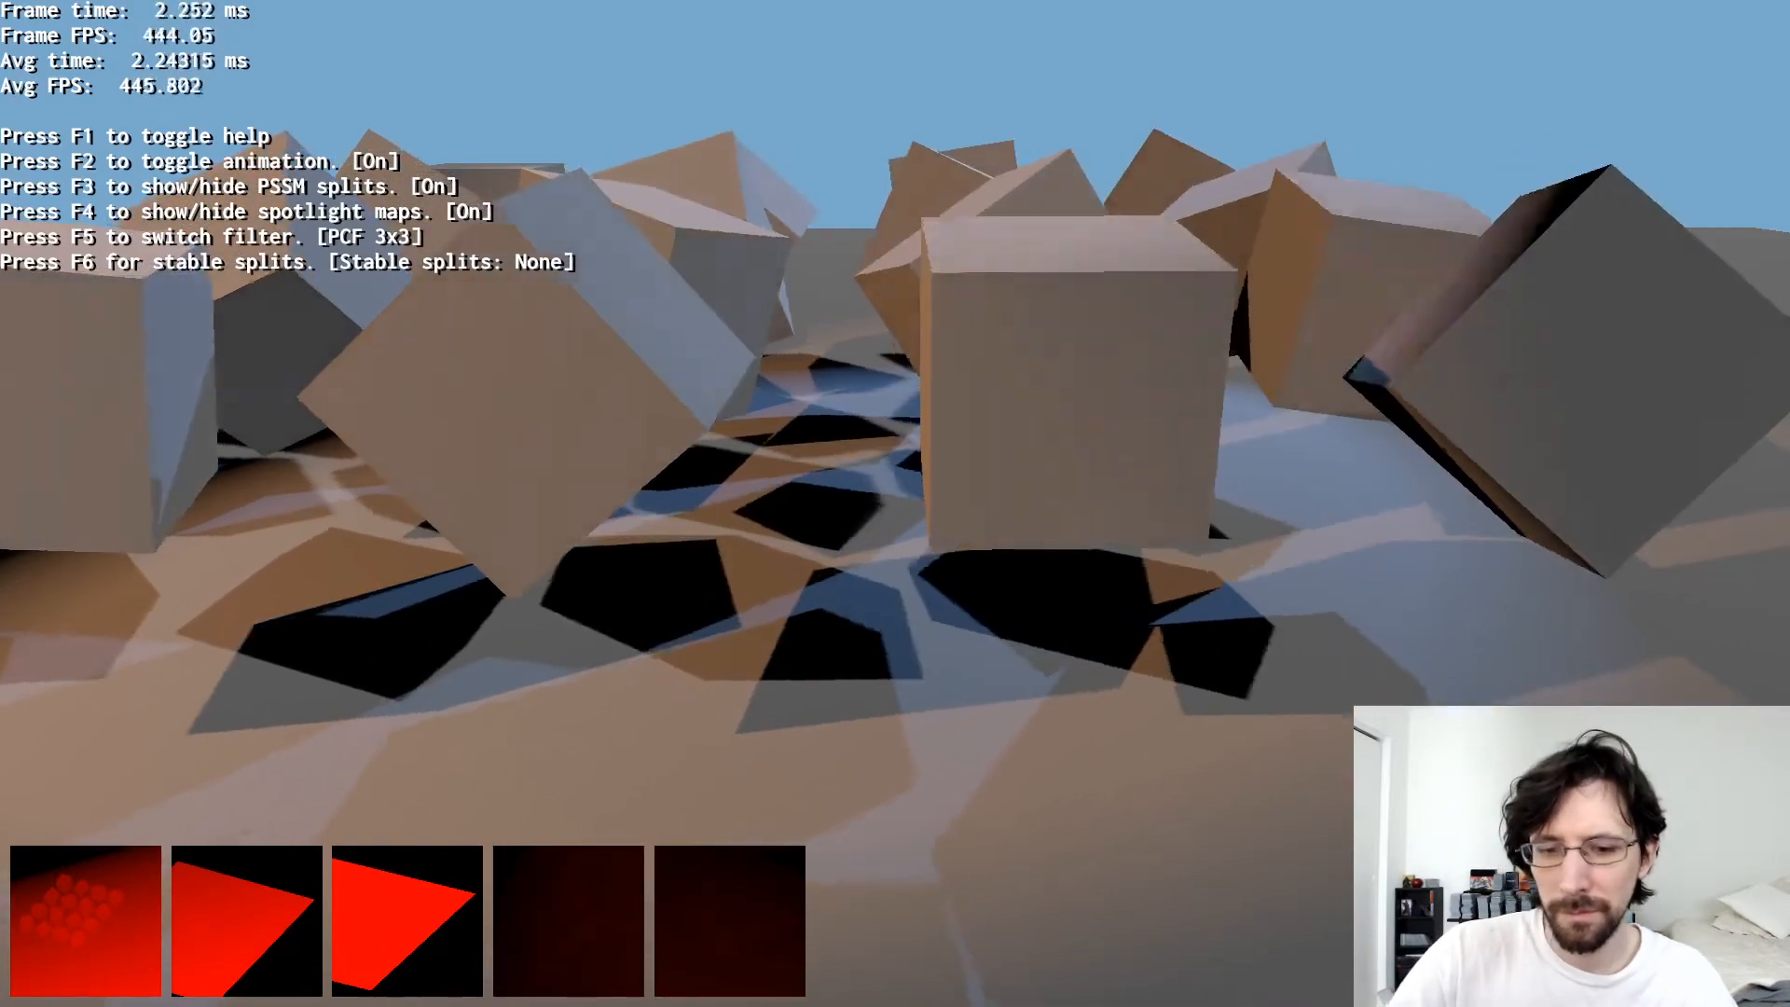
key("f5")
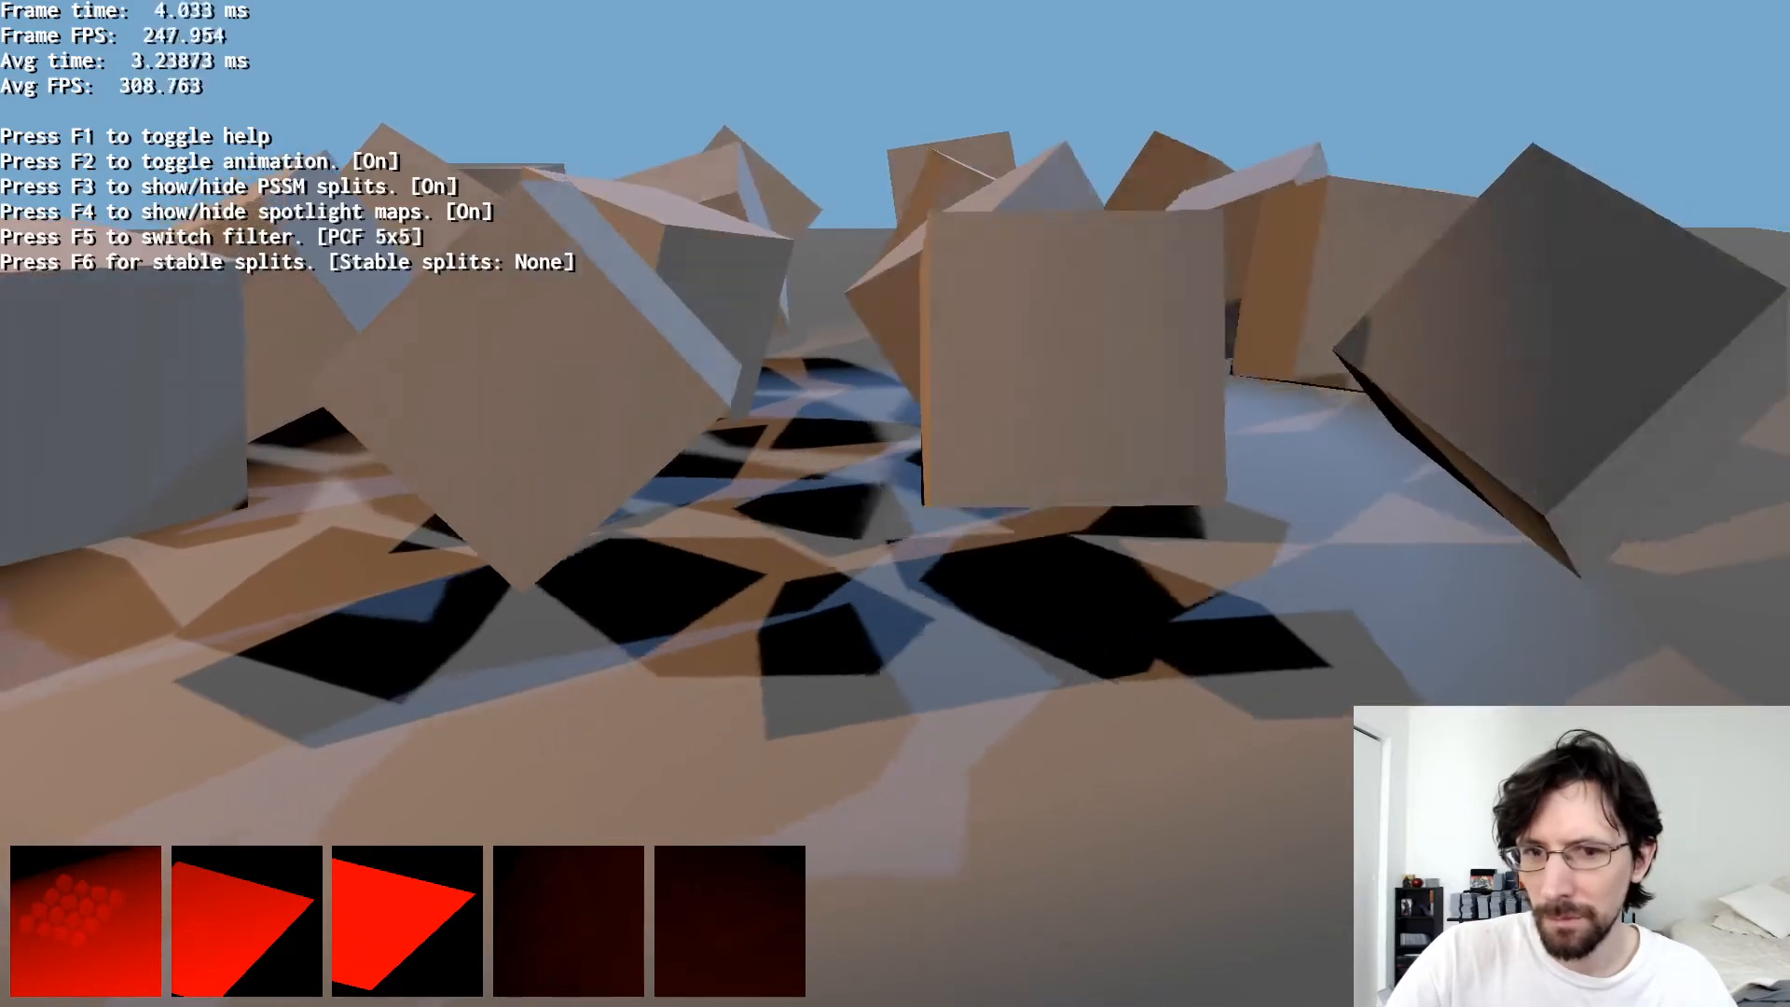
key("F5")
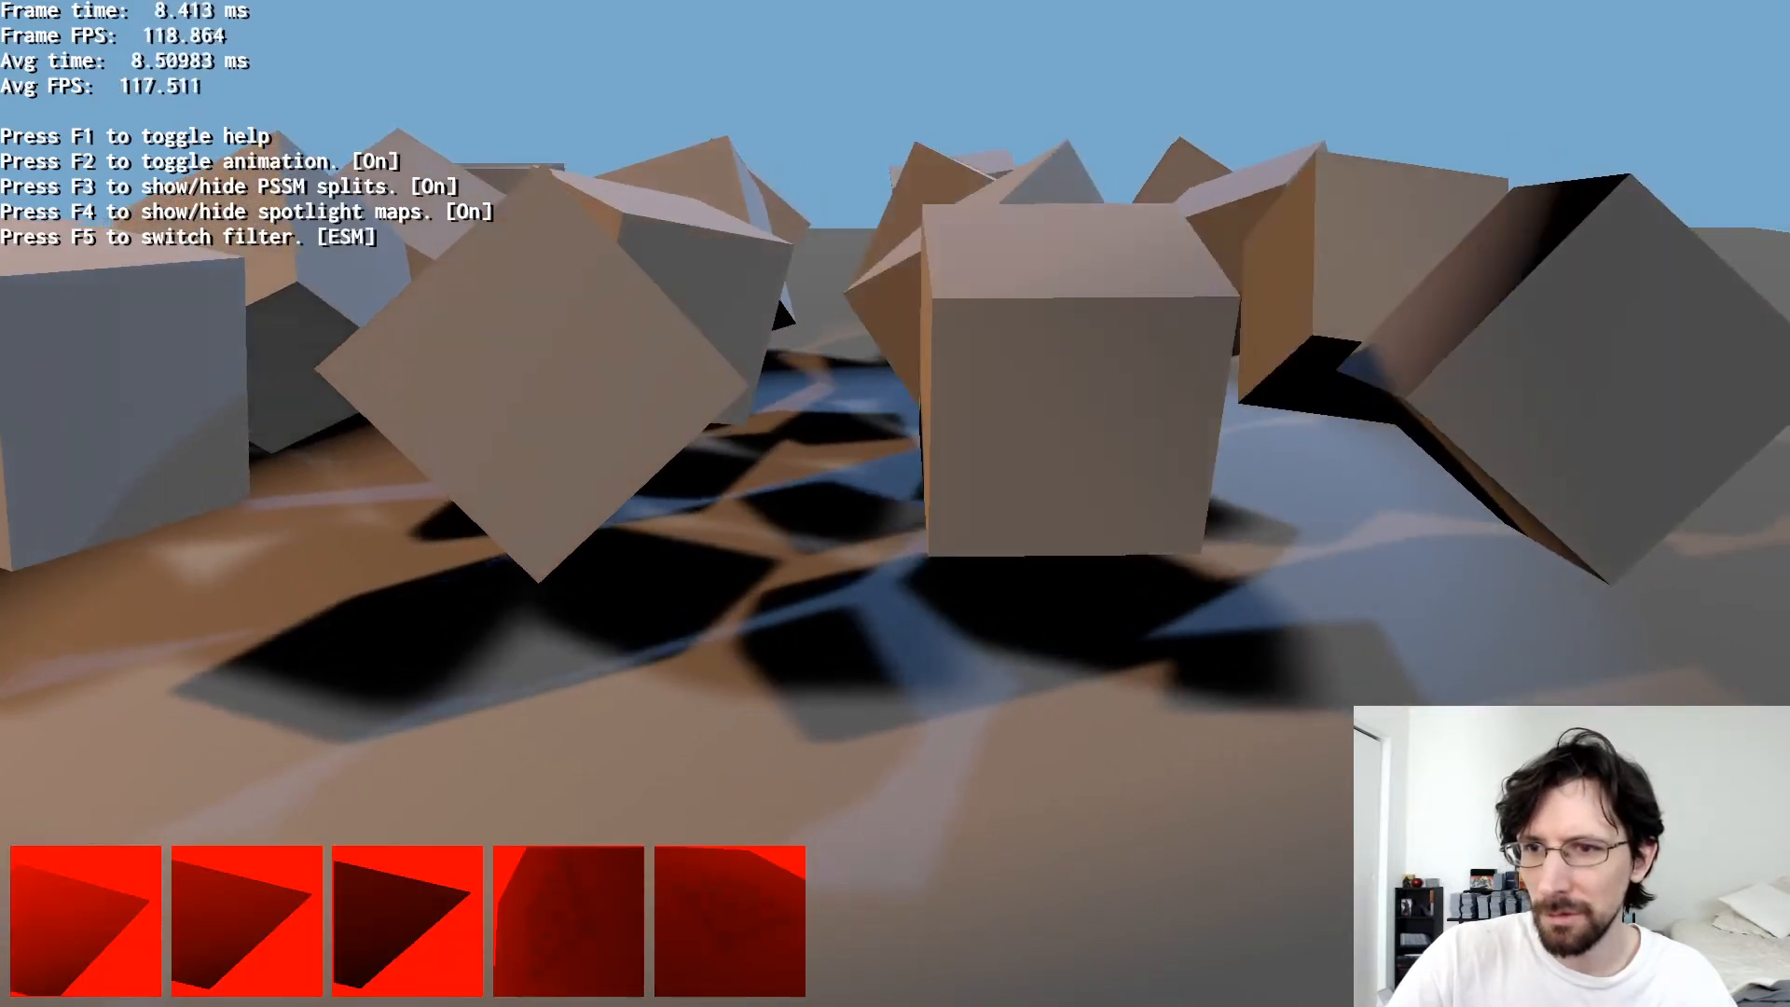
key("F5")
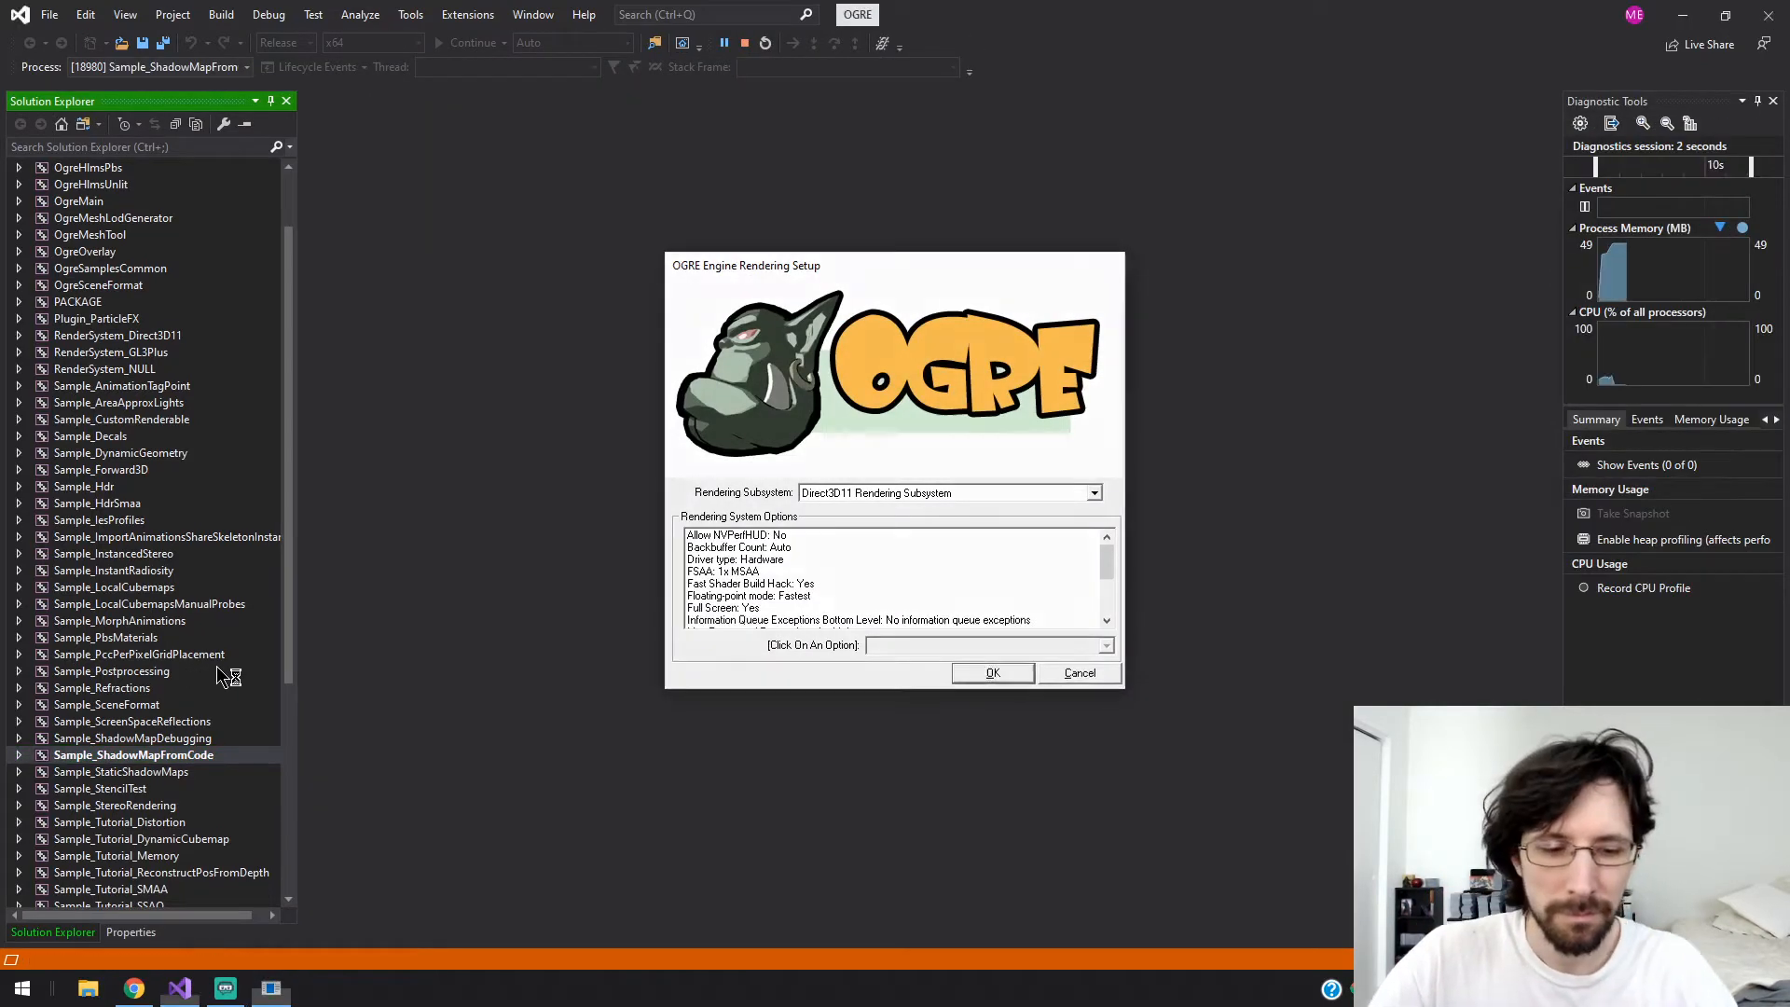
- Exit Sample_ShadowMapFromCode, then select and launch Sample_StaticShadowMaps
left_click(49, 14)
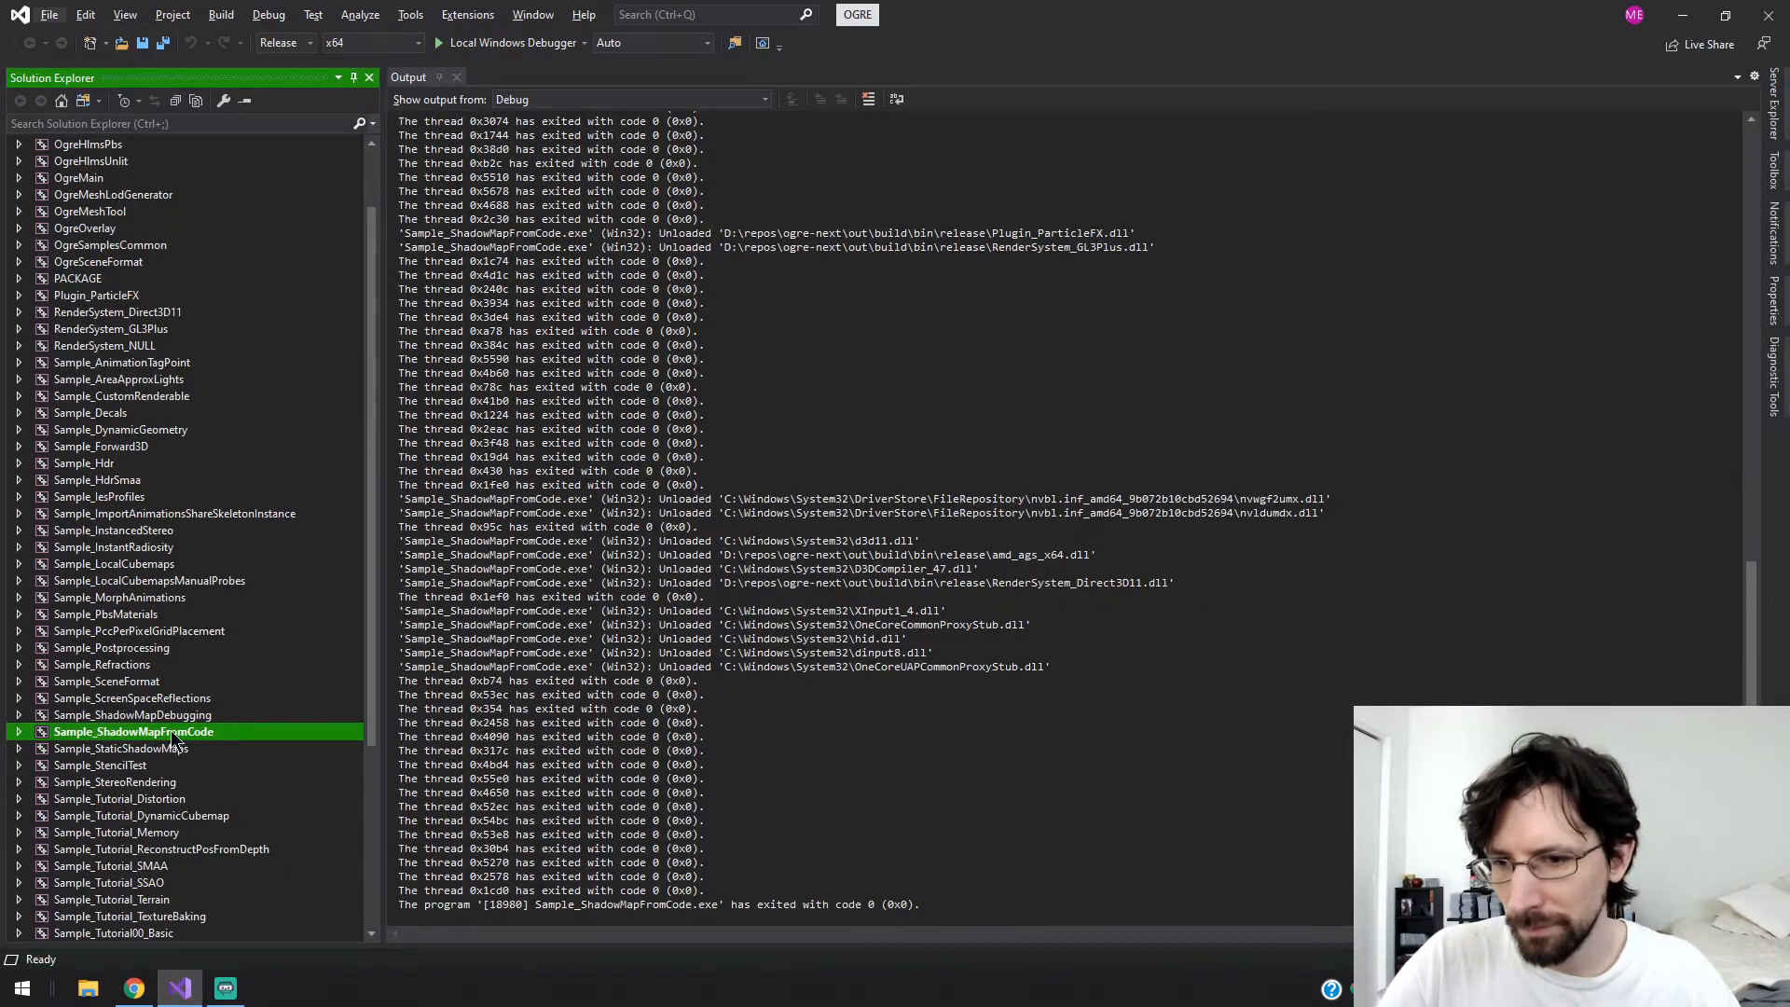
left_click(123, 748)
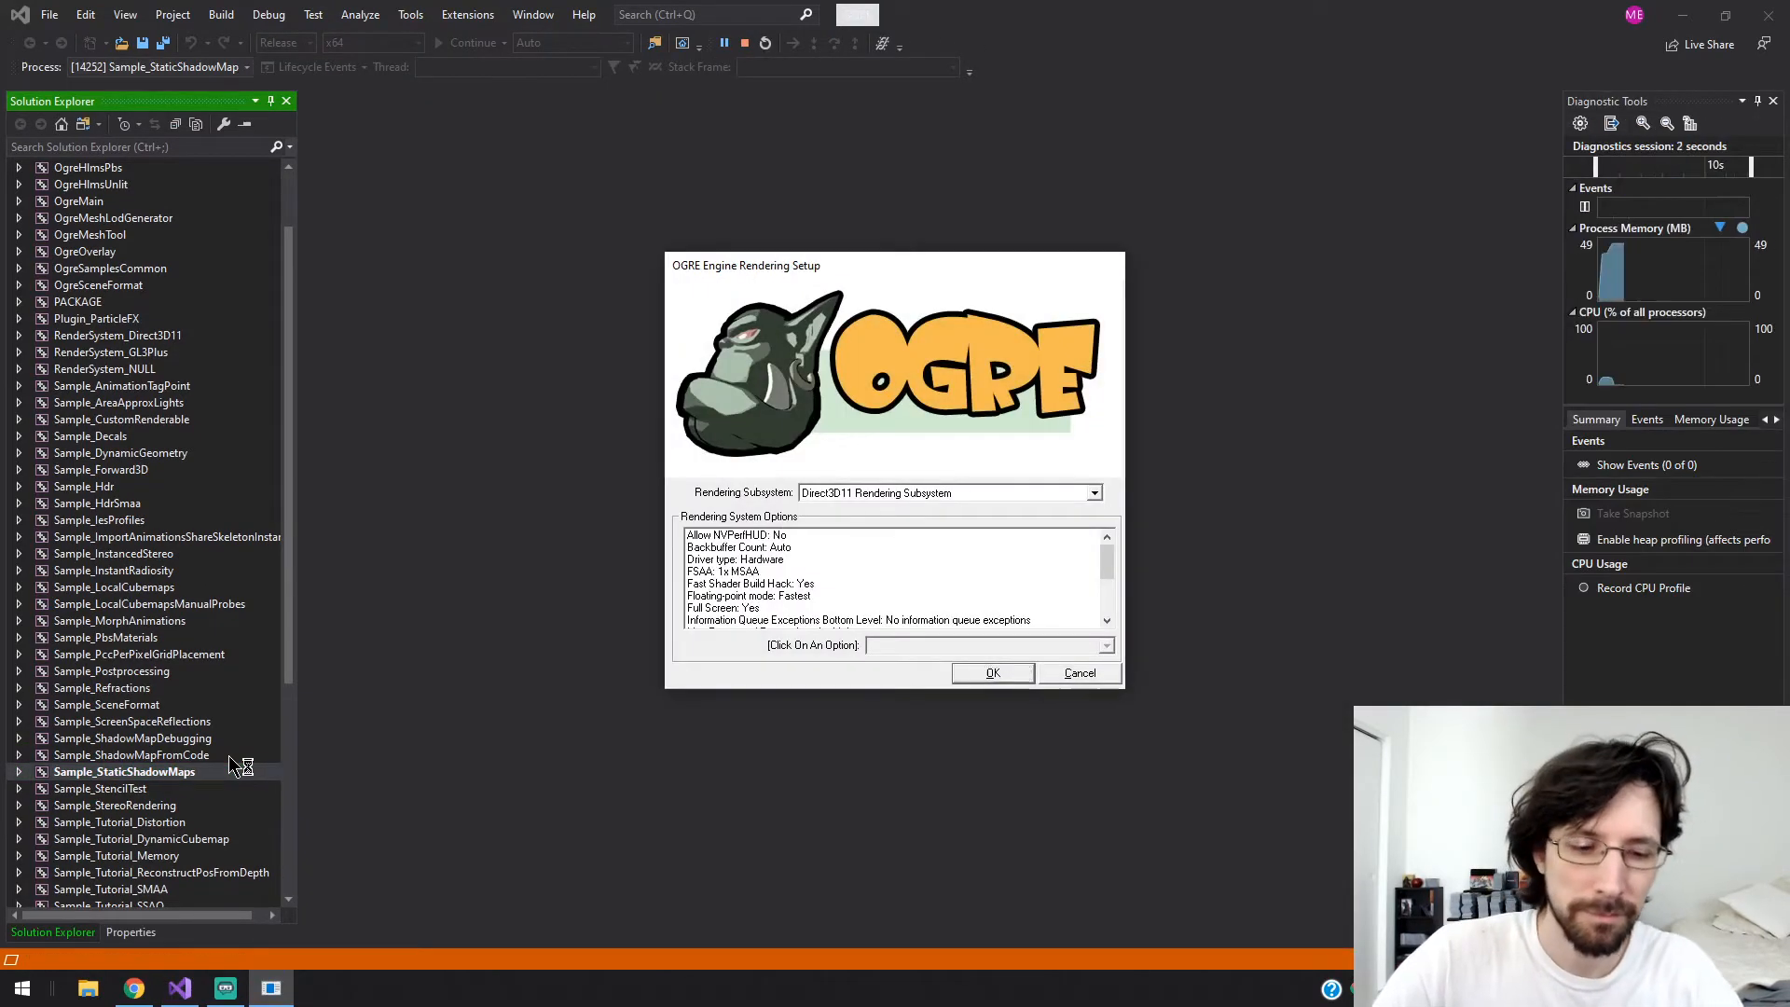
left_click(991, 672)
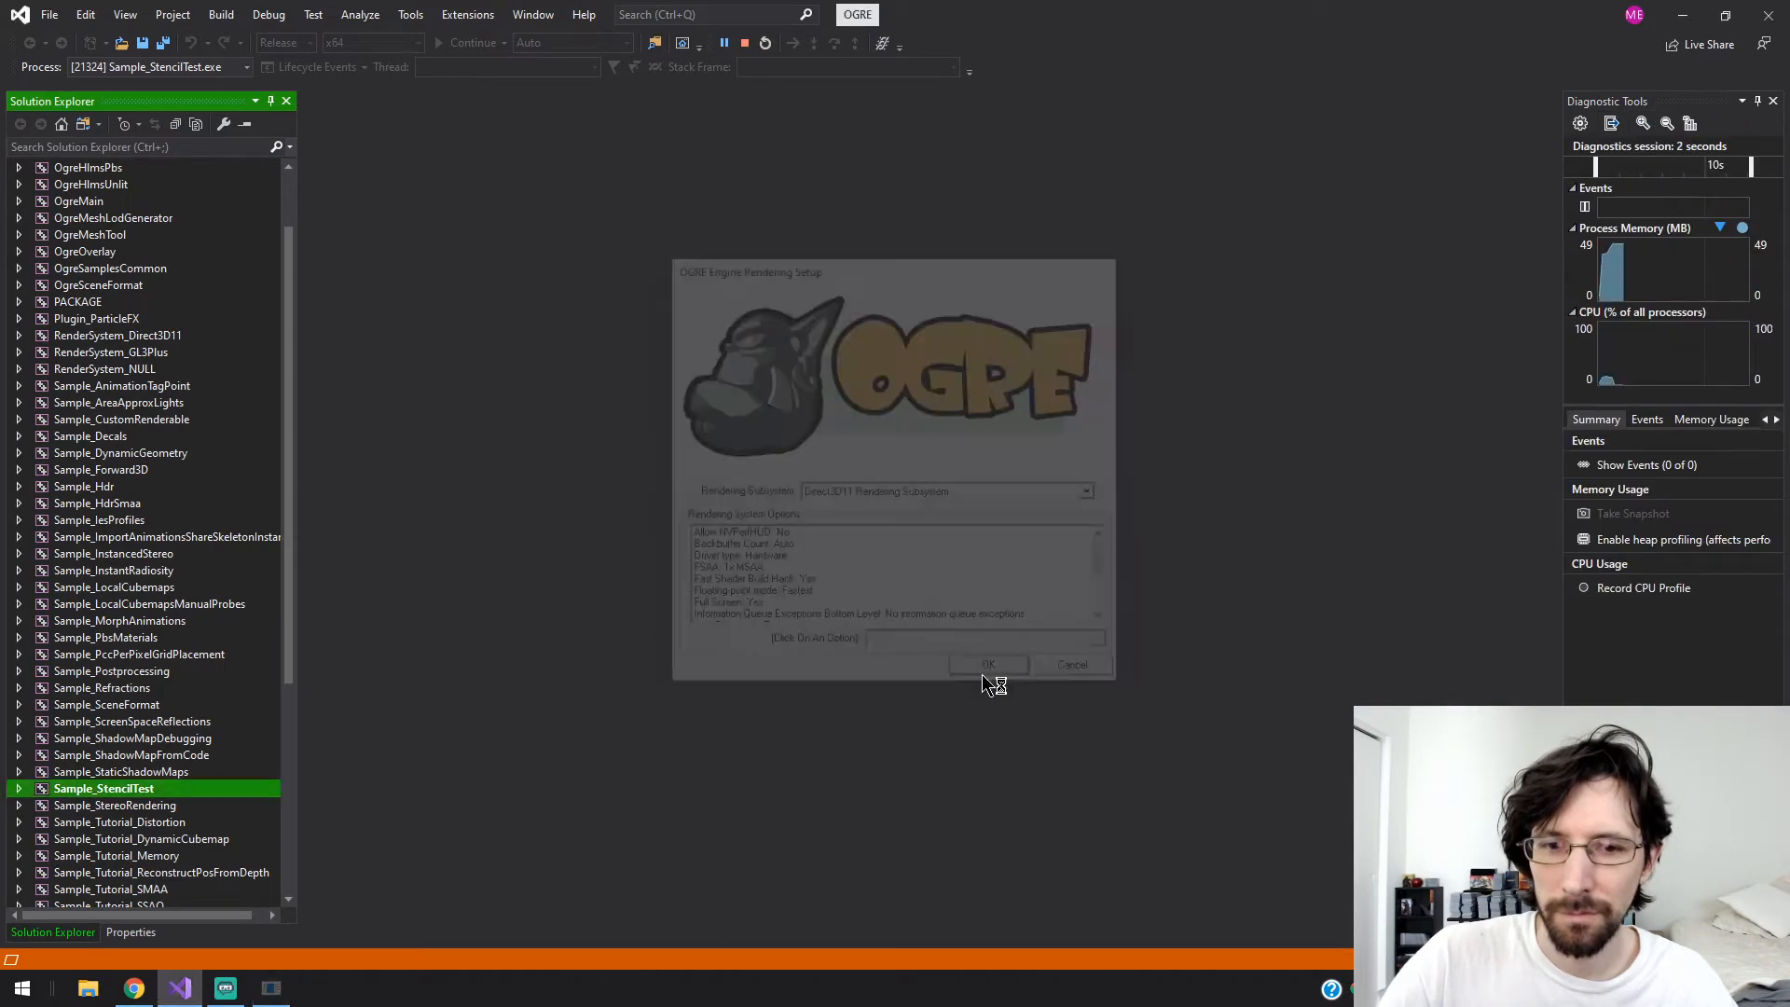
- Accept the OGRE setup dialog to start Sample_StencilTest
left_click(988, 665)
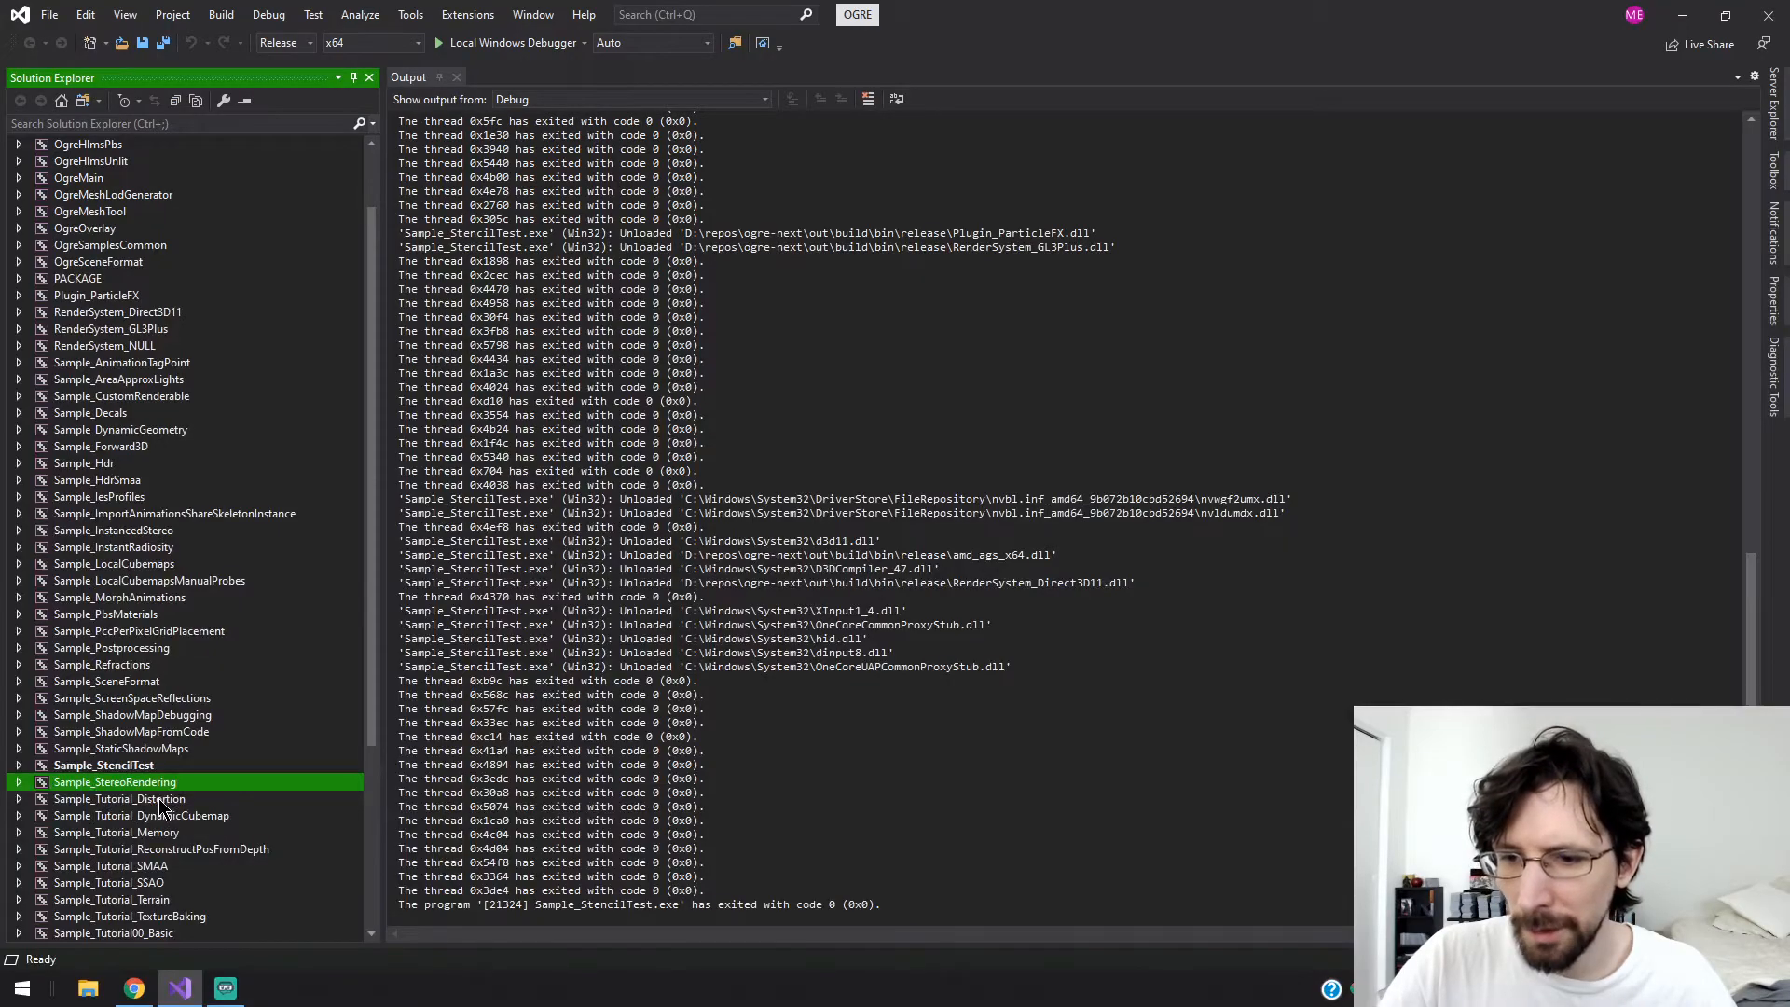
- Launch Sample_Tutorial_Distortion and switch its transparency mode from Transparent to Fade with F5
left_click(120, 798)
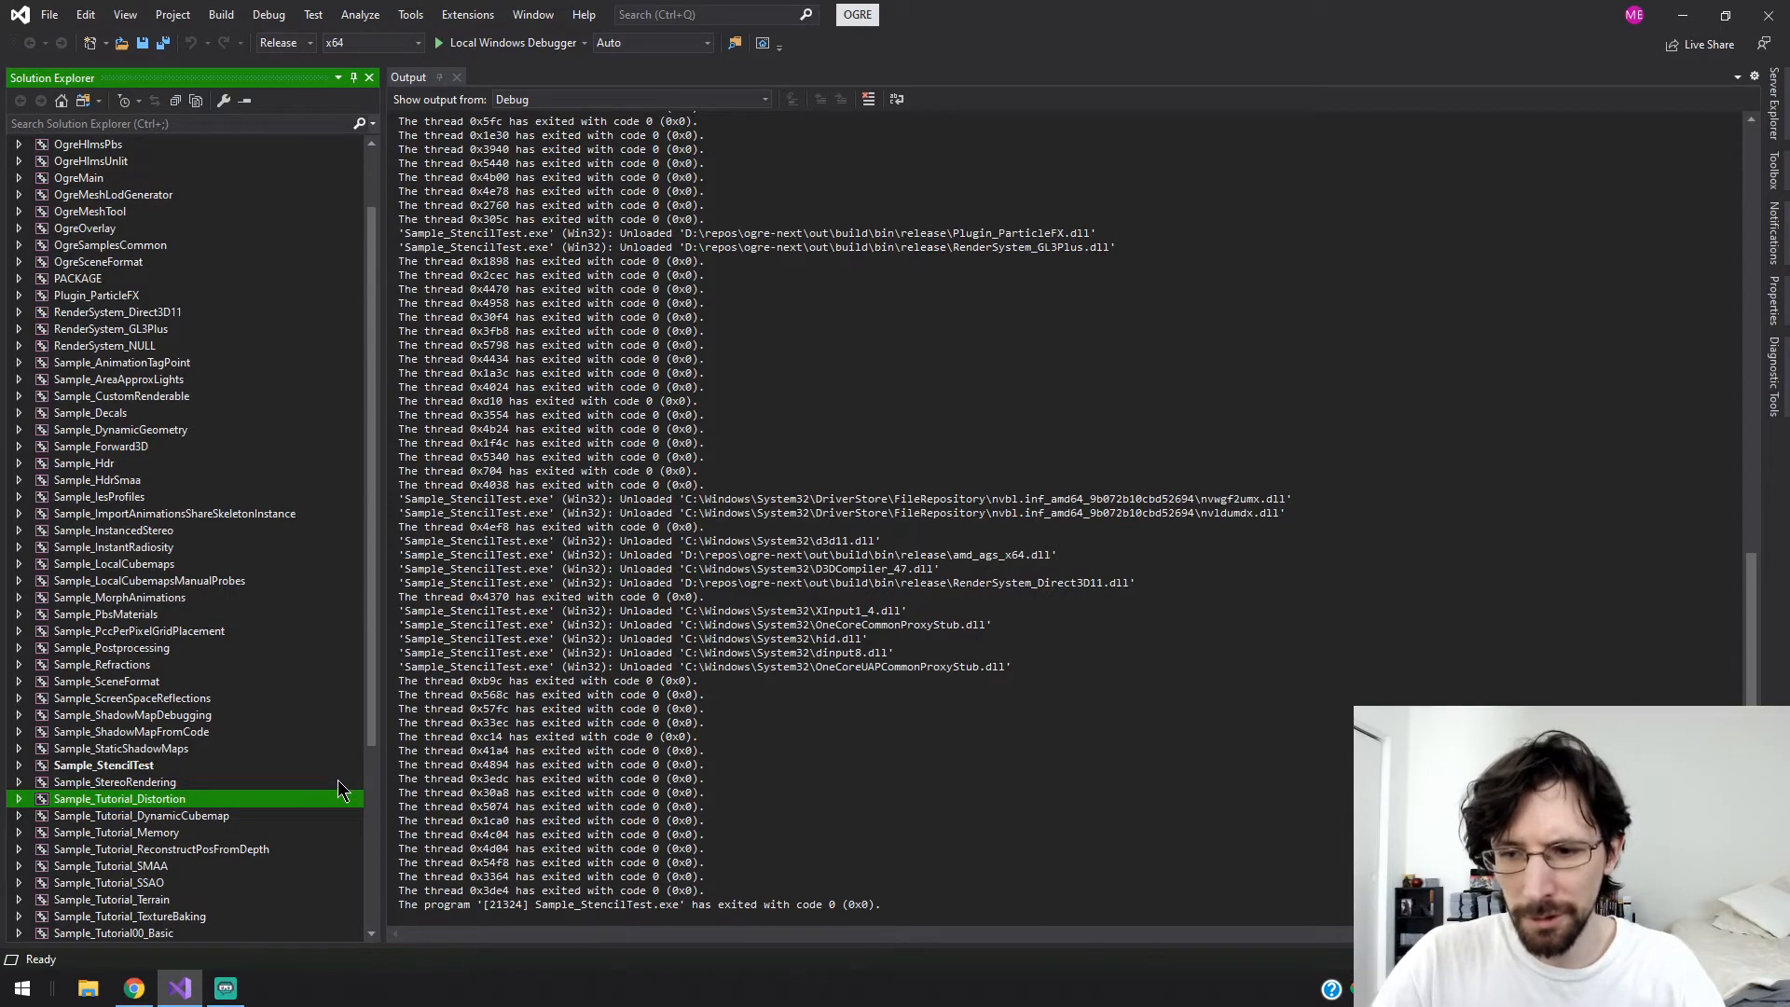
left_click(122, 799)
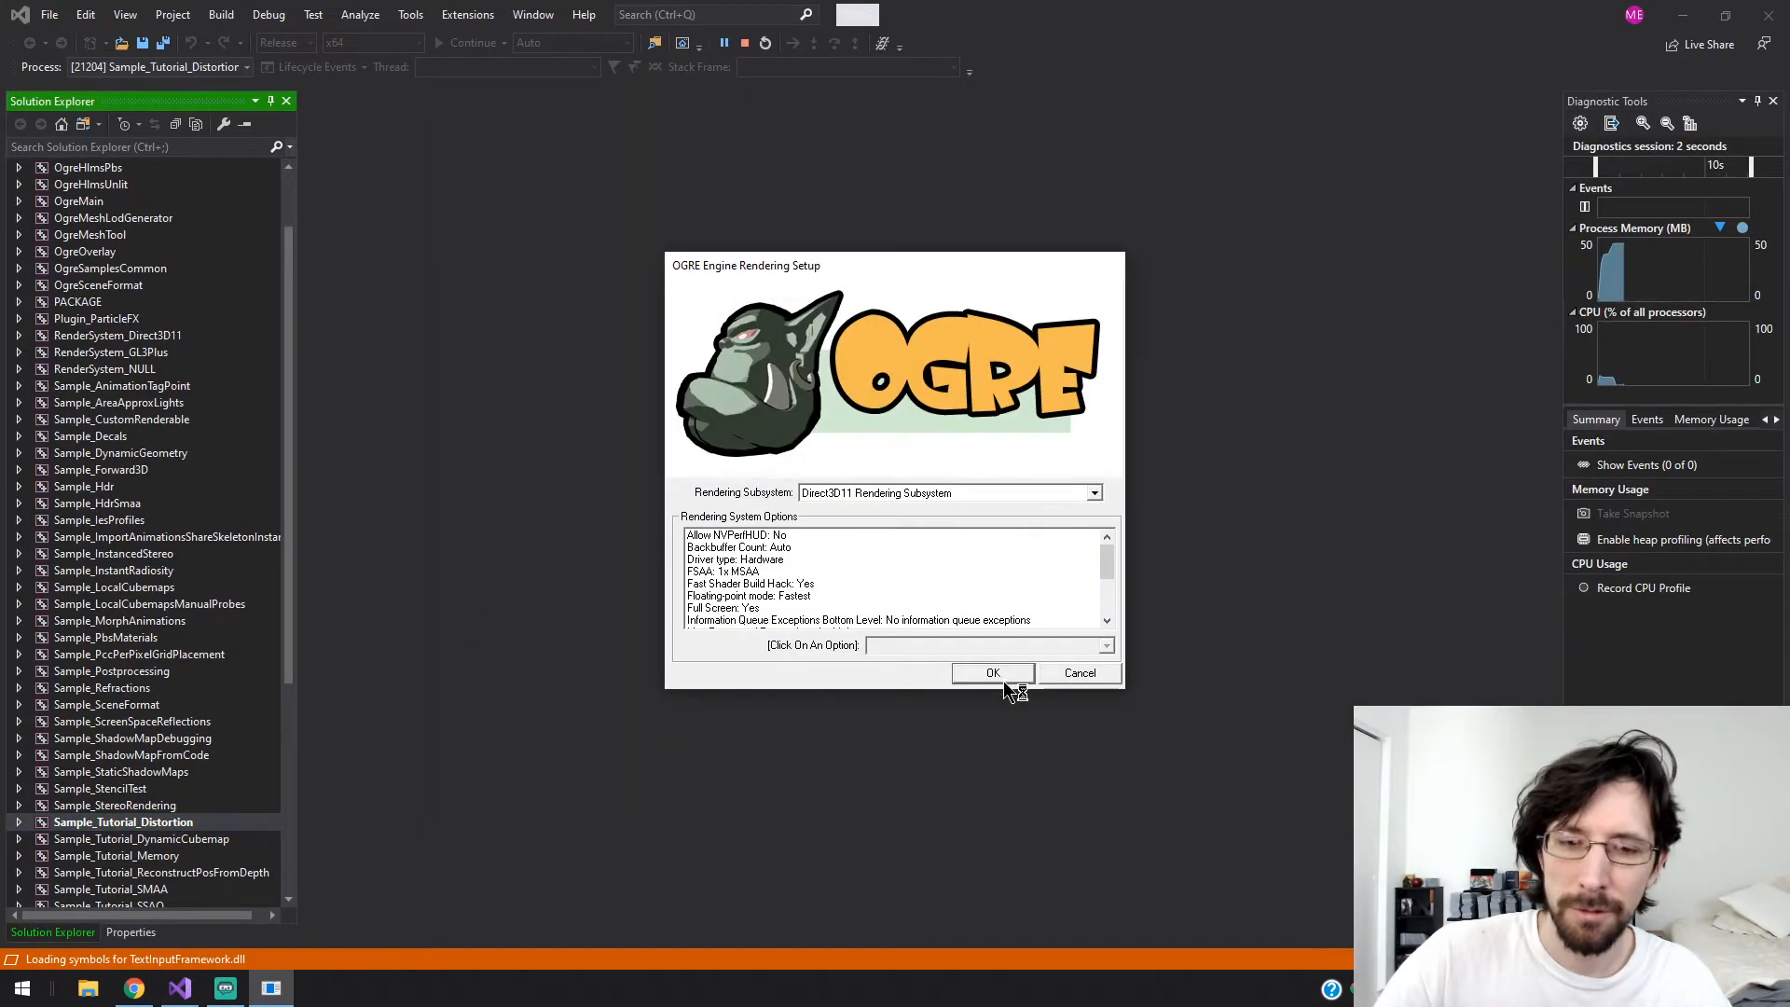
left_click(992, 672)
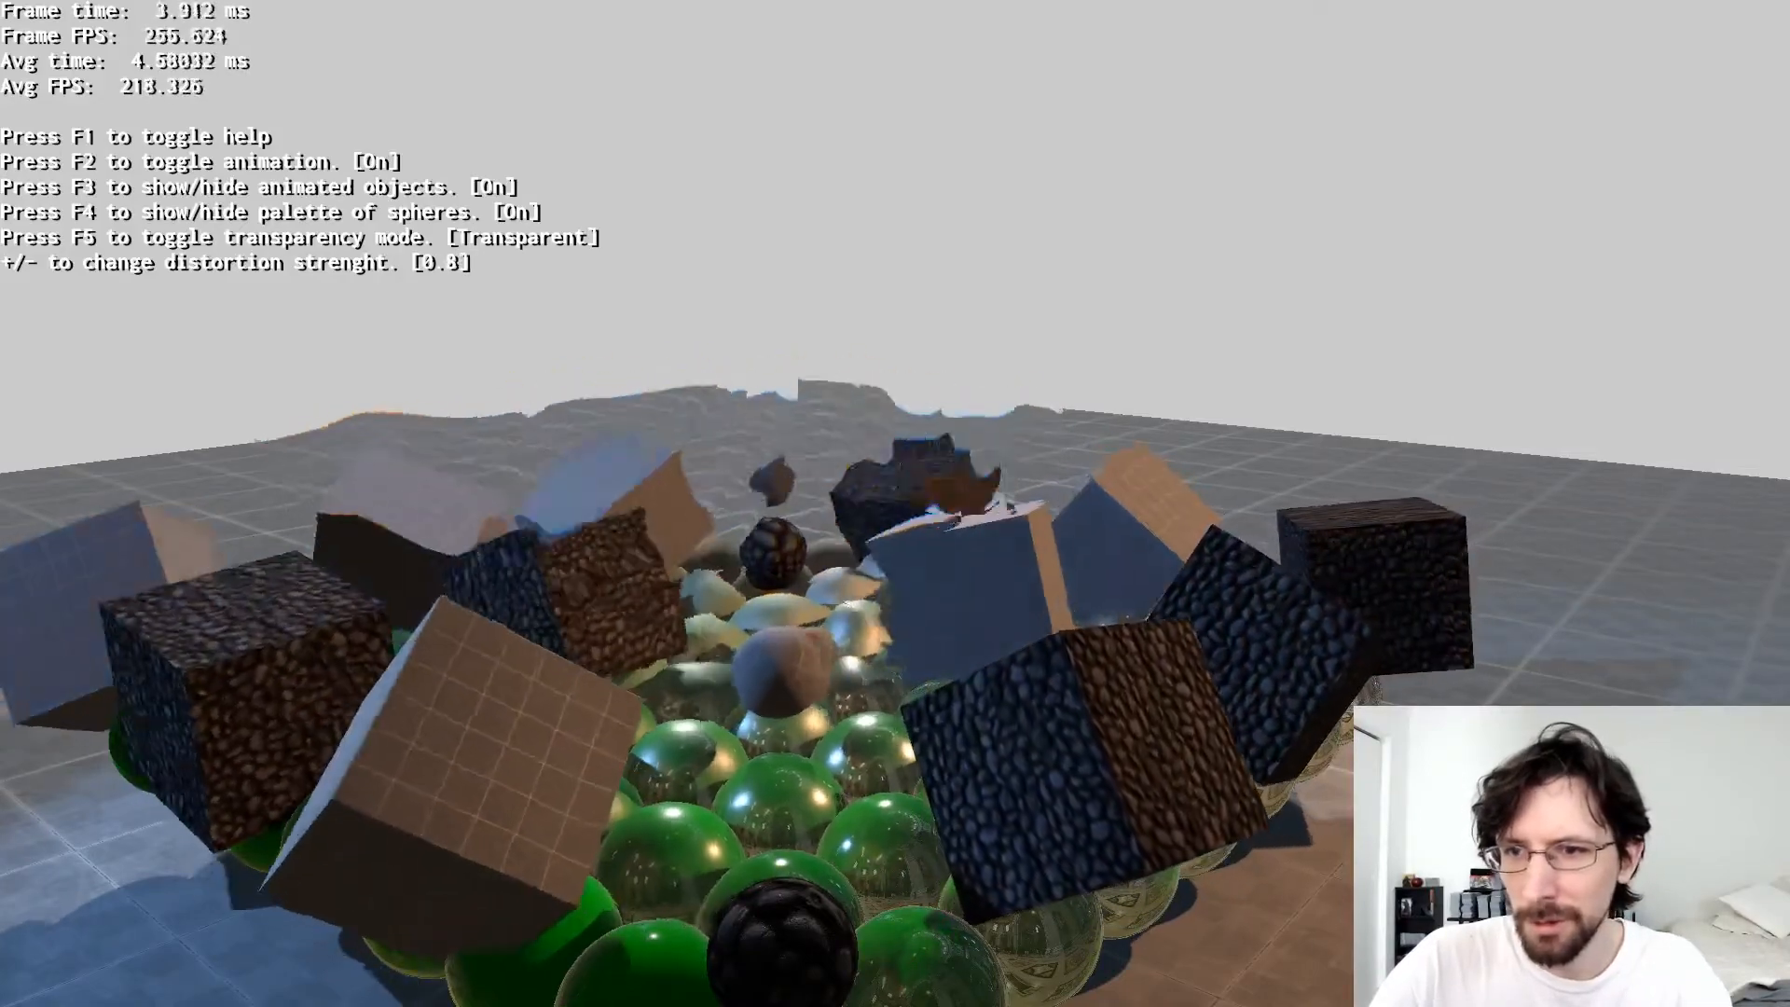
key("f5")
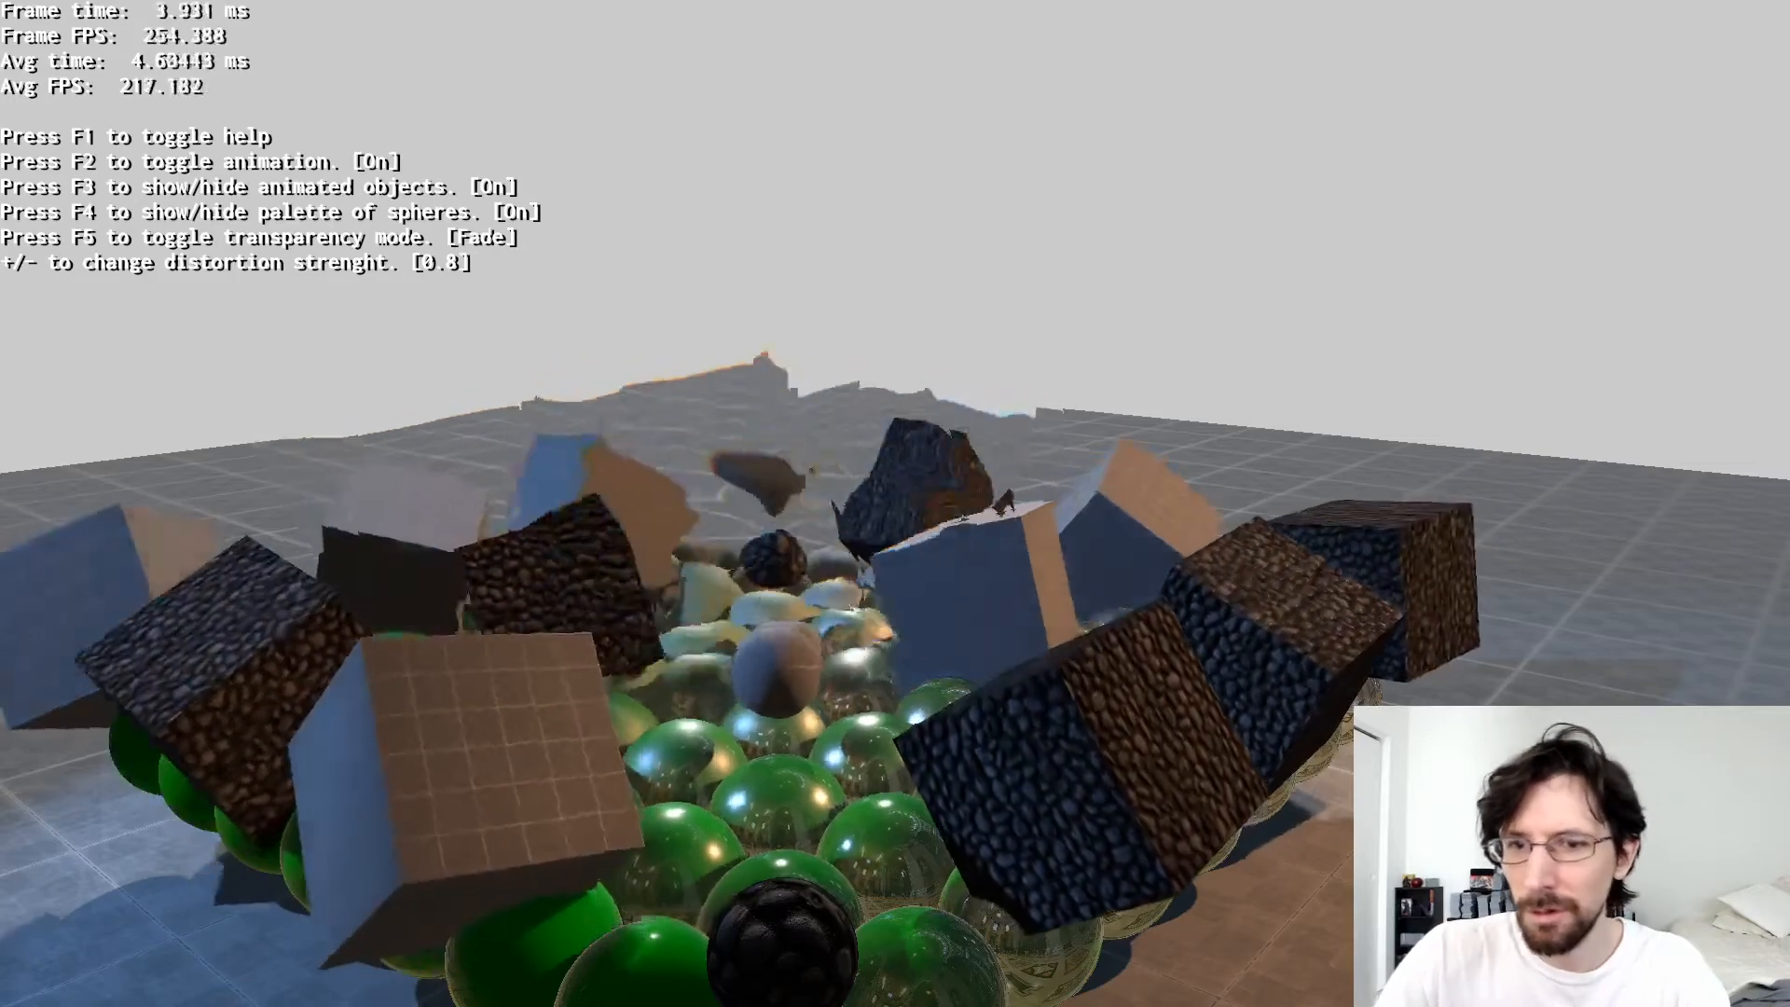
key("F5")
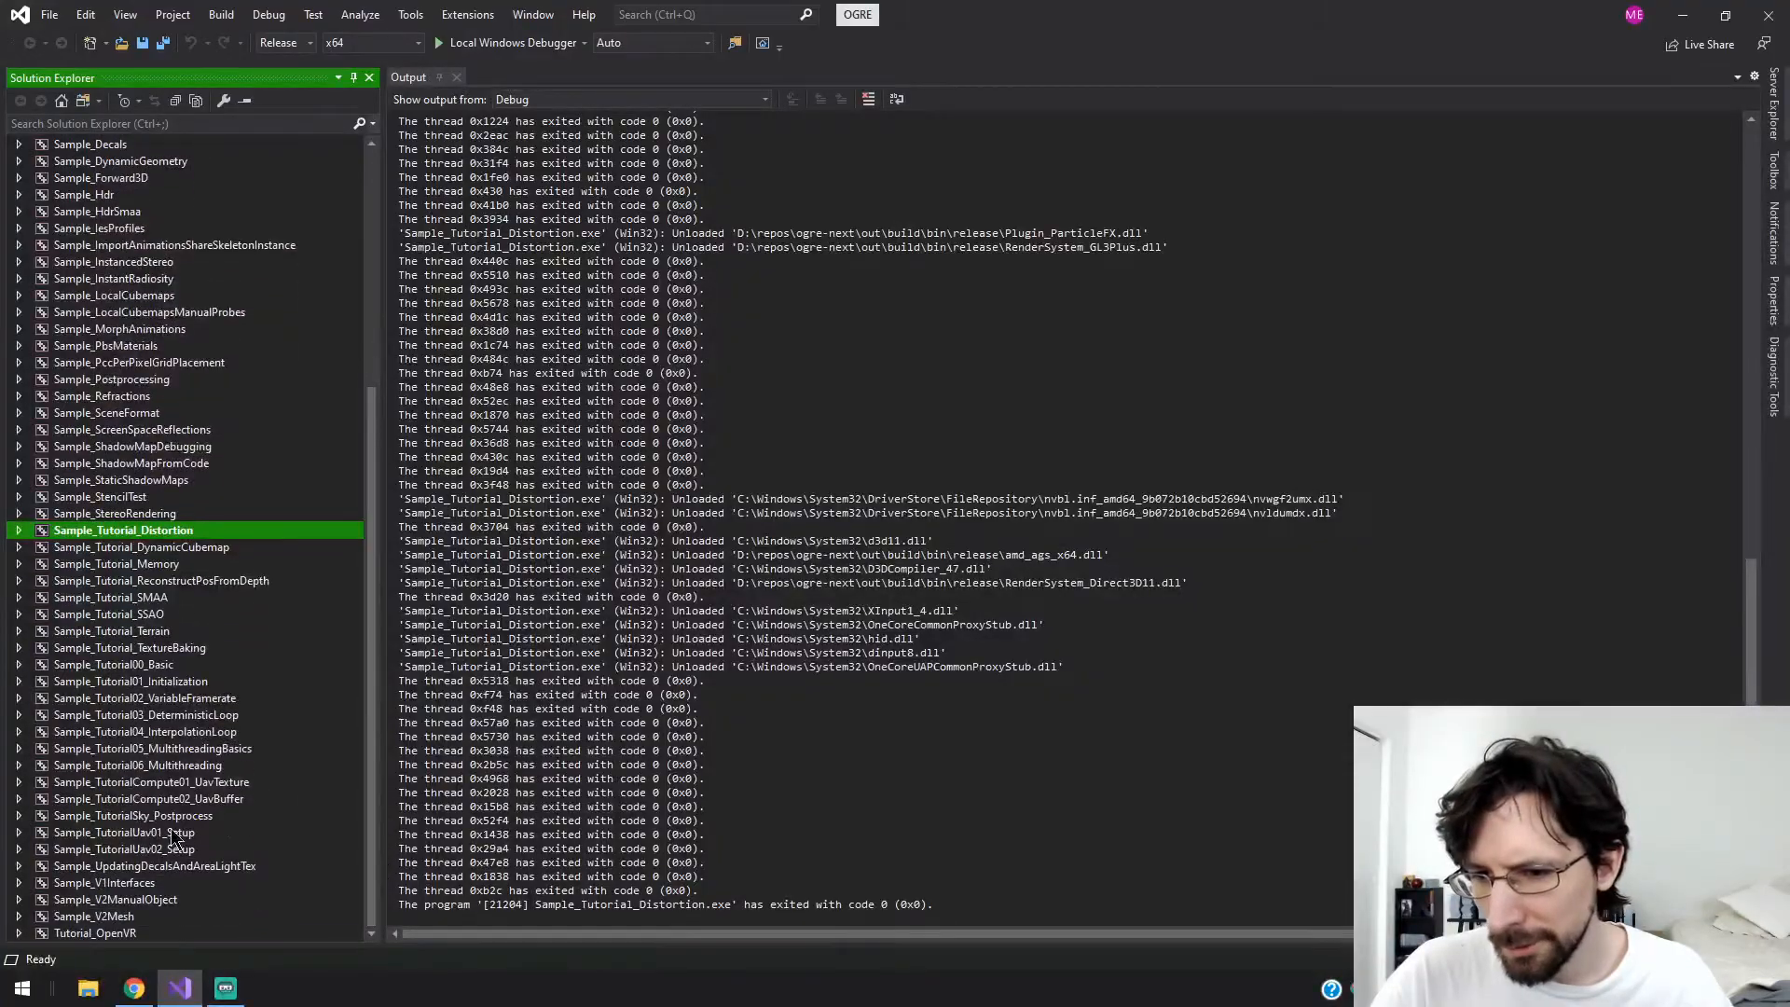
- Set Sample_Tutorial_Terrain as the startup project
left_click(117, 563)
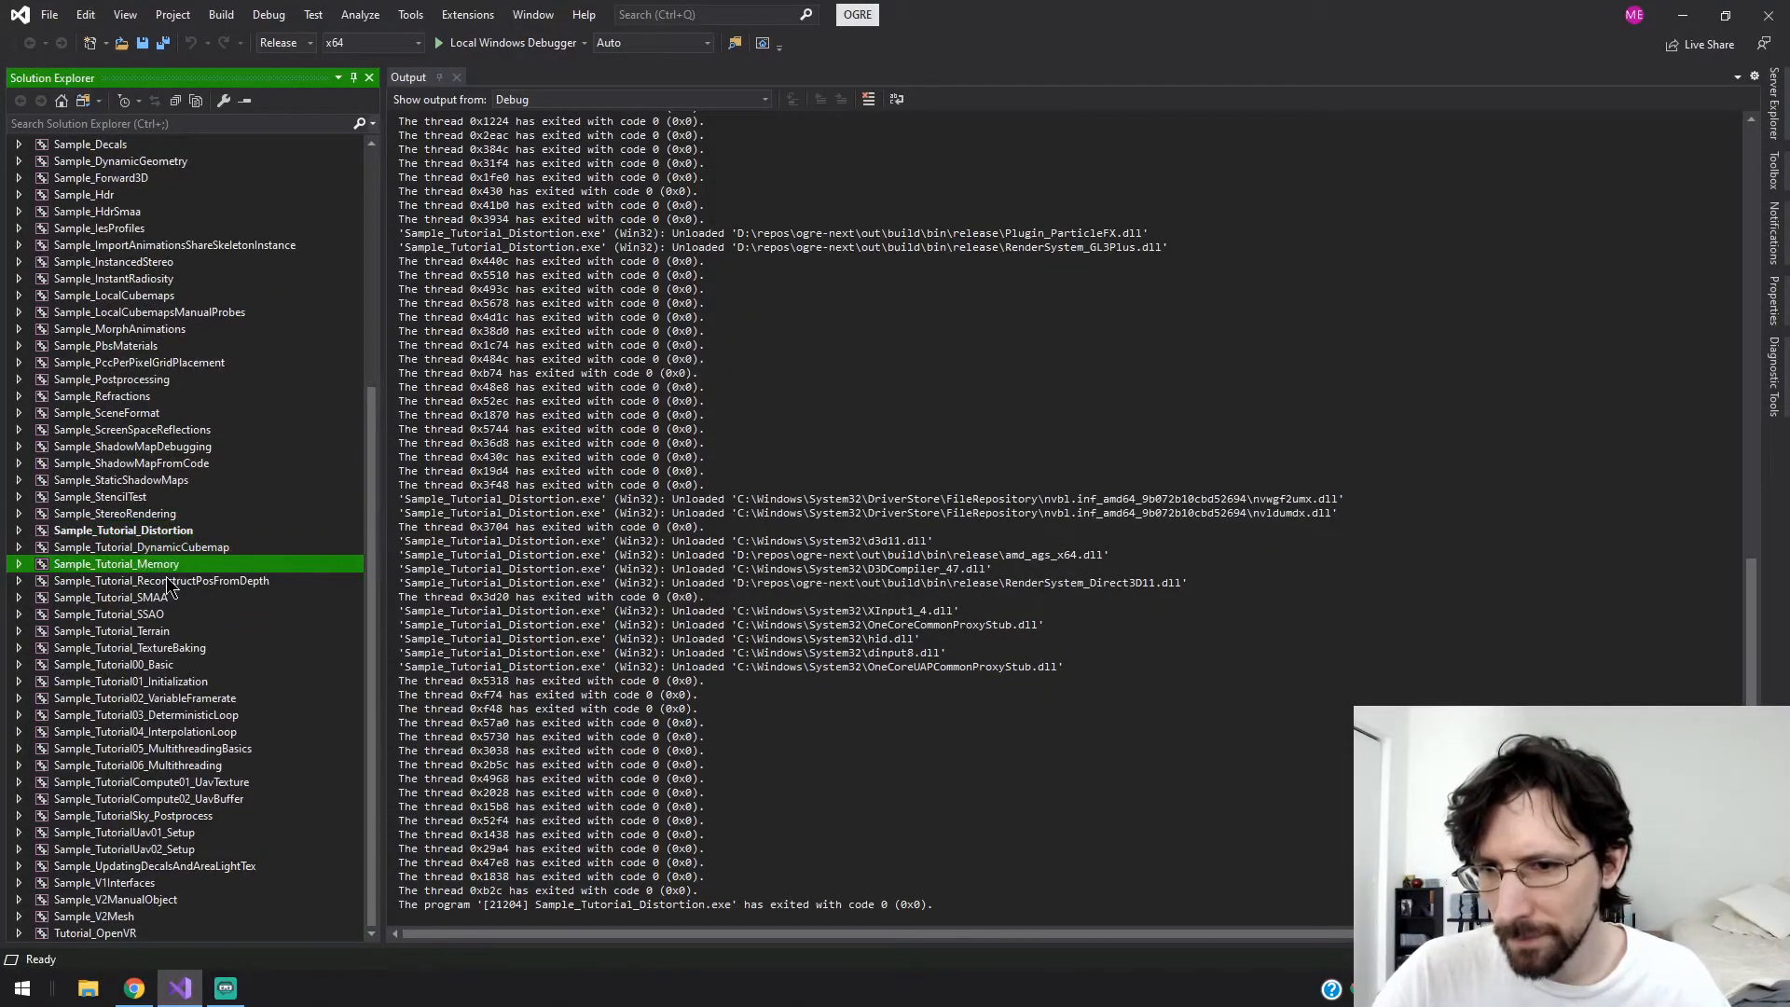
left_click(109, 614)
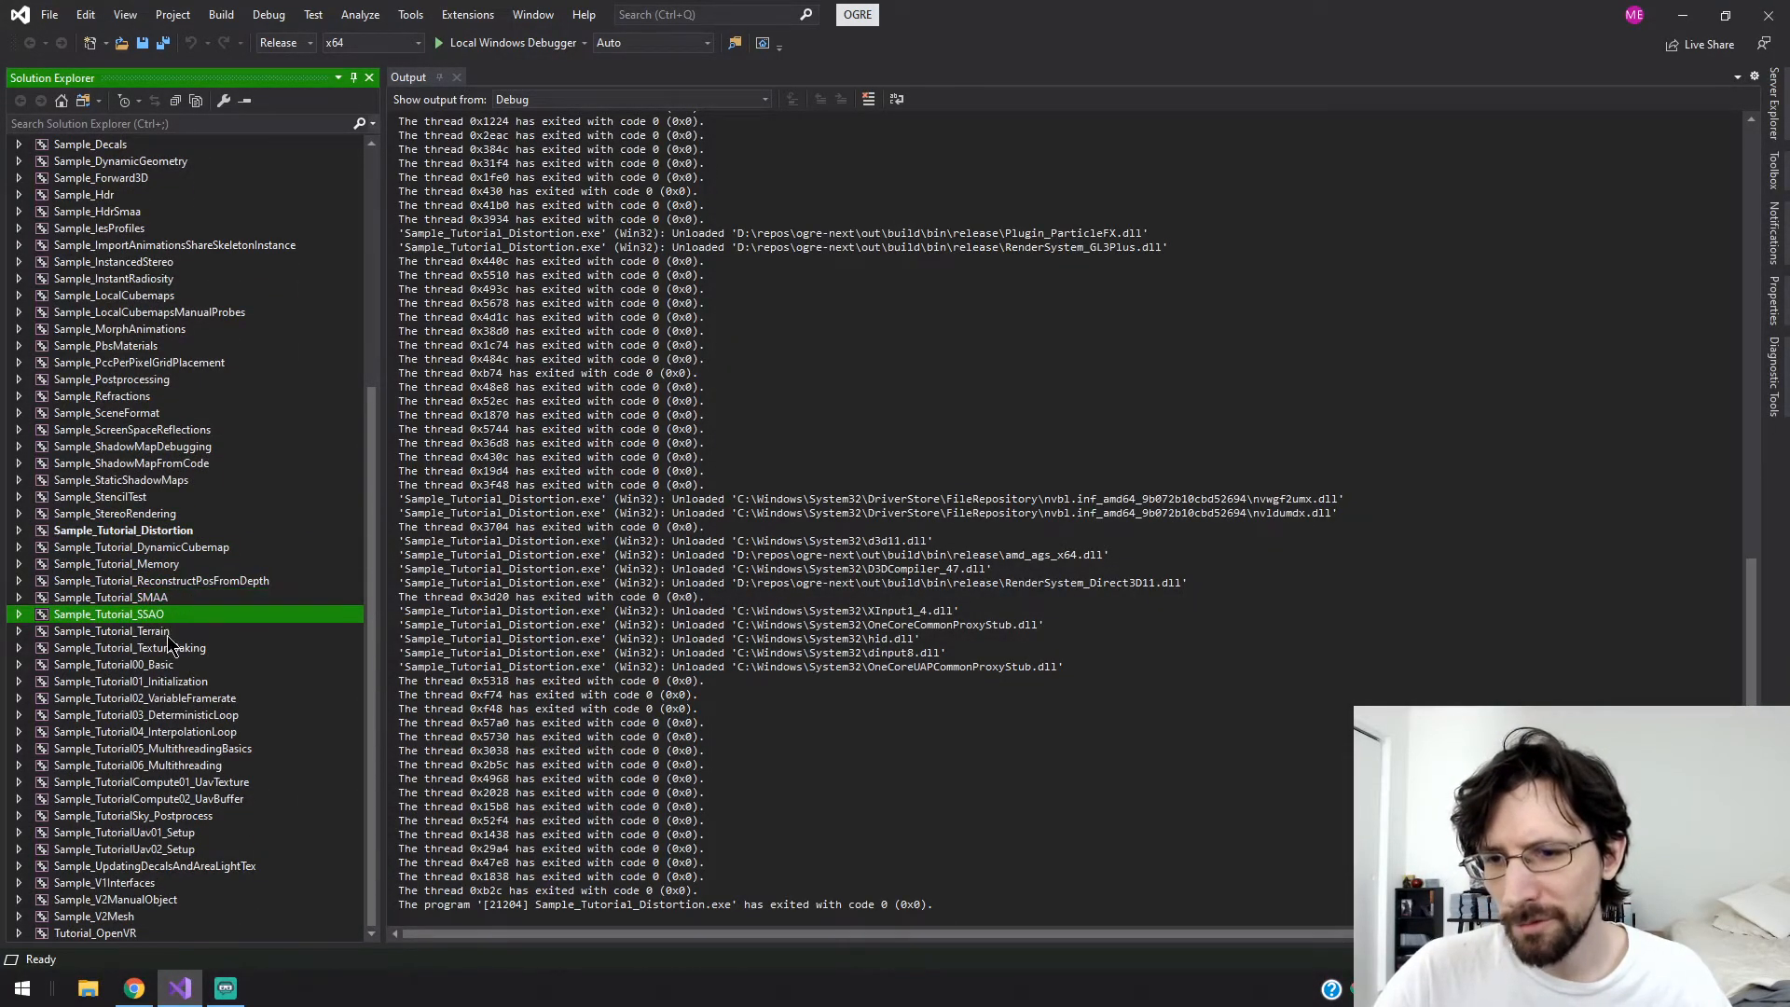
right_click(108, 614)
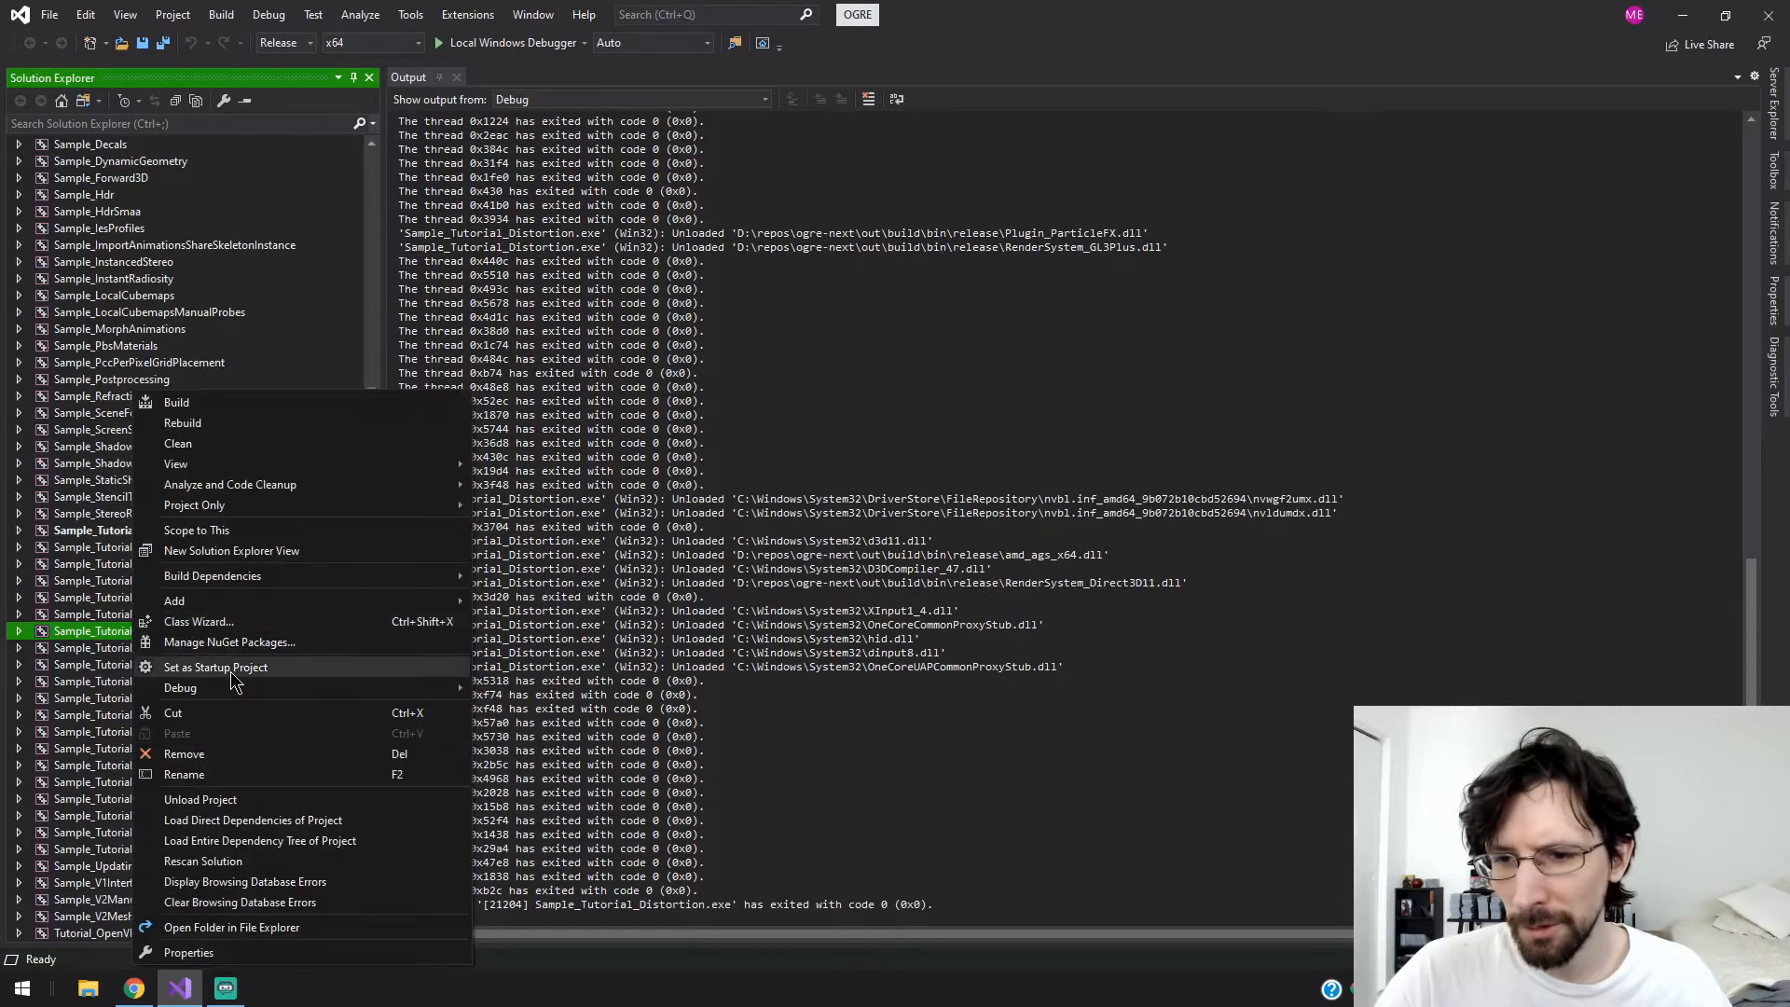
left_click(215, 667)
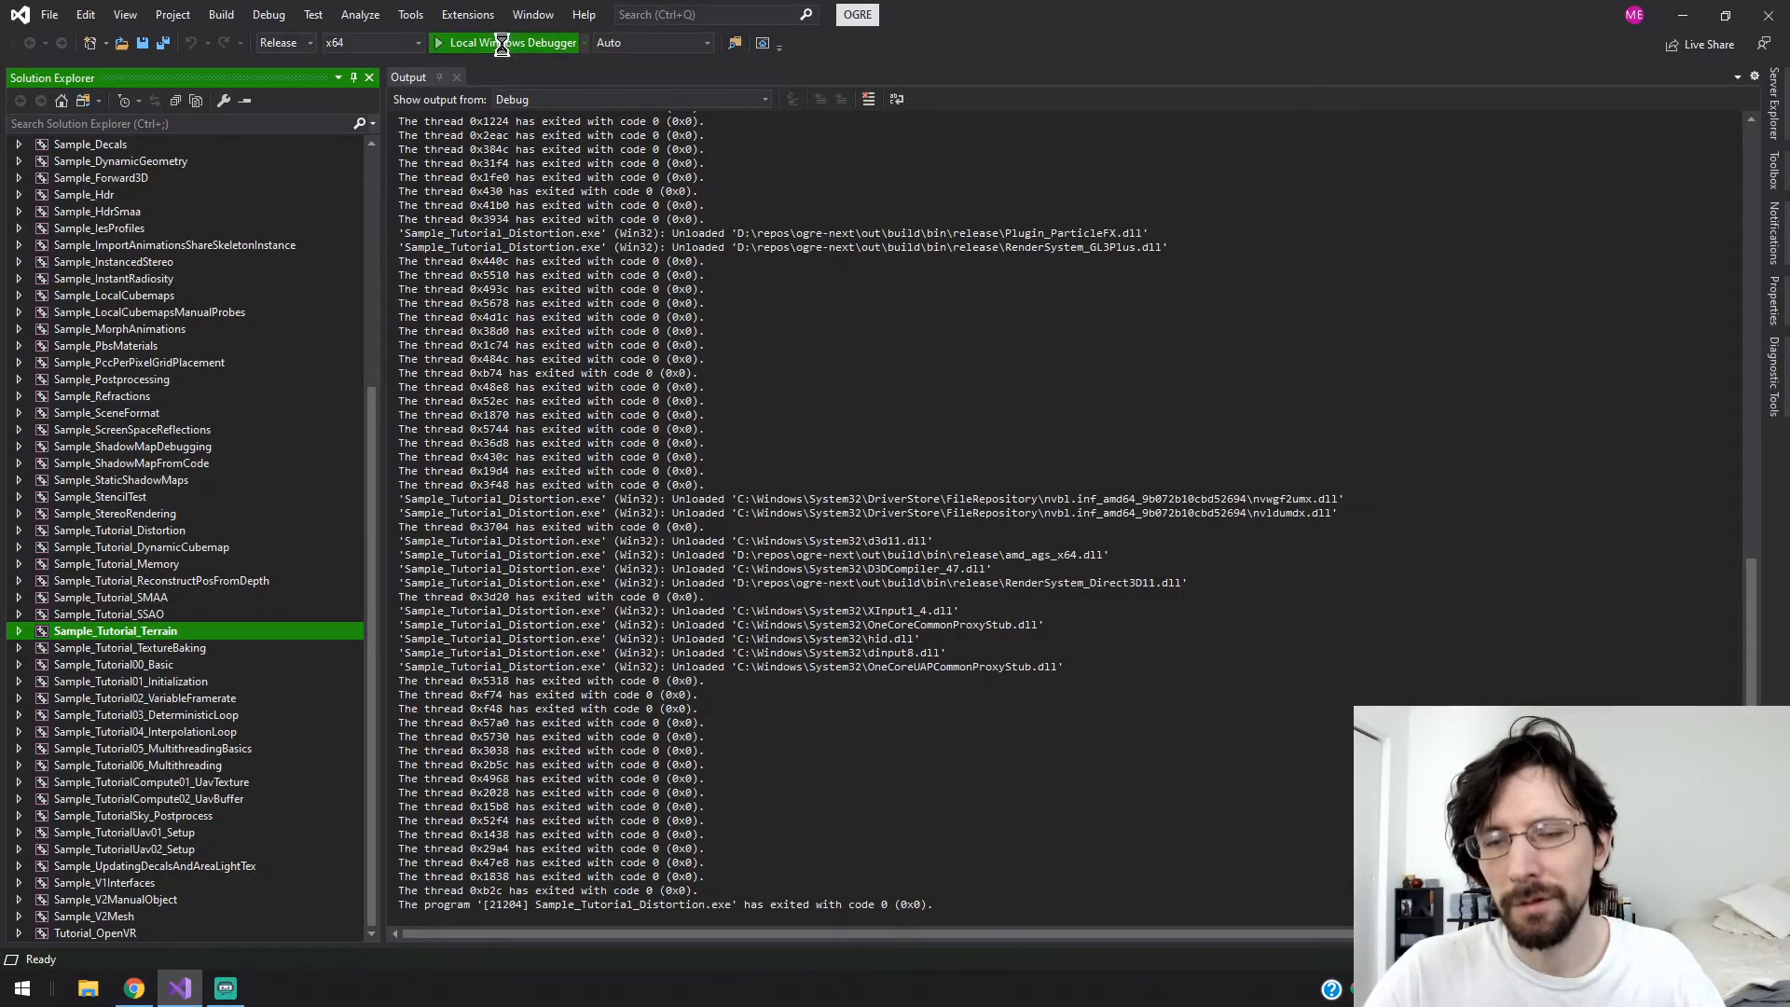
- Run the terrain demo showing the timbered house on purple terrain, then exit
left_click(512, 42)
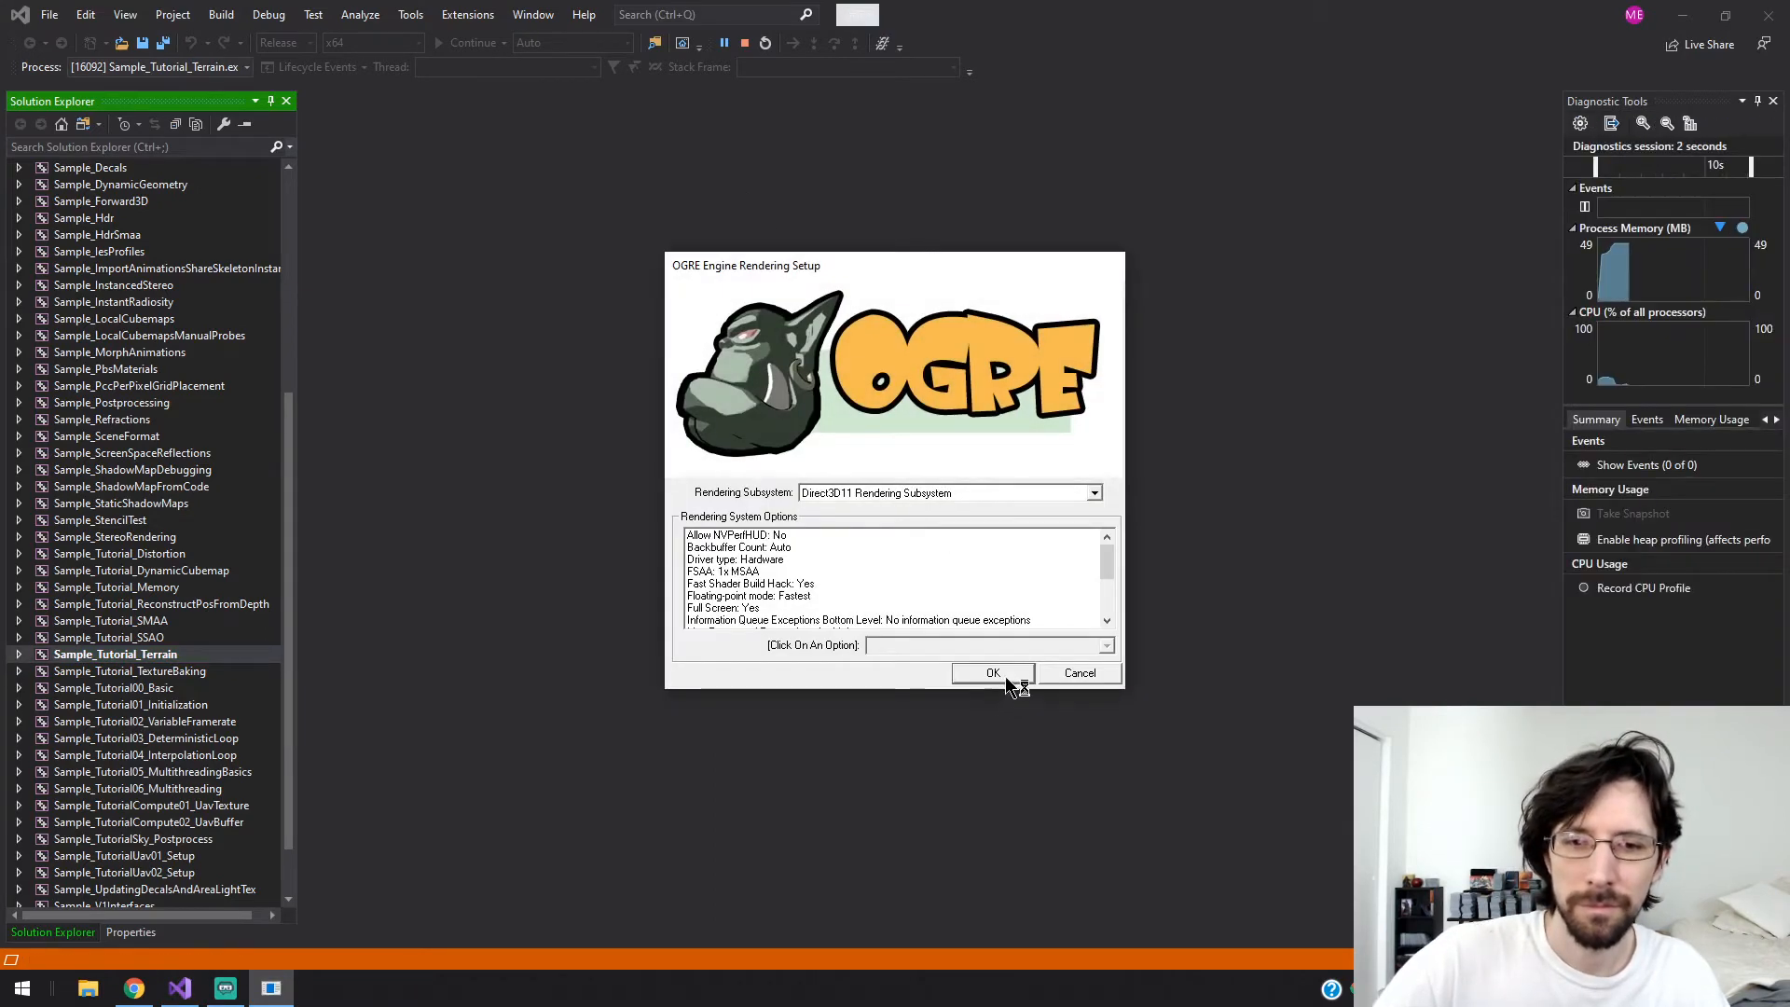
left_click(992, 672)
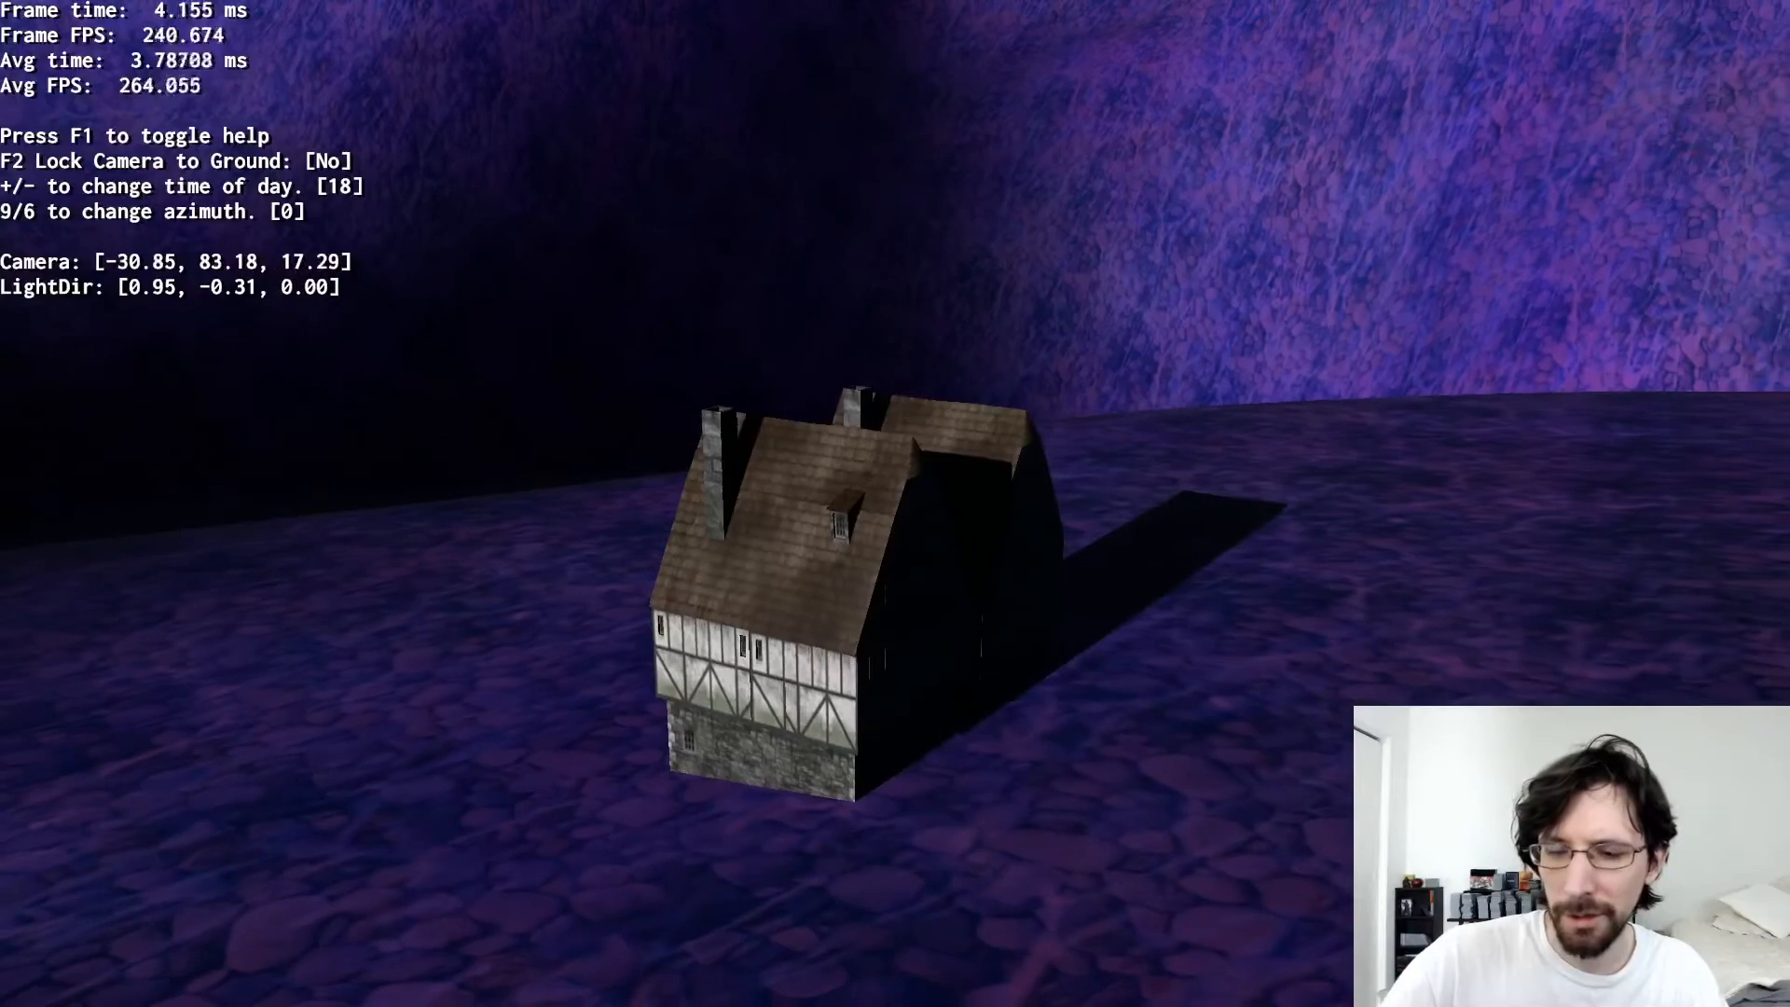
key("F2")
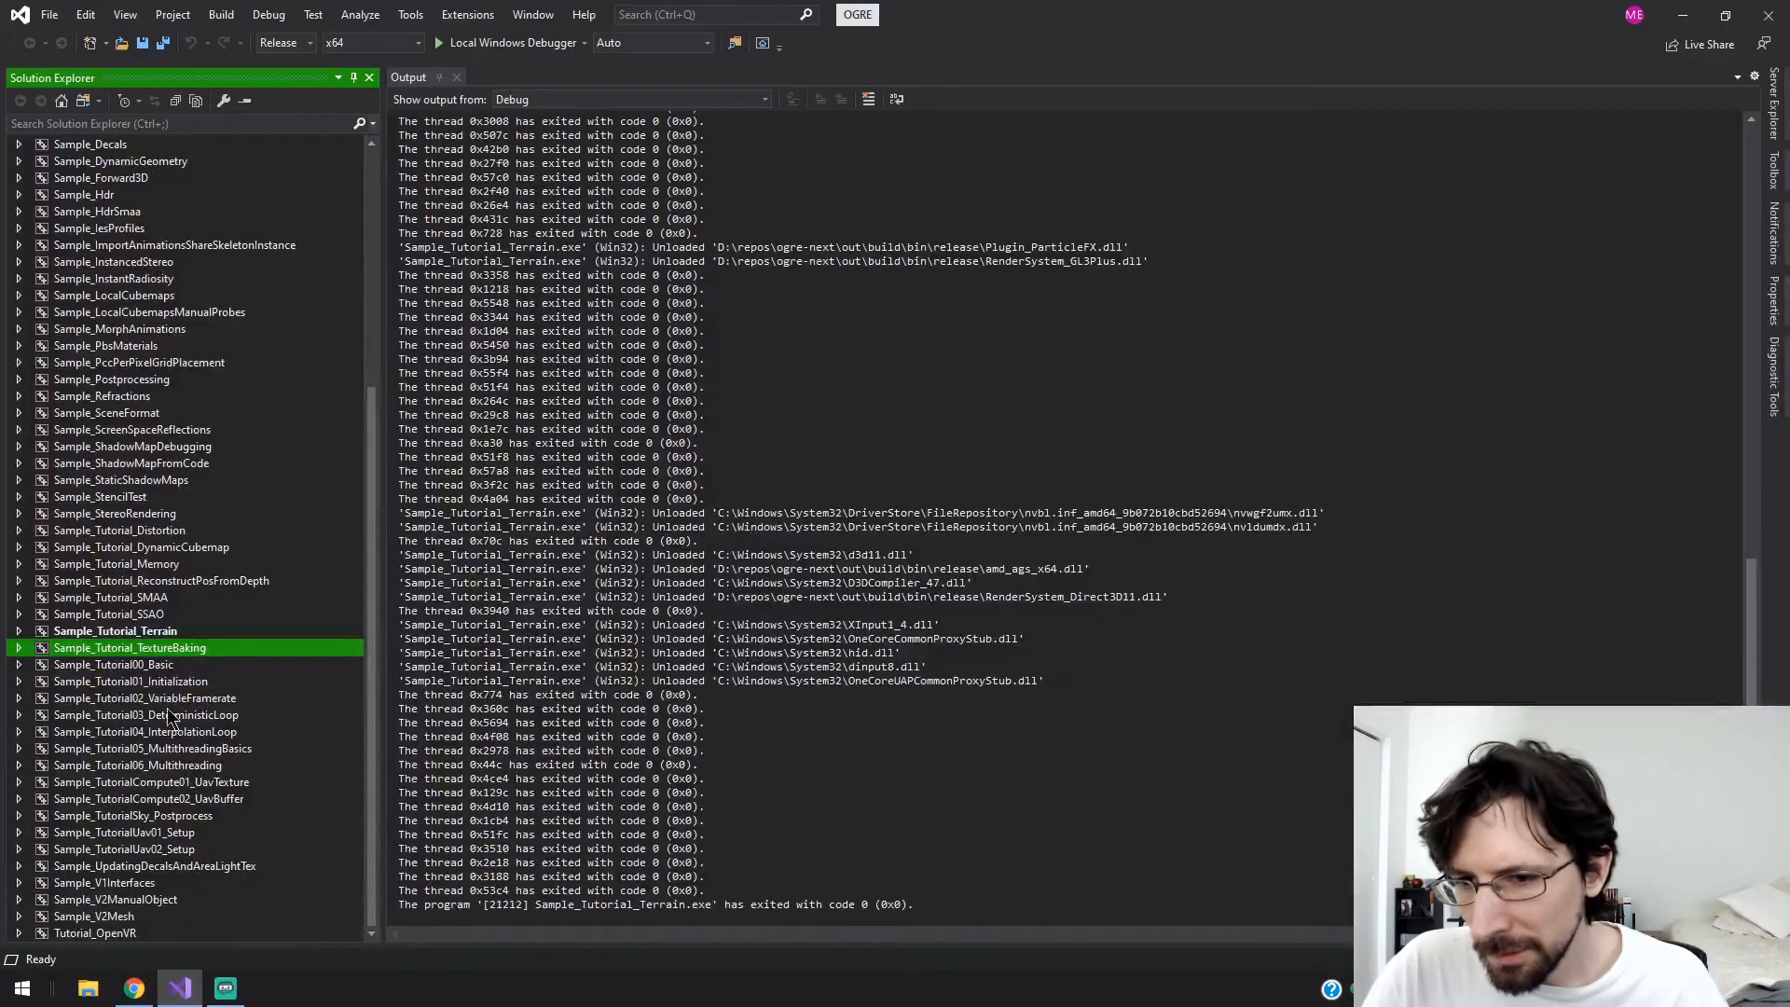
left_click(159, 580)
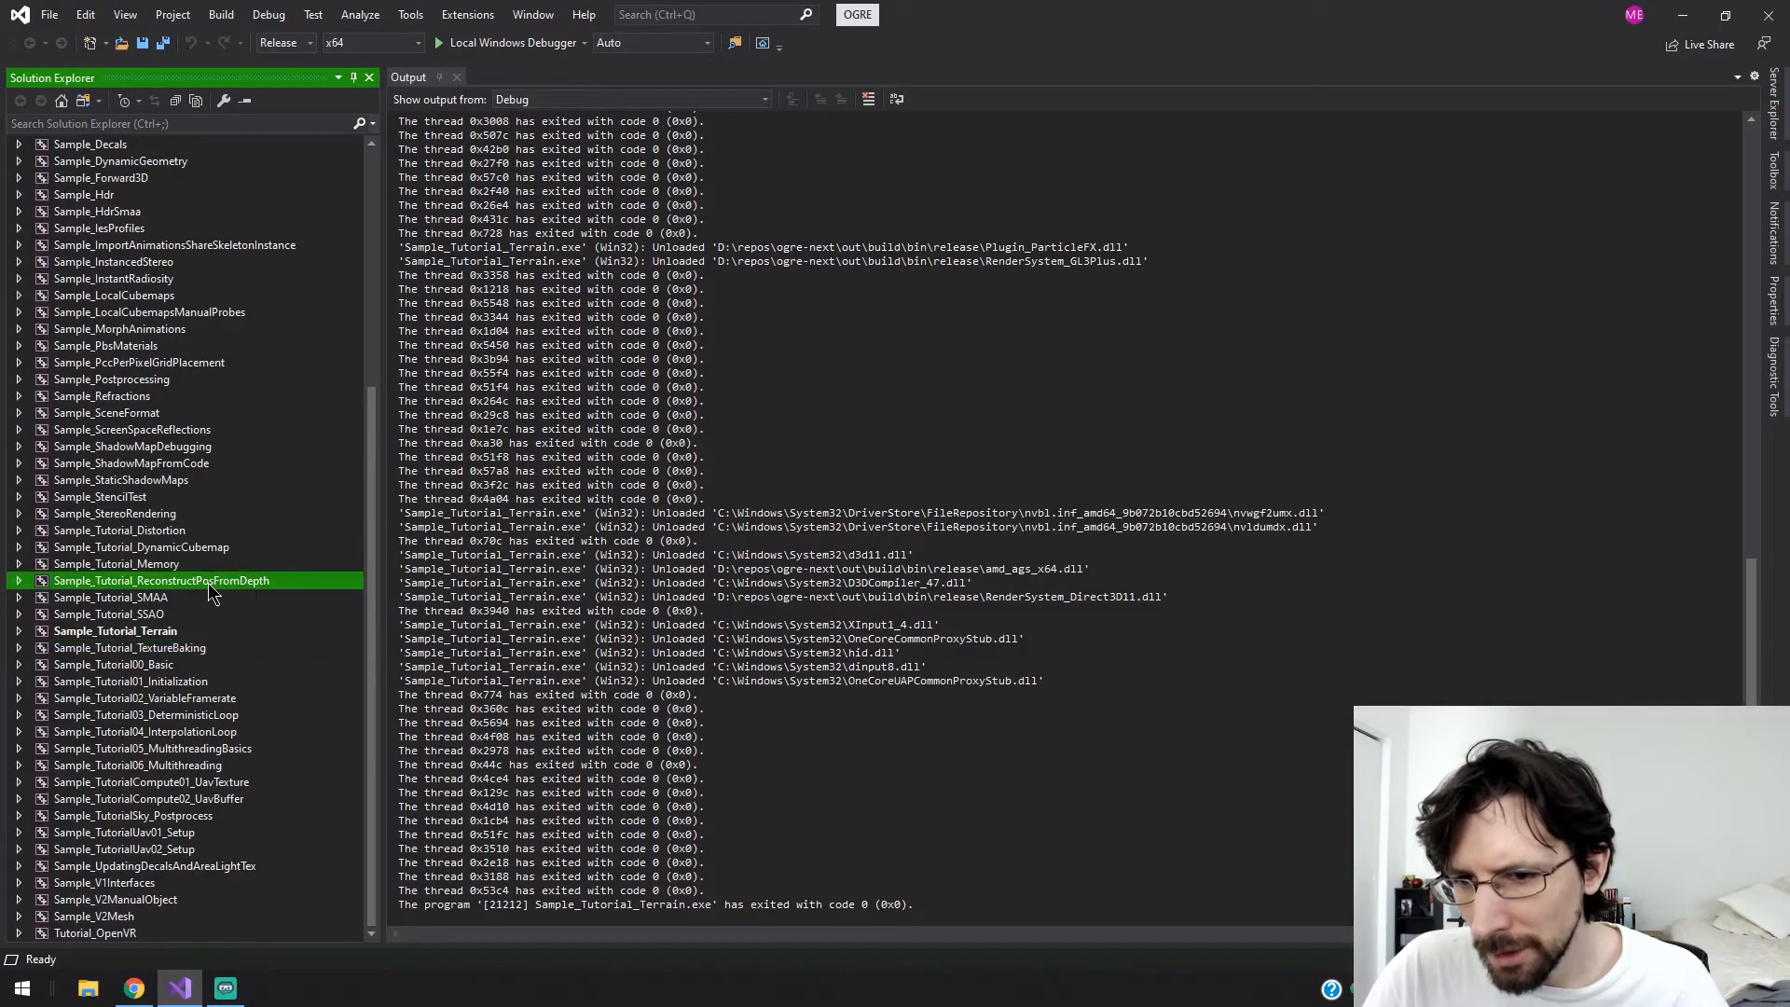
- Select Sample_Tutorial_SSAO and launch it with Local Windows Debugger
left_click(112, 614)
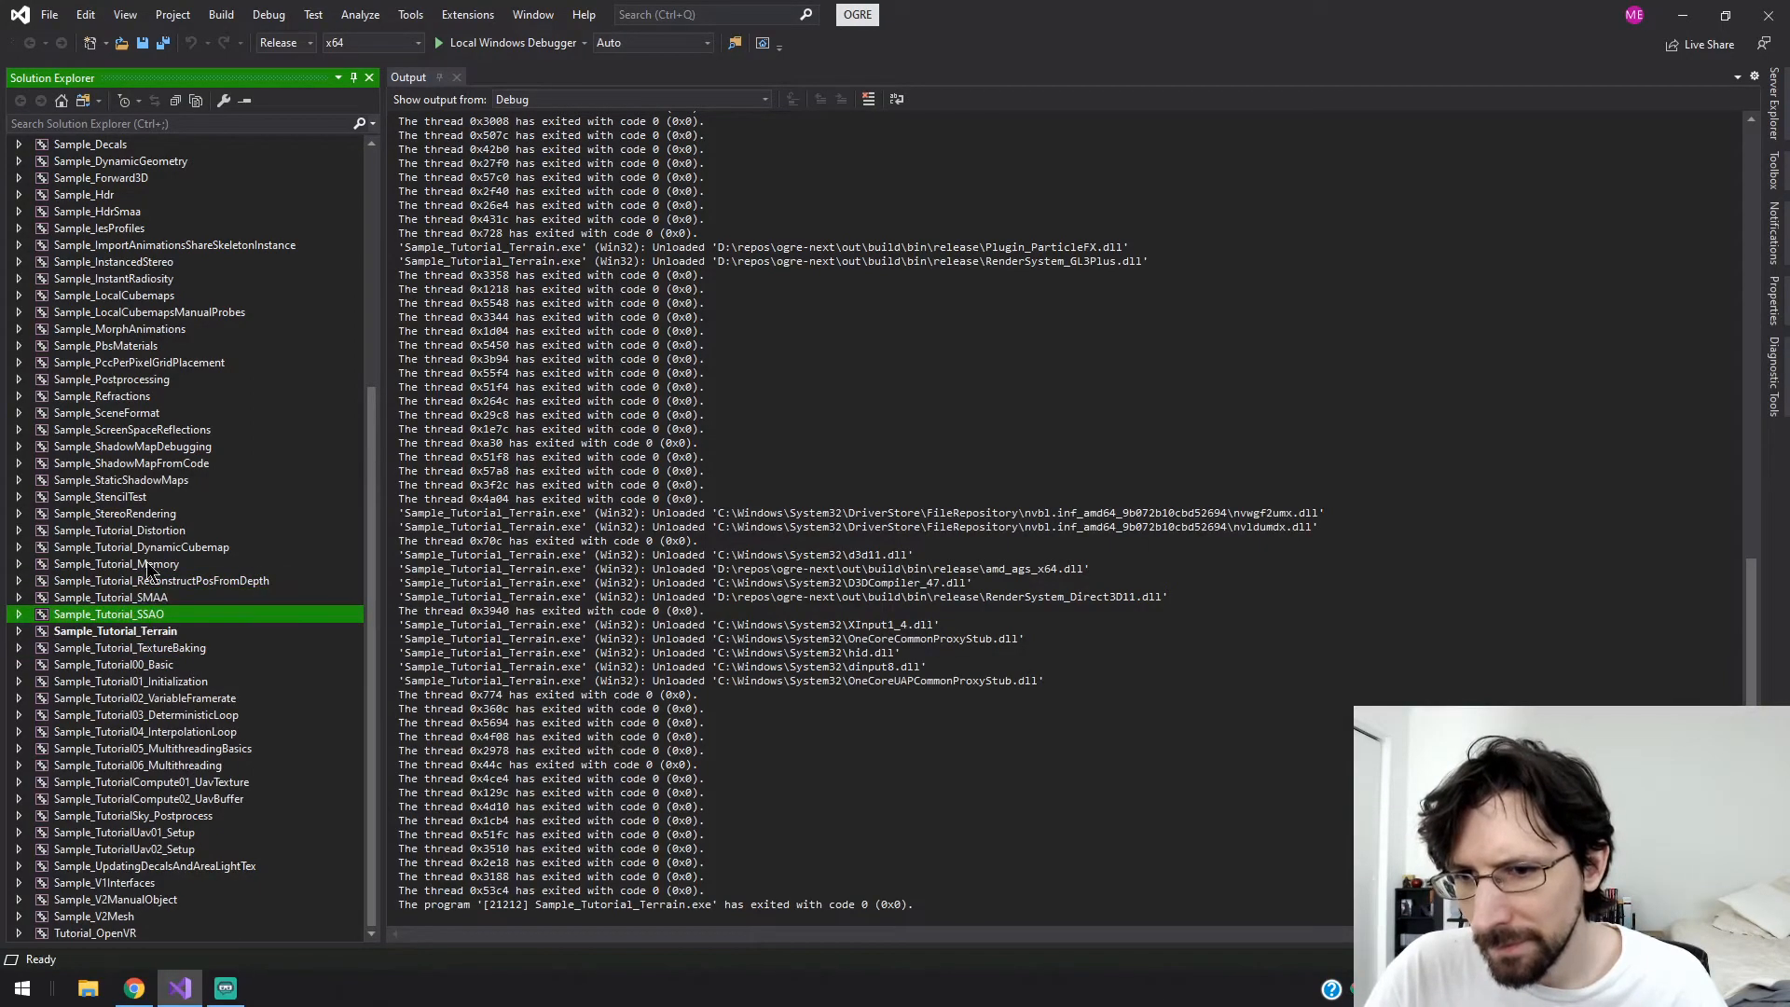
right_click(114, 631)
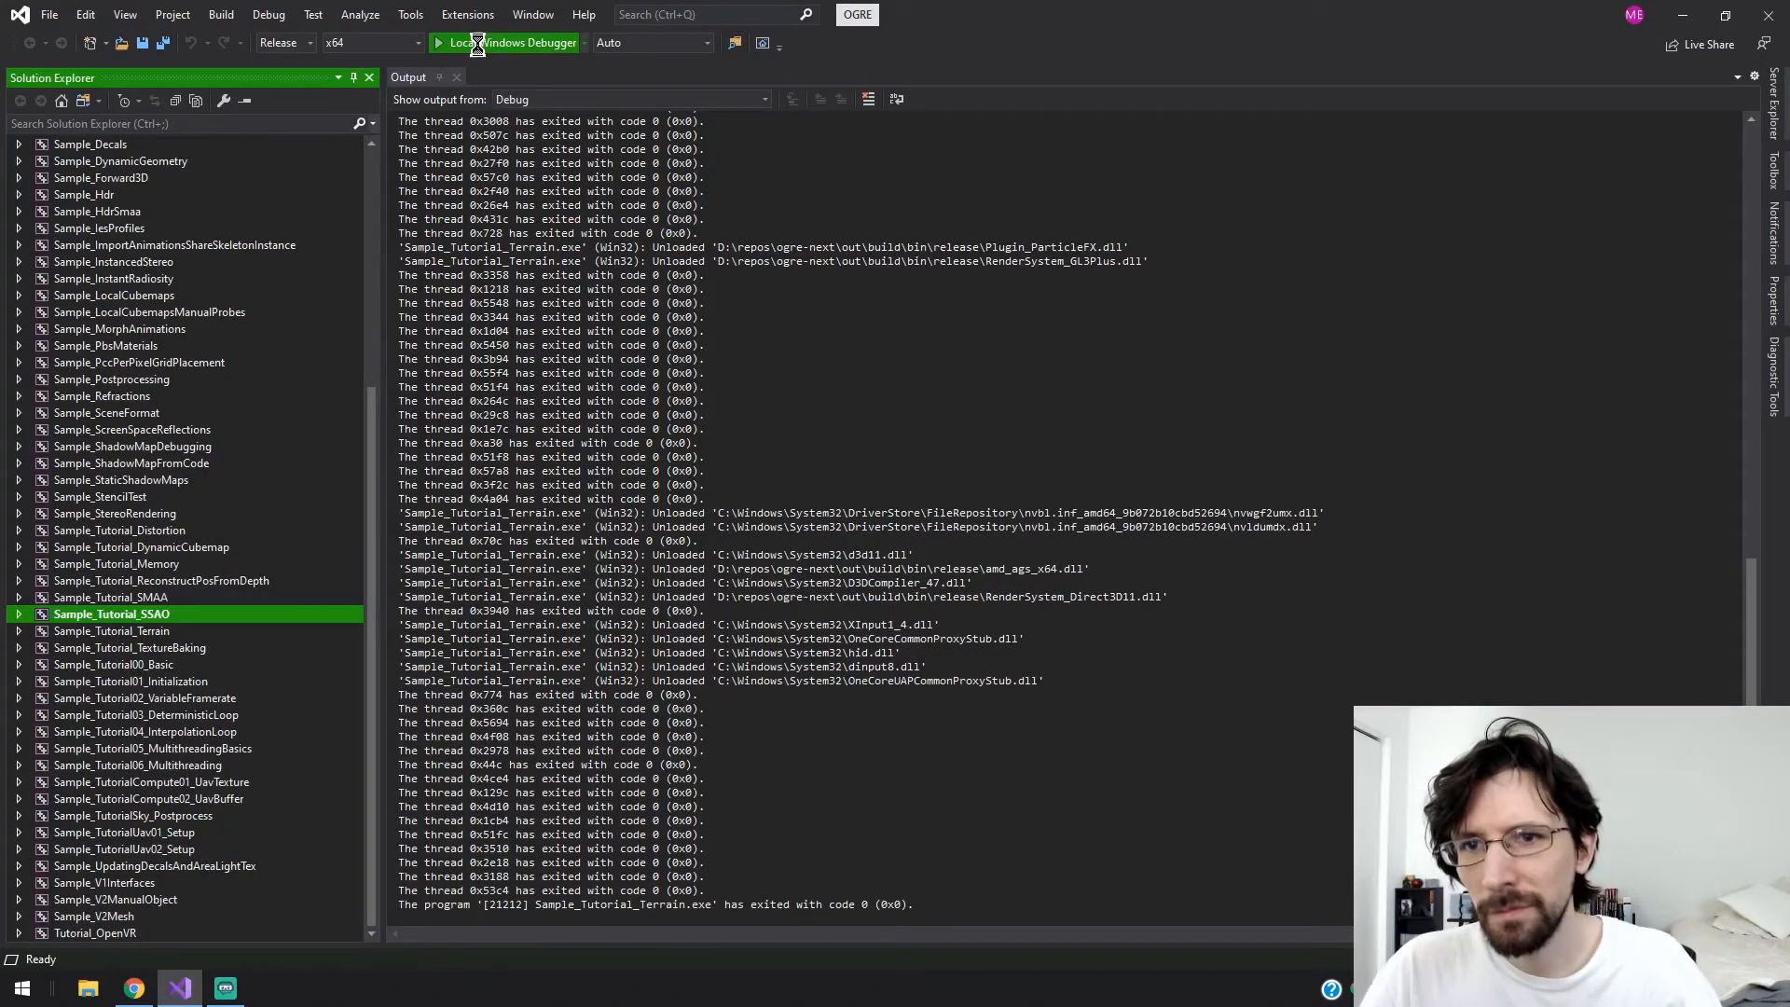
left_click(513, 42)
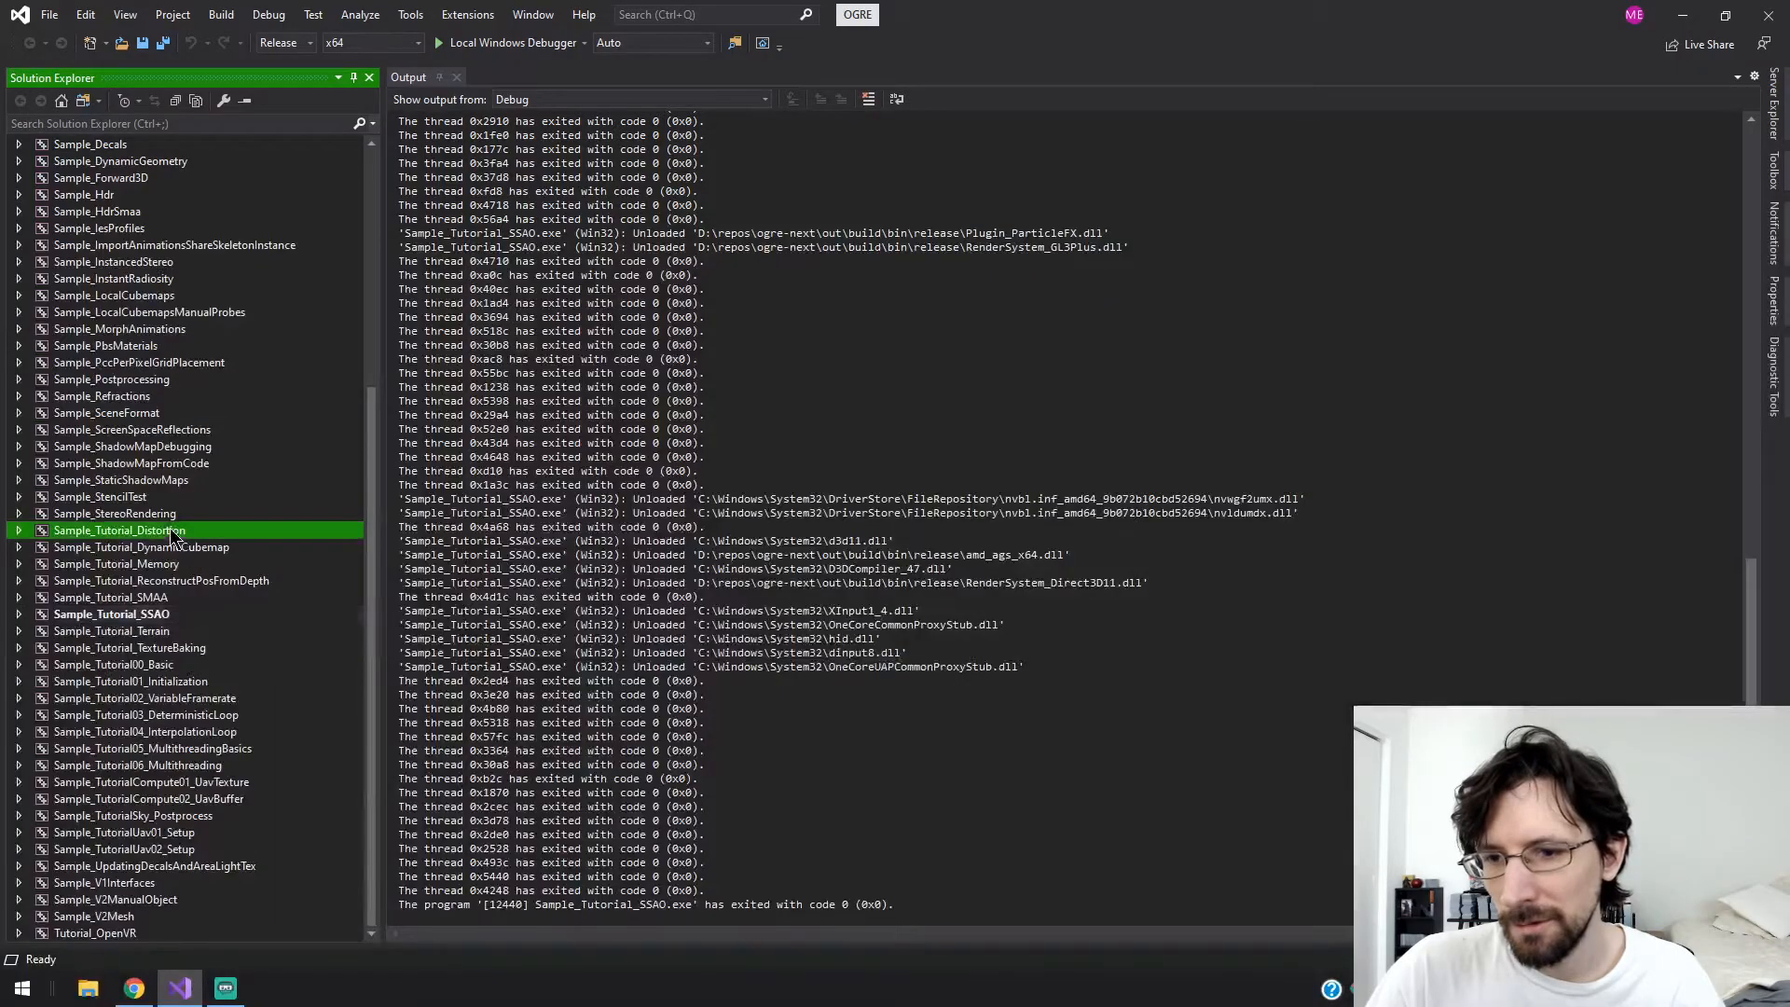
- Select Sample_Tutorial06_Multithreading, start it and accept the OGRE rendering settings
right_click(119, 530)
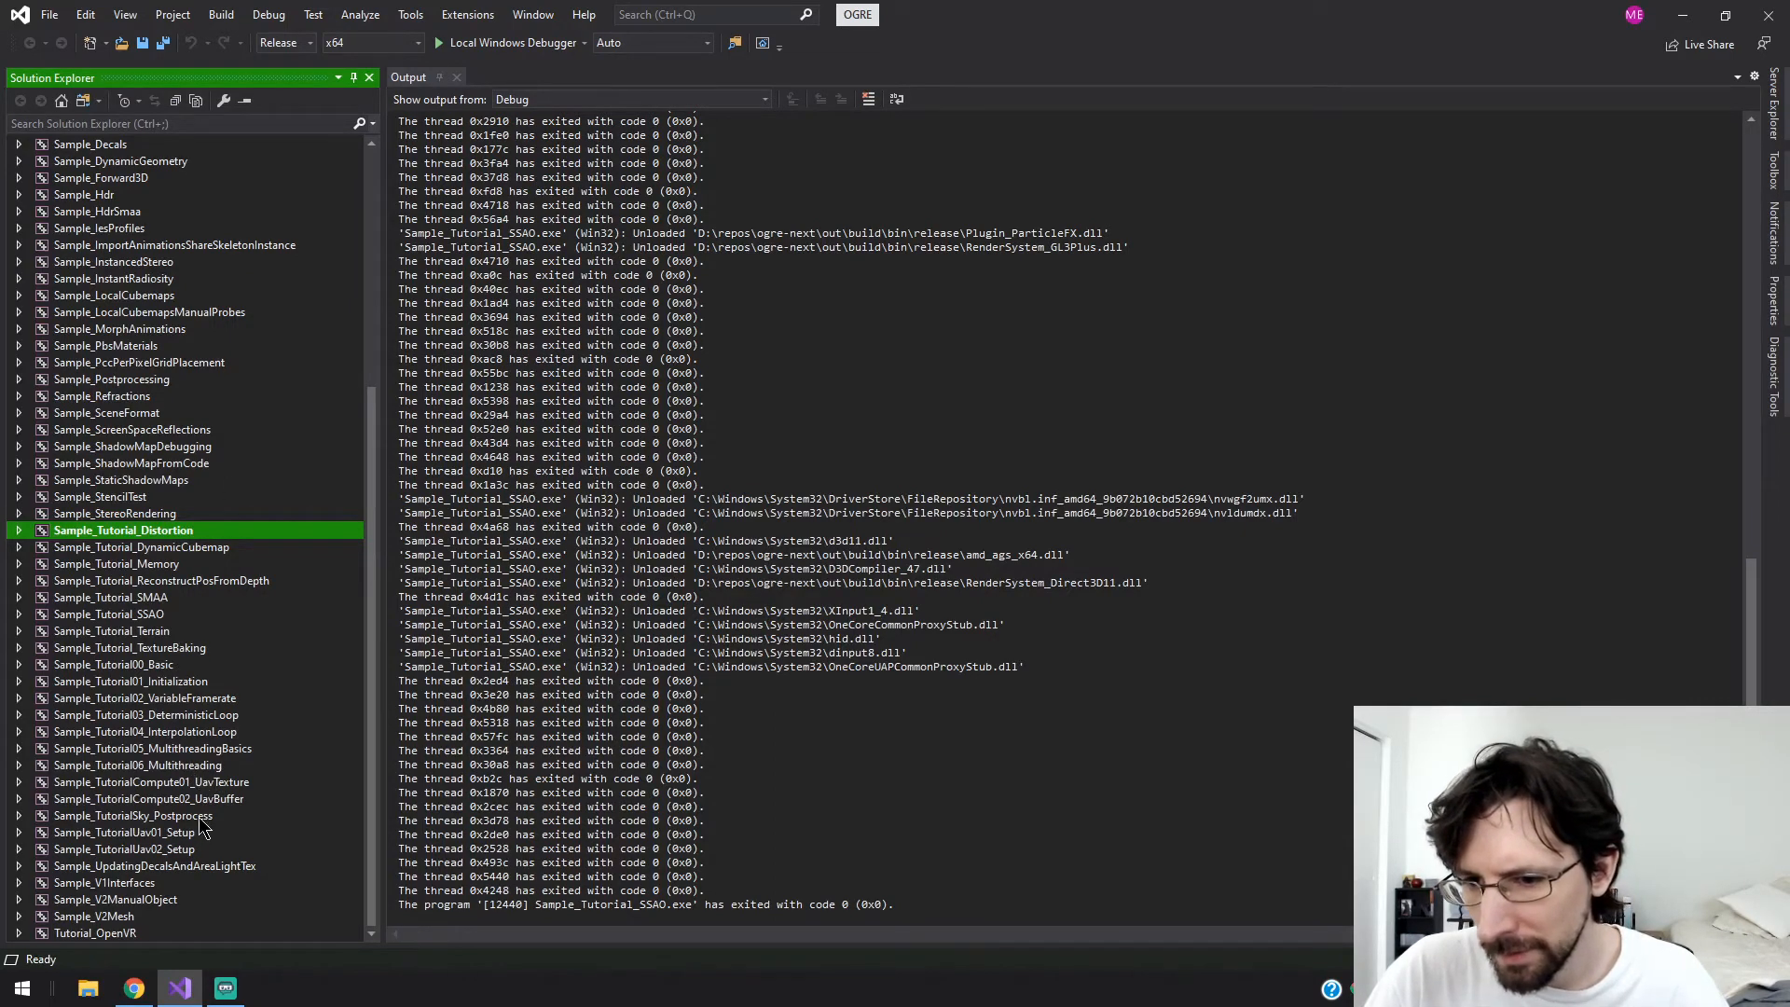
left_click(152, 747)
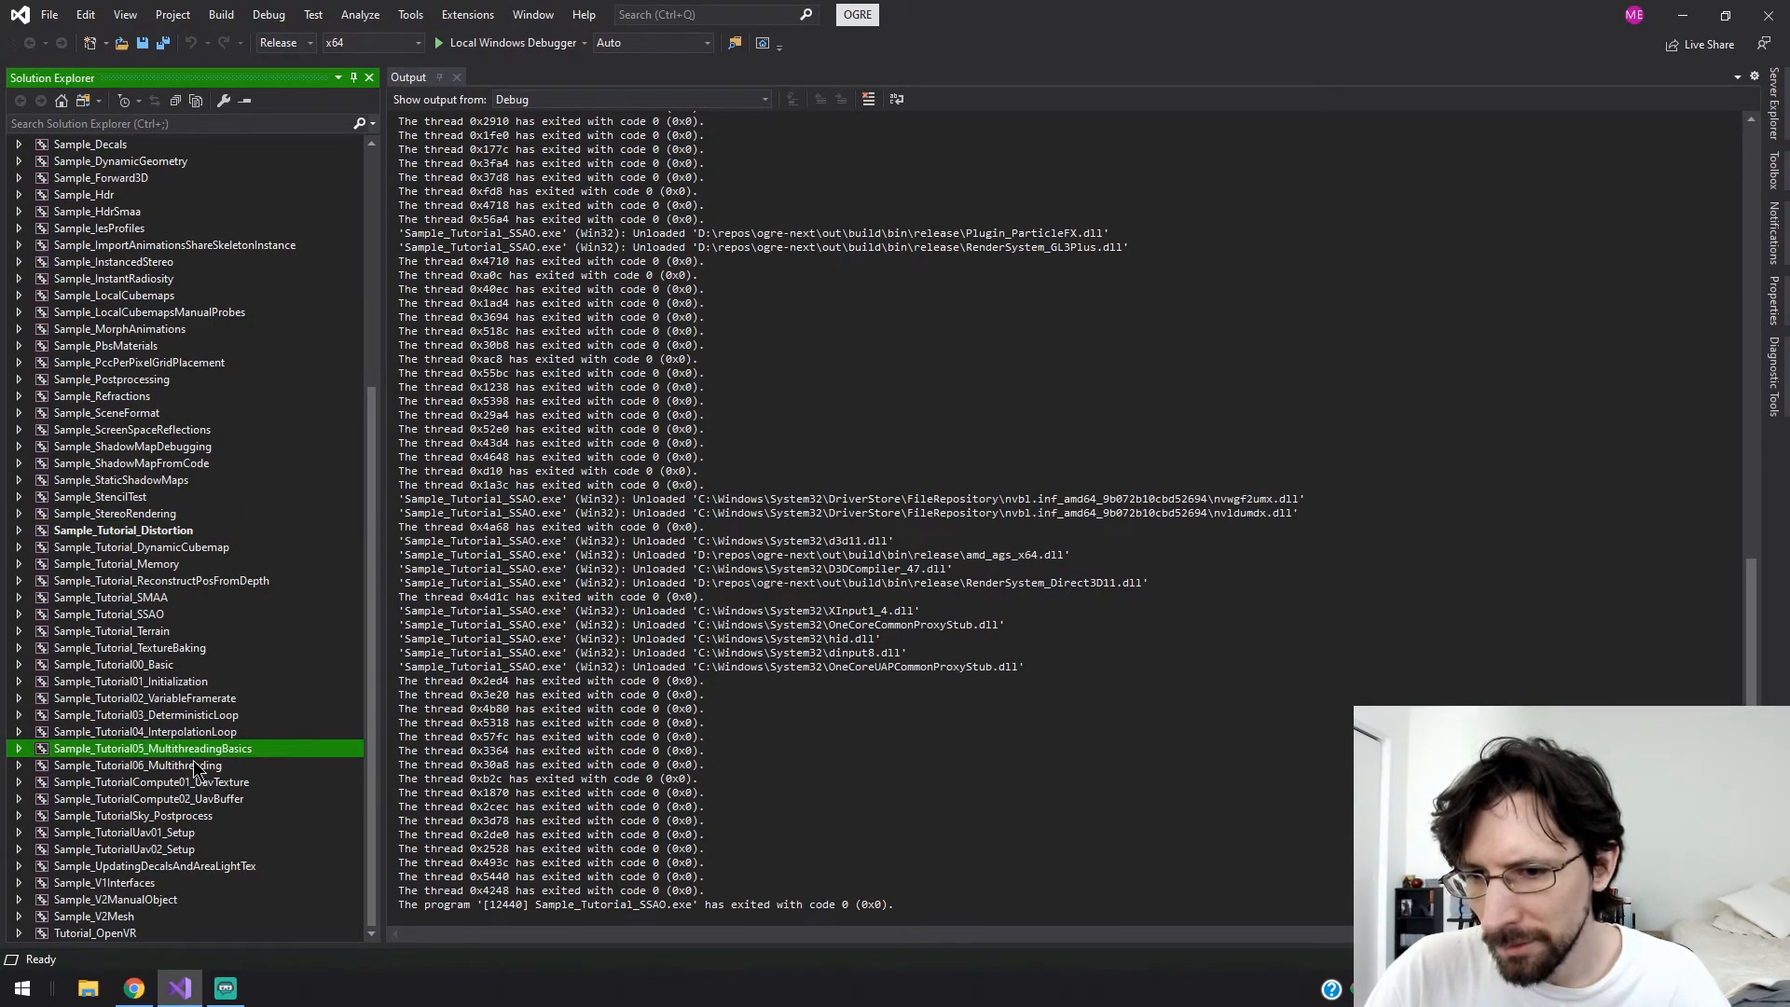
left_click(137, 765)
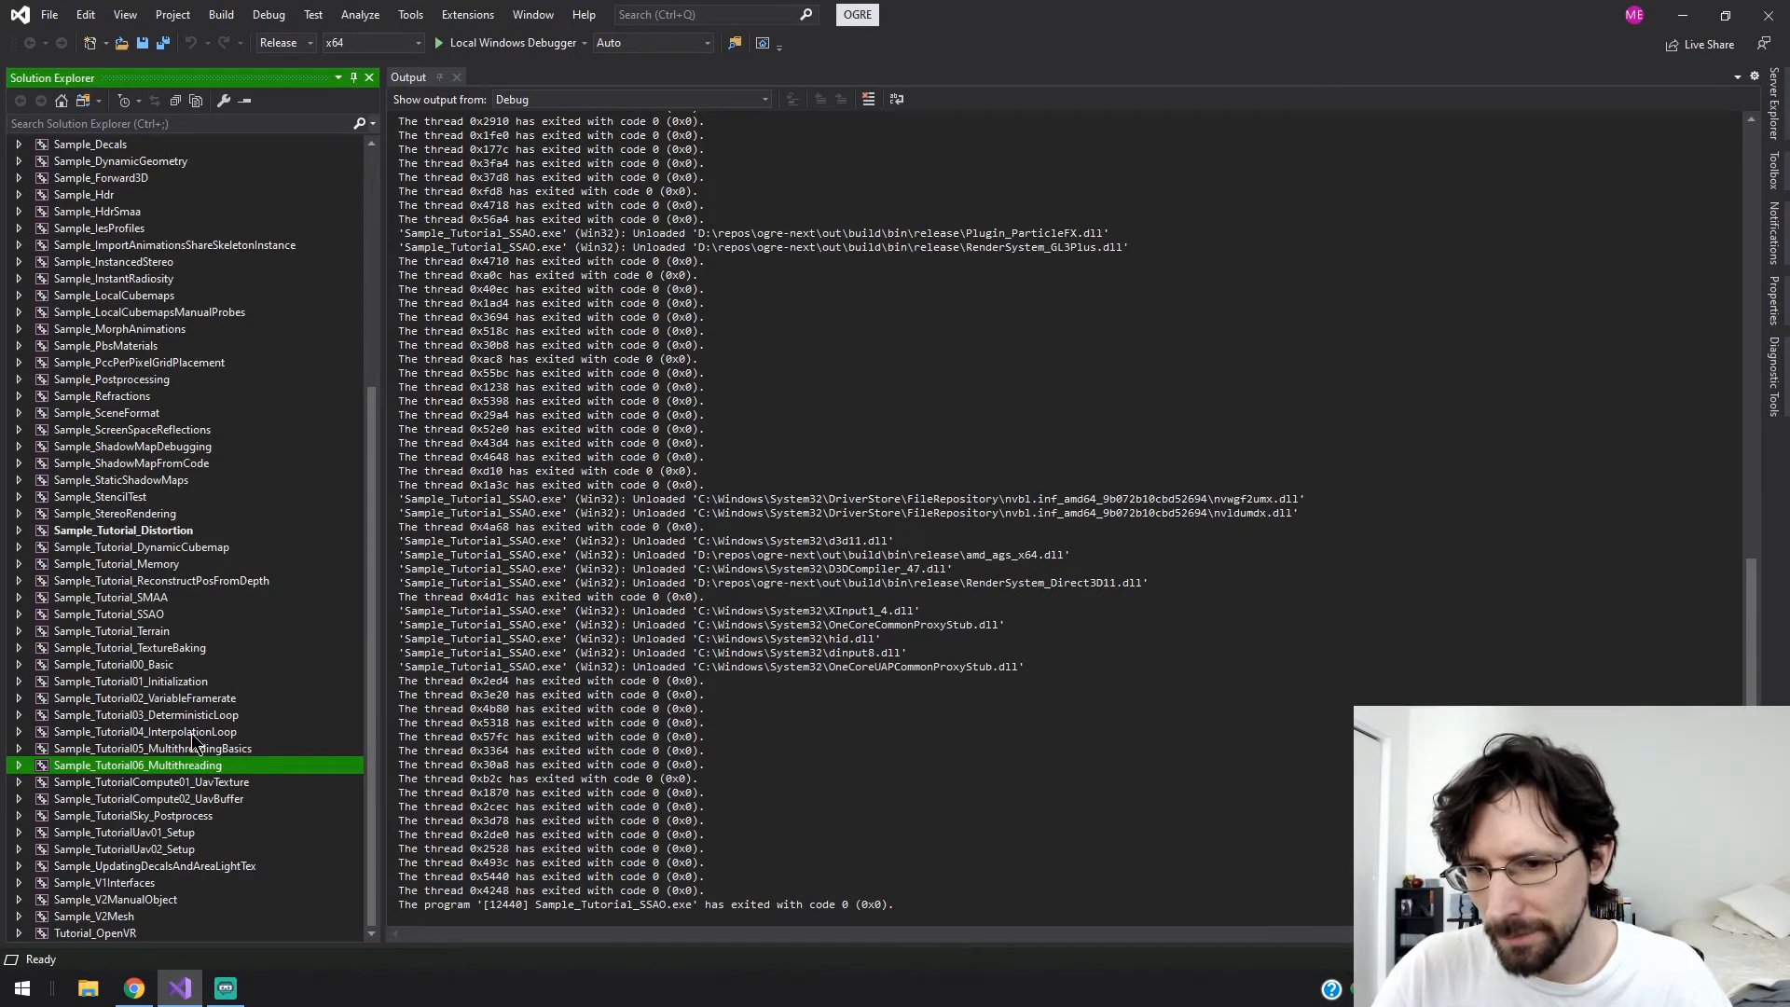
right_click(137, 765)
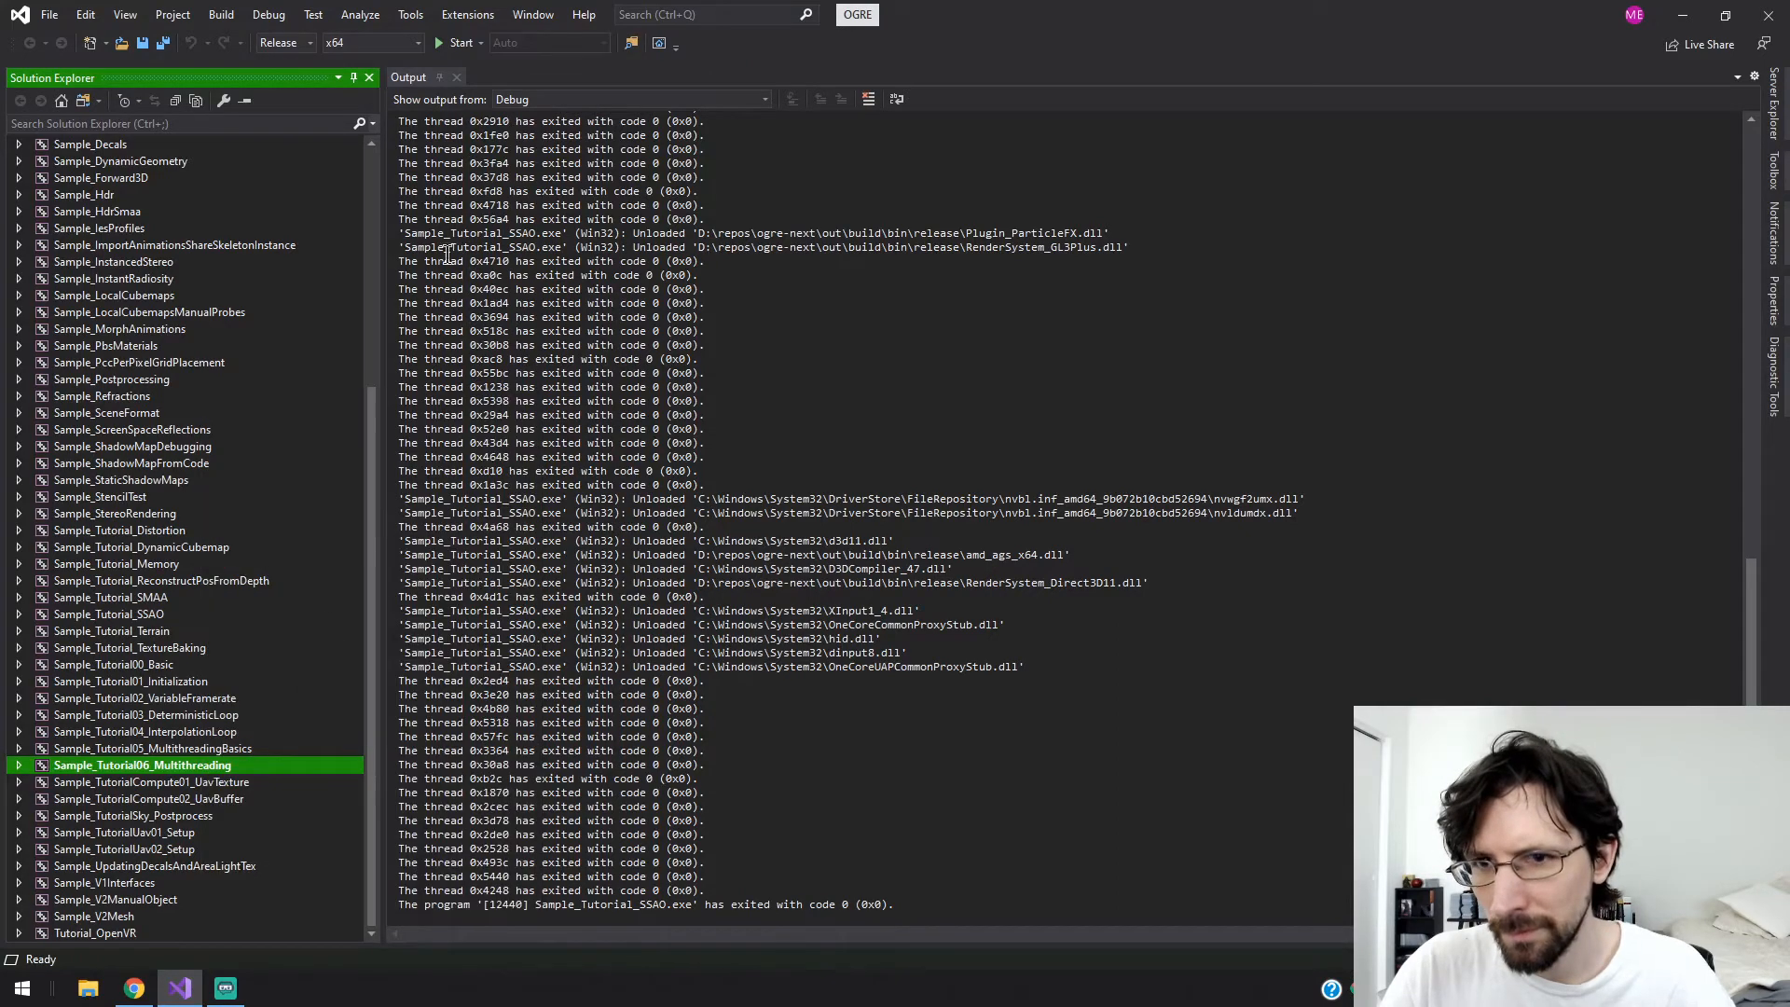
left_click(459, 42)
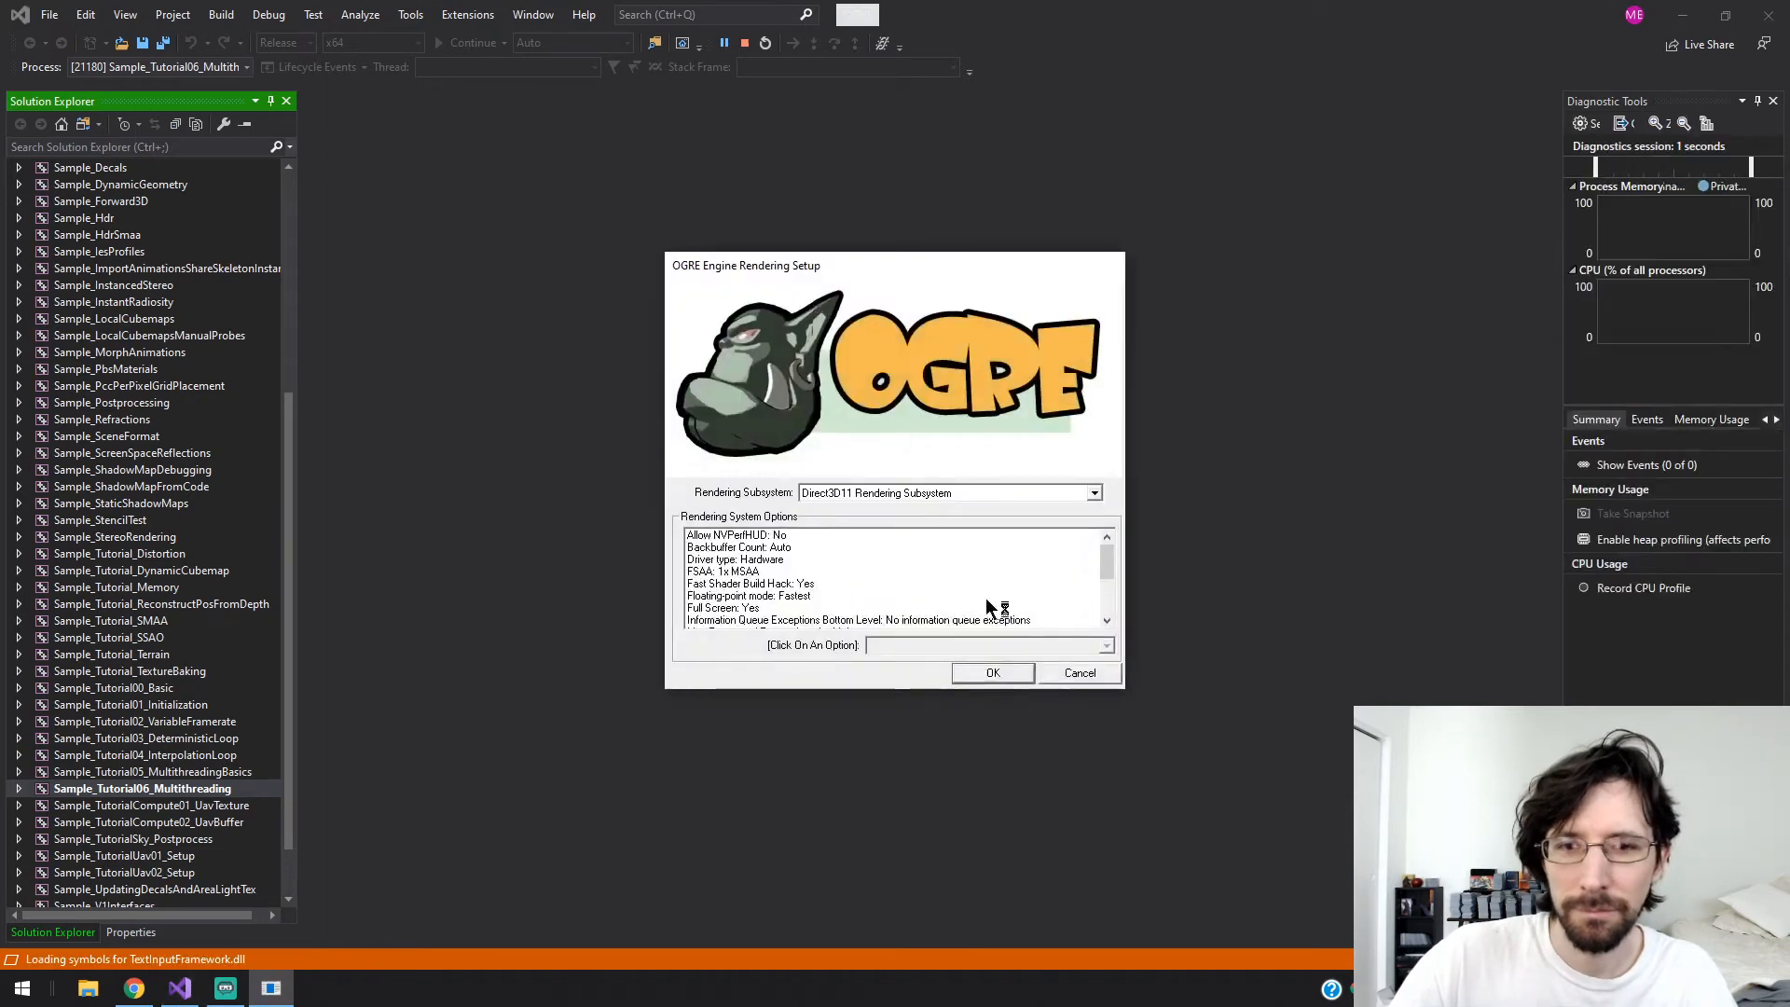
left_click(991, 672)
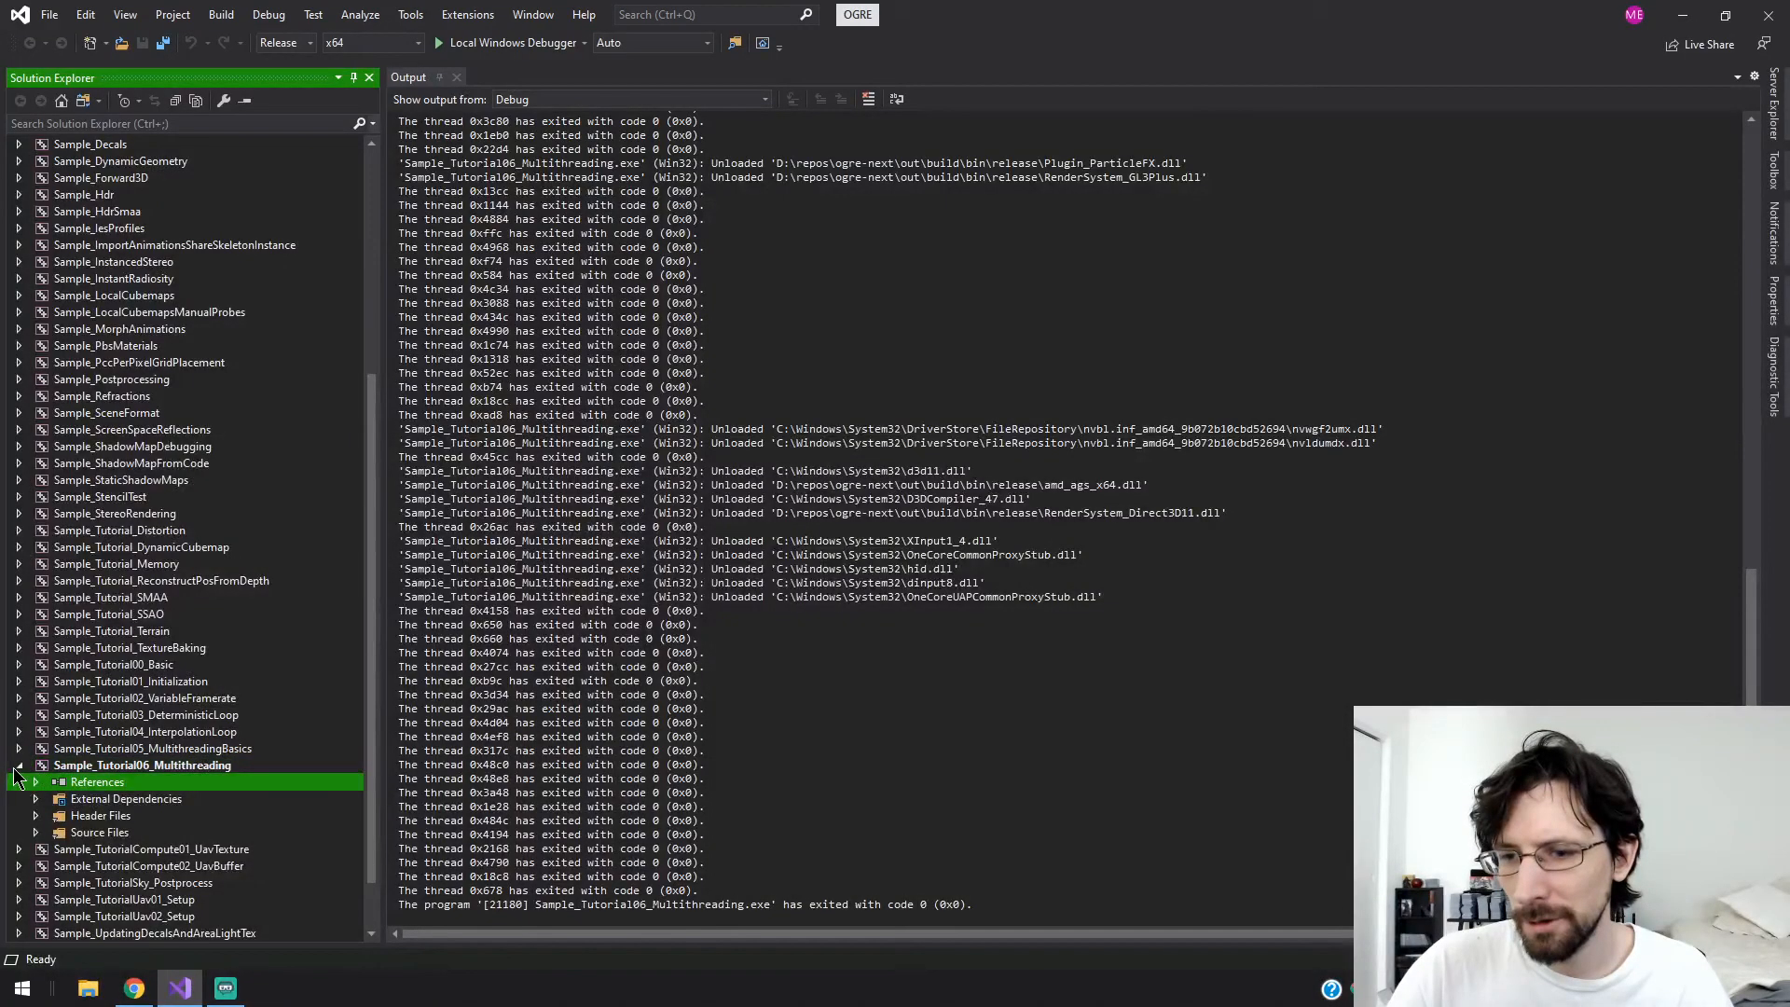
- Collapse the Multithreading project and launch Sample_V1Interfaces as the startup project
left_click(18, 764)
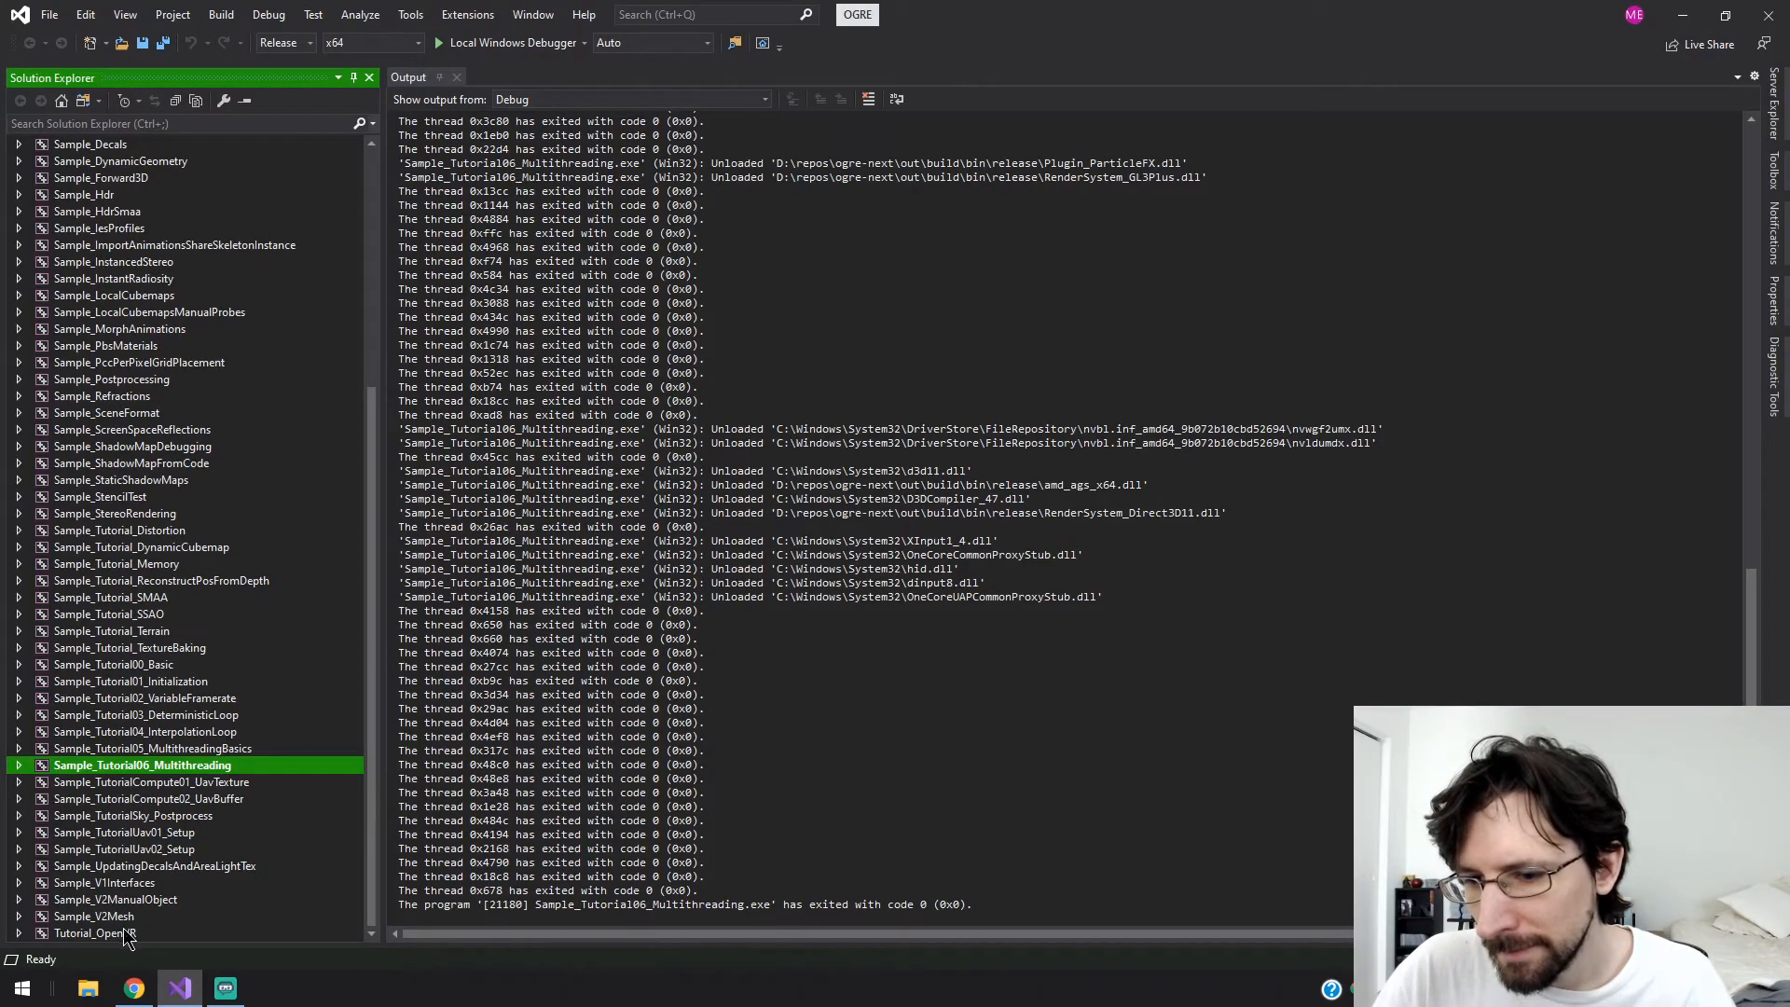
left_click(113, 899)
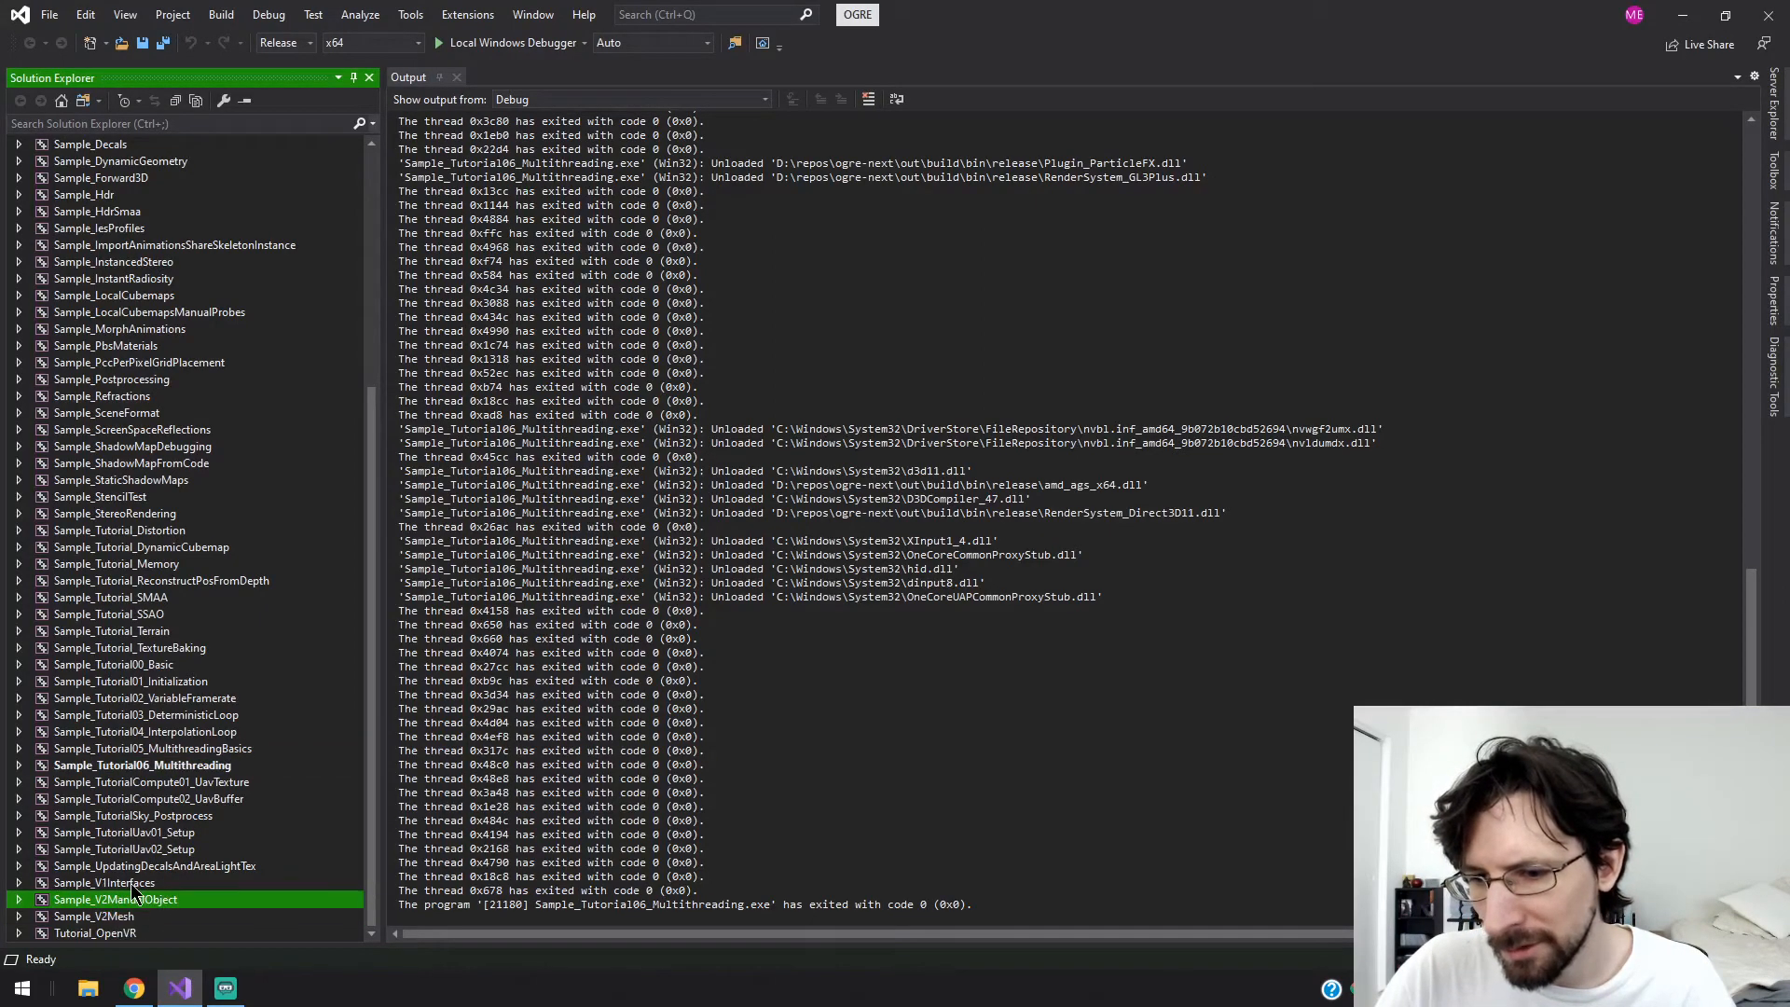
left_click(104, 881)
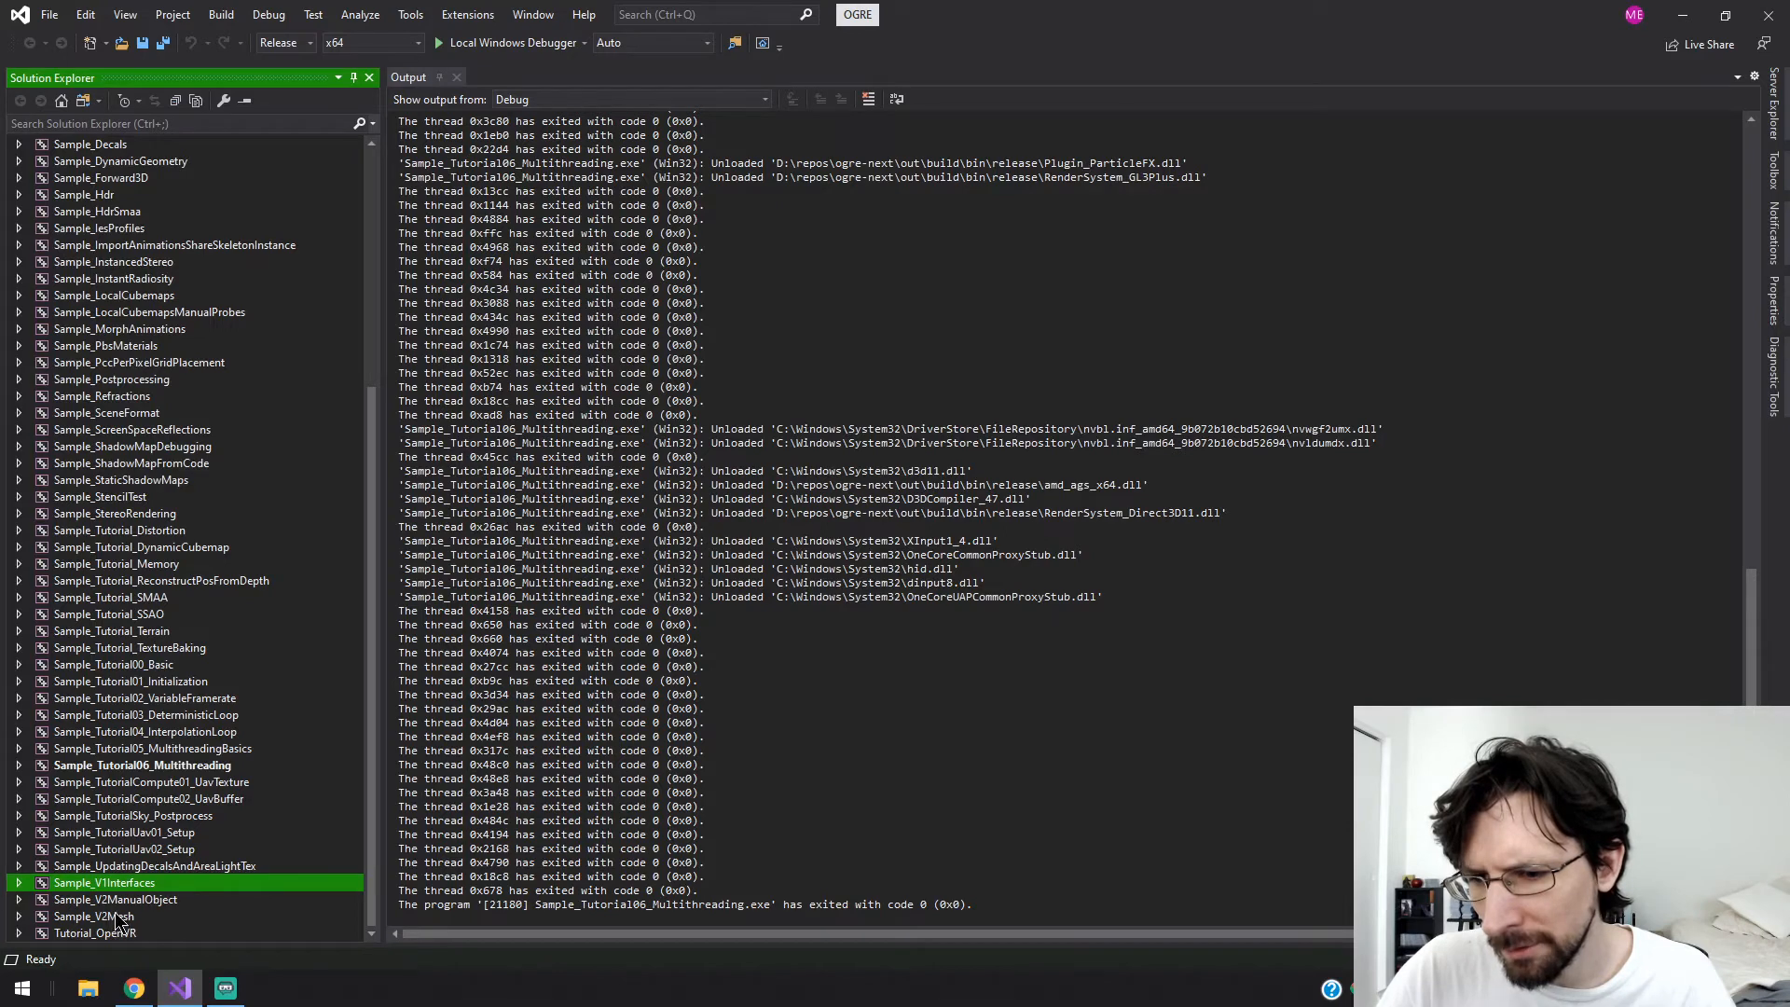
right_click(104, 883)
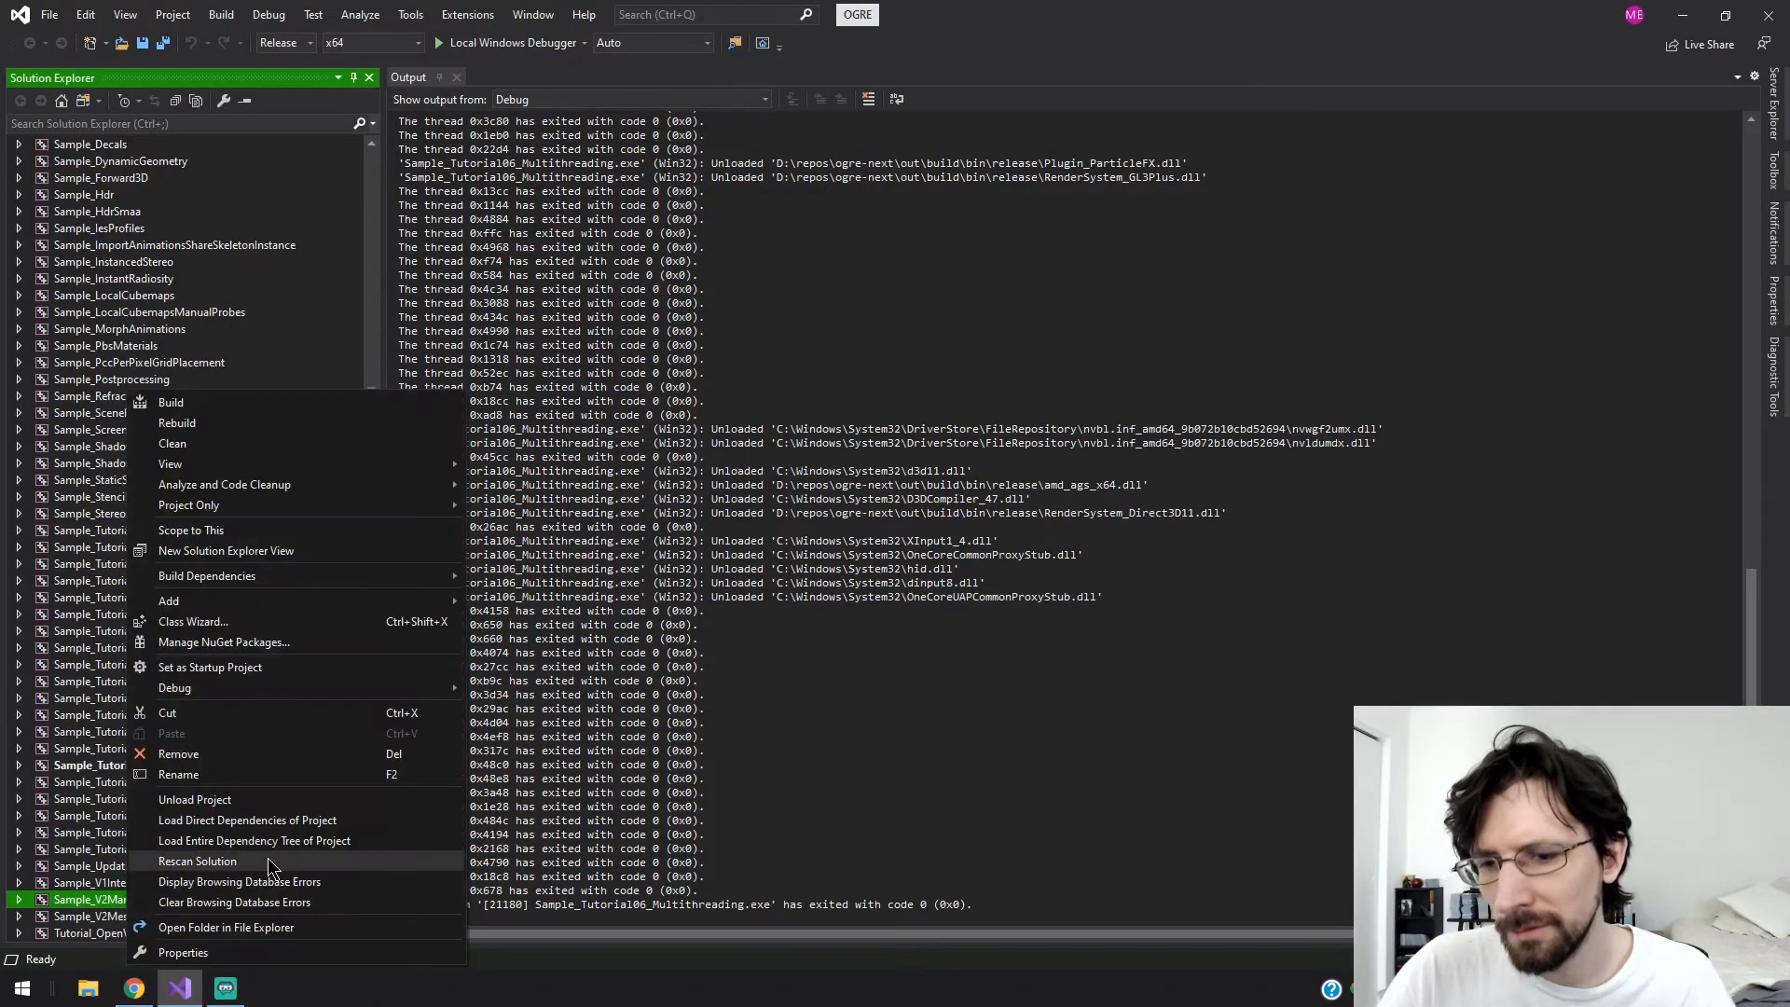
left_click(198, 861)
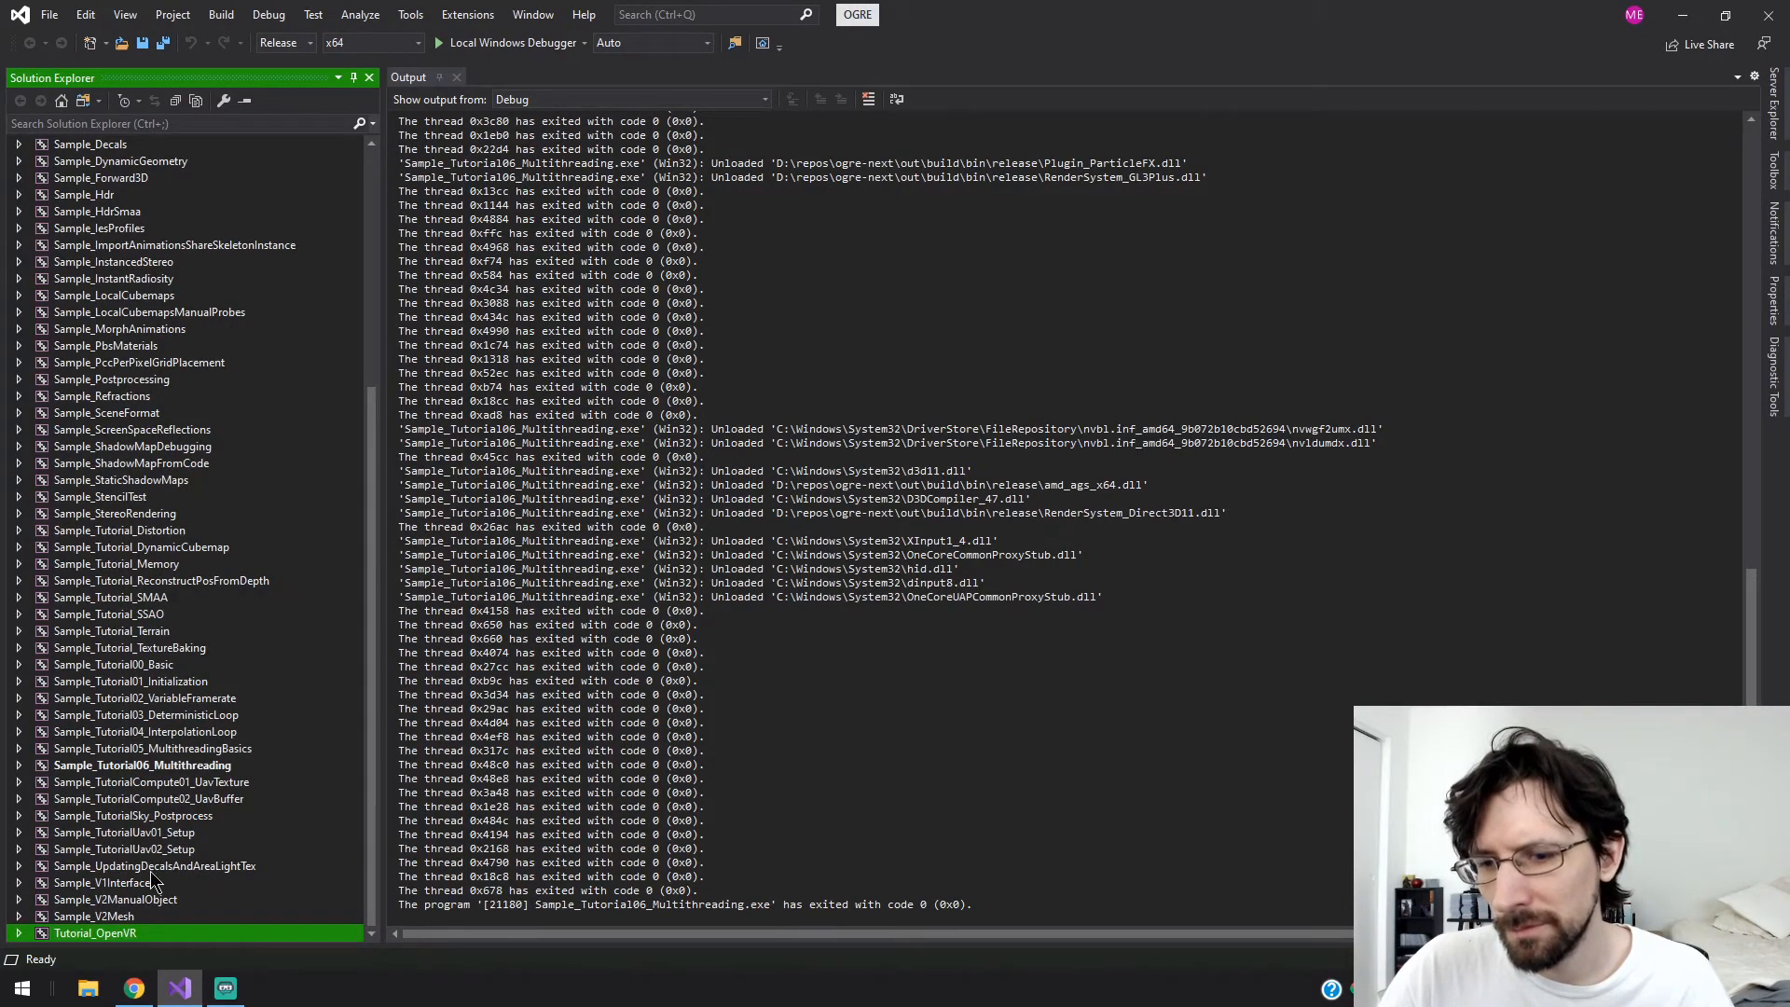
right_click(119, 865)
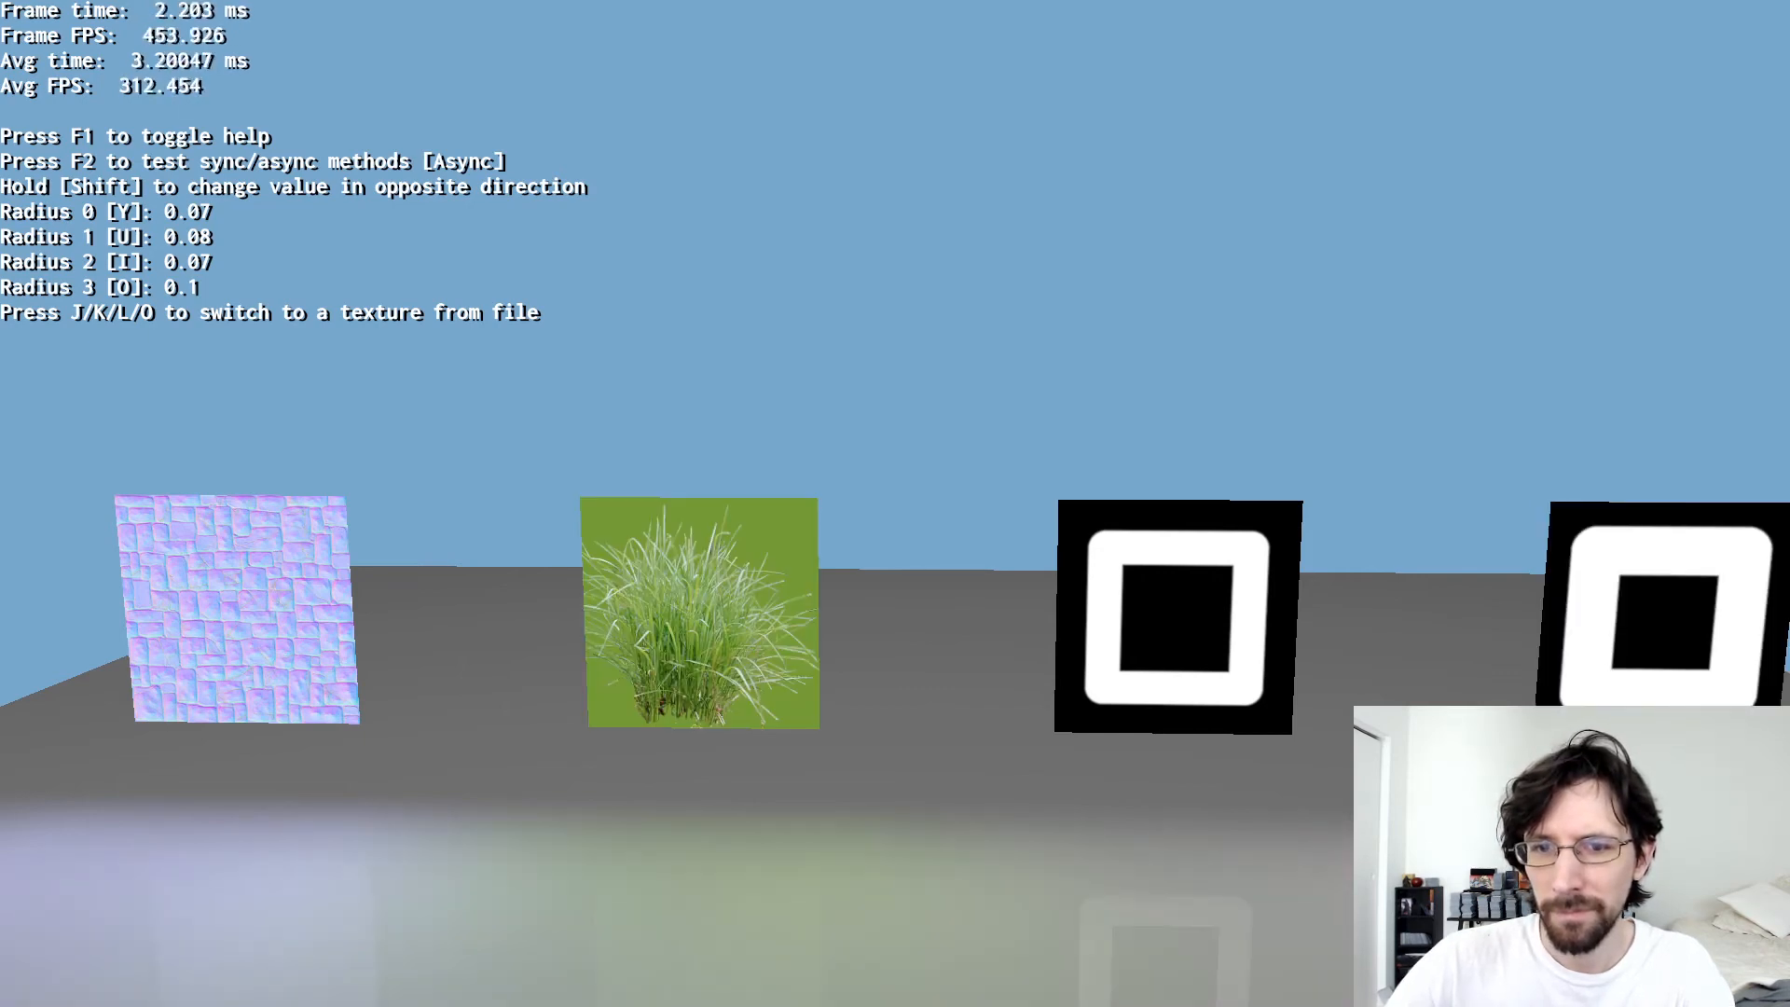
right_click(95, 881)
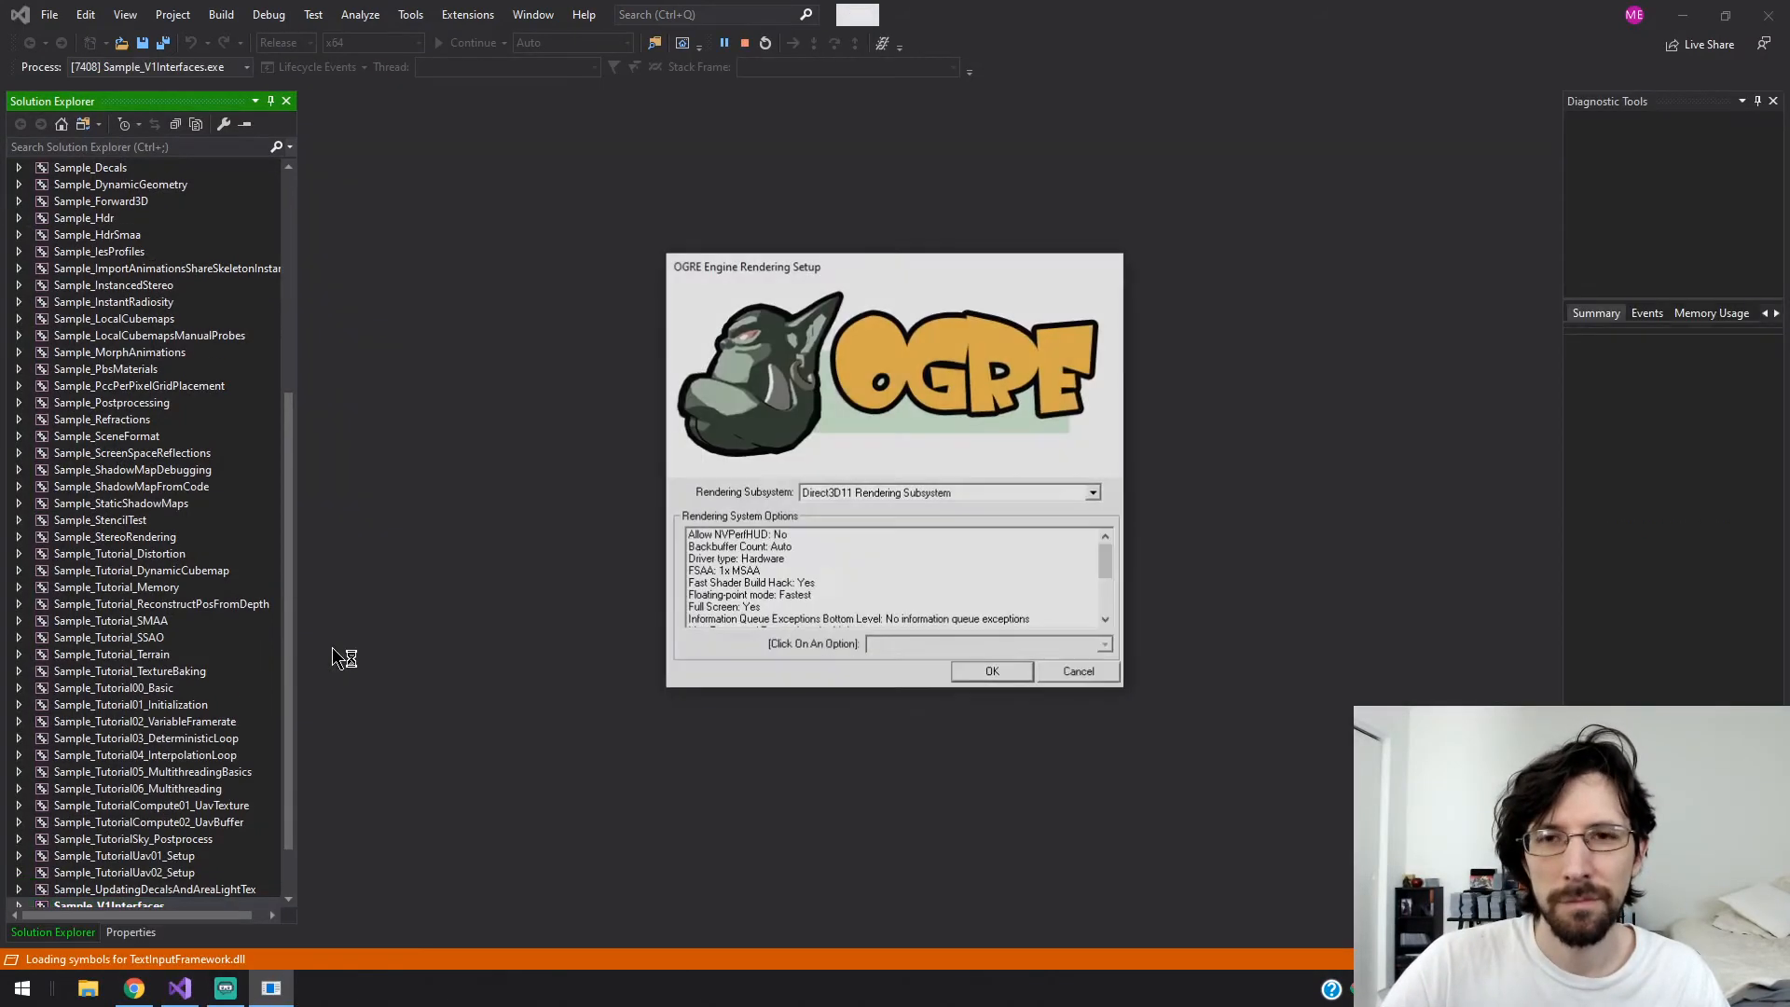
- Accept the Direct3D11 setup to run the V1Interfaces statue demo, then quit it
left_click(990, 671)
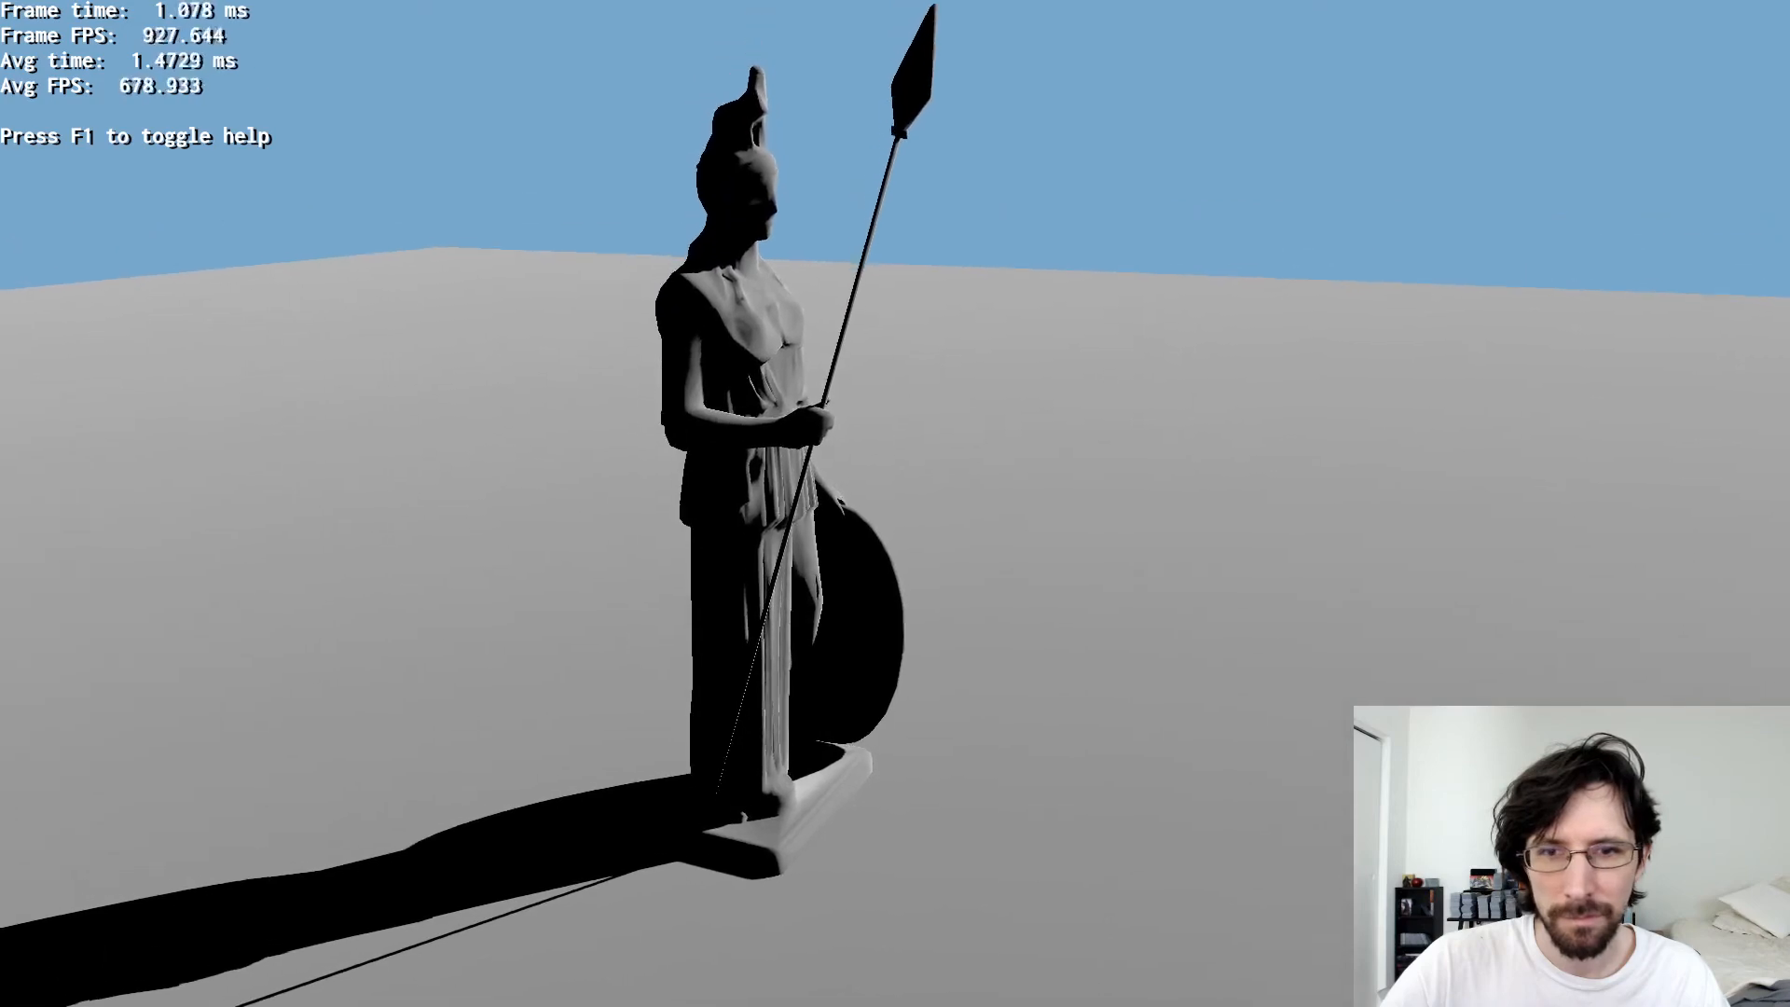
key("f1")
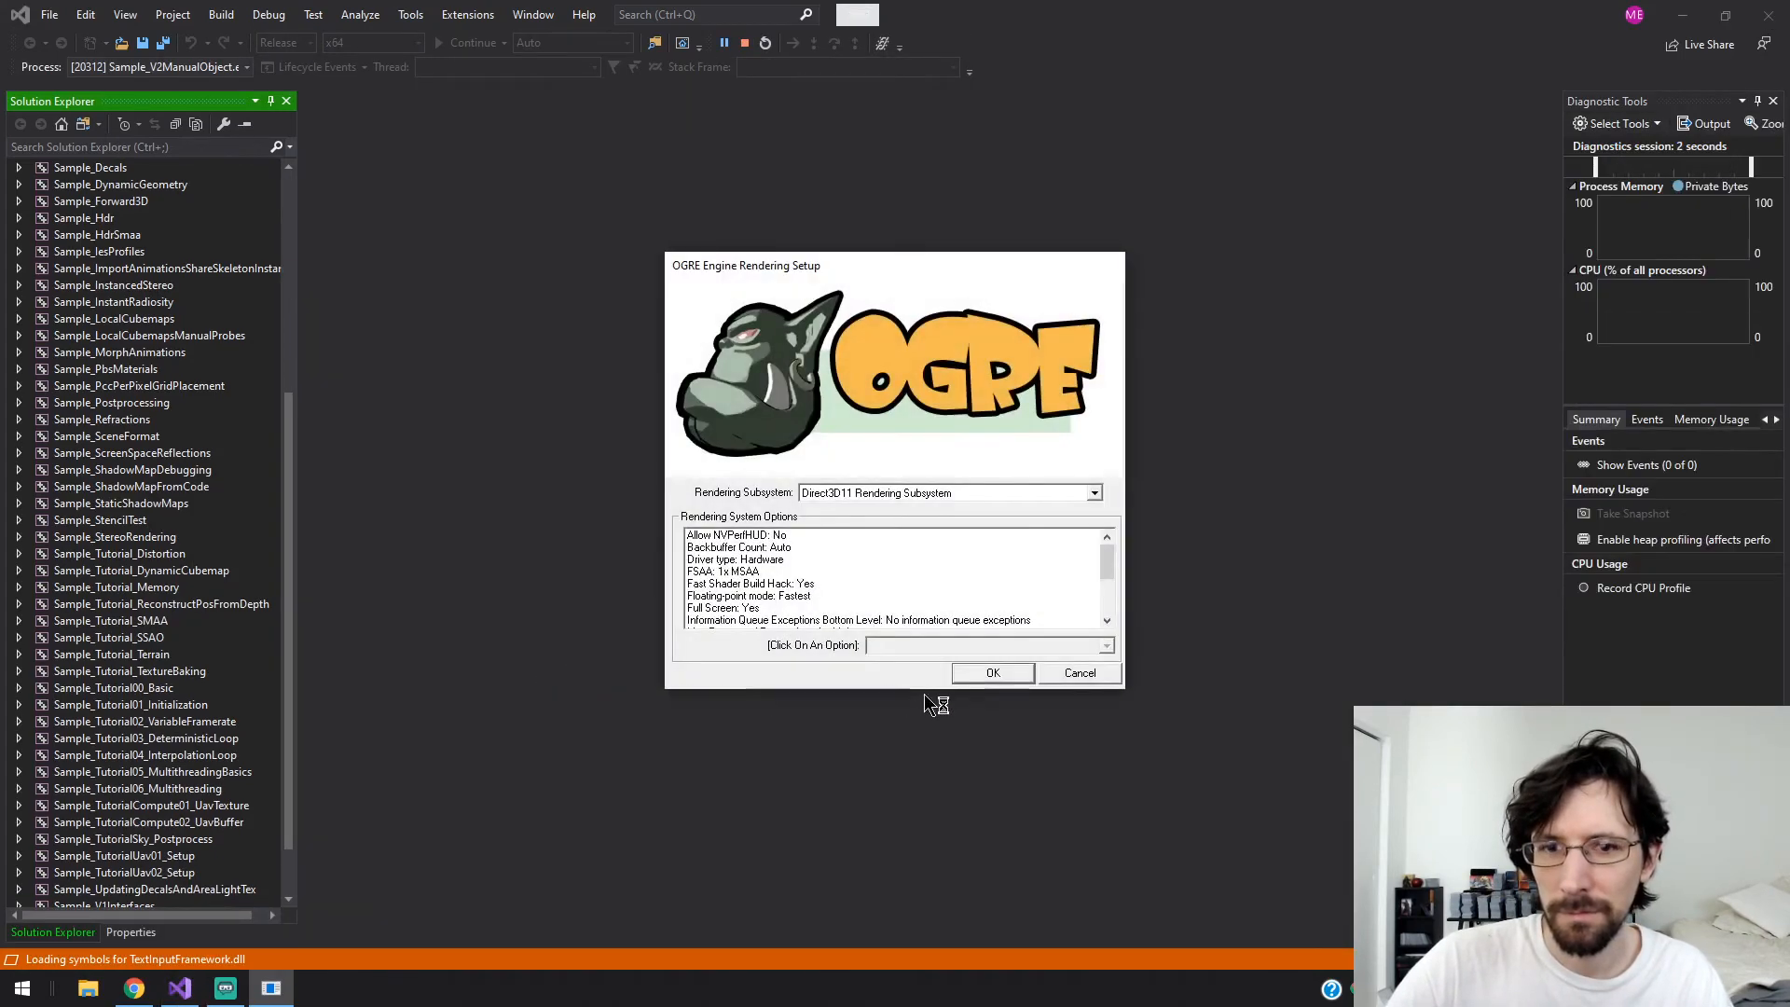
- Accept the OGRE rendering settings to start Sample_V2ManualObject
left_click(991, 672)
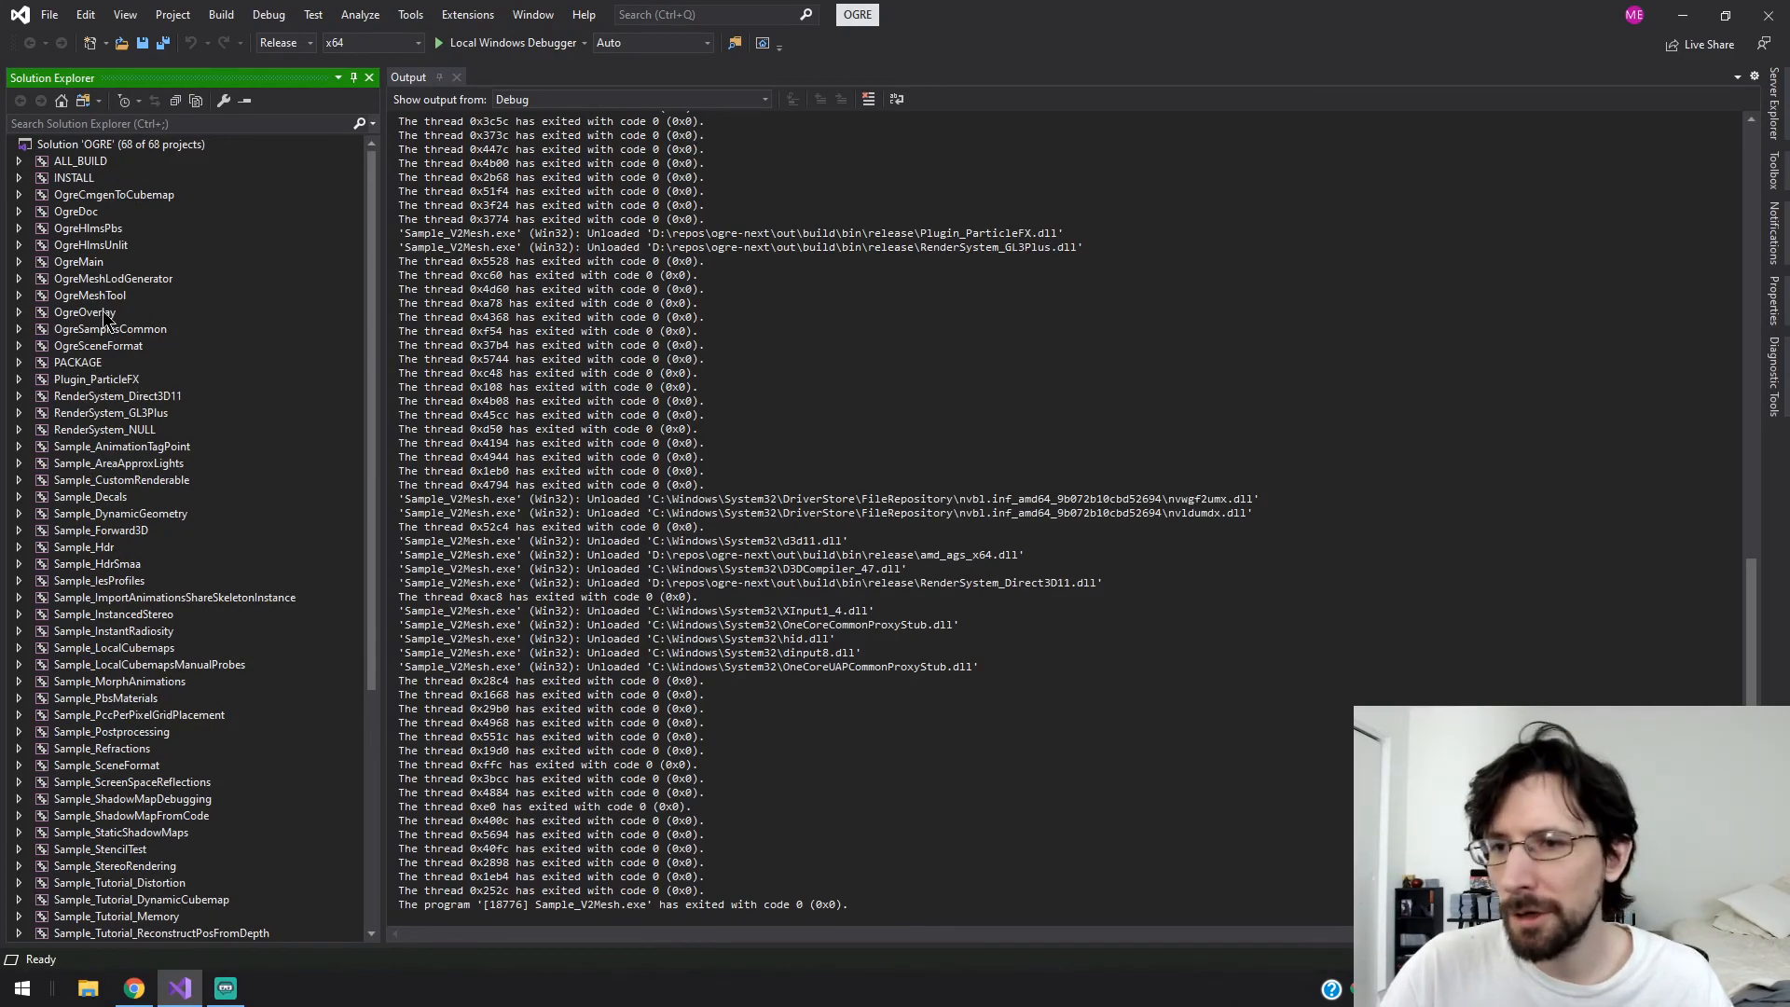
left_click(121, 446)
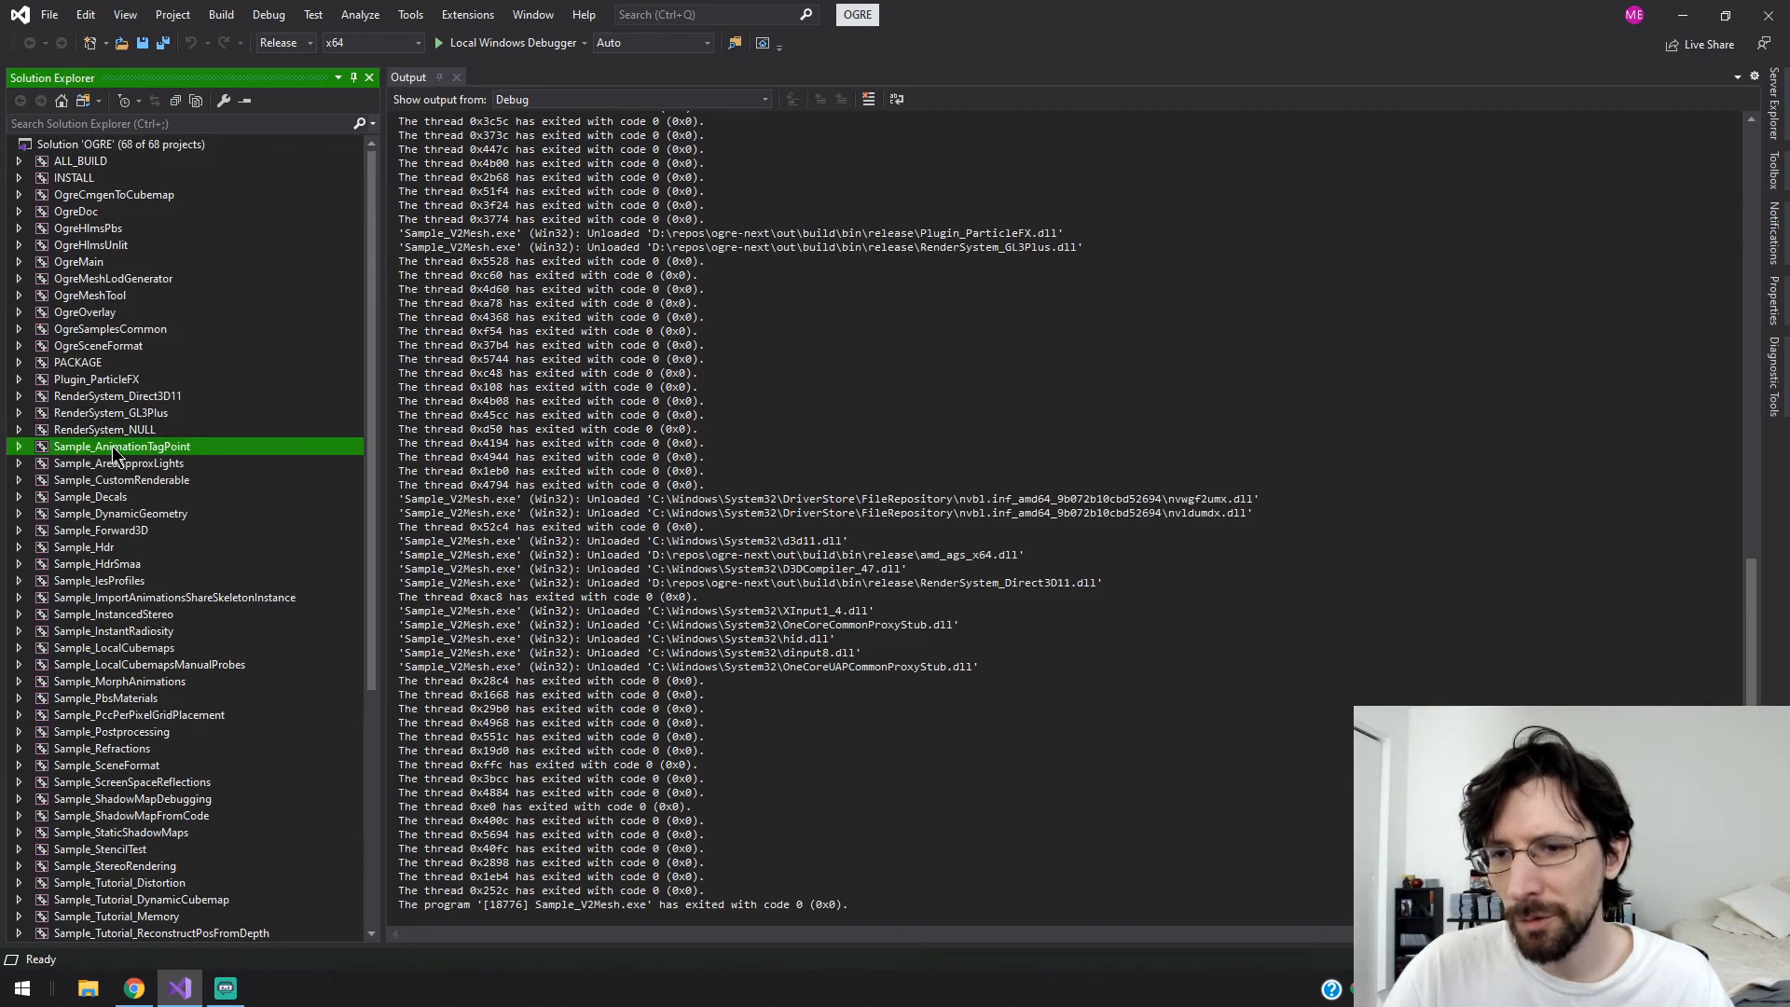
right_click(121, 447)
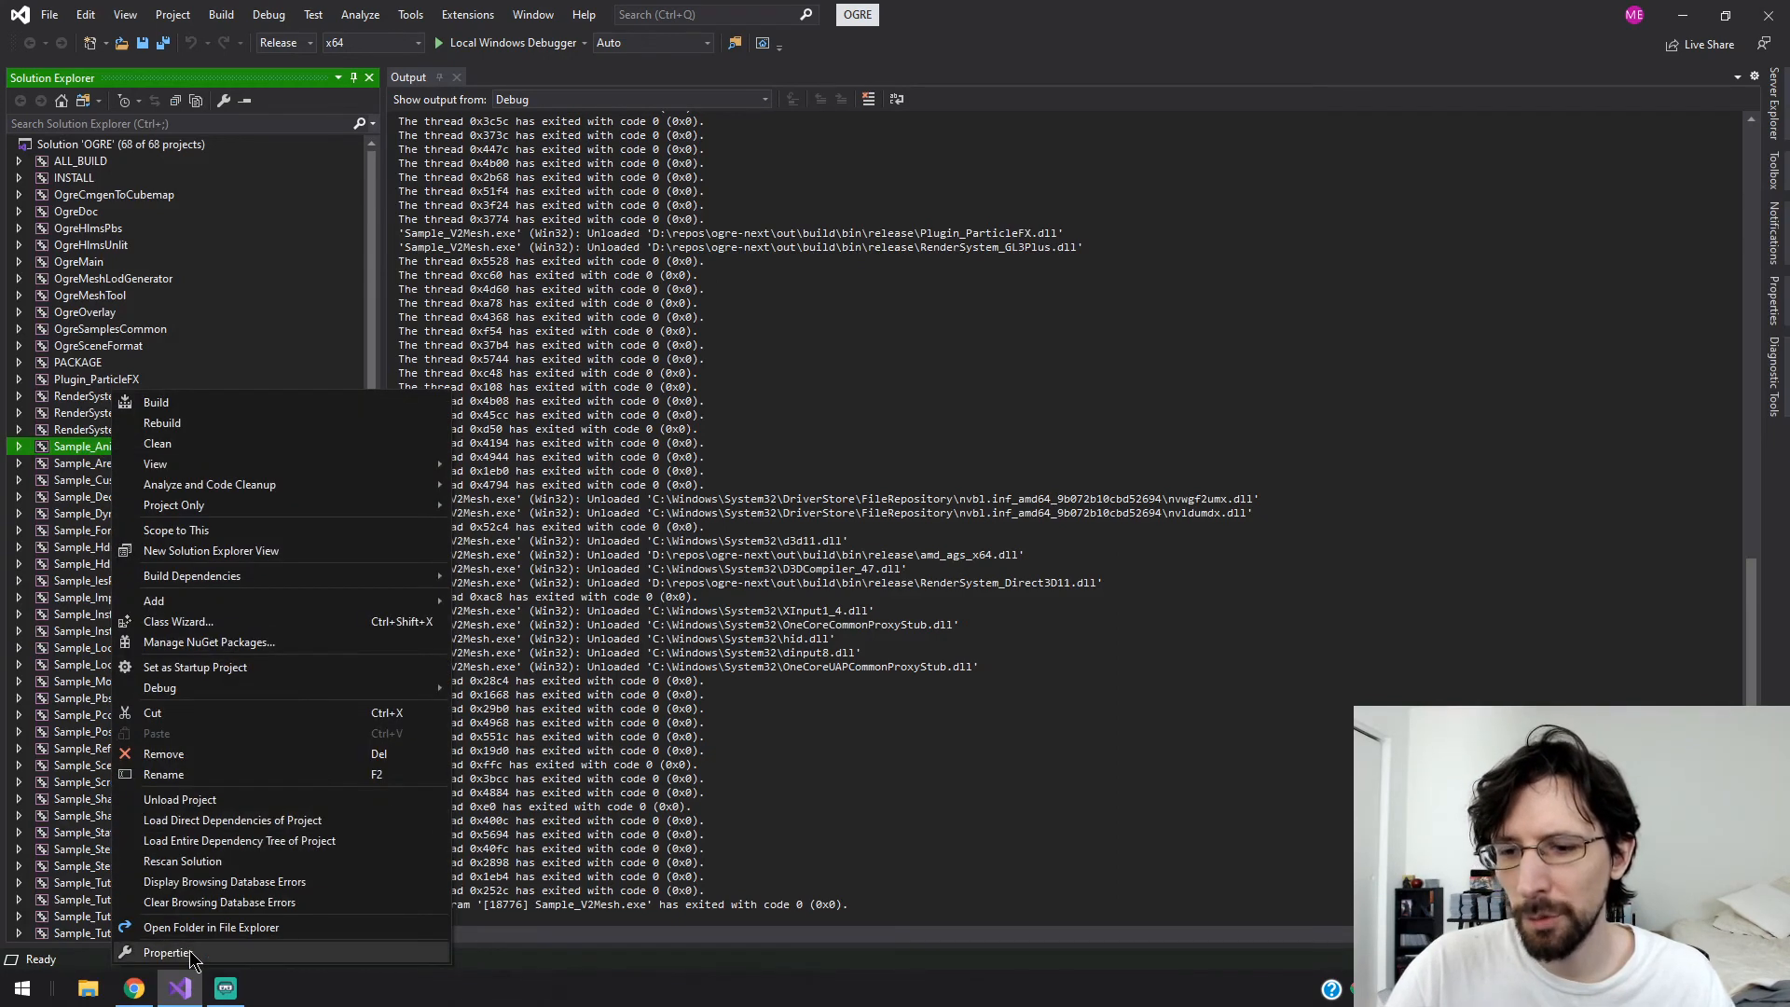
left_click(167, 952)
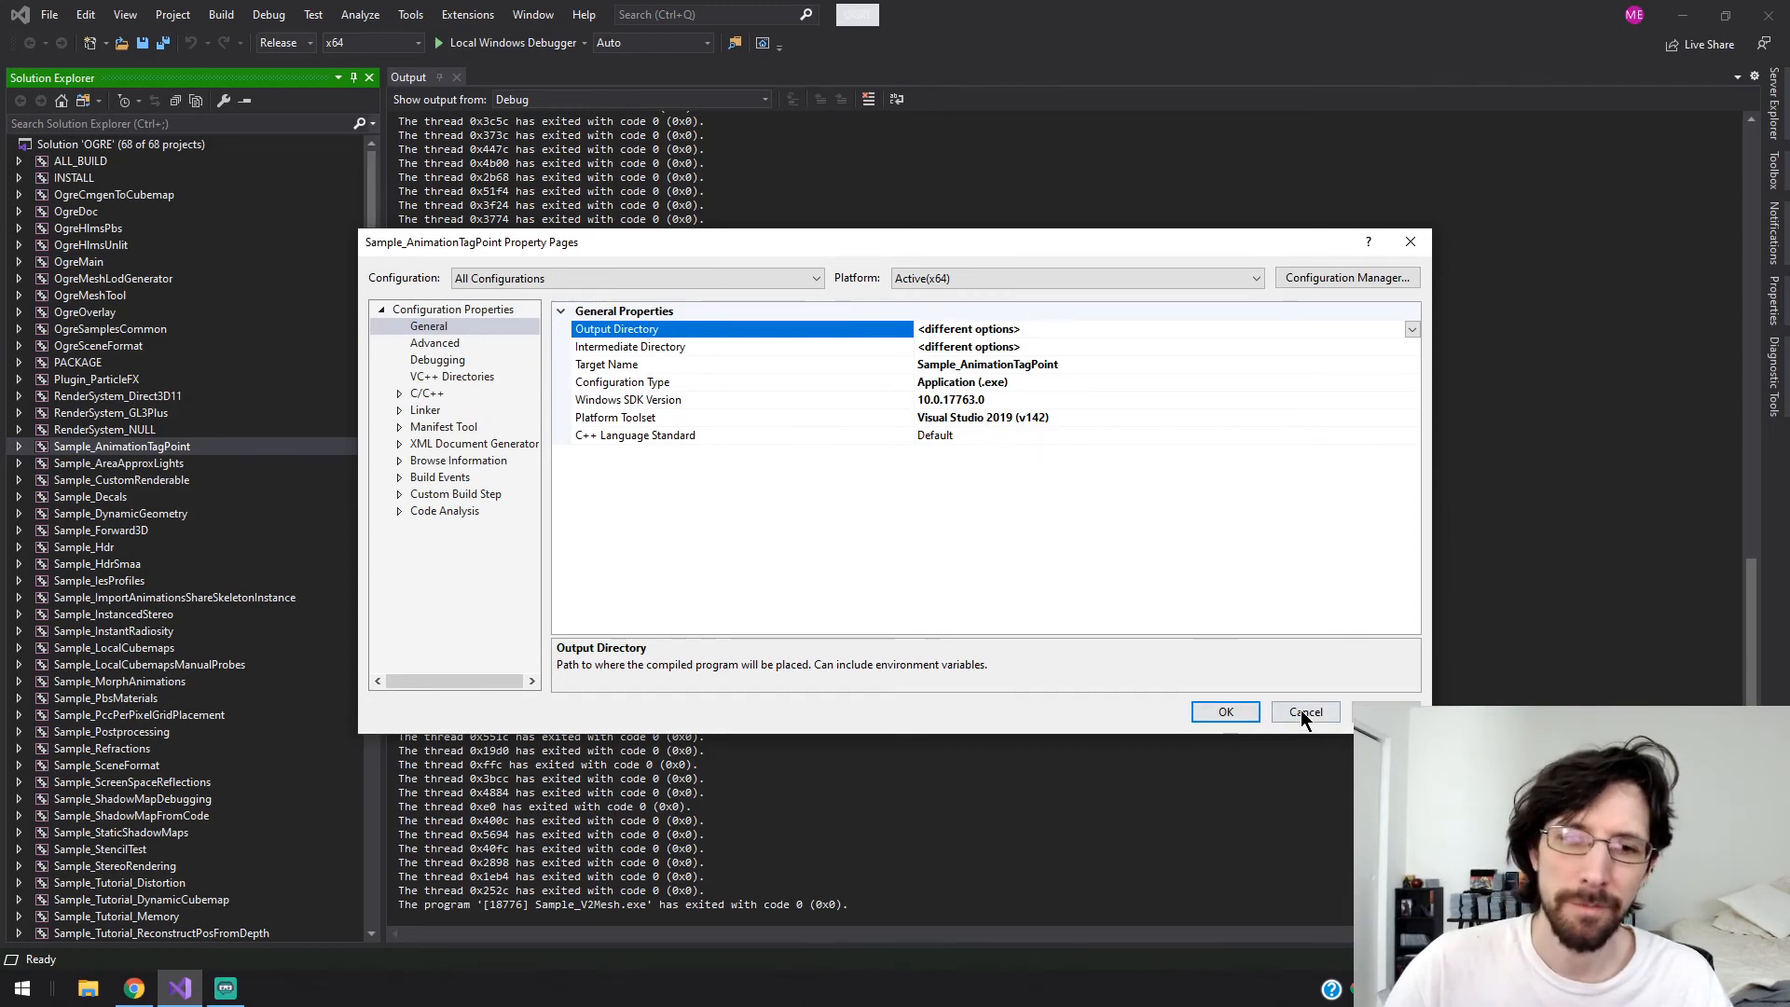
left_click(1305, 711)
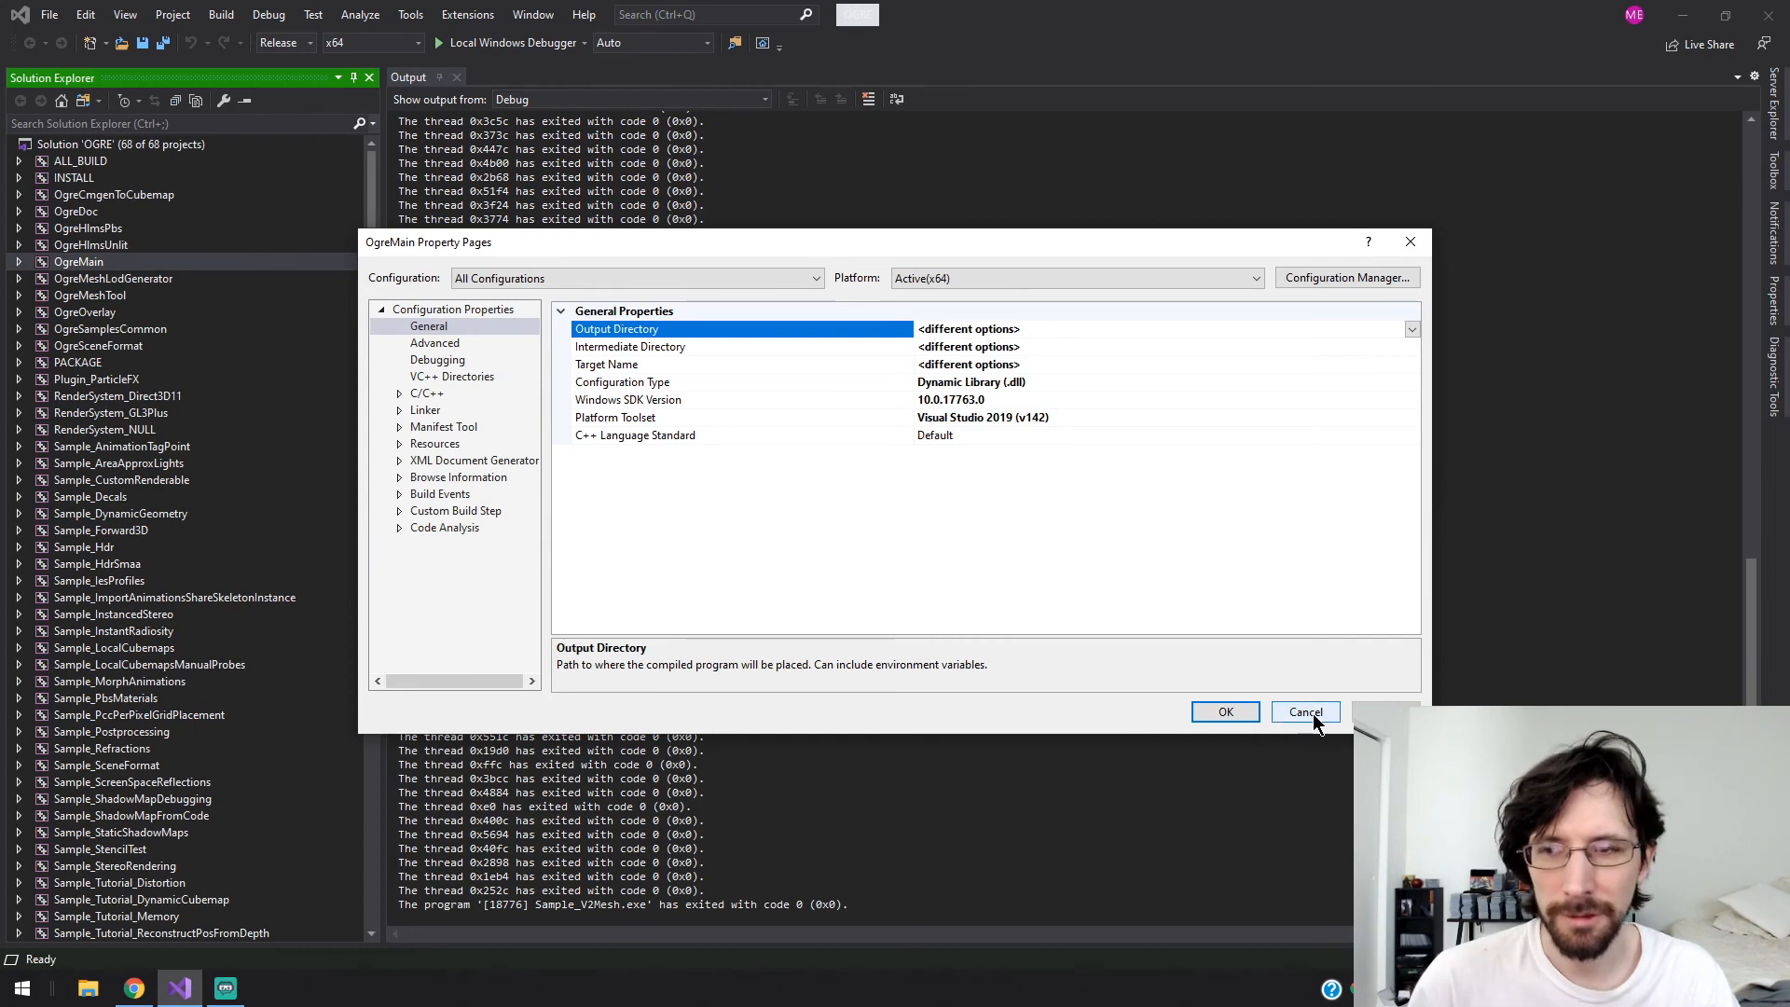
left_click(1303, 711)
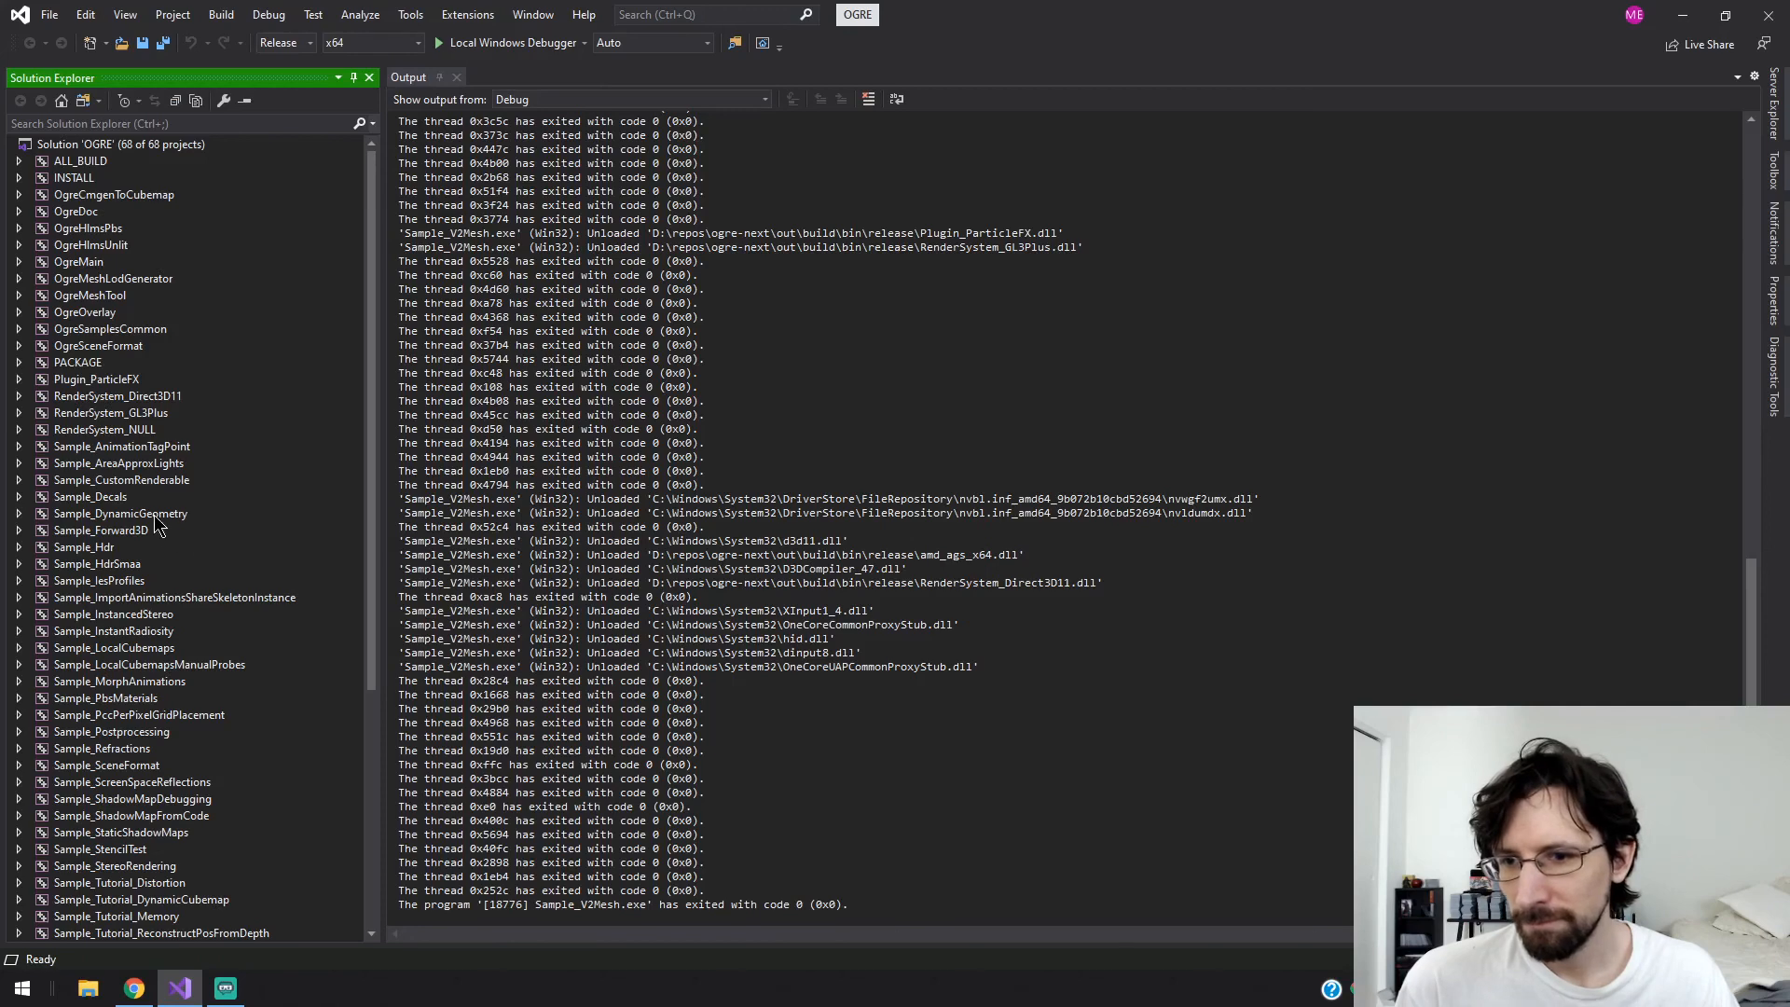
left_click(90, 497)
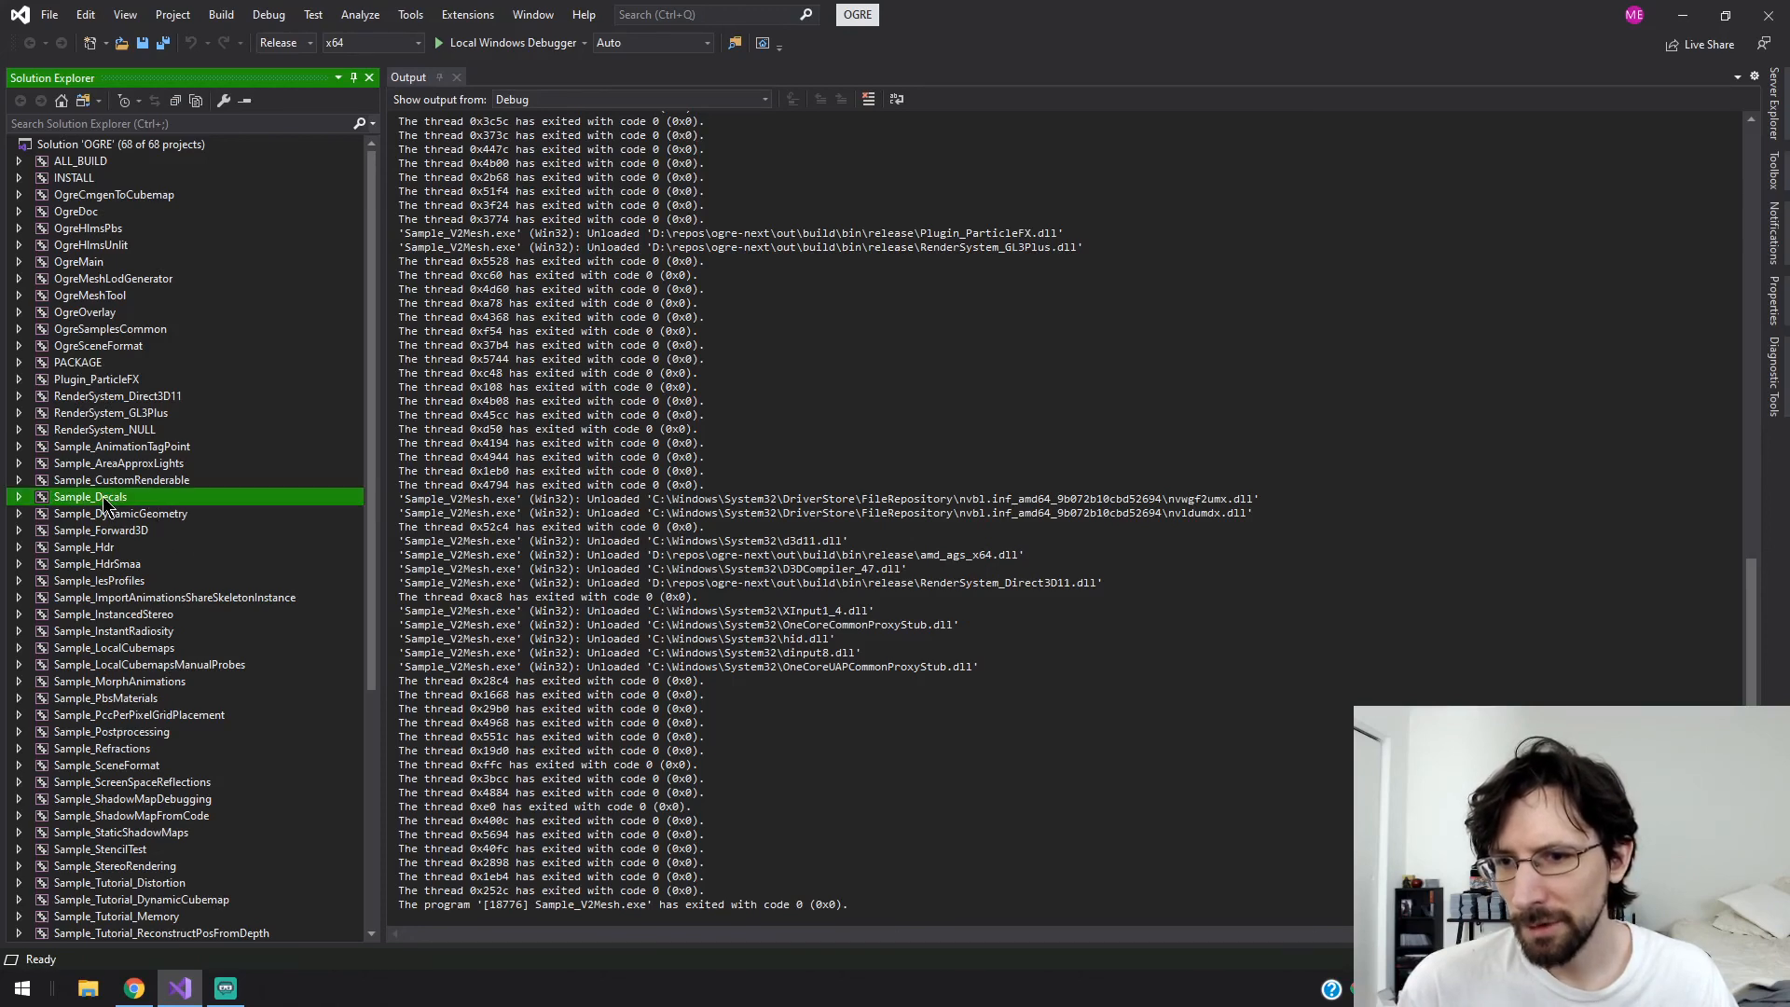
left_click(121, 479)
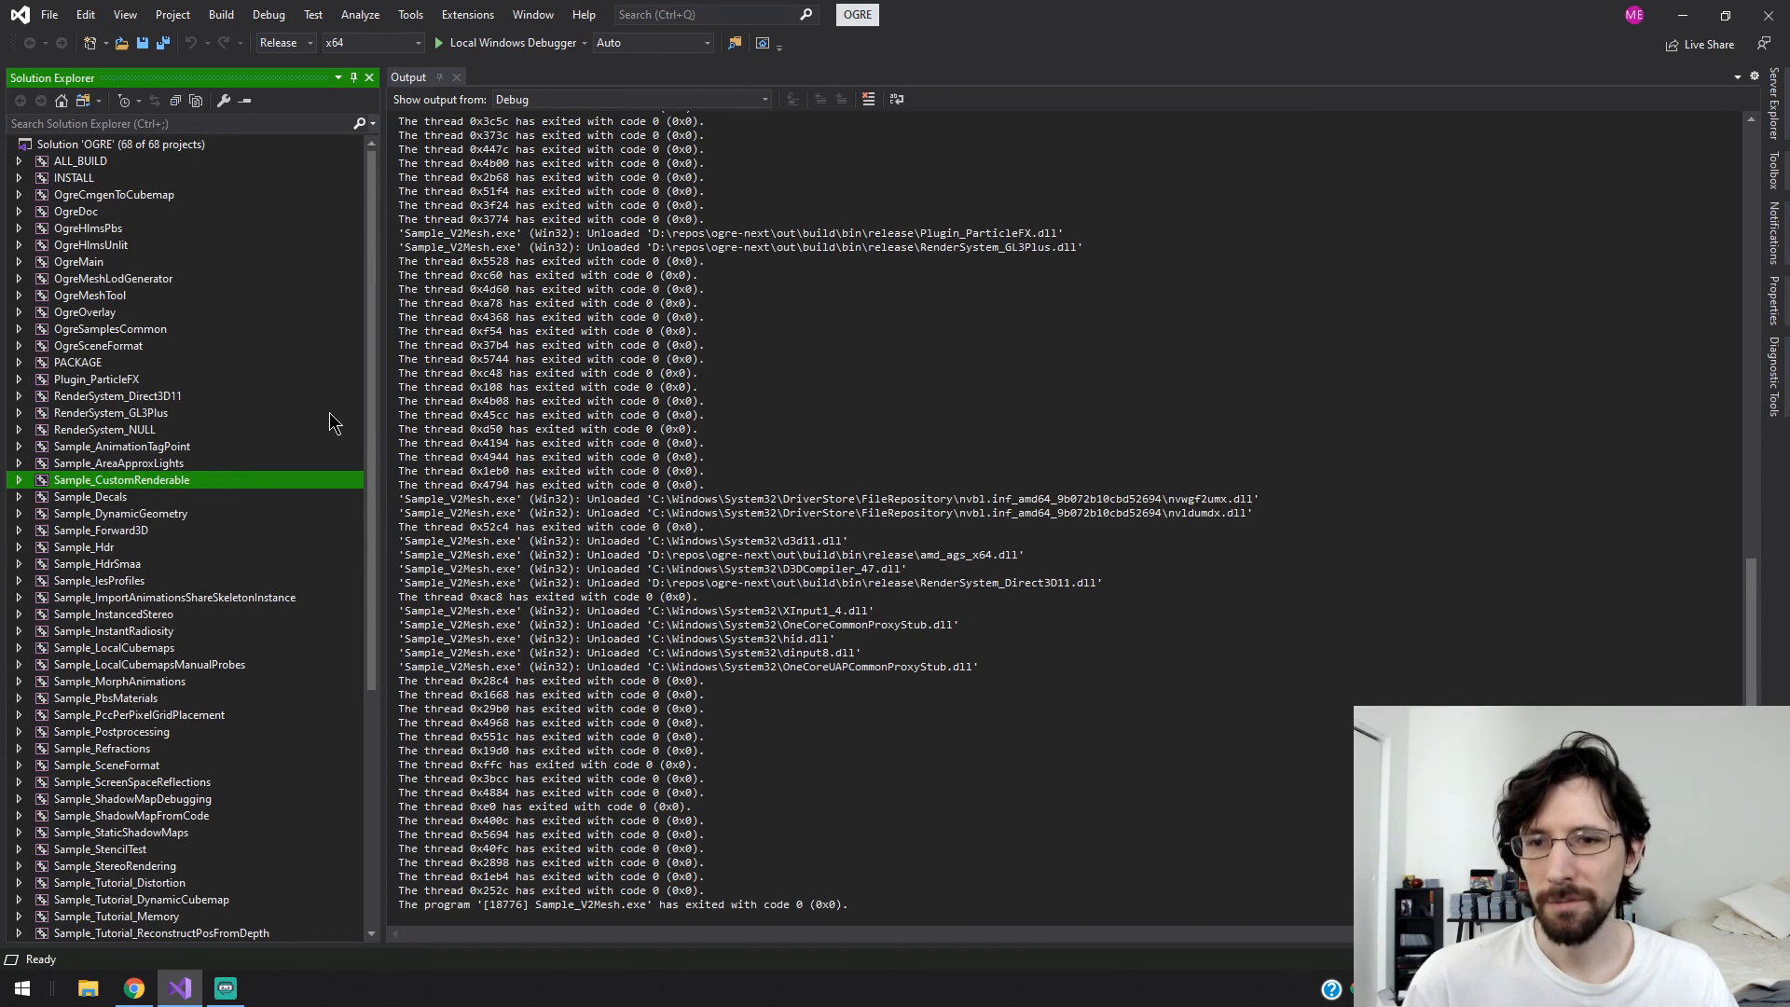
mouse_move(385, 403)
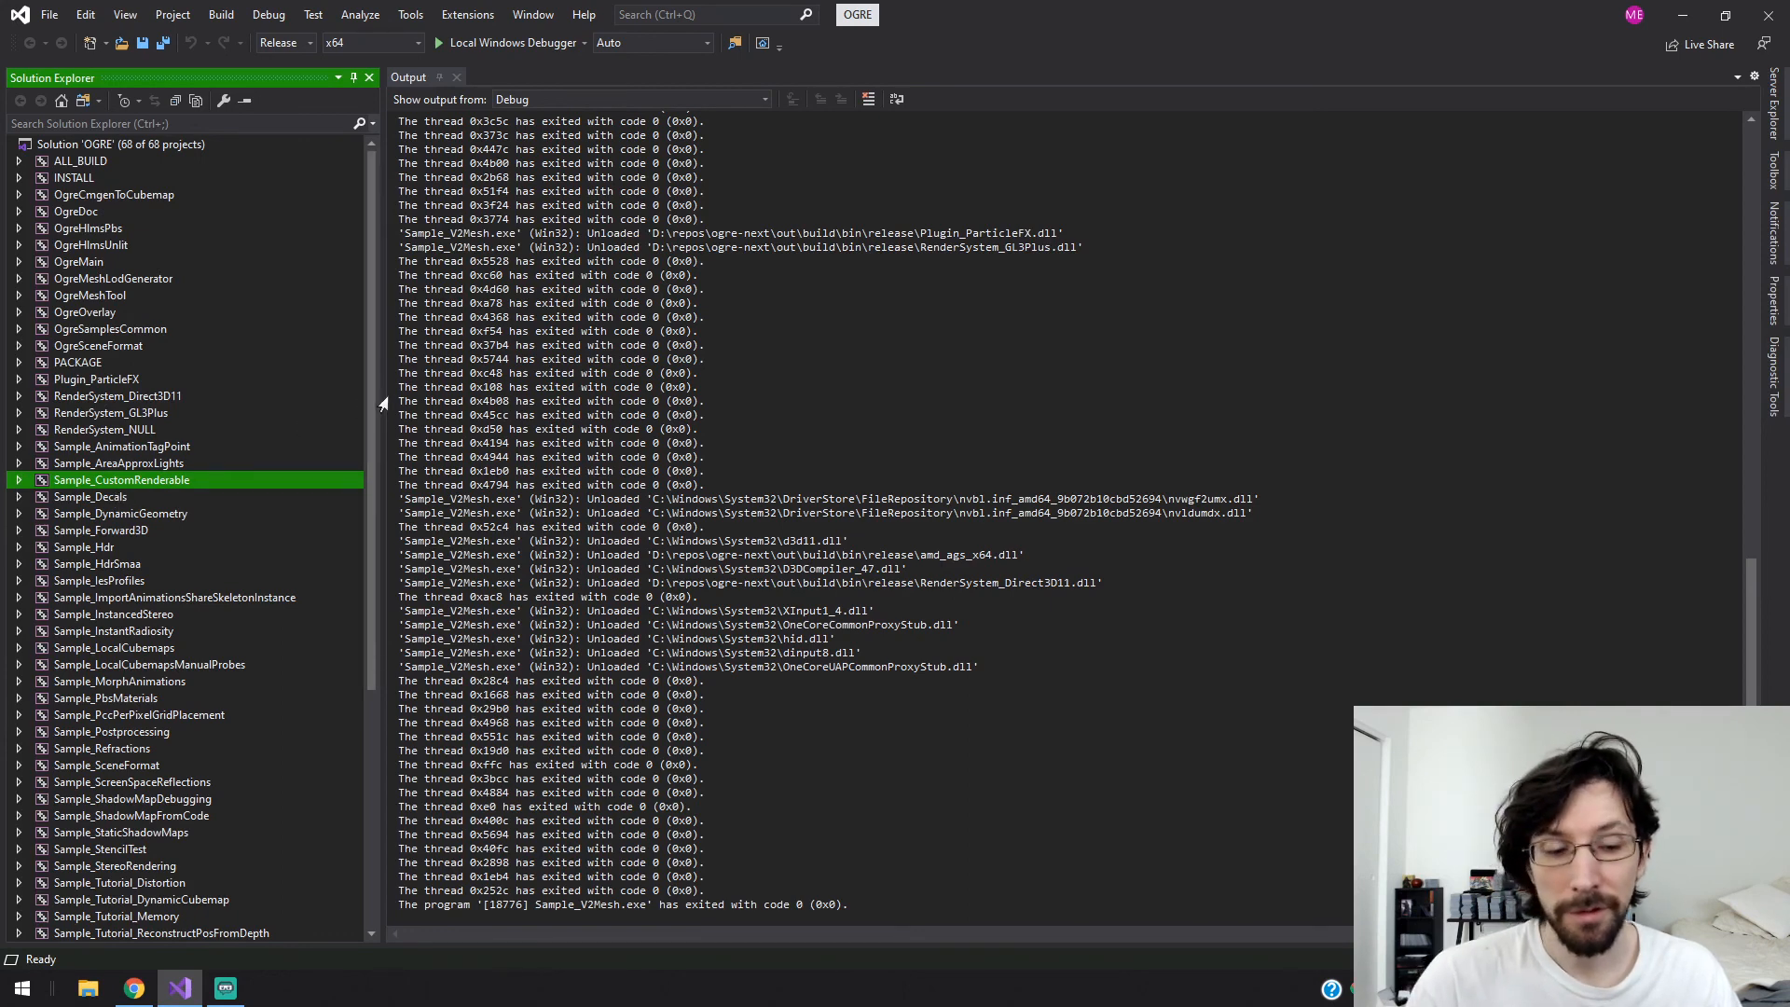
mouse_move(249, 407)
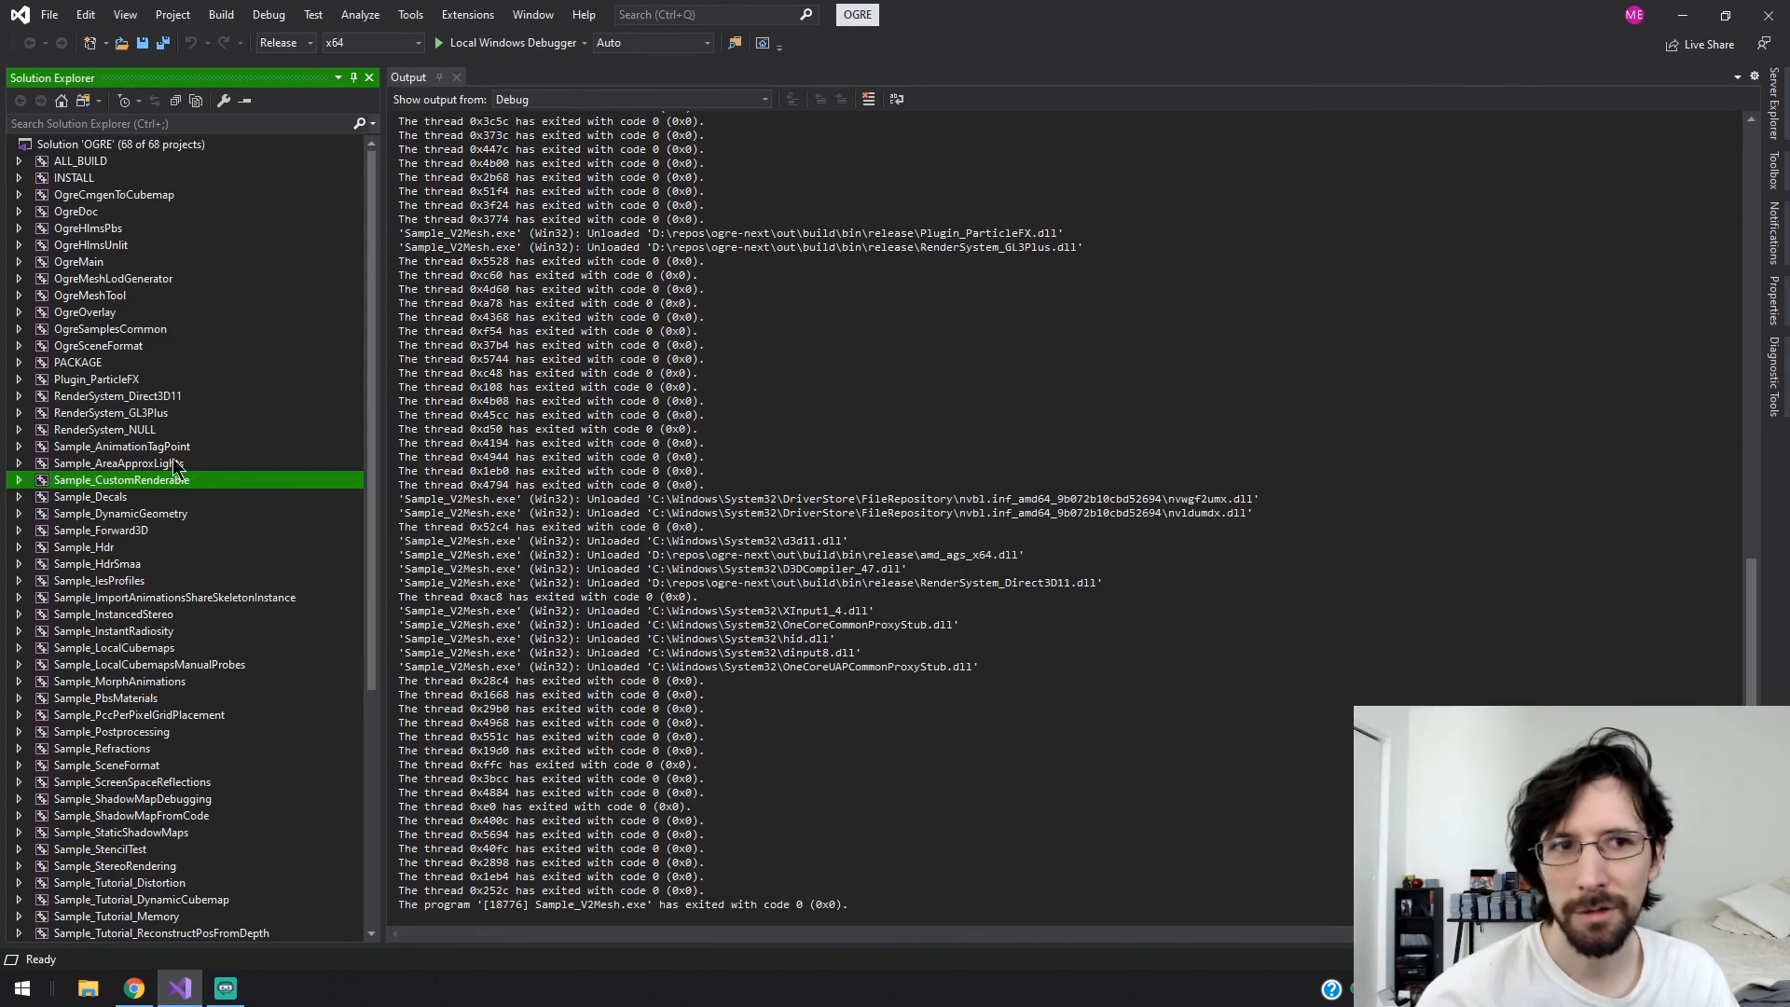
mouse_move(208, 436)
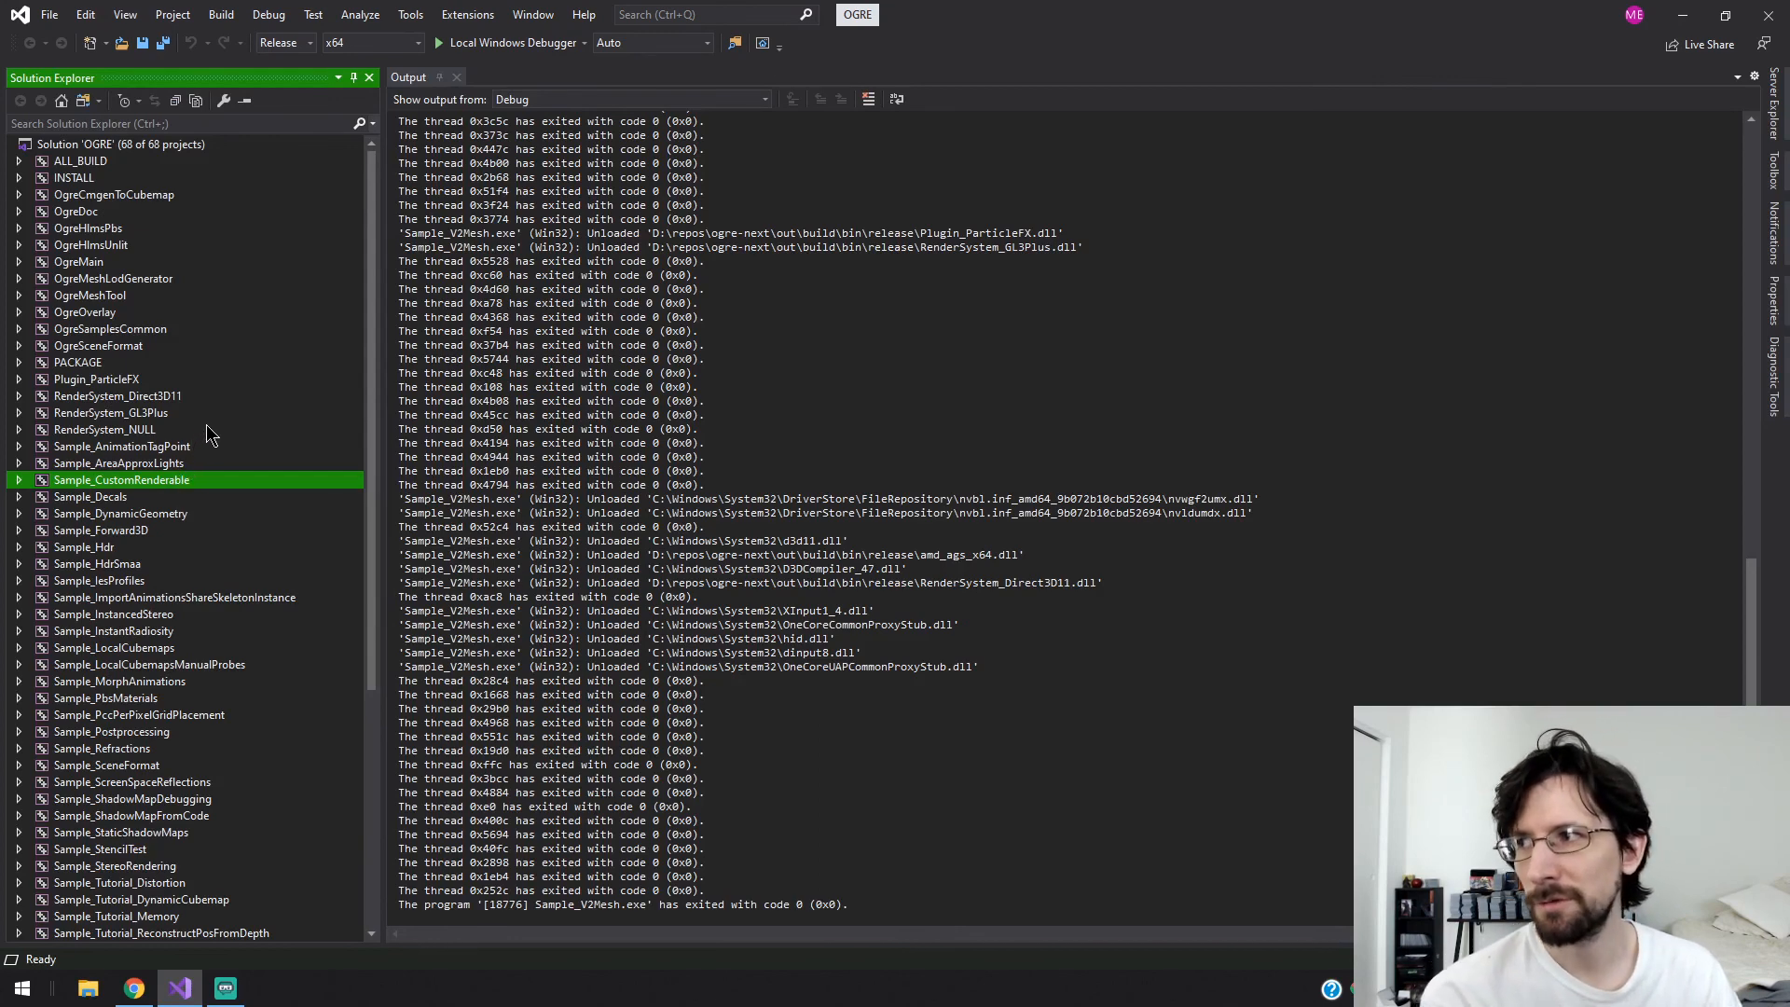
mouse_move(305, 397)
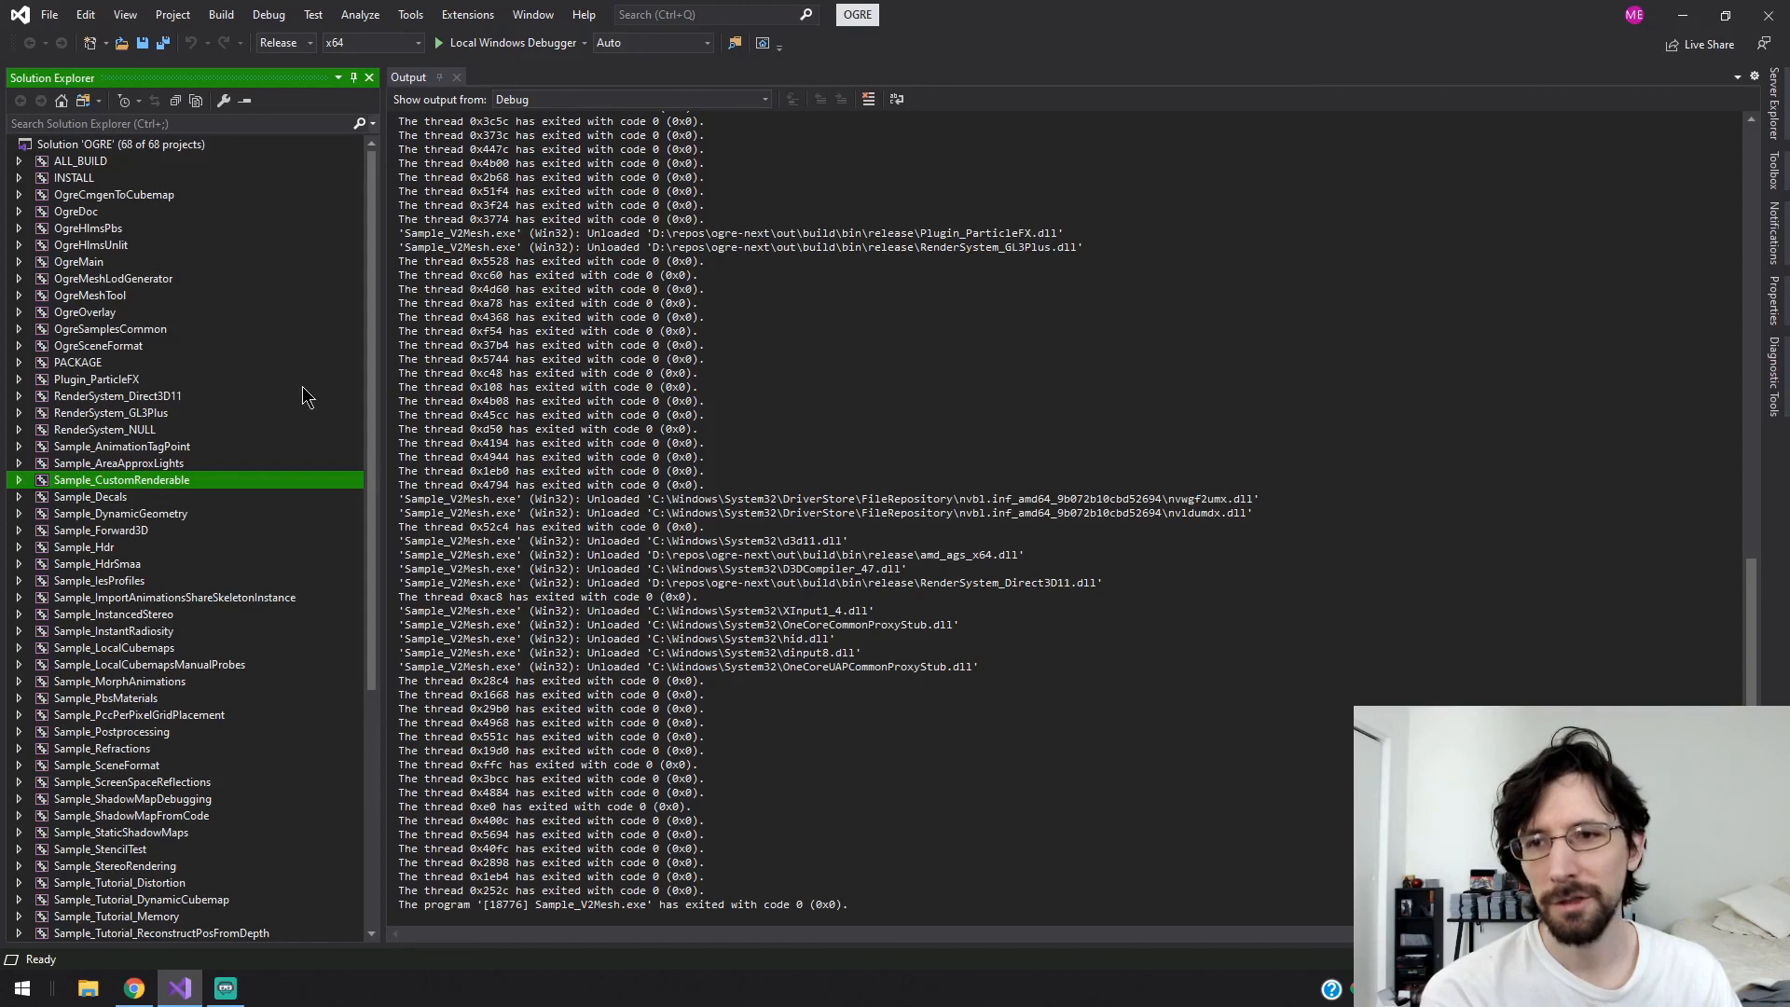